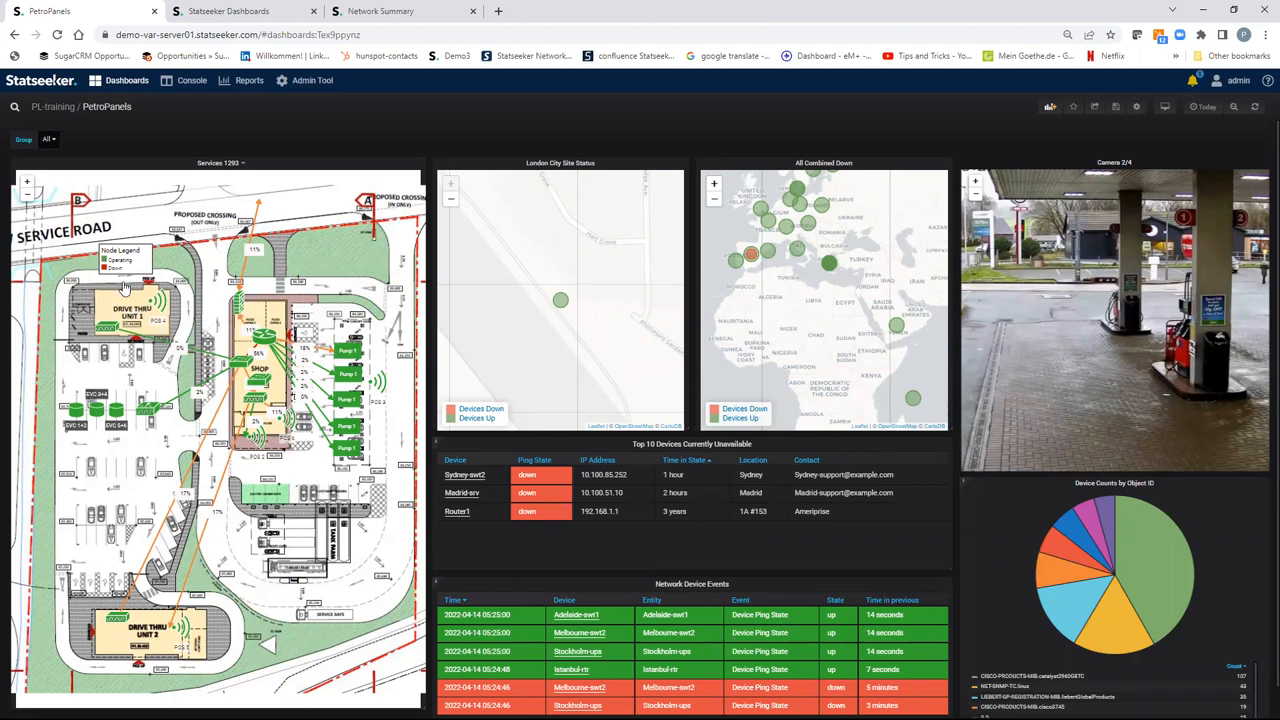
{"action": "mouse_move", "coordinate": [200, 130]}
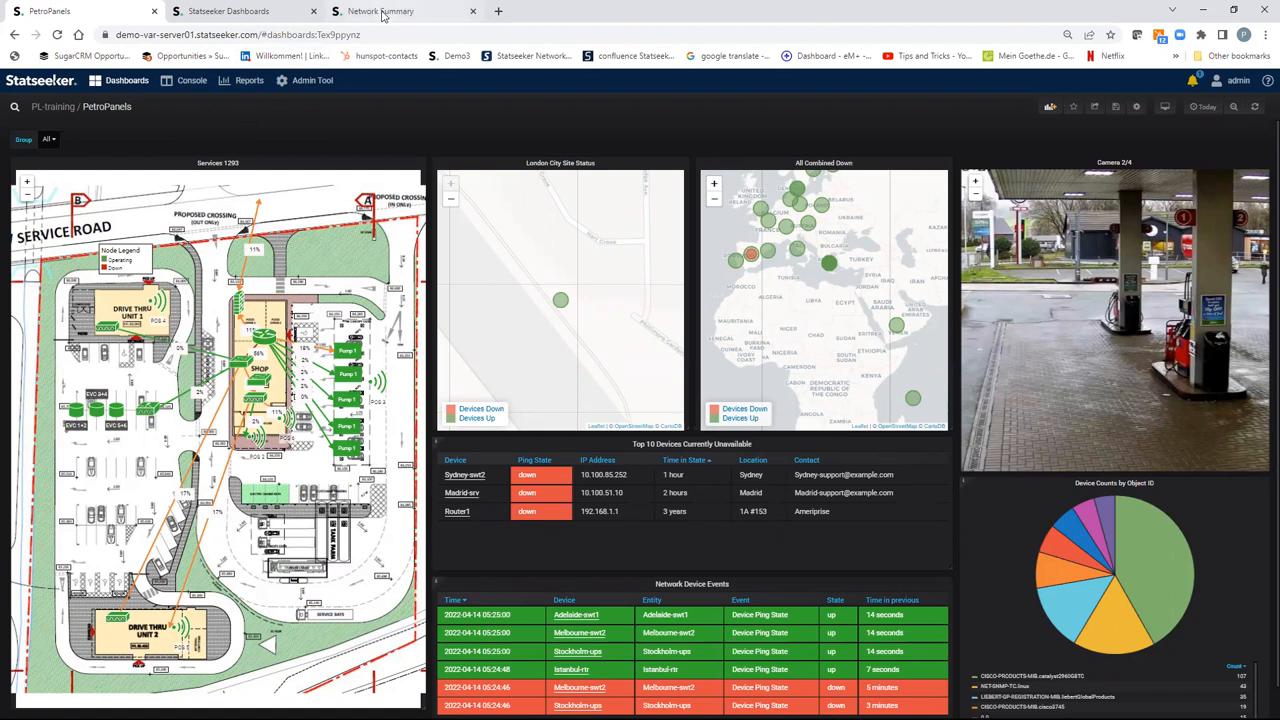
Switch to the Network Summary dashboard and reach its settings gear.
{"action": "left_click", "coordinate": [400, 11]}
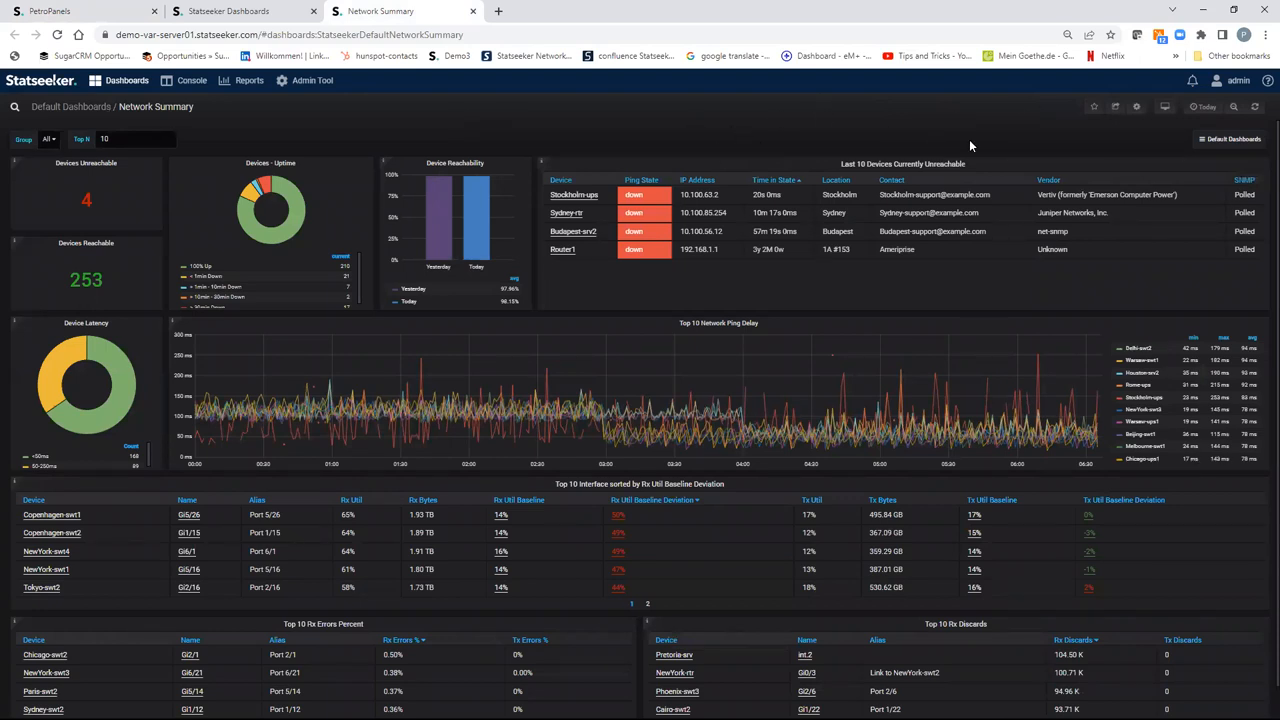
{"action": "mouse_move", "coordinate": [1137, 107]}
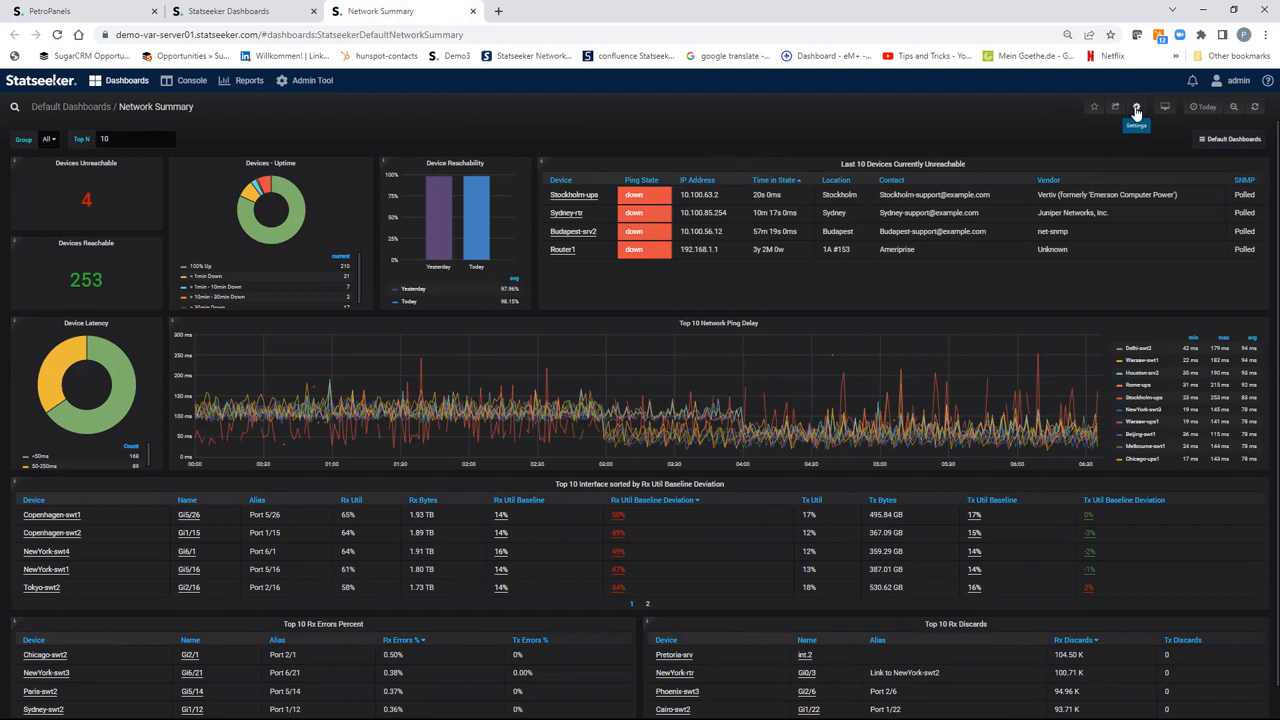
{"action": "mouse_move", "coordinate": [966, 166]}
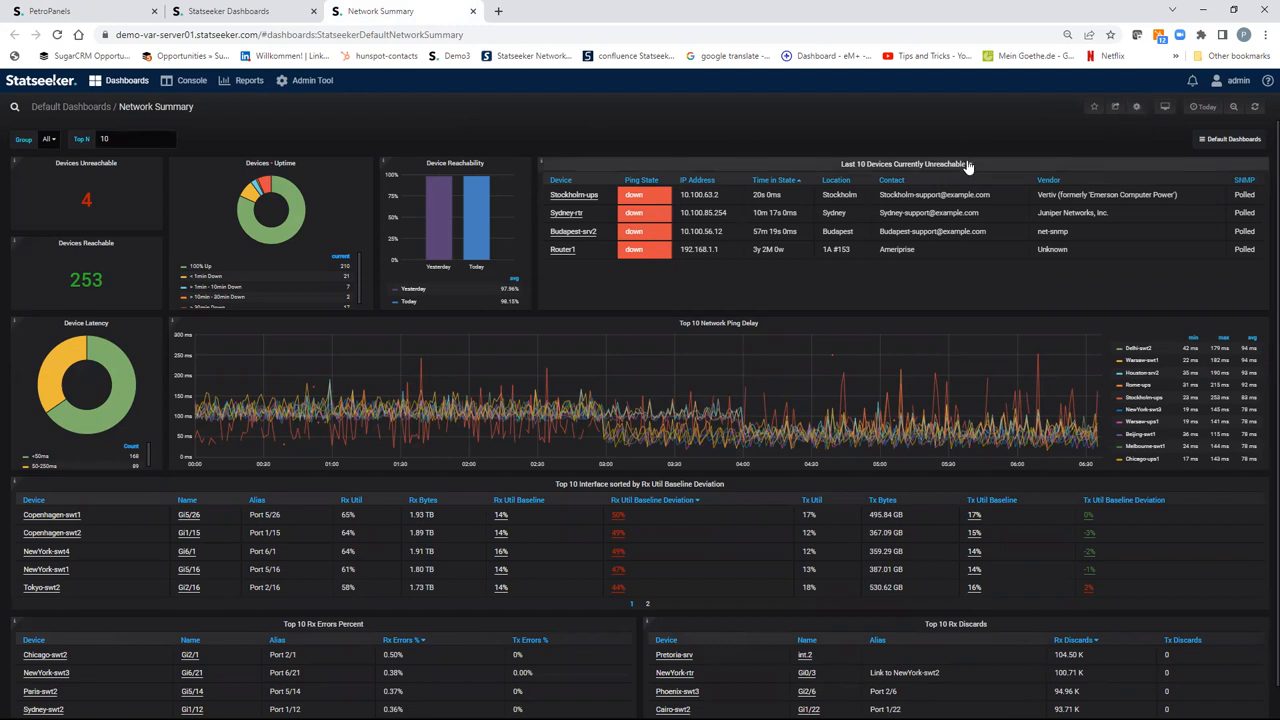
{"action": "left_click", "coordinate": [1135, 107]}
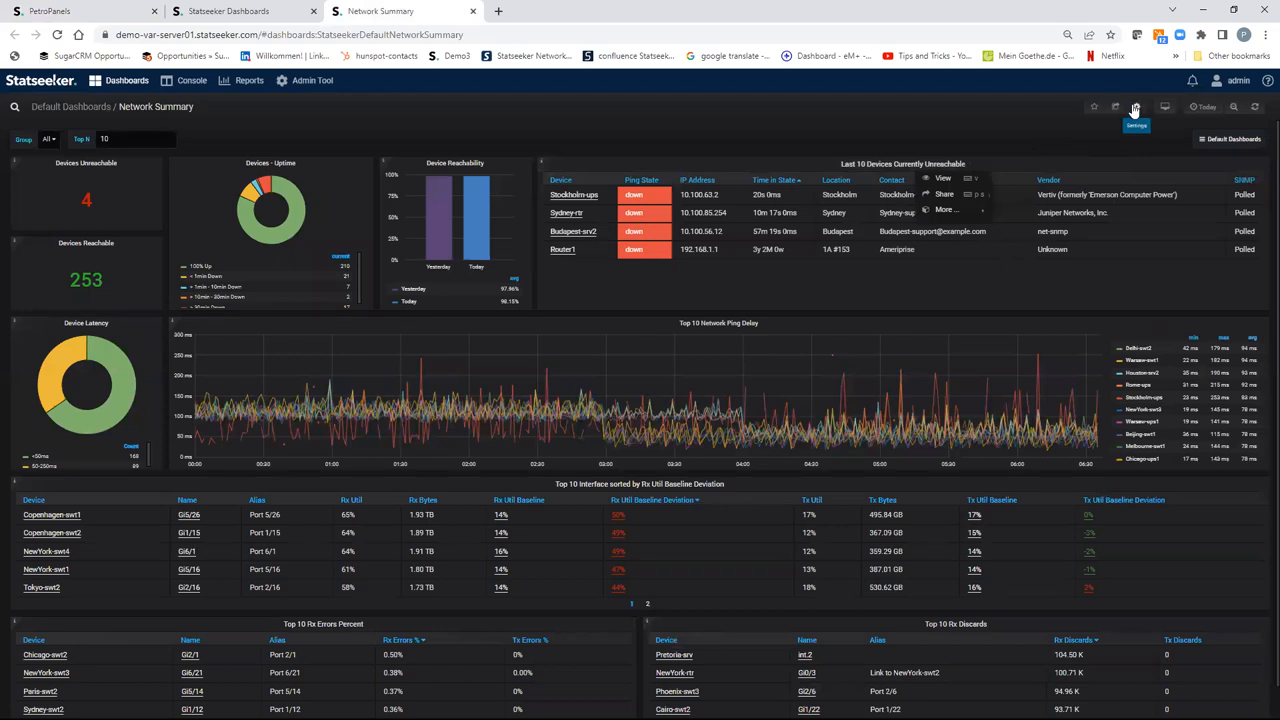
Save the dashboard as 'Network Summary Copy 4343' via Save As and open the copy.
{"action": "left_click", "coordinate": [1135, 107]}
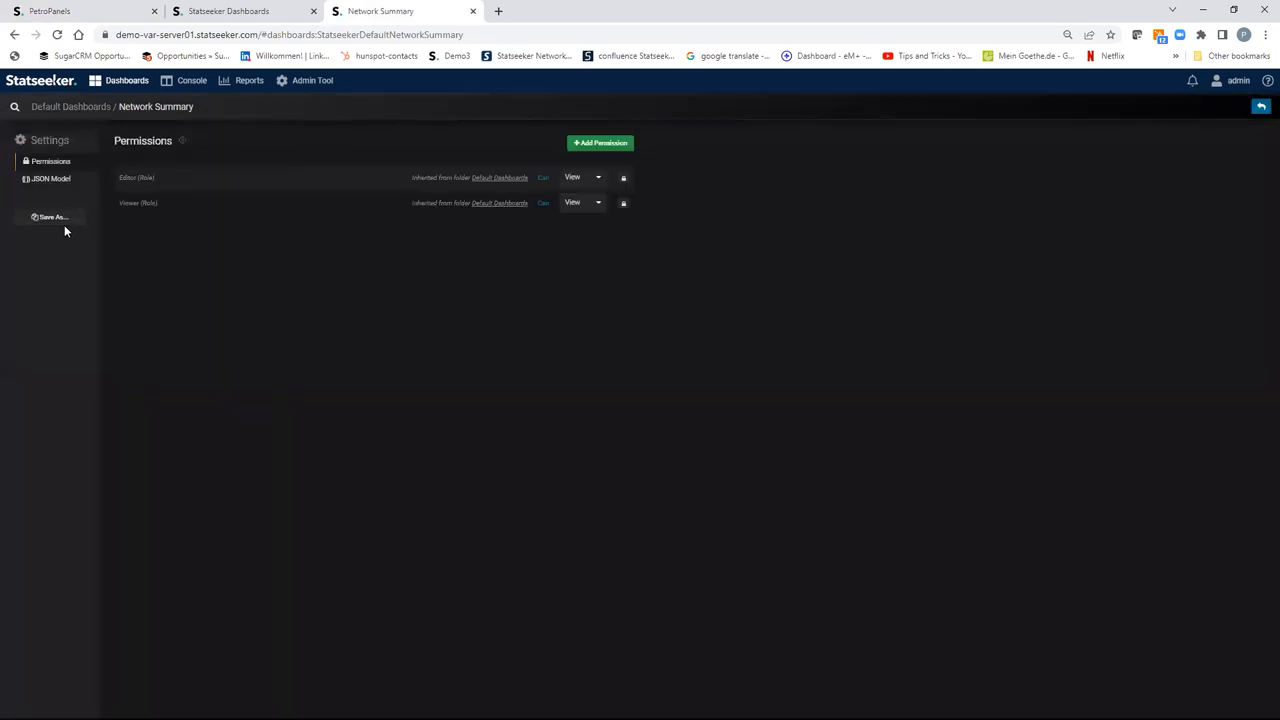
{"action": "left_click", "coordinate": [52, 217]}
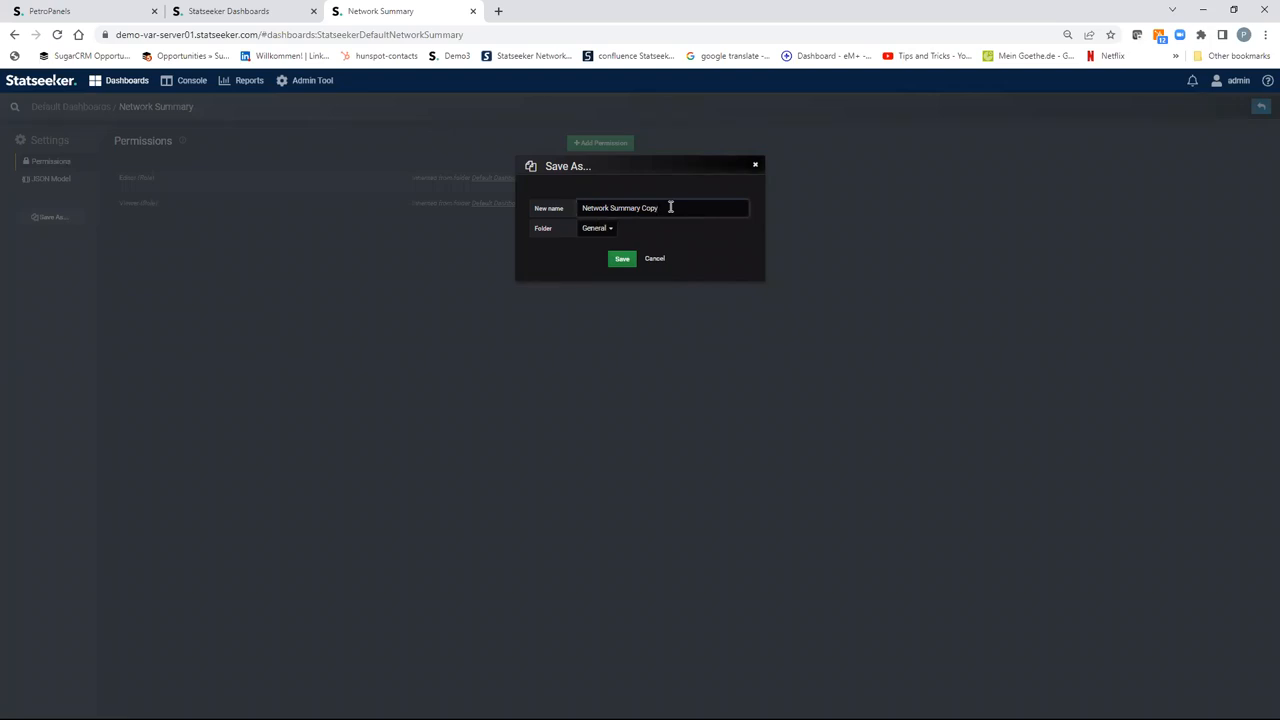
{"action": "type", "text": "436"}
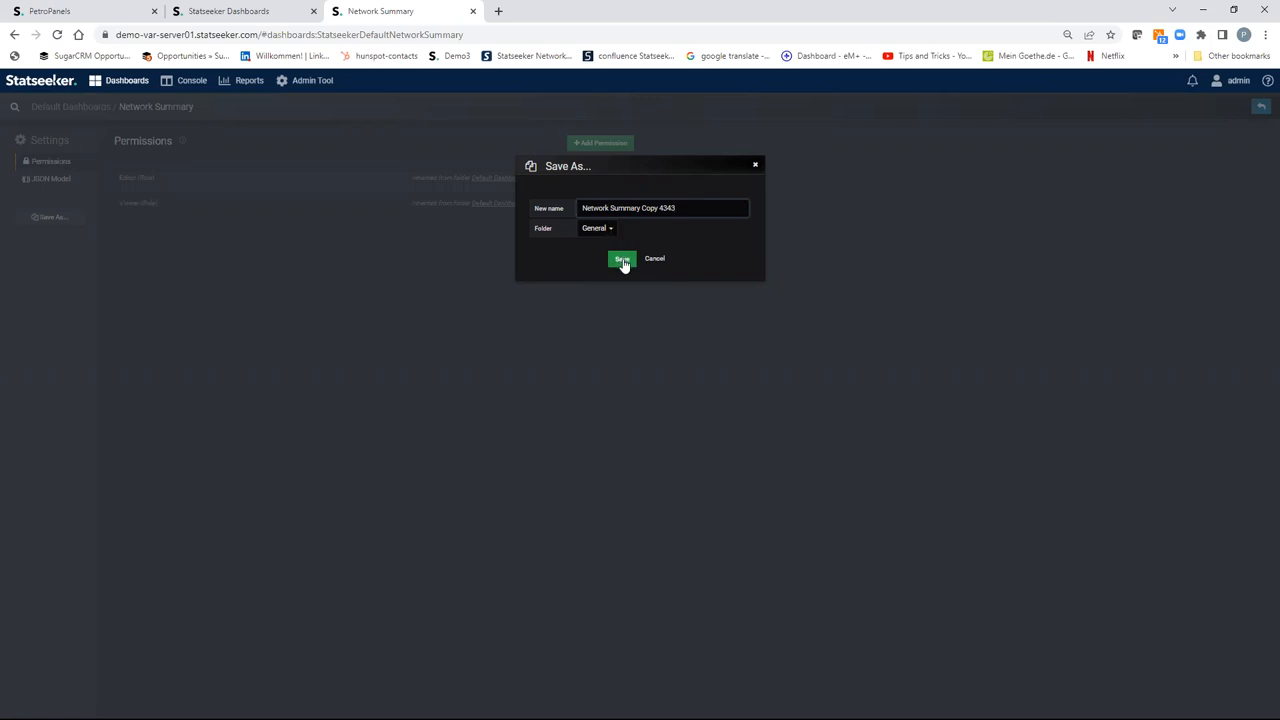
{"action": "left_click", "coordinate": [621, 258]}
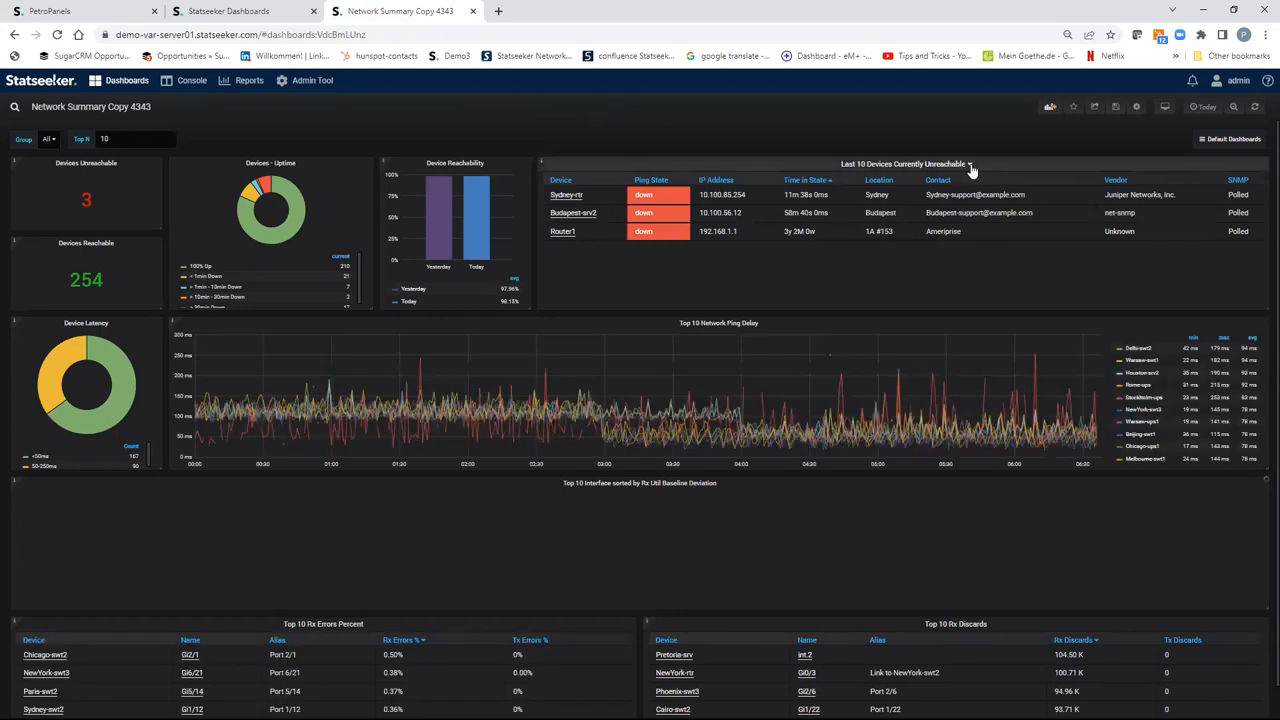
Add a new Image Map panel to the dashboard and reach its title menu.
{"action": "left_click", "coordinate": [969, 164]}
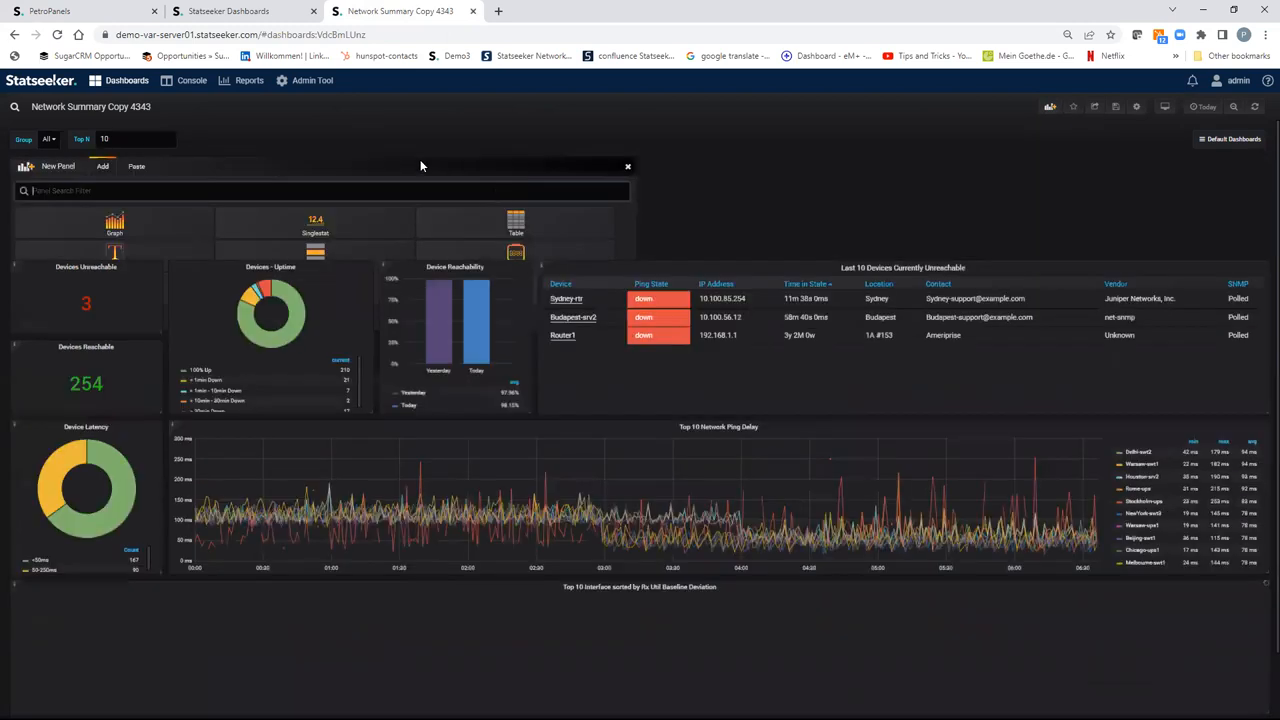
{"action": "left_click", "coordinate": [628, 166]}
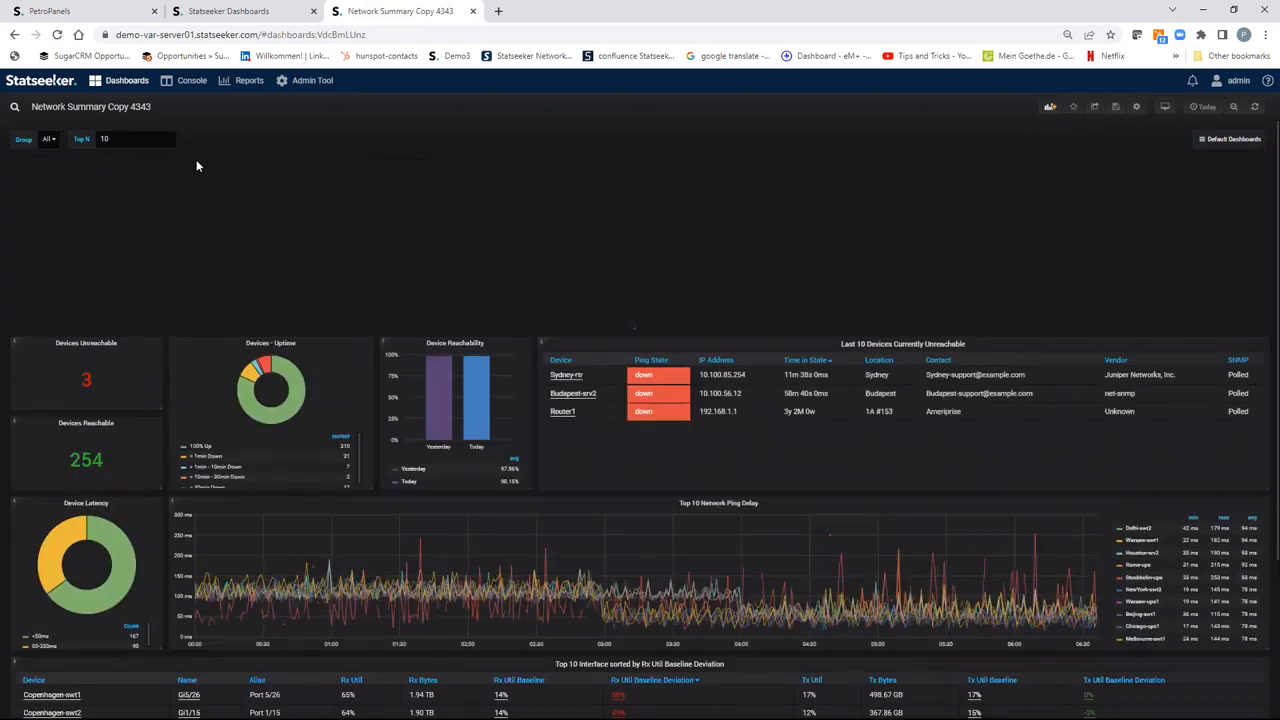
{"action": "mouse_move", "coordinate": [293, 165]}
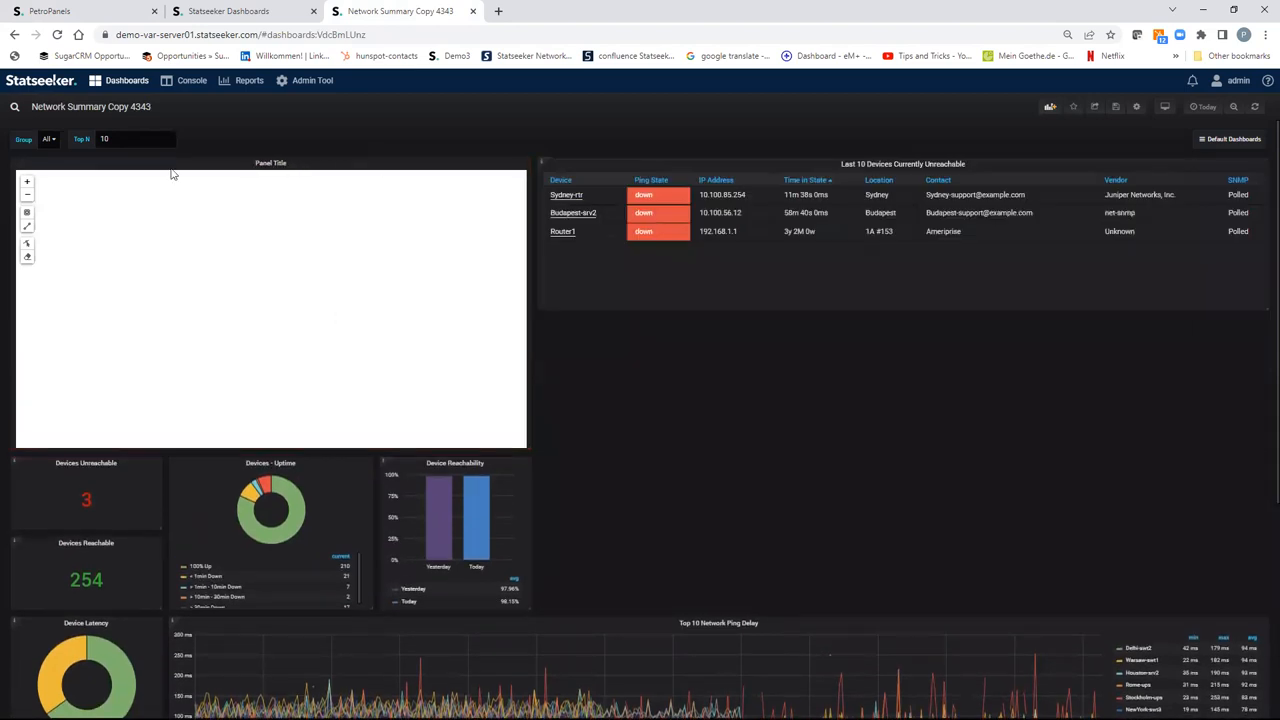
{"action": "left_click", "coordinate": [290, 163]}
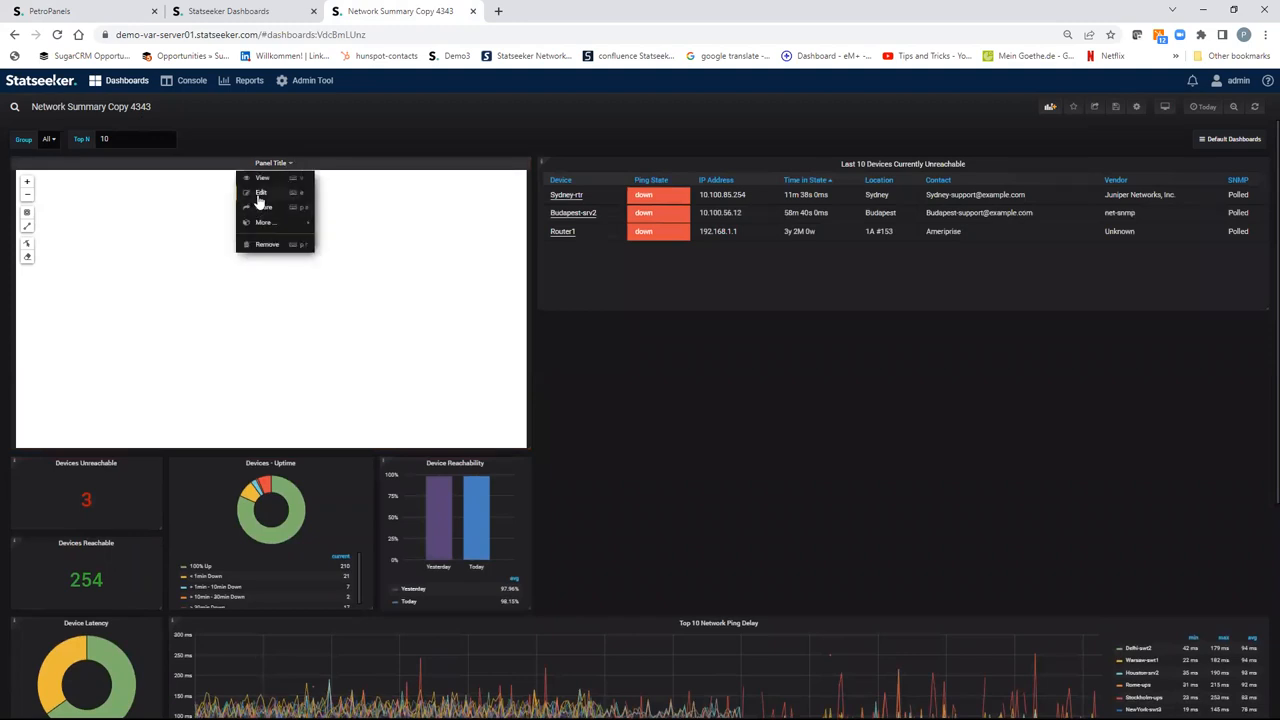
Edit the new panel and set its General title to 'London Office'.
{"action": "left_click", "coordinate": [261, 192]}
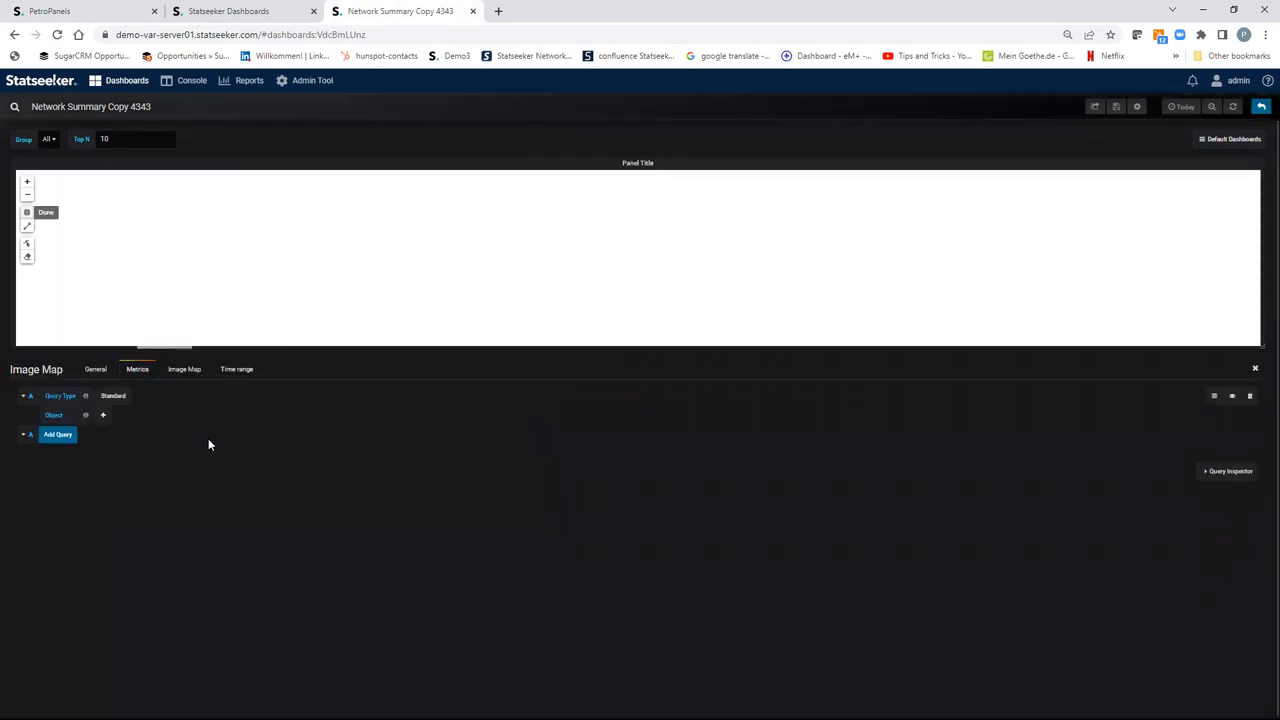
{"action": "left_click", "coordinate": [95, 369]}
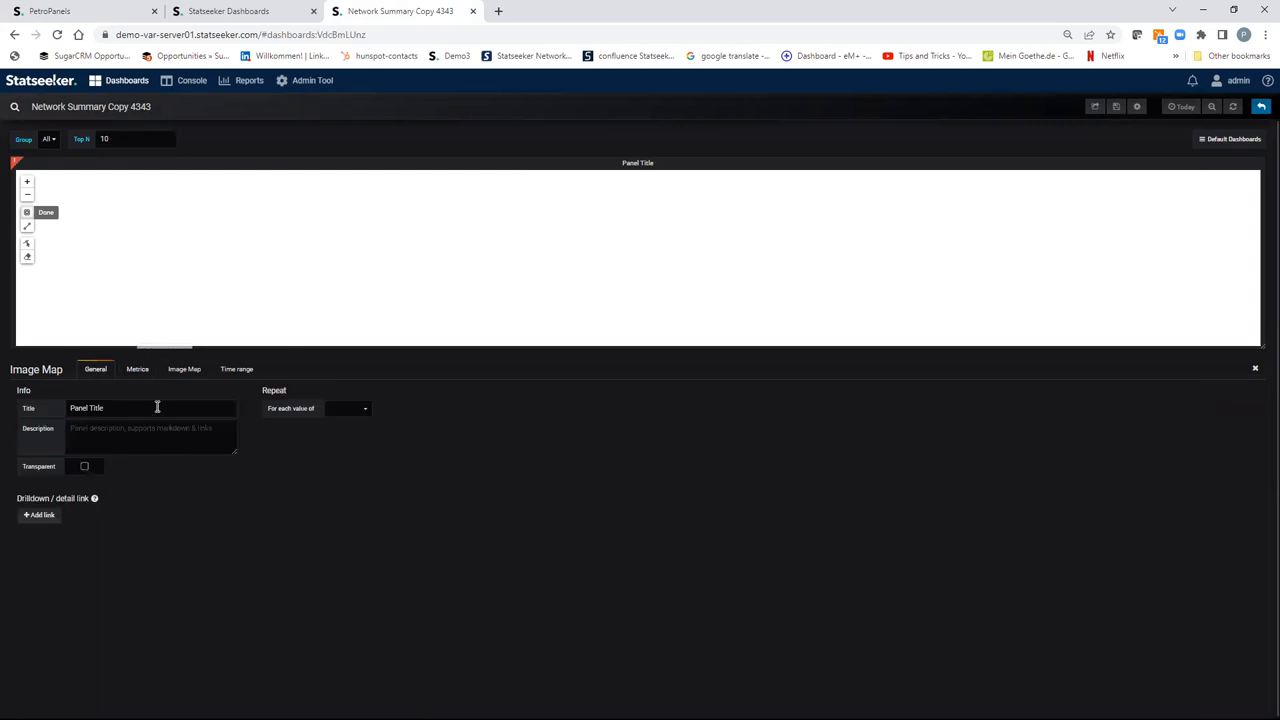
{"action": "key", "text": "Backspace"}
{"action": "type", "text": "London Office"}
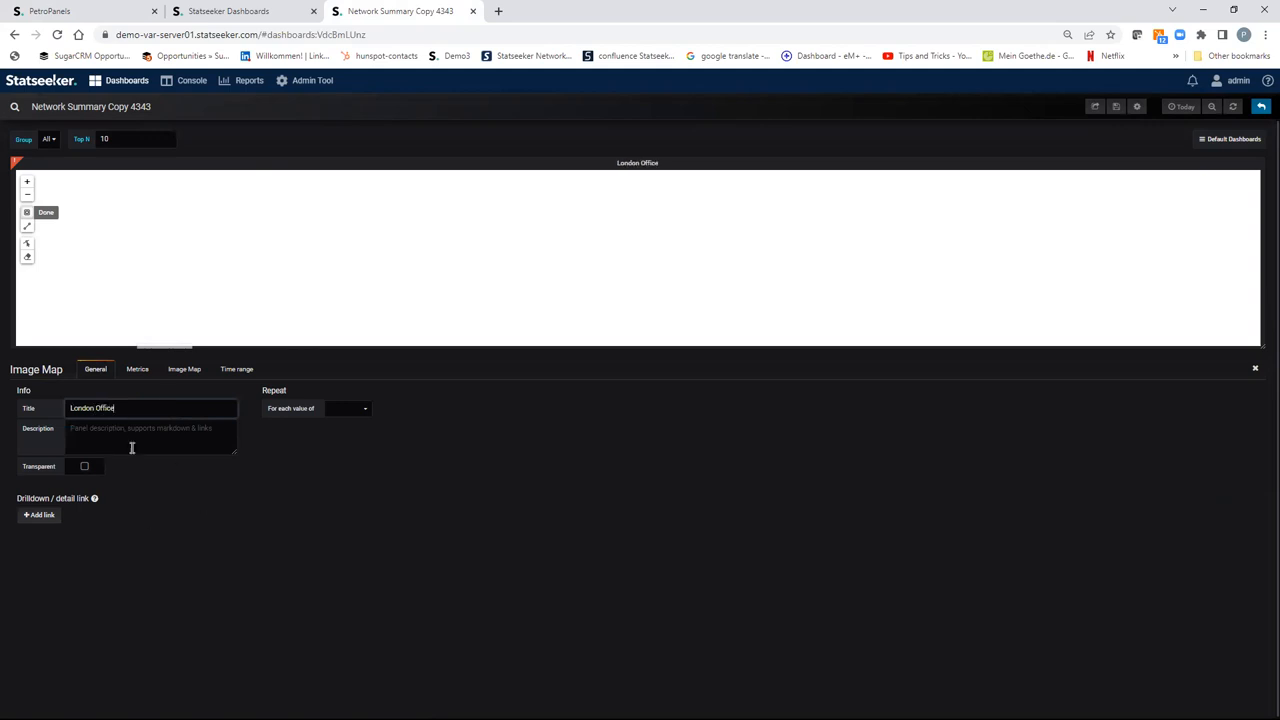
{"action": "left_click", "coordinate": [137, 369]}
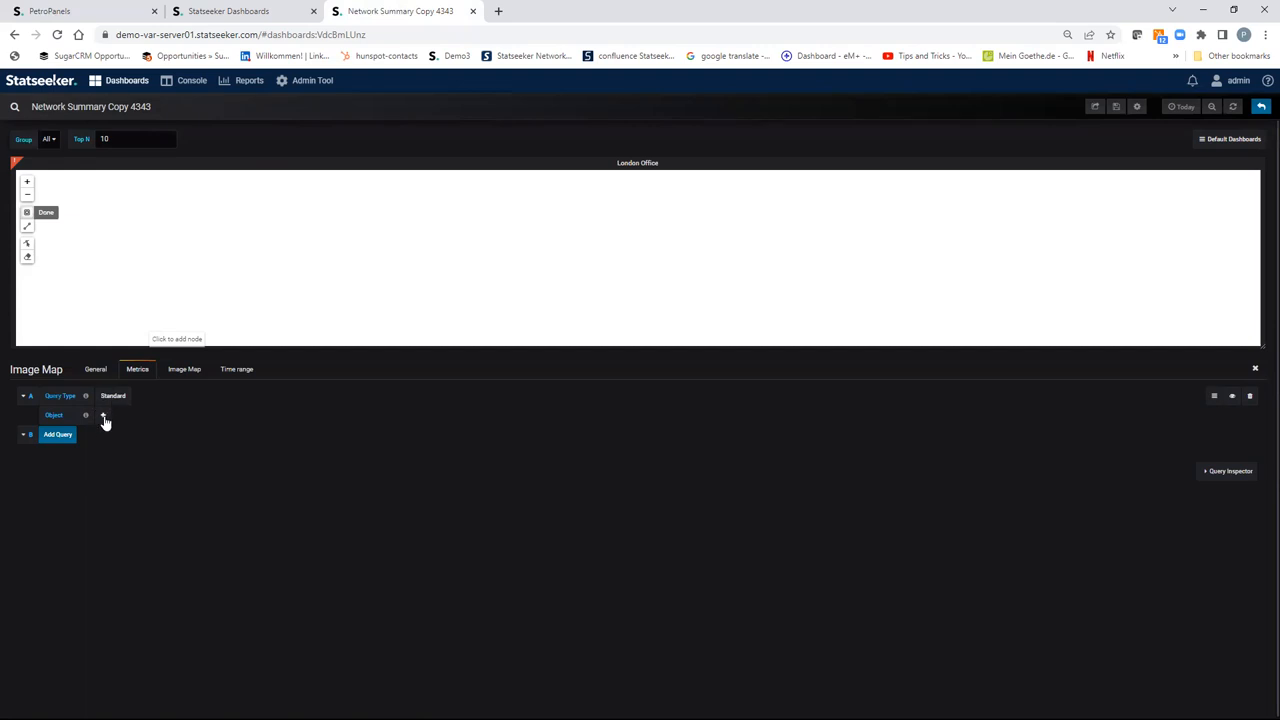
Query Device objects in group '1: London' with Ping State field and Name label, then save.
{"action": "left_click", "coordinate": [140, 414]}
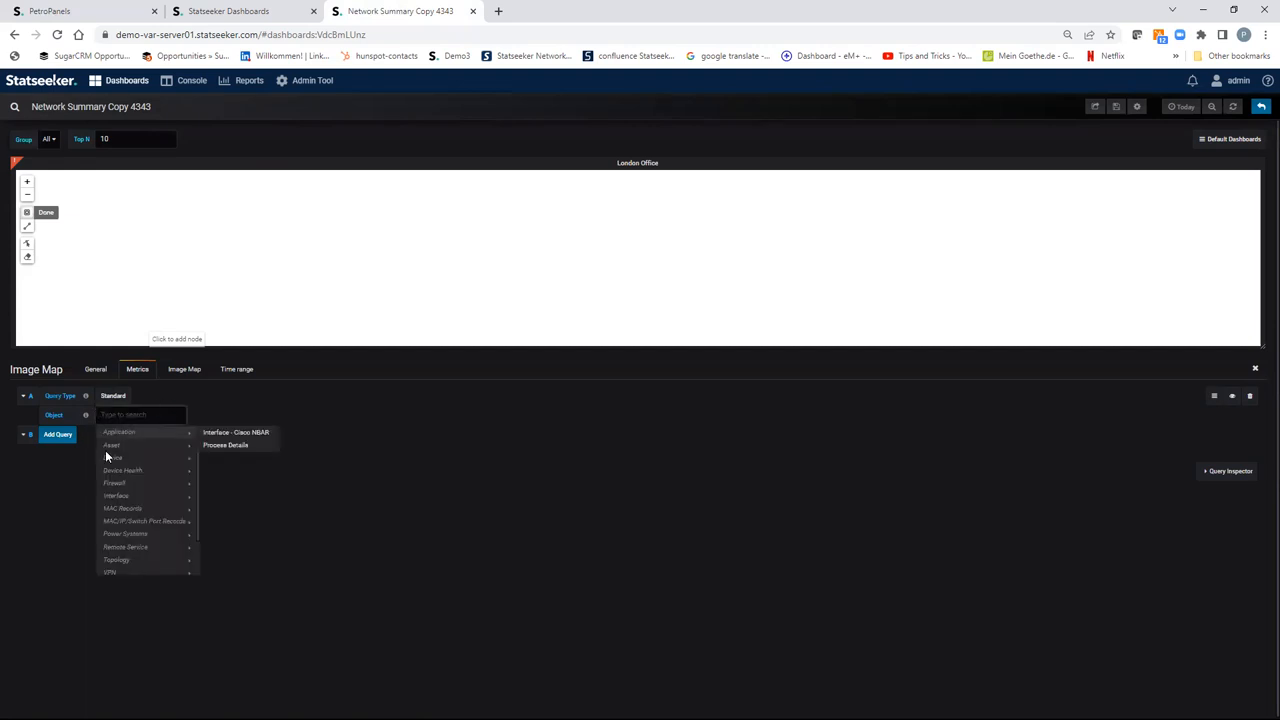
{"action": "left_click", "coordinate": [114, 457]}
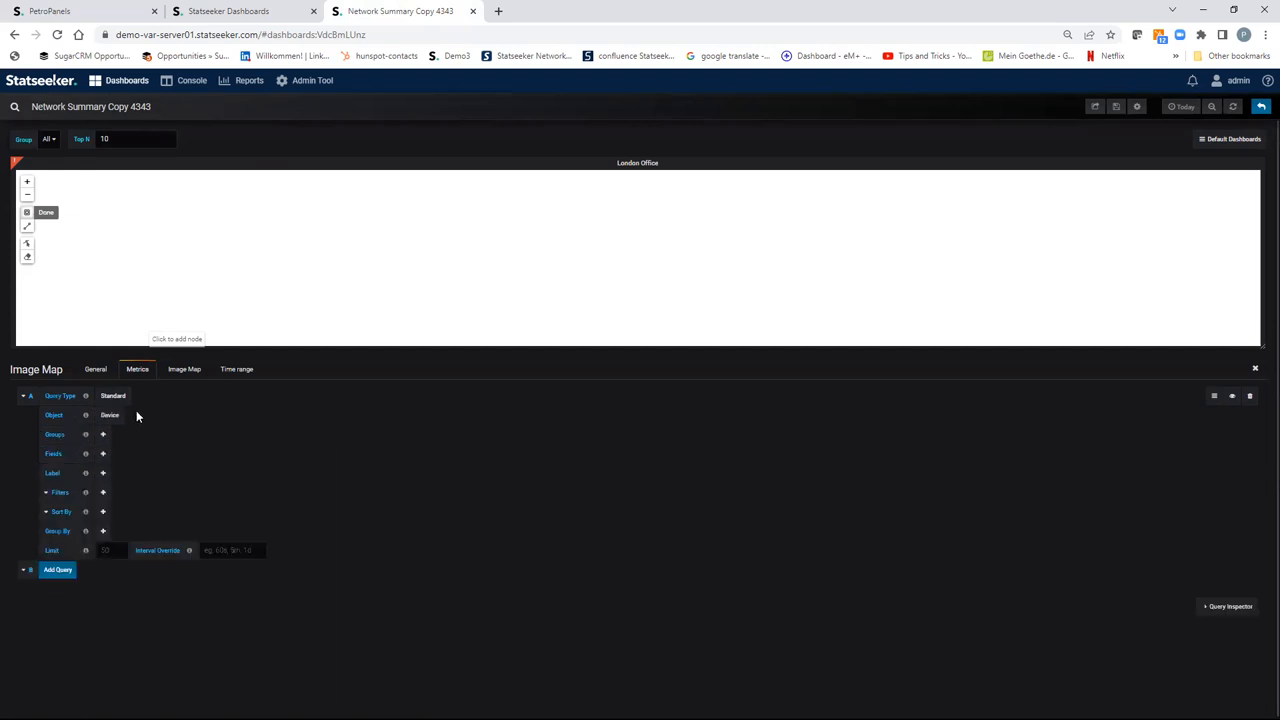
{"action": "left_click", "coordinate": [140, 434]}
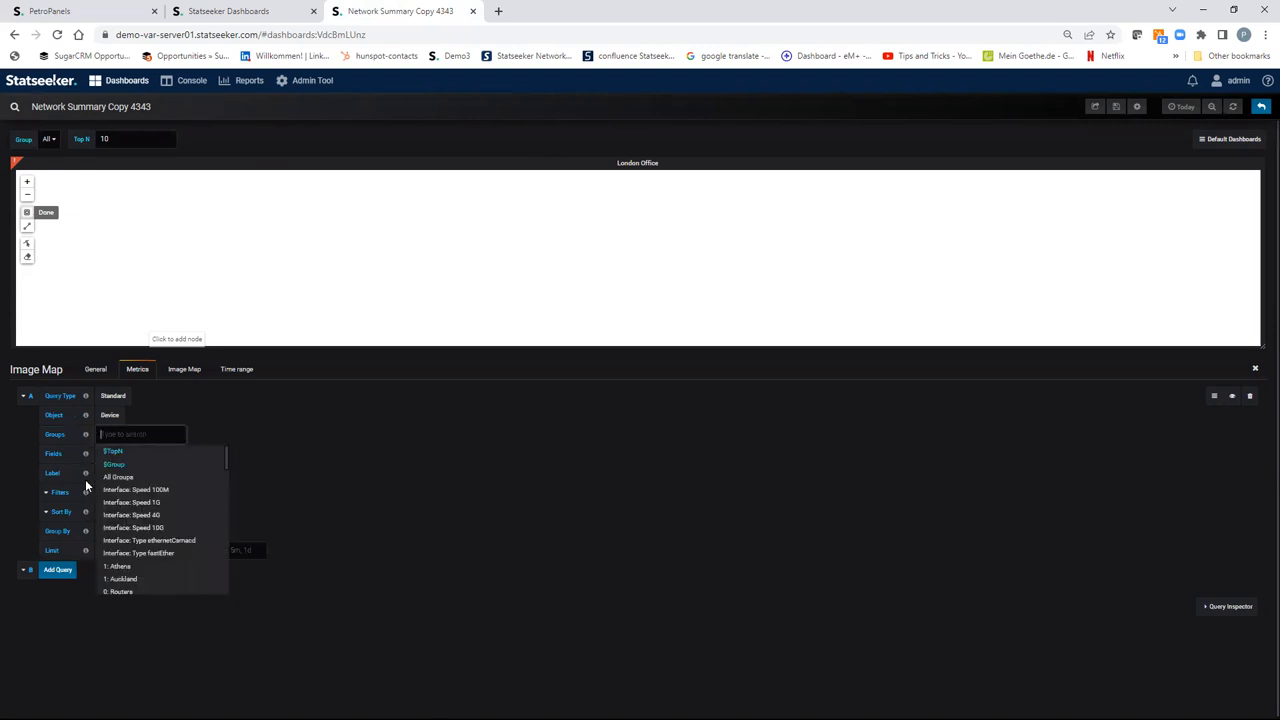
{"action": "mouse_move", "coordinate": [225, 469]}
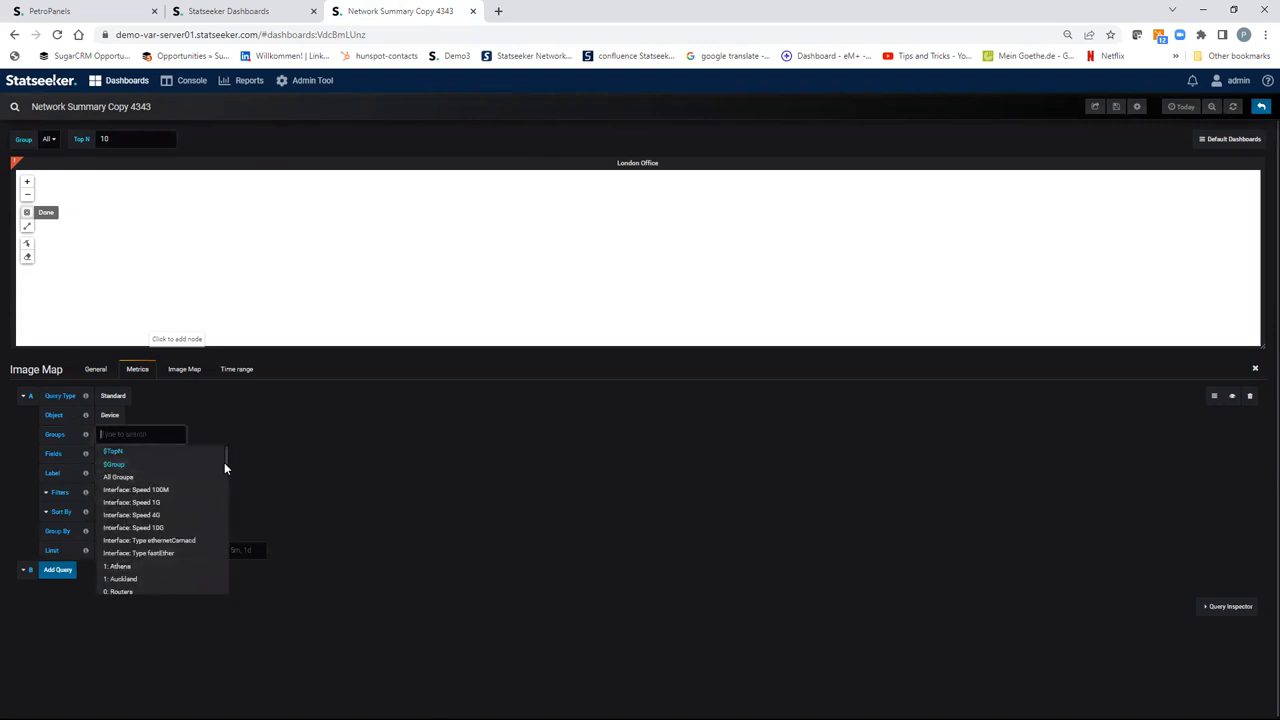
{"action": "scroll", "scroll_direction": "down", "scroll_amount": 3}
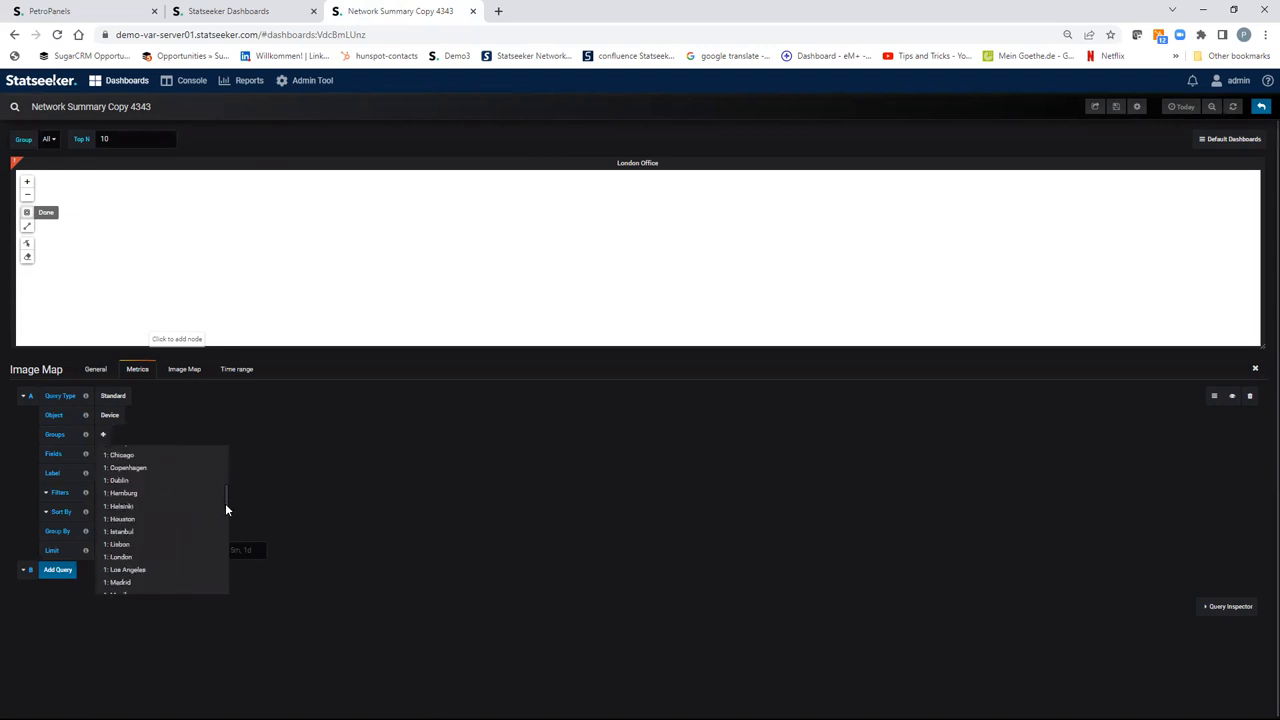
{"action": "scroll", "scroll_direction": "down", "scroll_amount": 3}
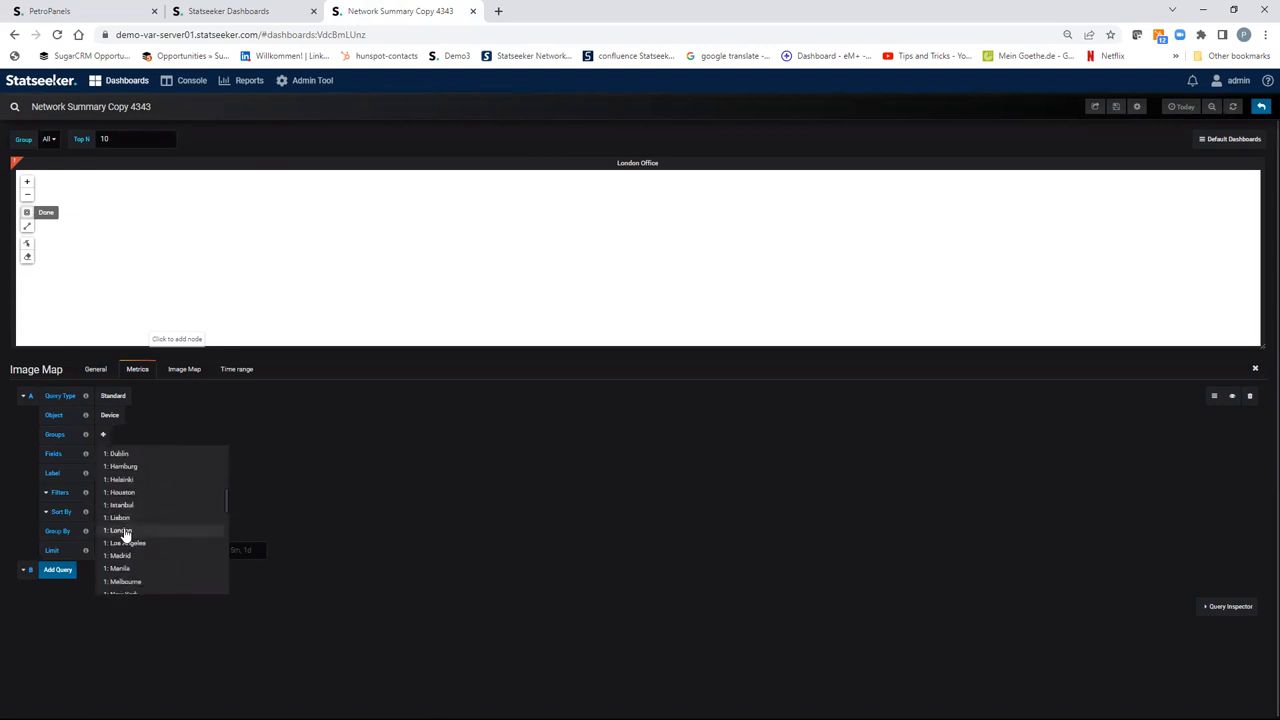
{"action": "left_click", "coordinate": [119, 530]}
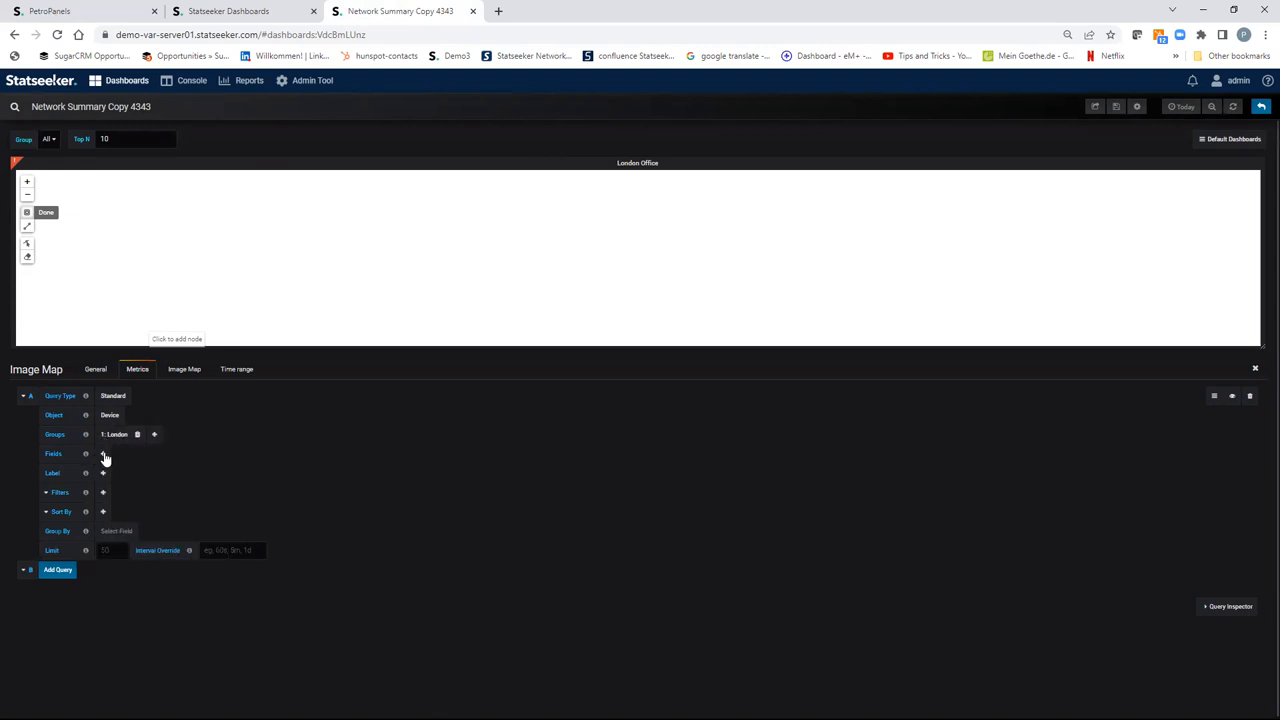
{"action": "left_click", "coordinate": [103, 454]}
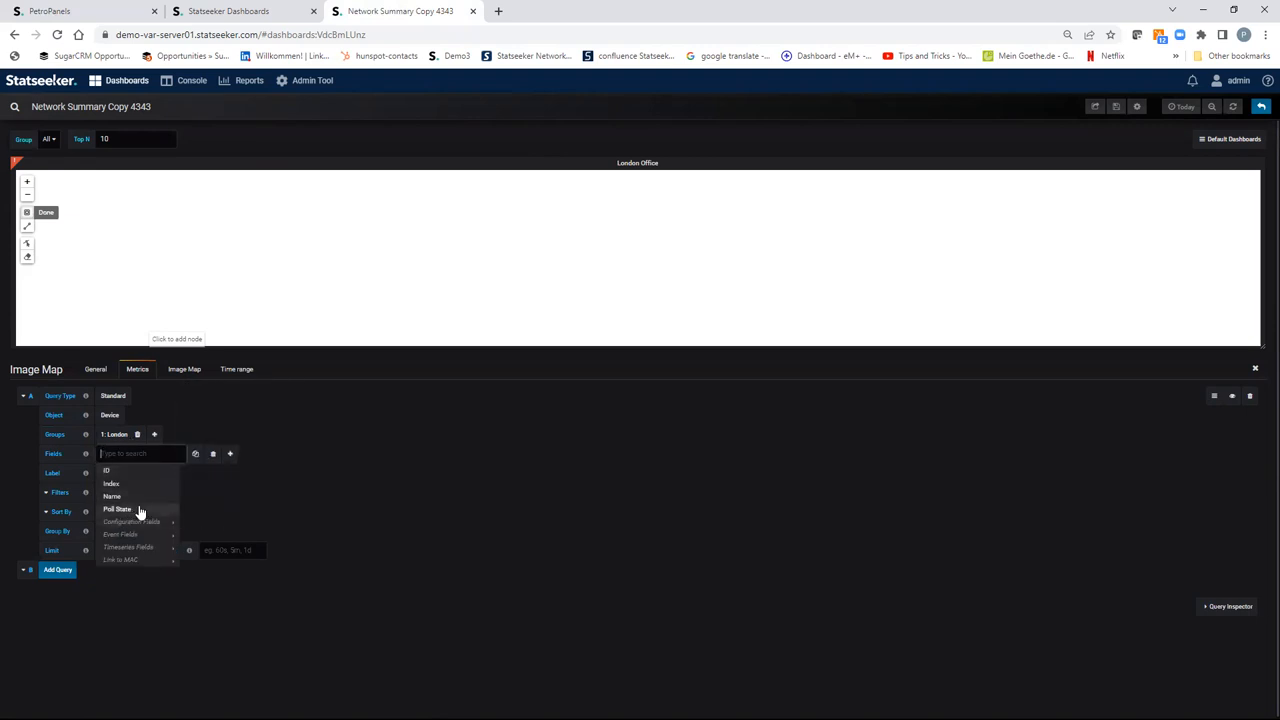
{"action": "mouse_move", "coordinate": [117, 509]}
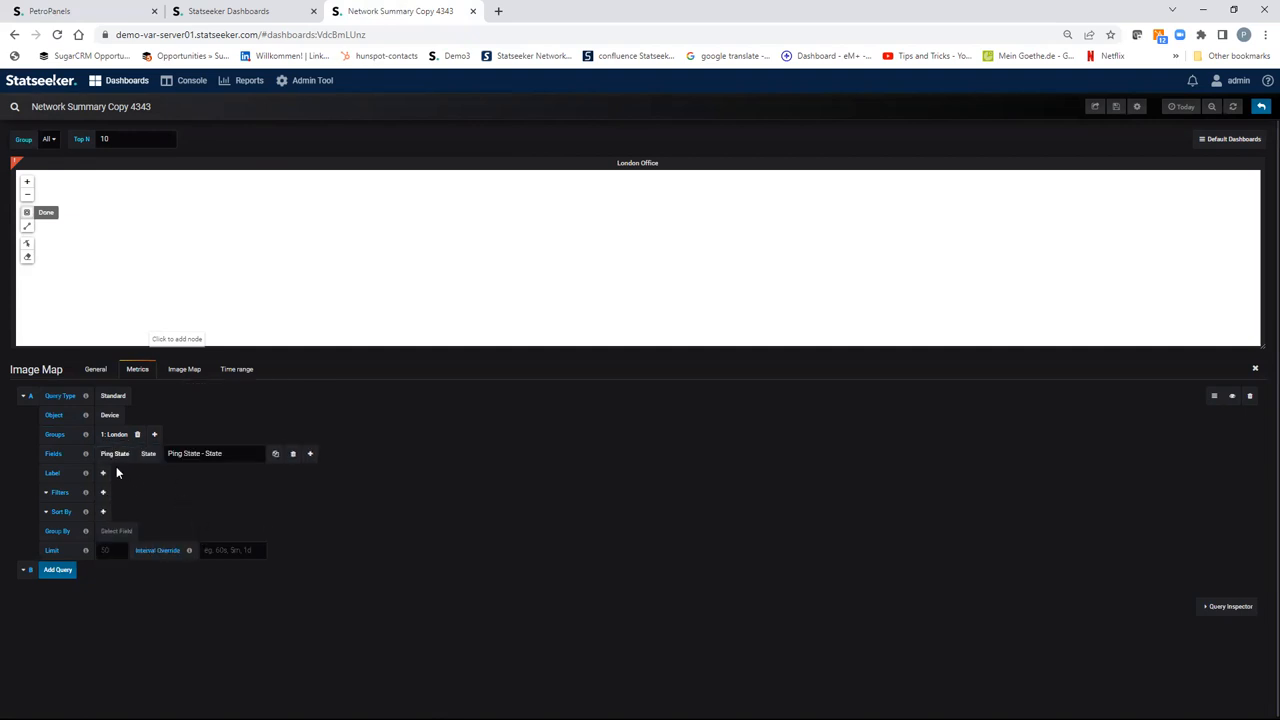
{"action": "left_click", "coordinate": [102, 472]}
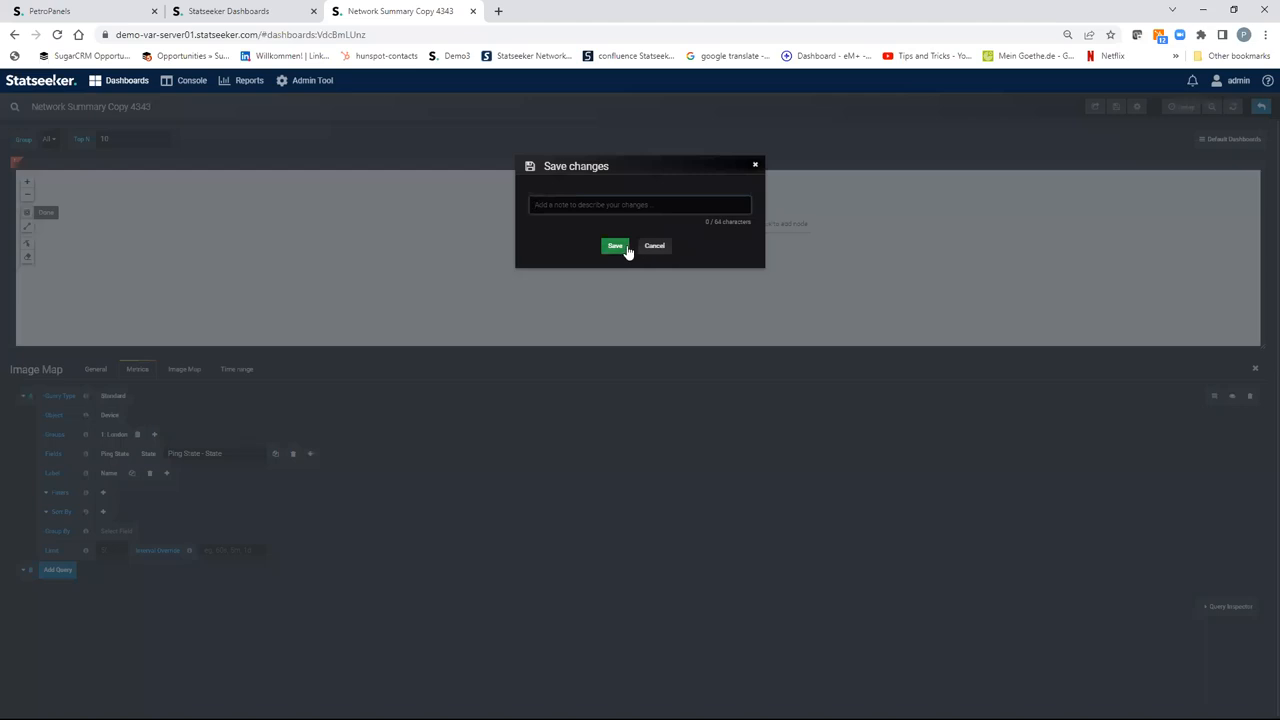
{"action": "left_click", "coordinate": [615, 246]}
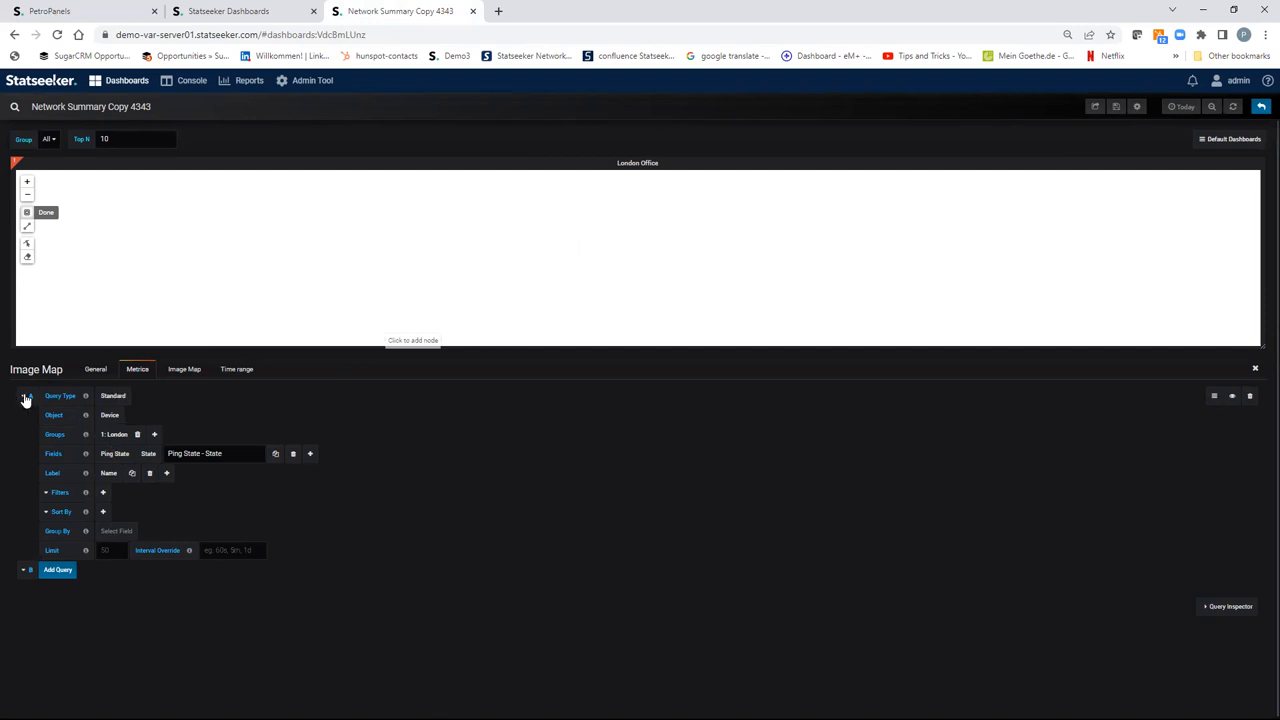
Set query B to London interfaces with average Rx Util and Tx Util fields.
{"action": "left_click", "coordinate": [24, 396]}
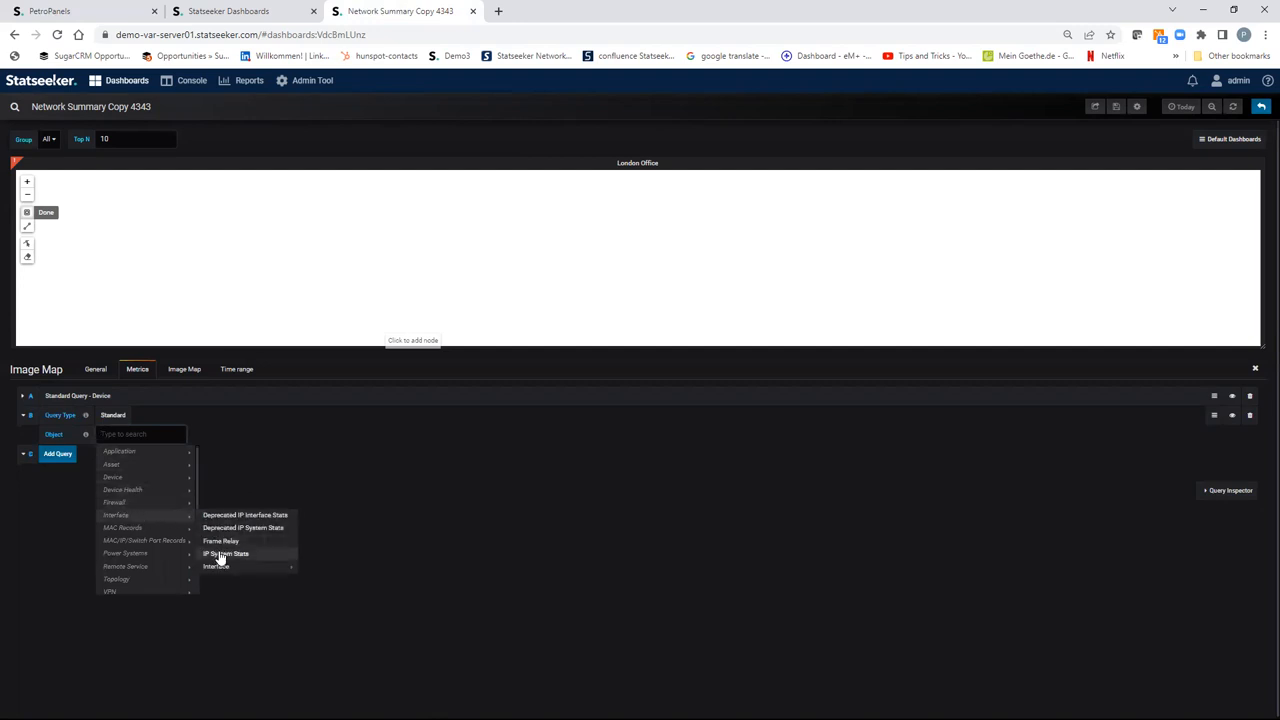
{"action": "left_click", "coordinate": [215, 566]}
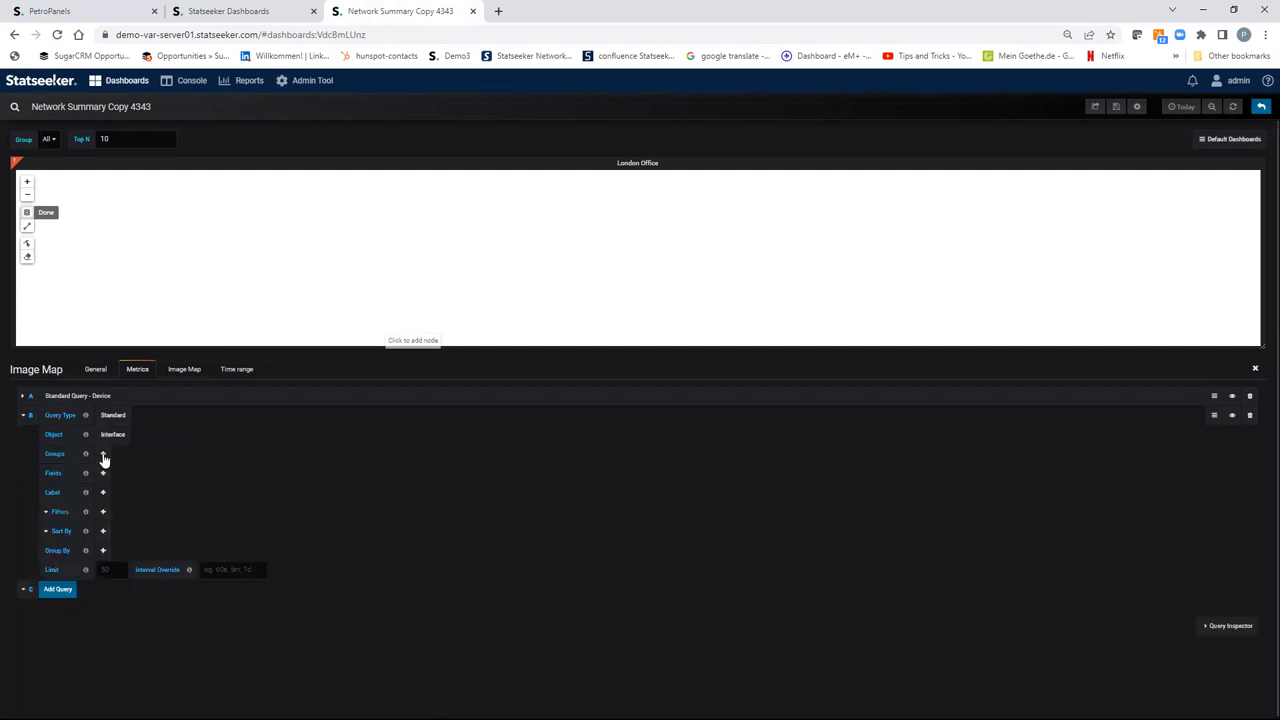
{"action": "left_click", "coordinate": [102, 453]}
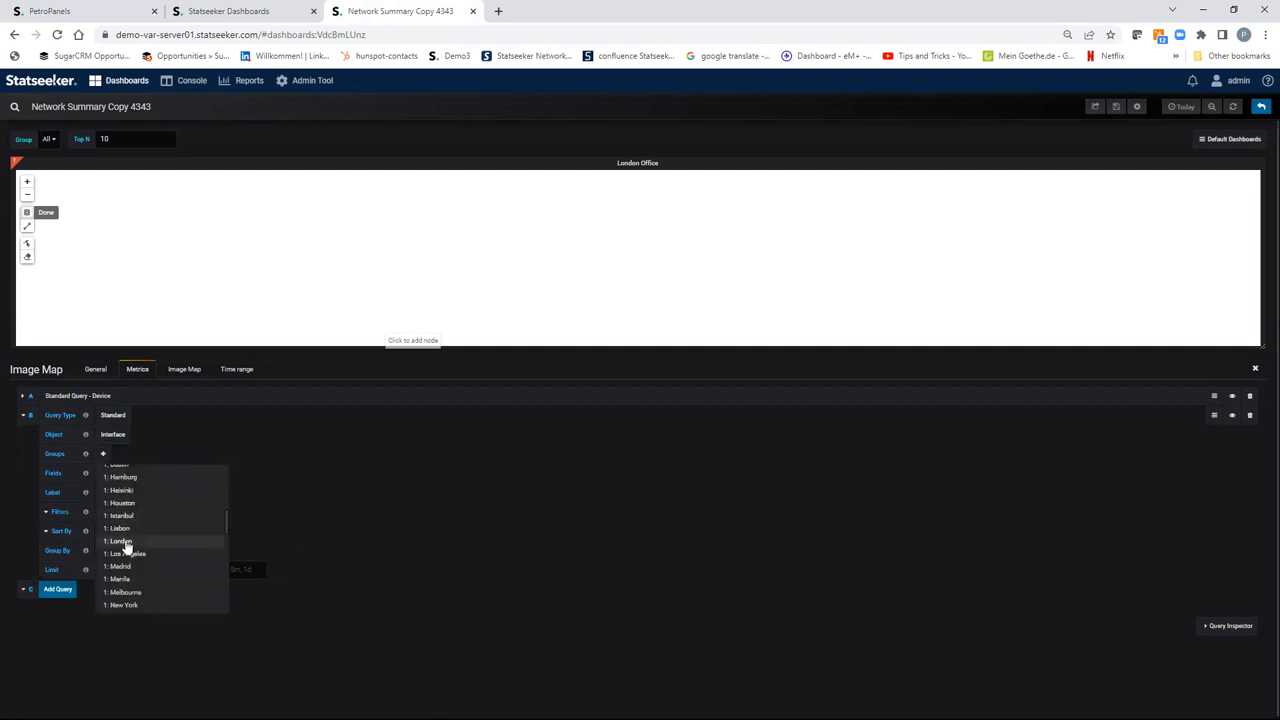
{"action": "left_click", "coordinate": [120, 541]}
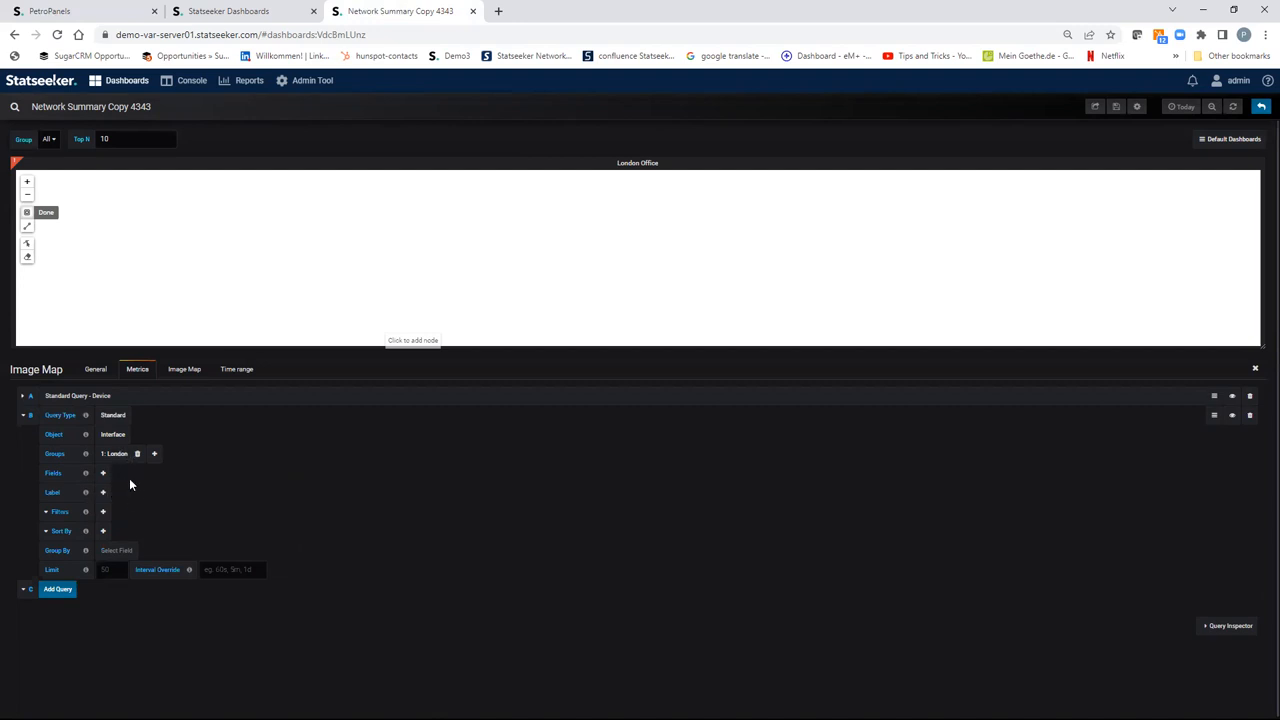
{"action": "left_click", "coordinate": [102, 472]}
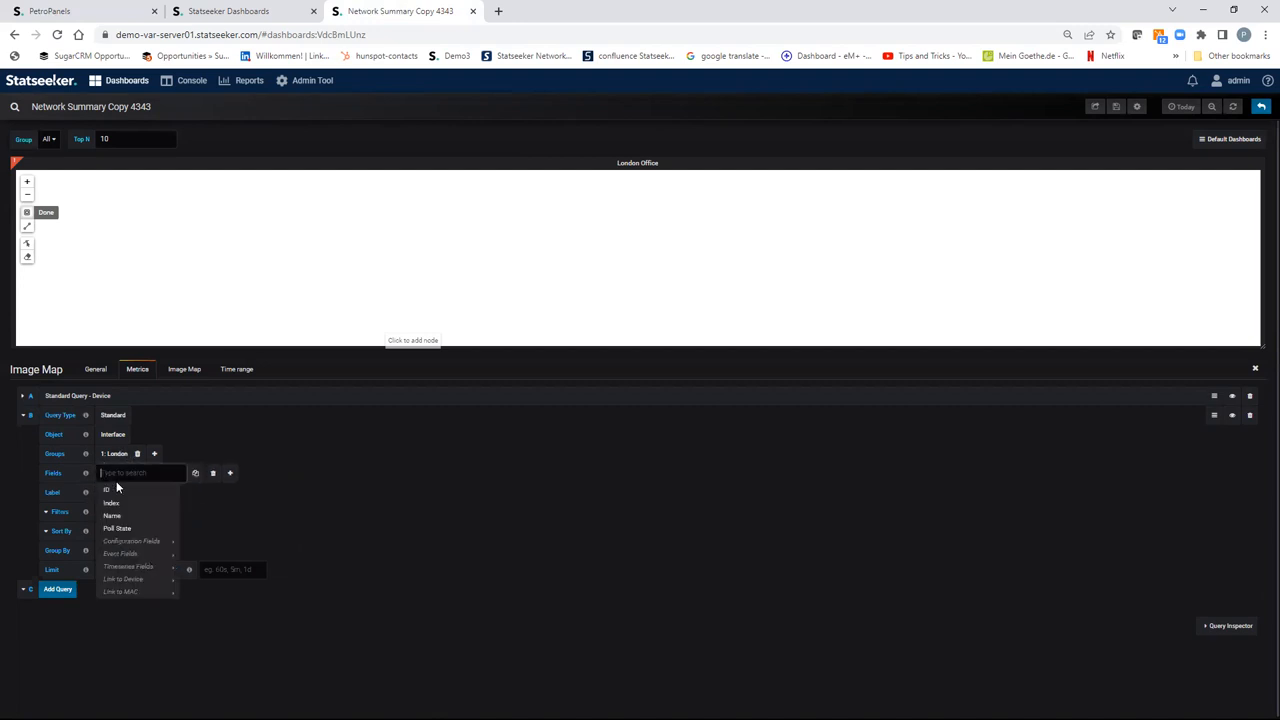
{"action": "left_click", "coordinate": [128, 566]}
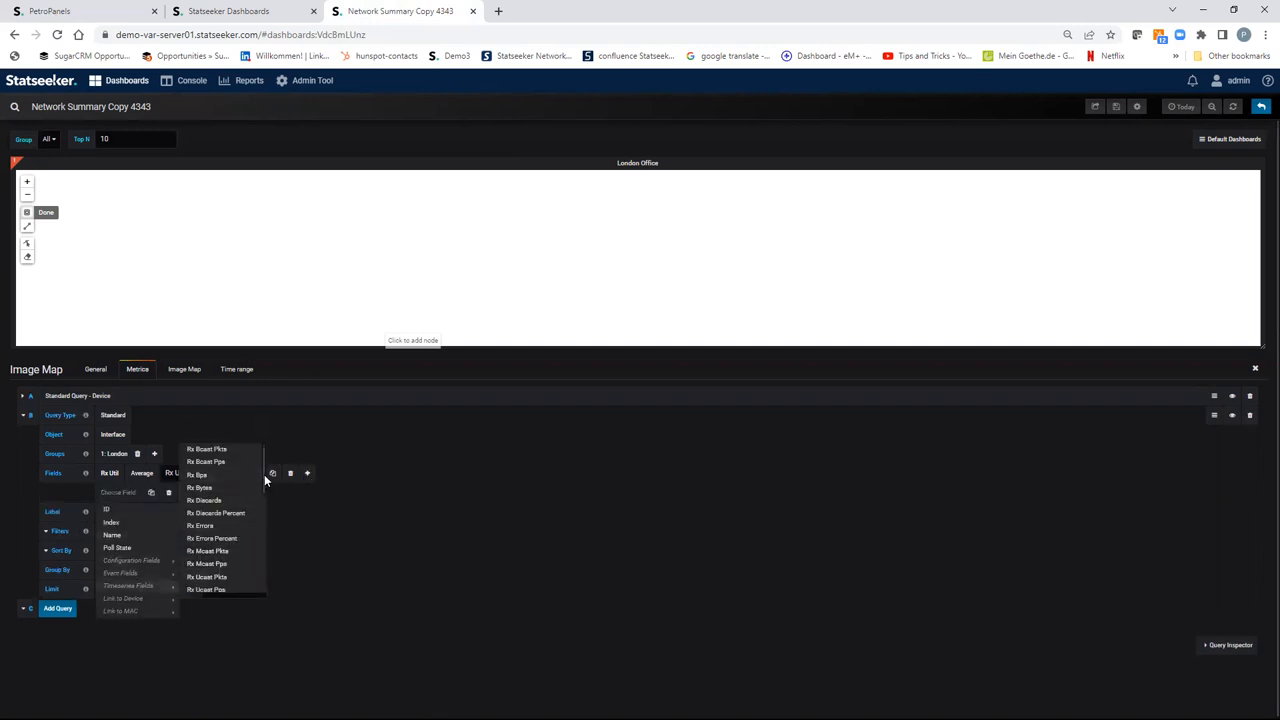
{"action": "scroll", "scroll_direction": "down", "scroll_amount": 3}
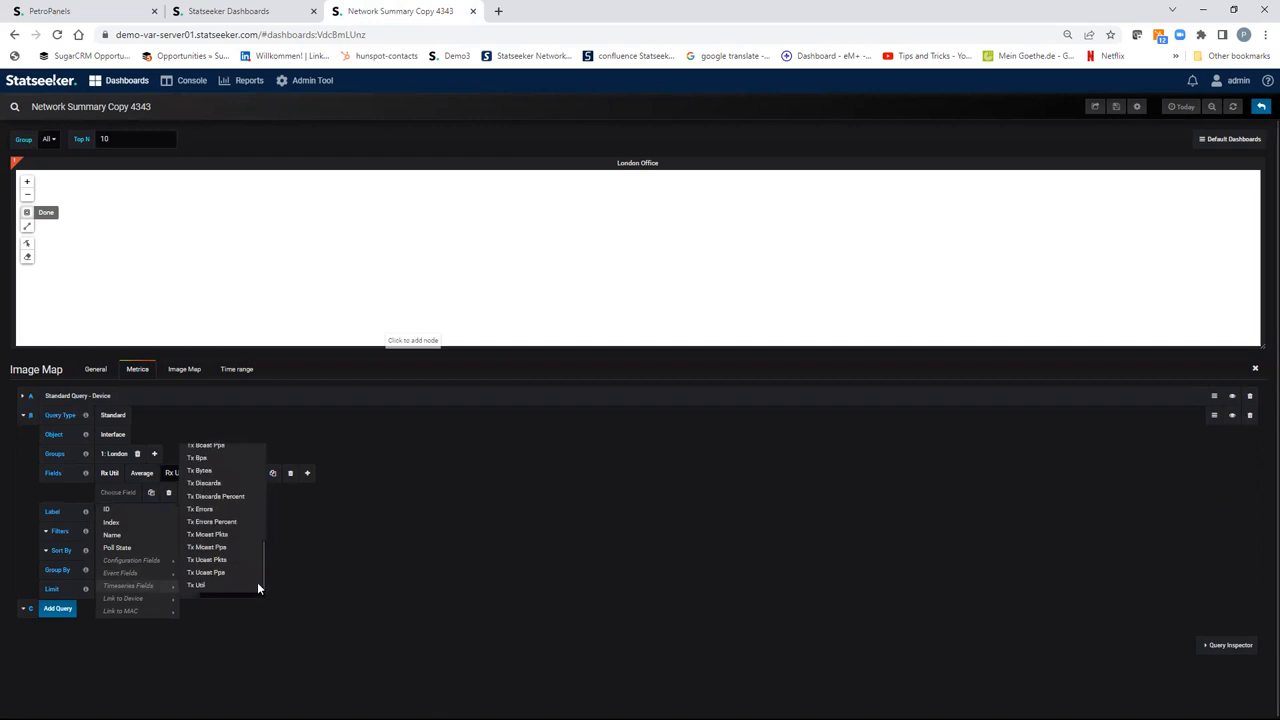
{"action": "left_click", "coordinate": [197, 585]}
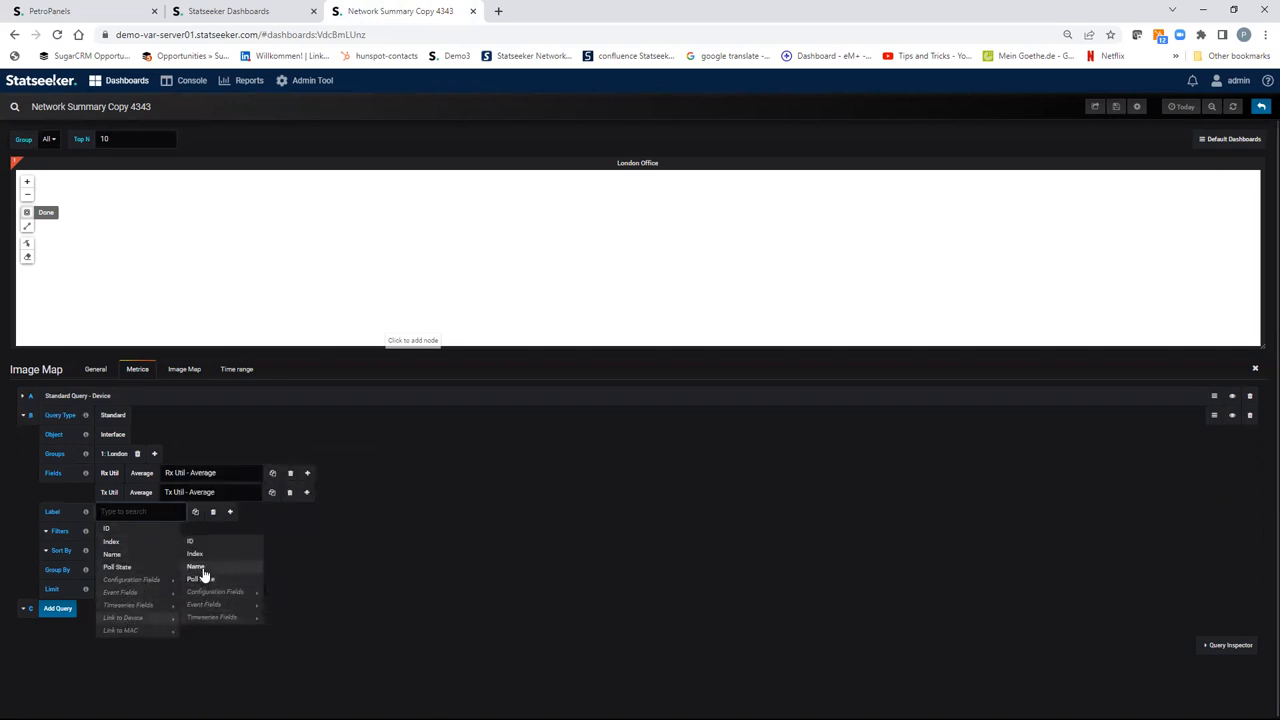
Label interfaces by linked Device Name and interface name, sorted by Rx Util descending.
{"action": "left_click", "coordinate": [195, 566]}
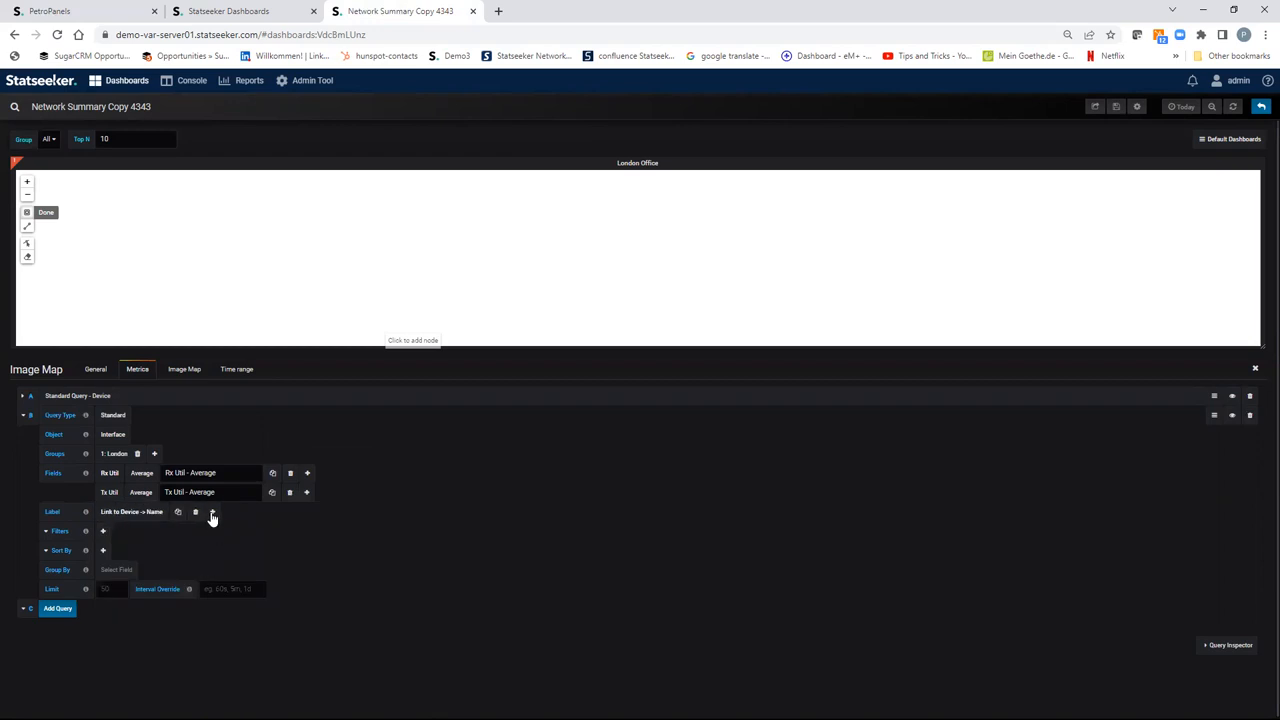
{"action": "left_click", "coordinate": [212, 511]}
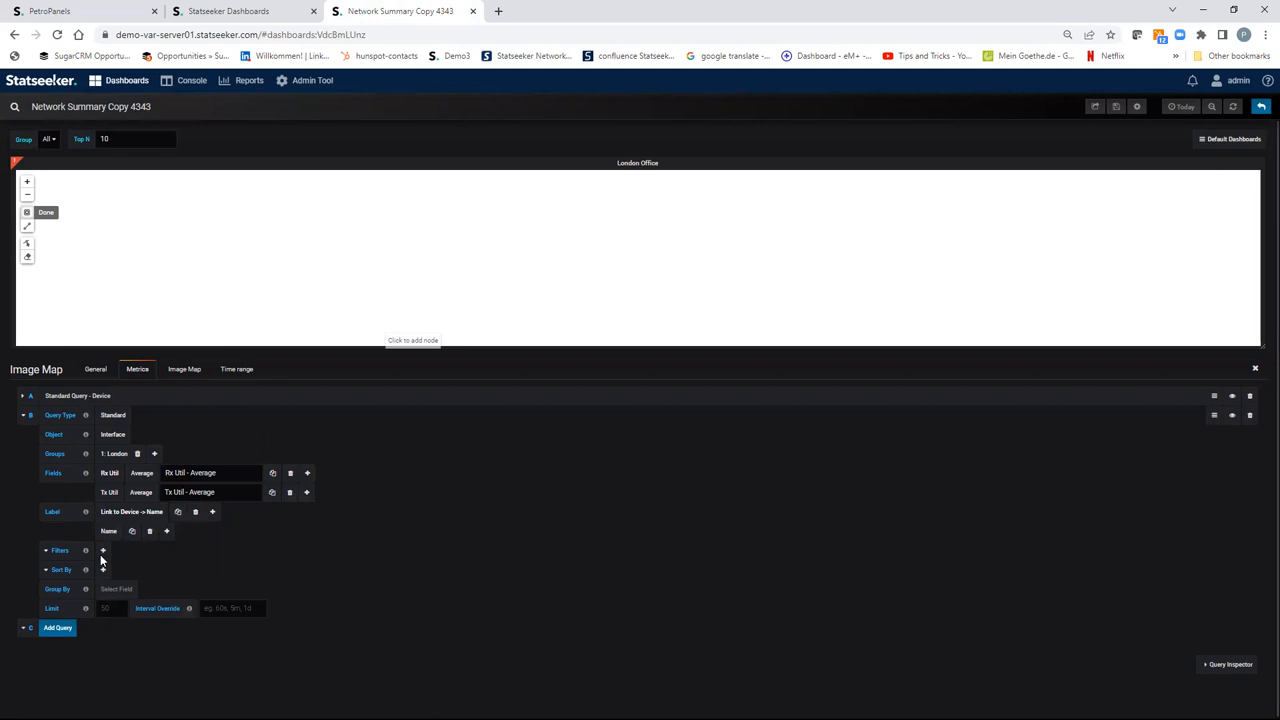
{"action": "left_click", "coordinate": [102, 569]}
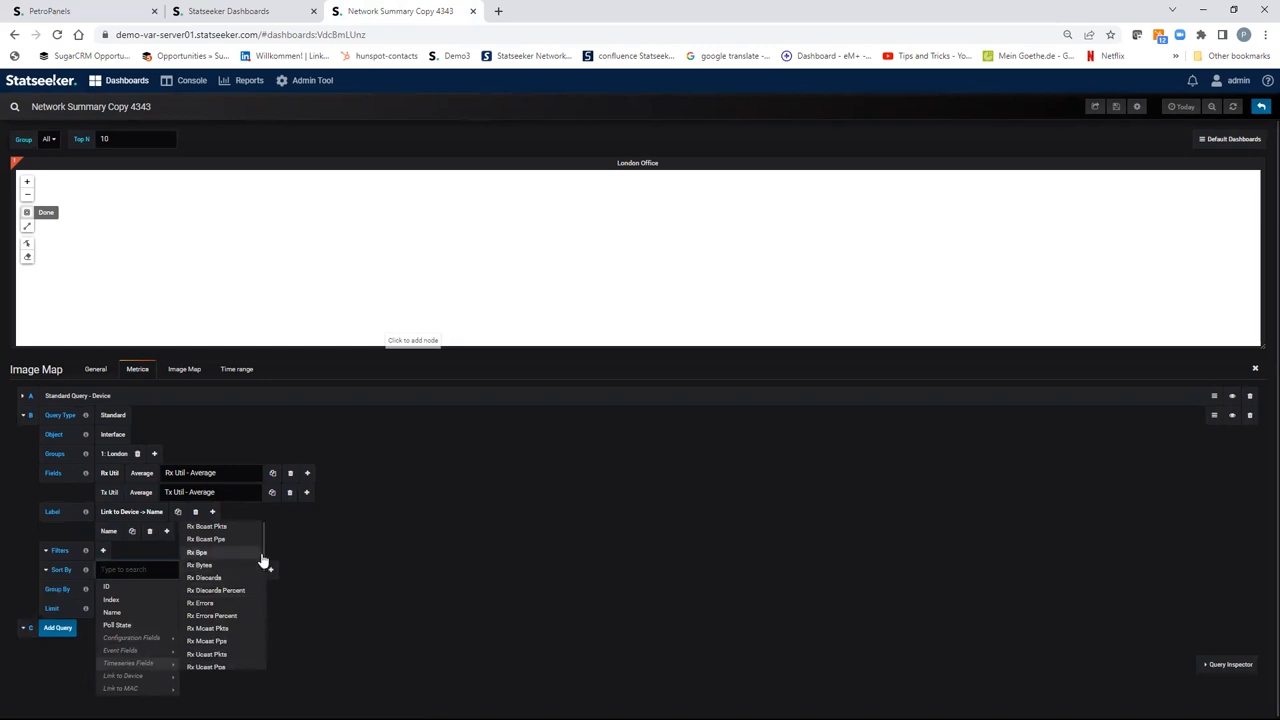
{"action": "scroll", "scroll_direction": "down", "scroll_amount": 3}
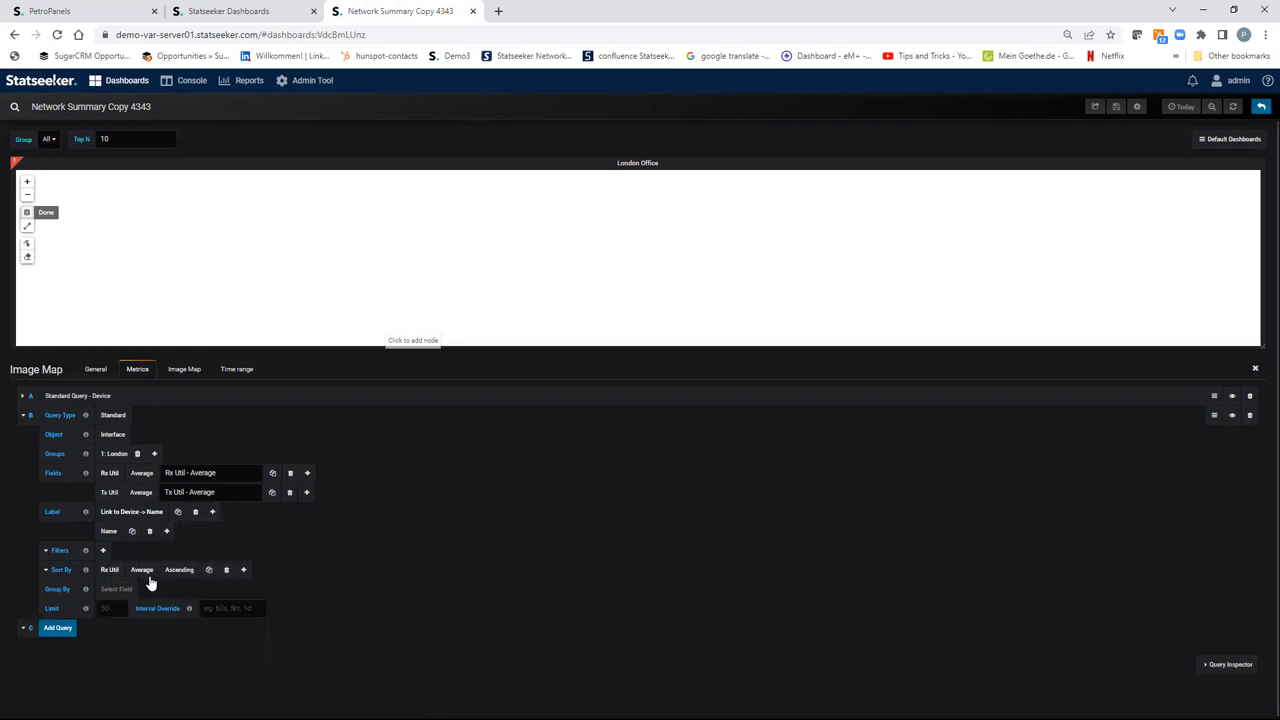
{"action": "left_click", "coordinate": [179, 569]}
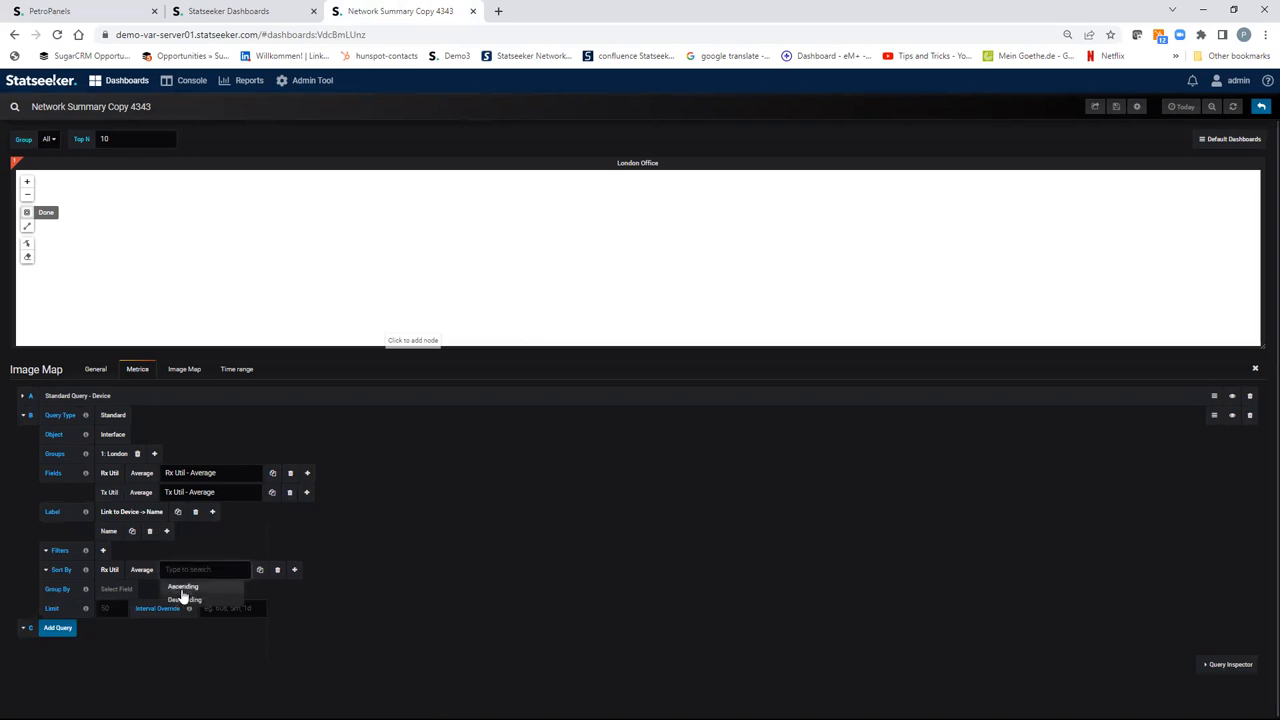
{"action": "left_click", "coordinate": [185, 600]}
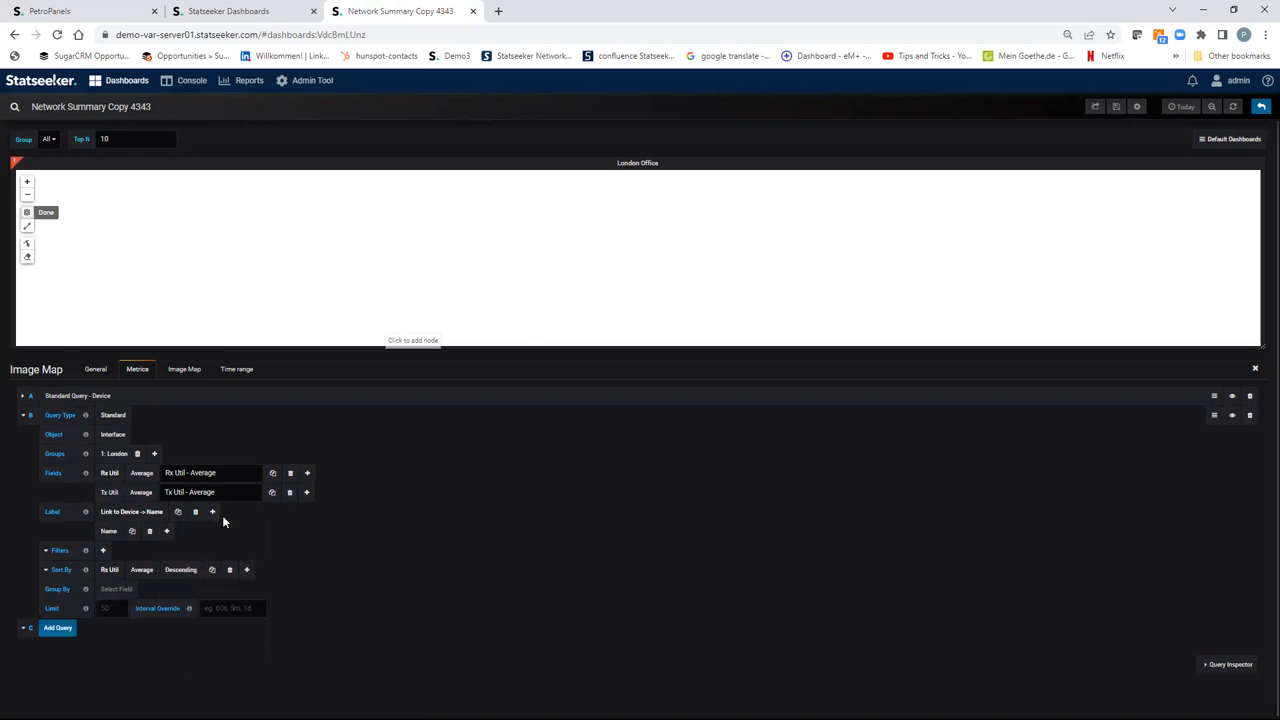
{"action": "mouse_move", "coordinate": [151, 427]}
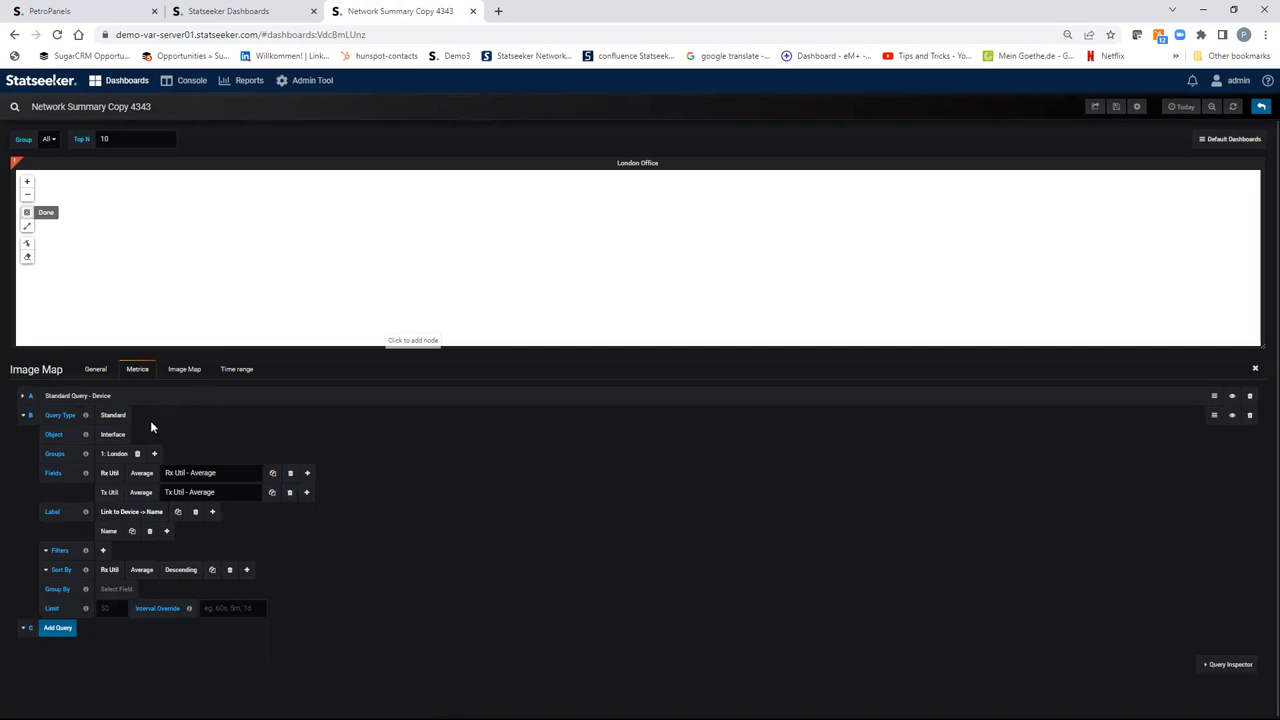
{"action": "mouse_move", "coordinate": [1116, 107]}
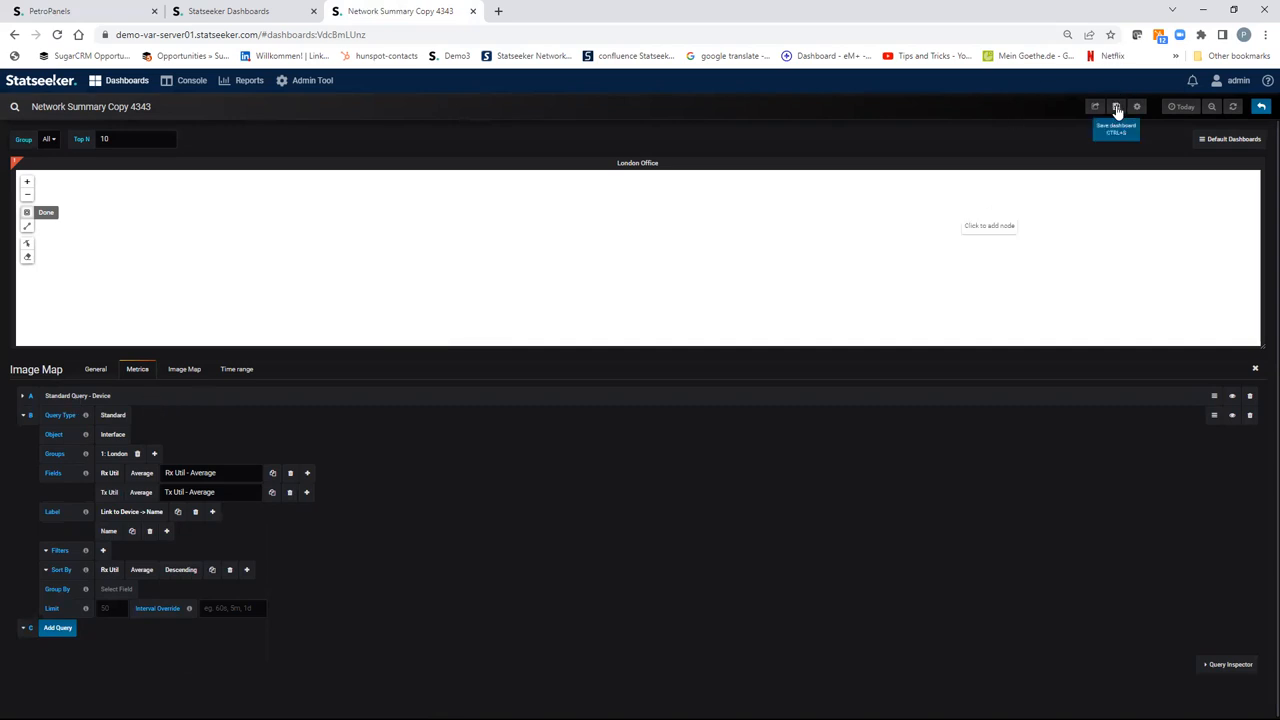
Save the dashboard with both the device and interface queries.
{"action": "left_click", "coordinate": [1116, 107]}
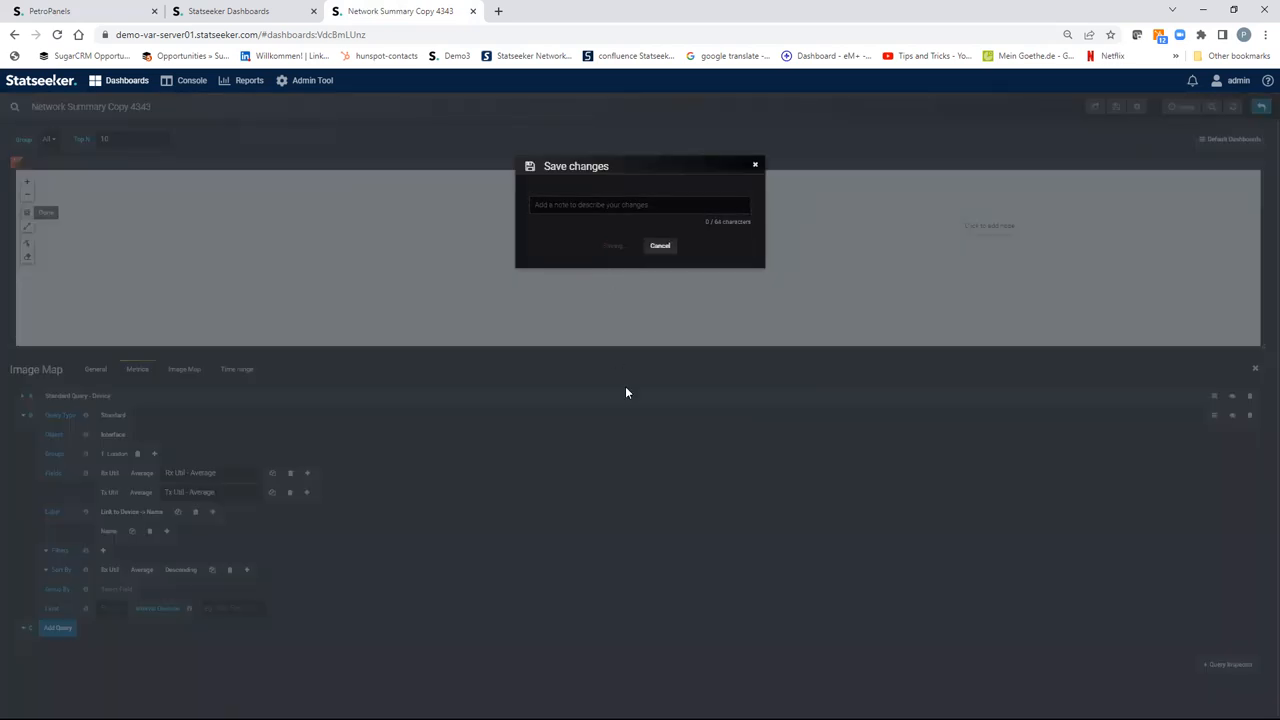
{"action": "left_click", "coordinate": [613, 246]}
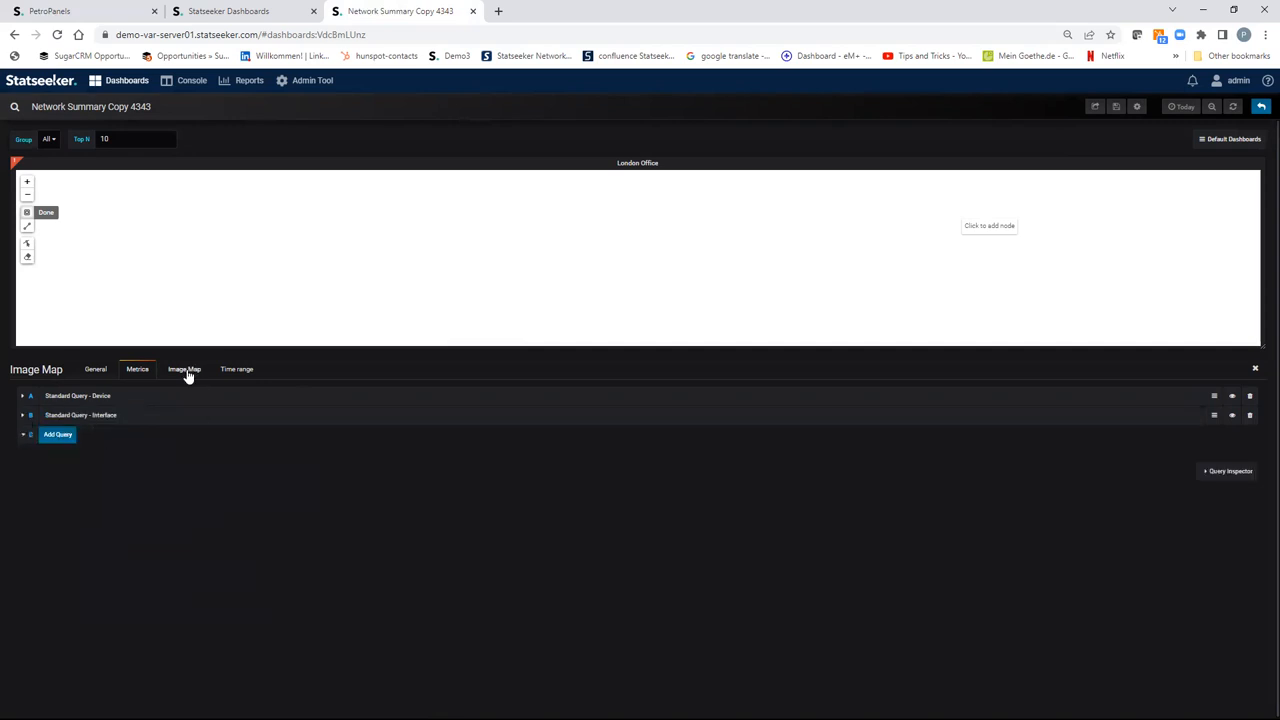
In Image Map settings keep Background Type Color and leave Show Edit Control enabled.
{"action": "left_click", "coordinate": [184, 369]}
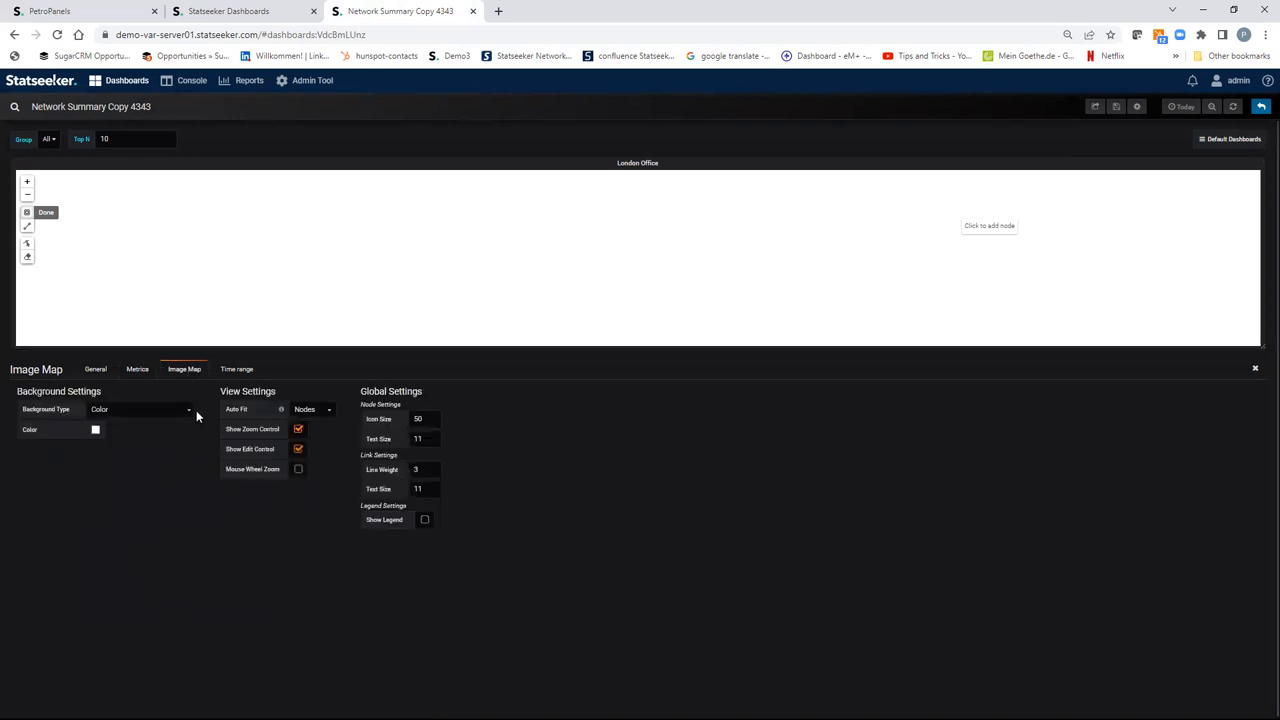
{"action": "left_click", "coordinate": [140, 409]}
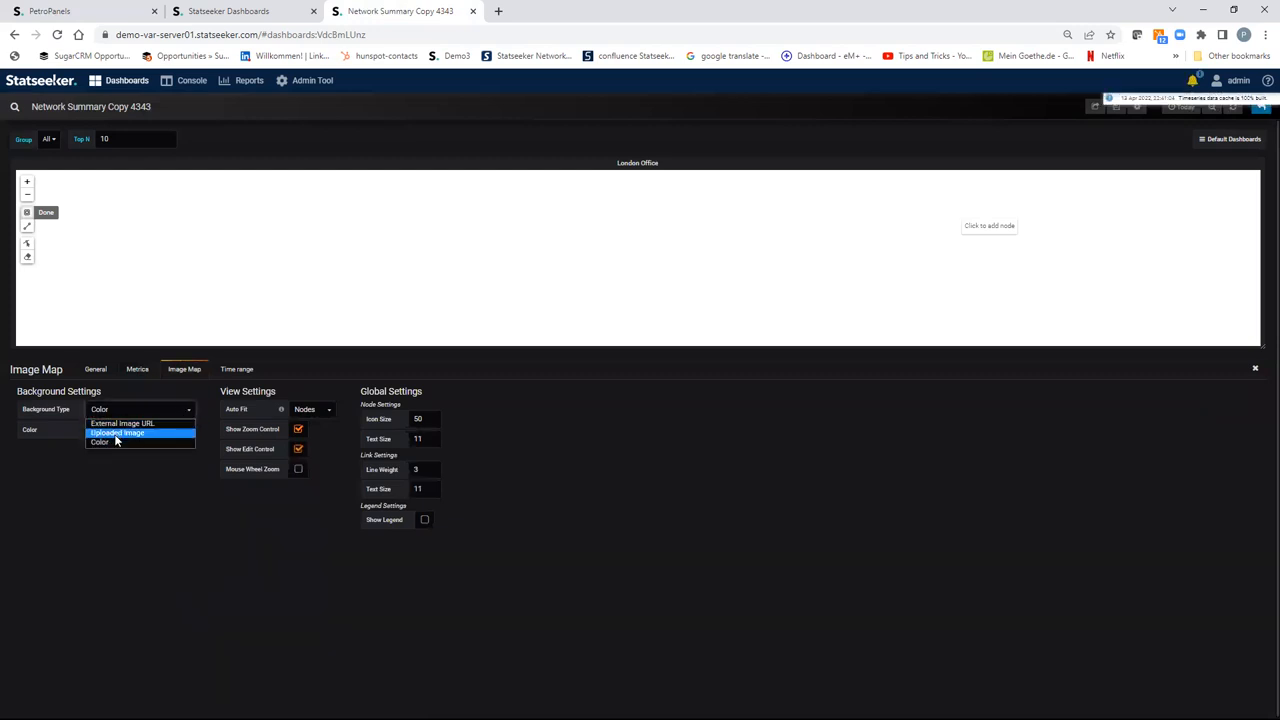
{"action": "left_click", "coordinate": [99, 442]}
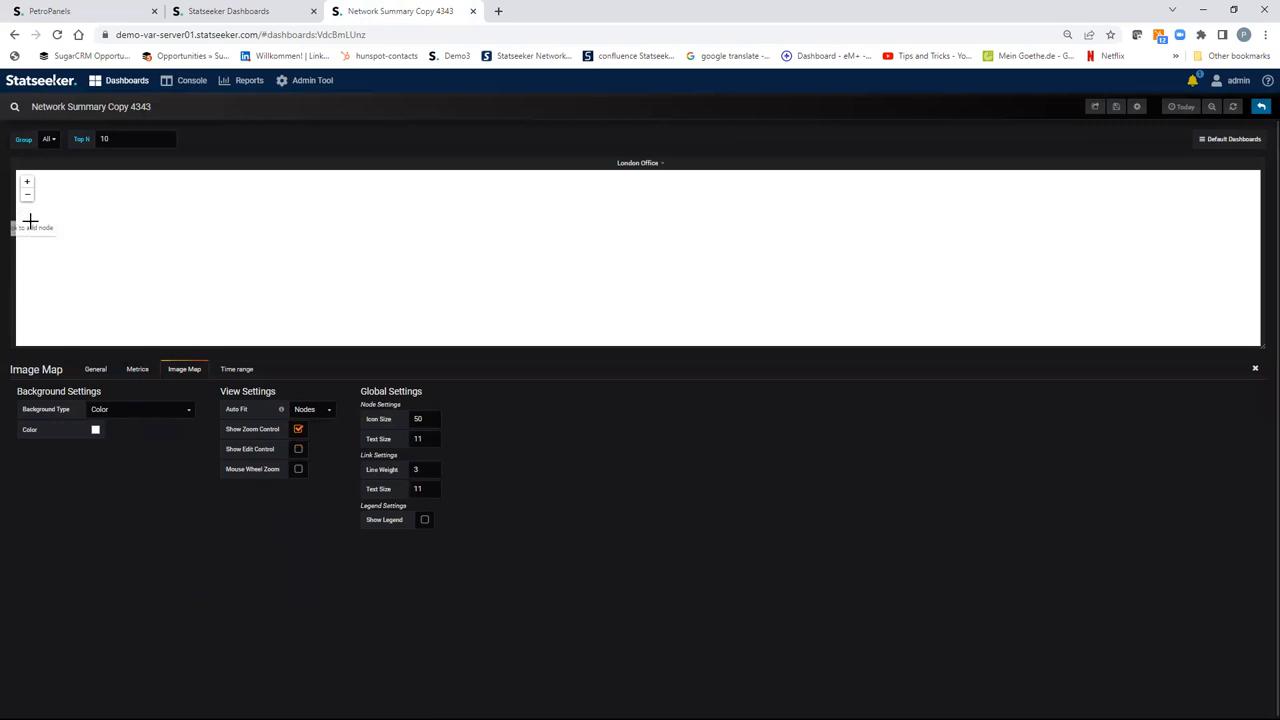
{"action": "left_click", "coordinate": [298, 448]}
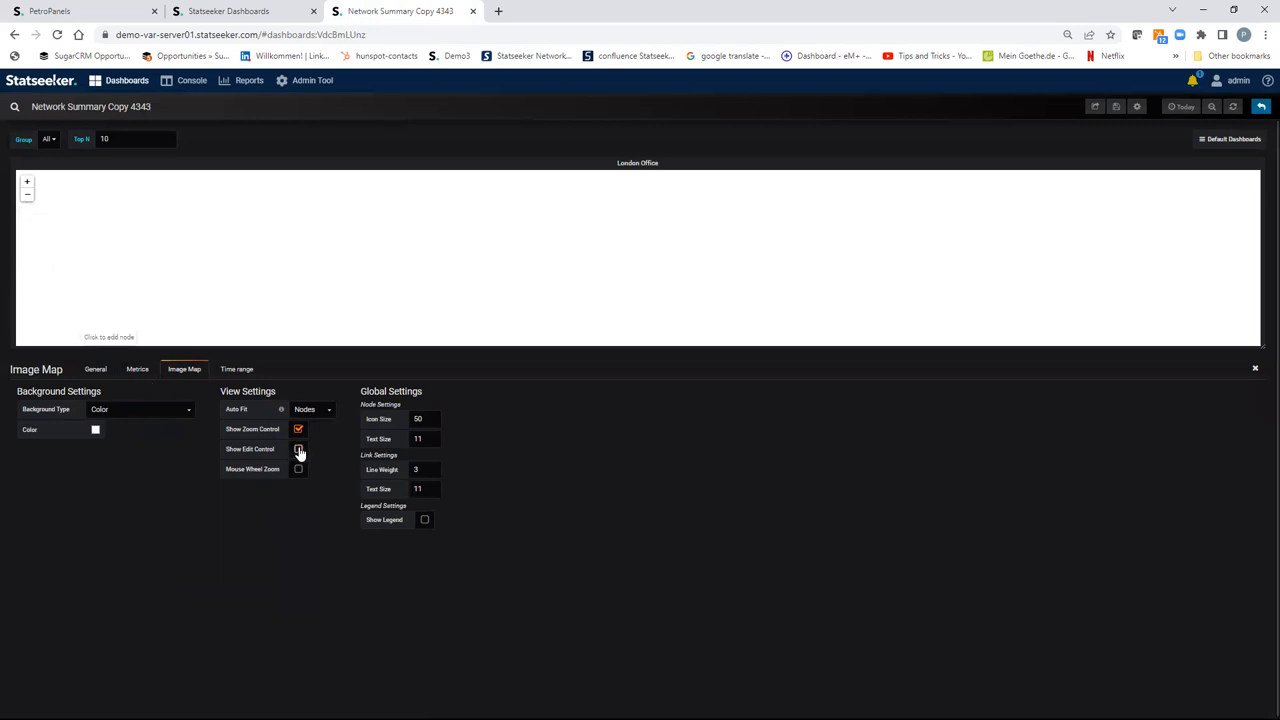
{"action": "left_click", "coordinate": [298, 448]}
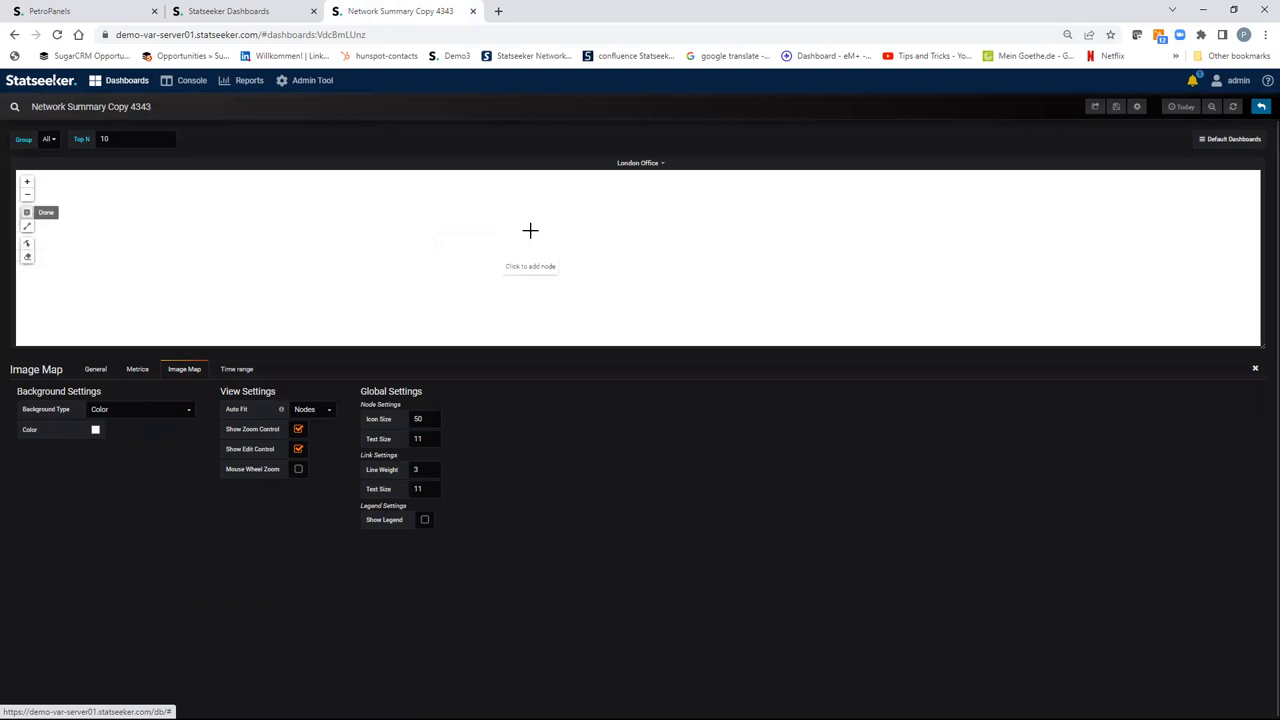
Add a map node fed by Query A, entity London-fw, with String data type.
{"action": "left_click", "coordinate": [530, 231]}
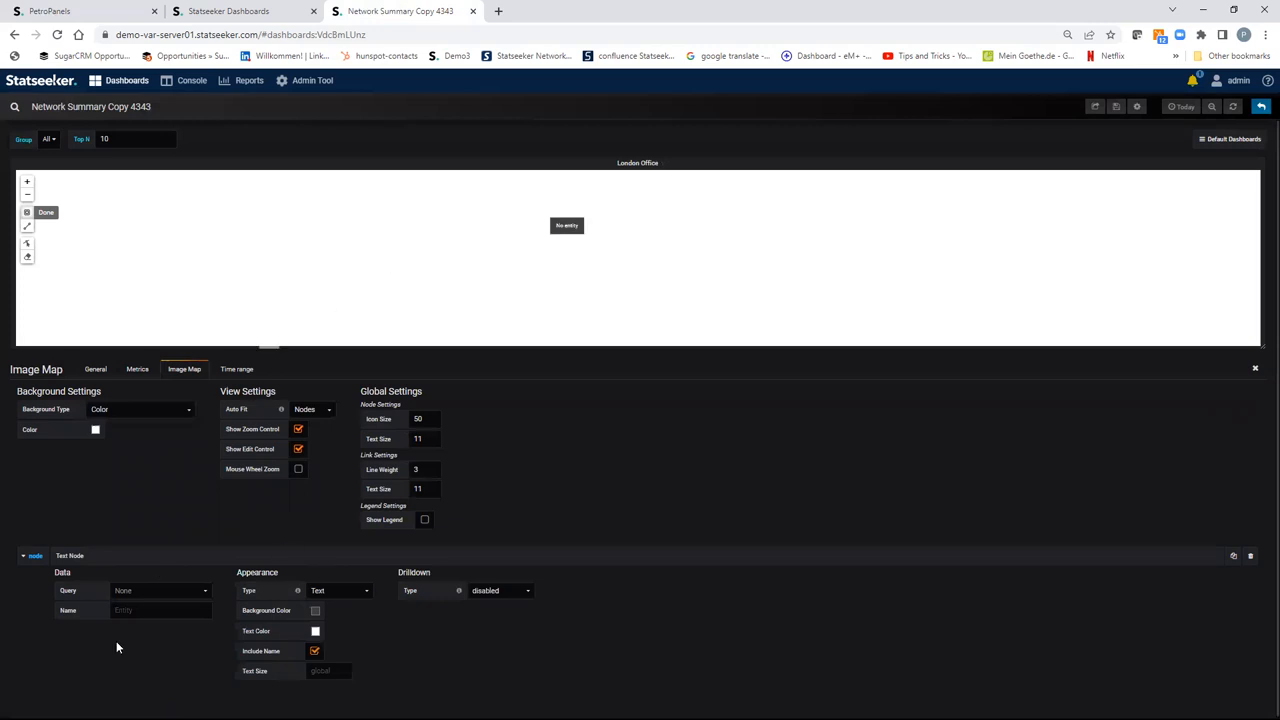
{"action": "left_click", "coordinate": [160, 590]}
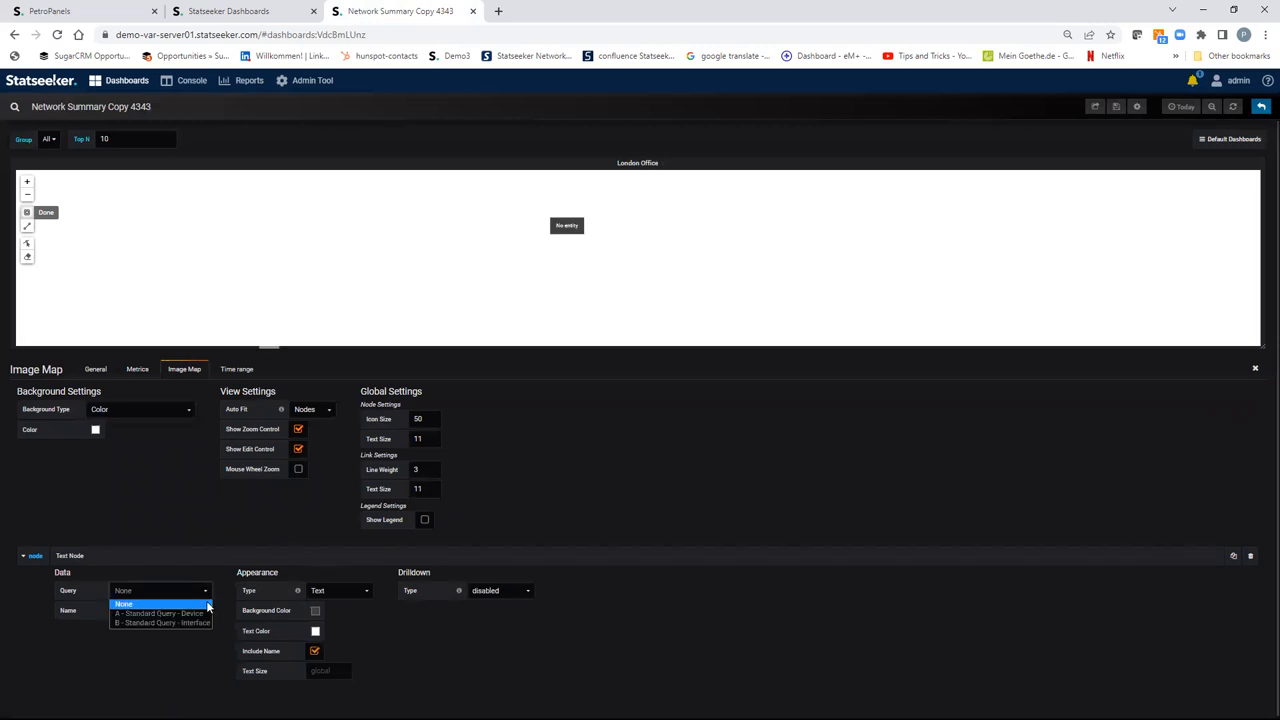
{"action": "left_click", "coordinate": [158, 613]}
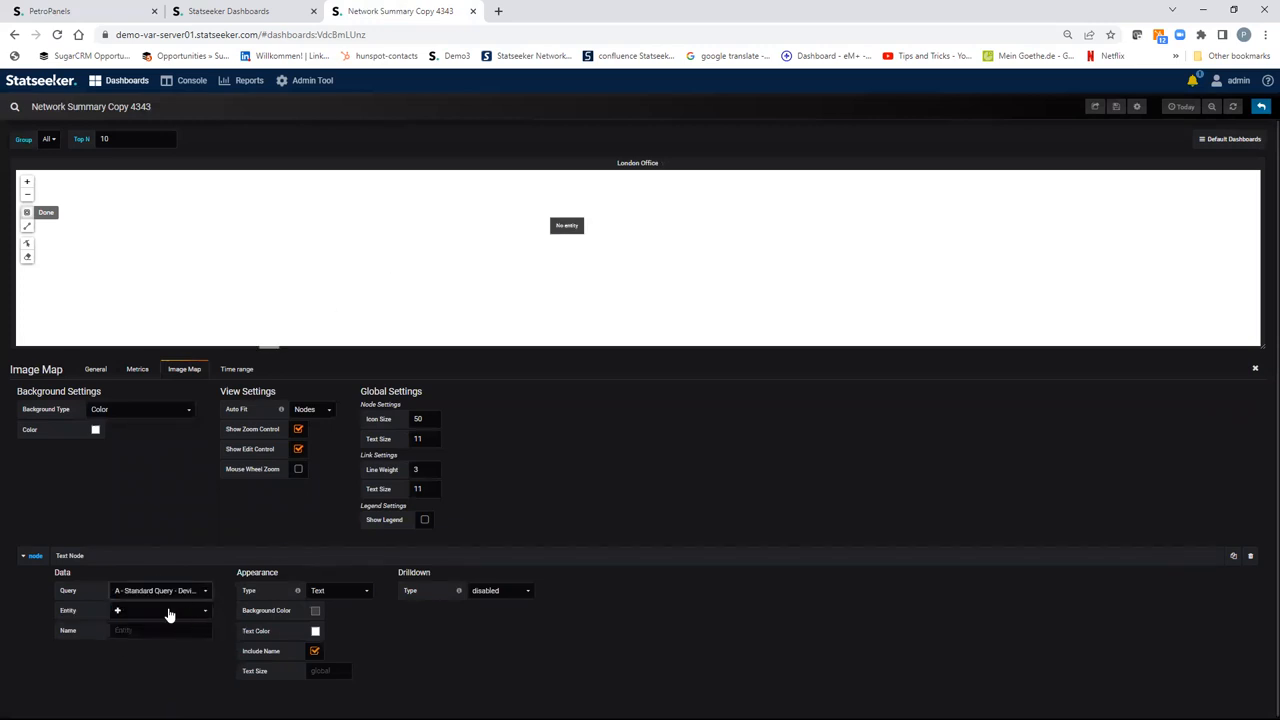
{"action": "left_click", "coordinate": [160, 610]}
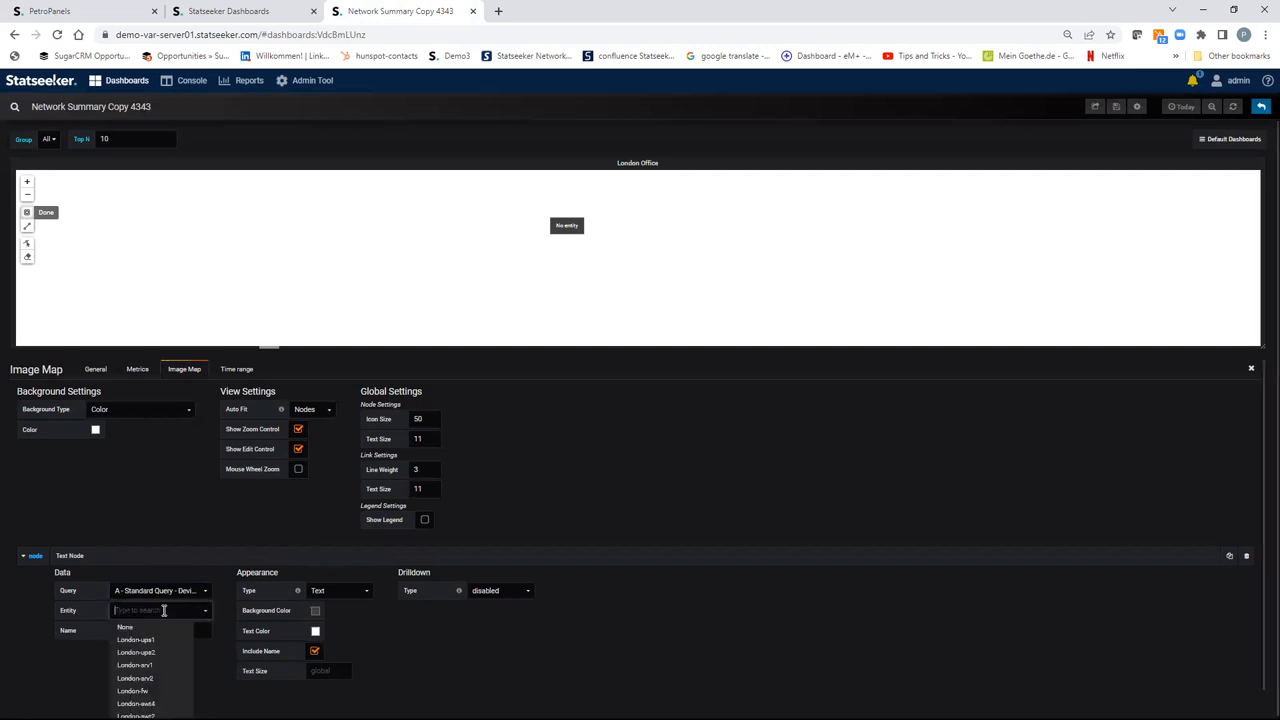
{"action": "left_click", "coordinate": [133, 690]}
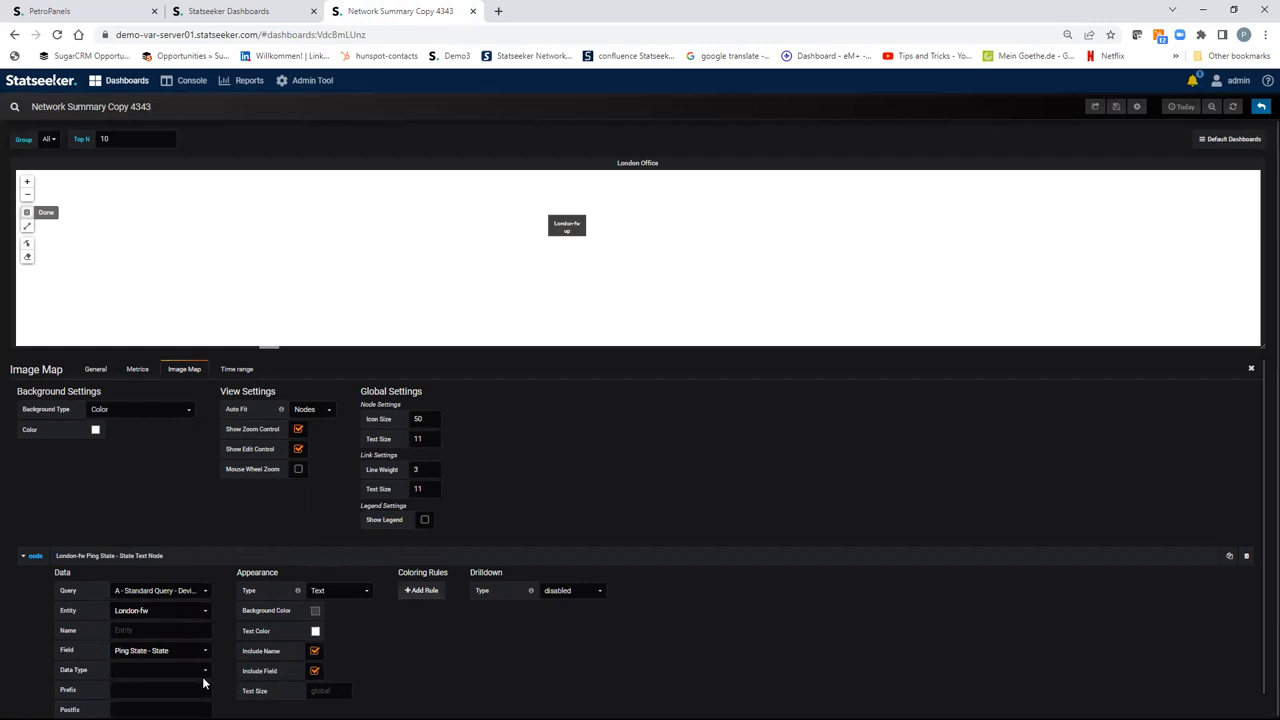
{"action": "left_click", "coordinate": [160, 669]}
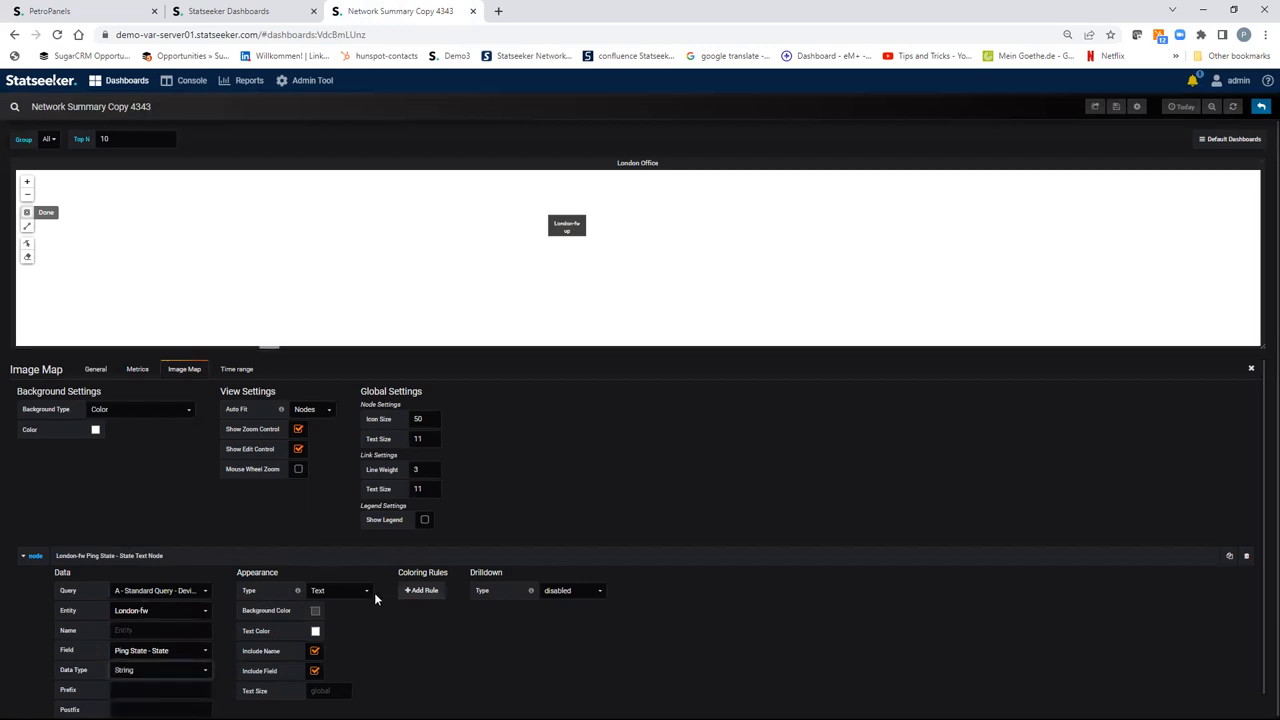
Display the node as a Security > Firewall icon with its name label shown.
{"action": "left_click", "coordinate": [340, 590]}
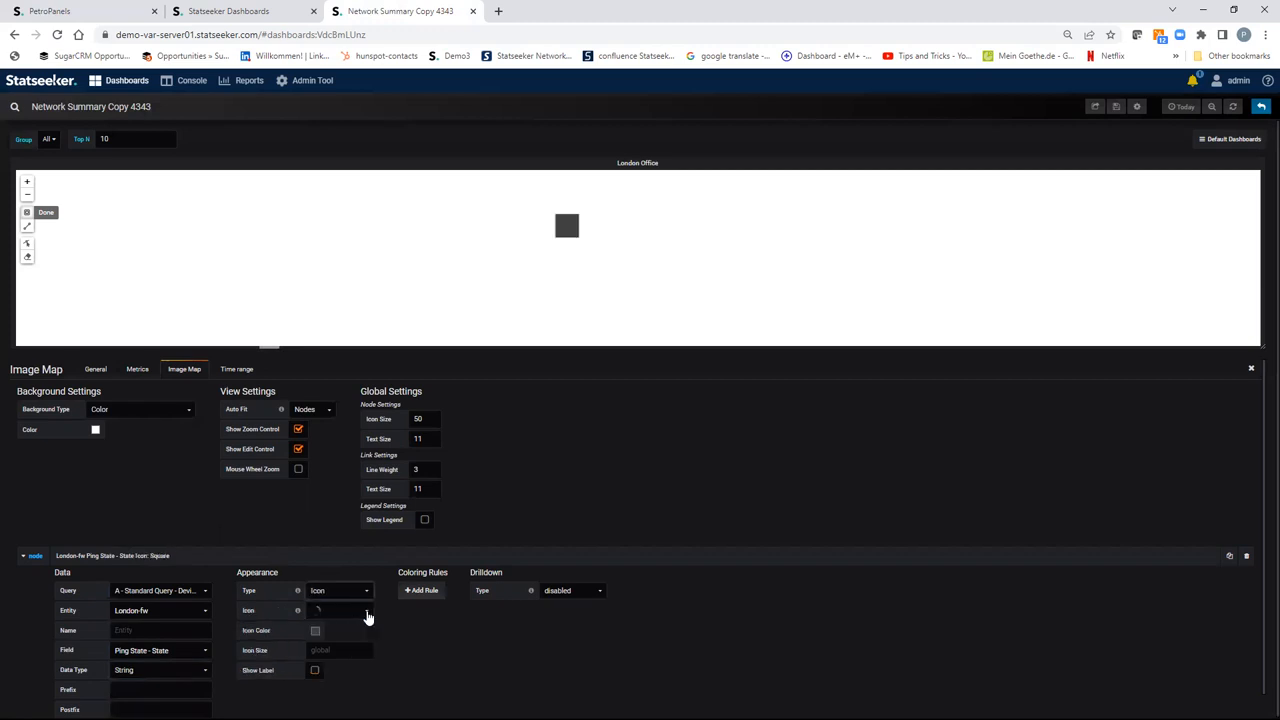
{"action": "left_click", "coordinate": [340, 610]}
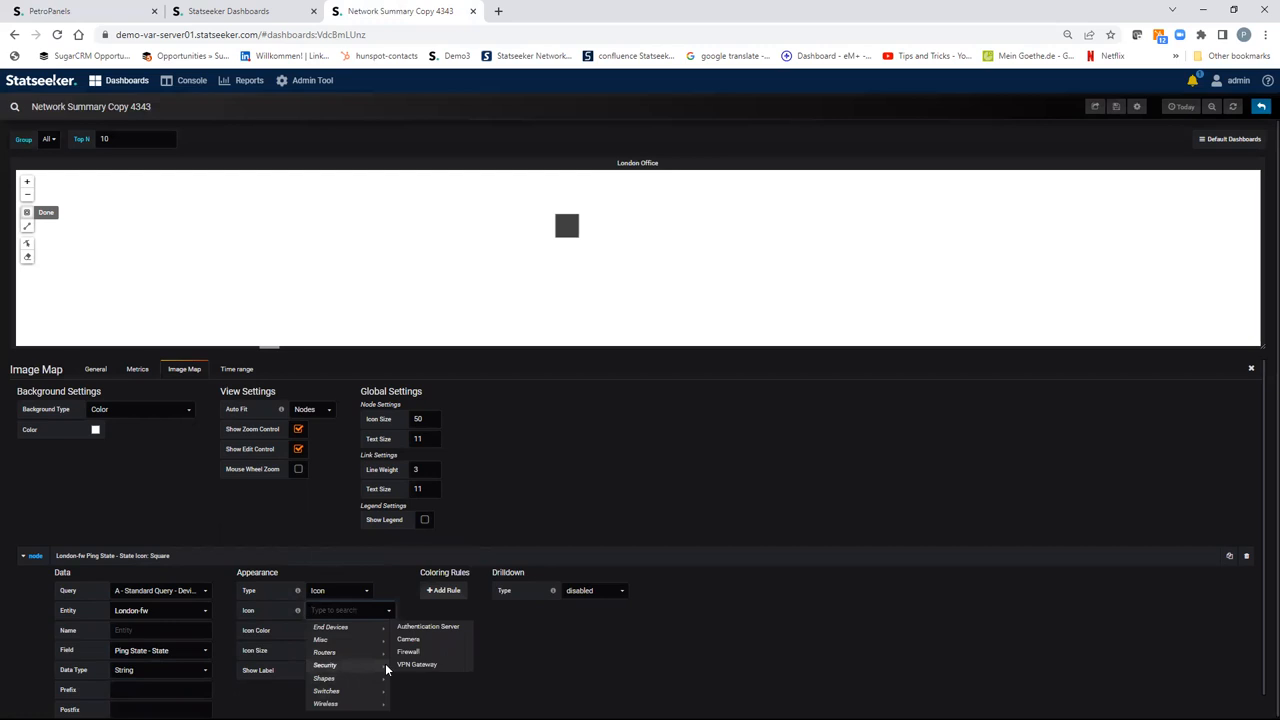
{"action": "left_click", "coordinate": [408, 651]}
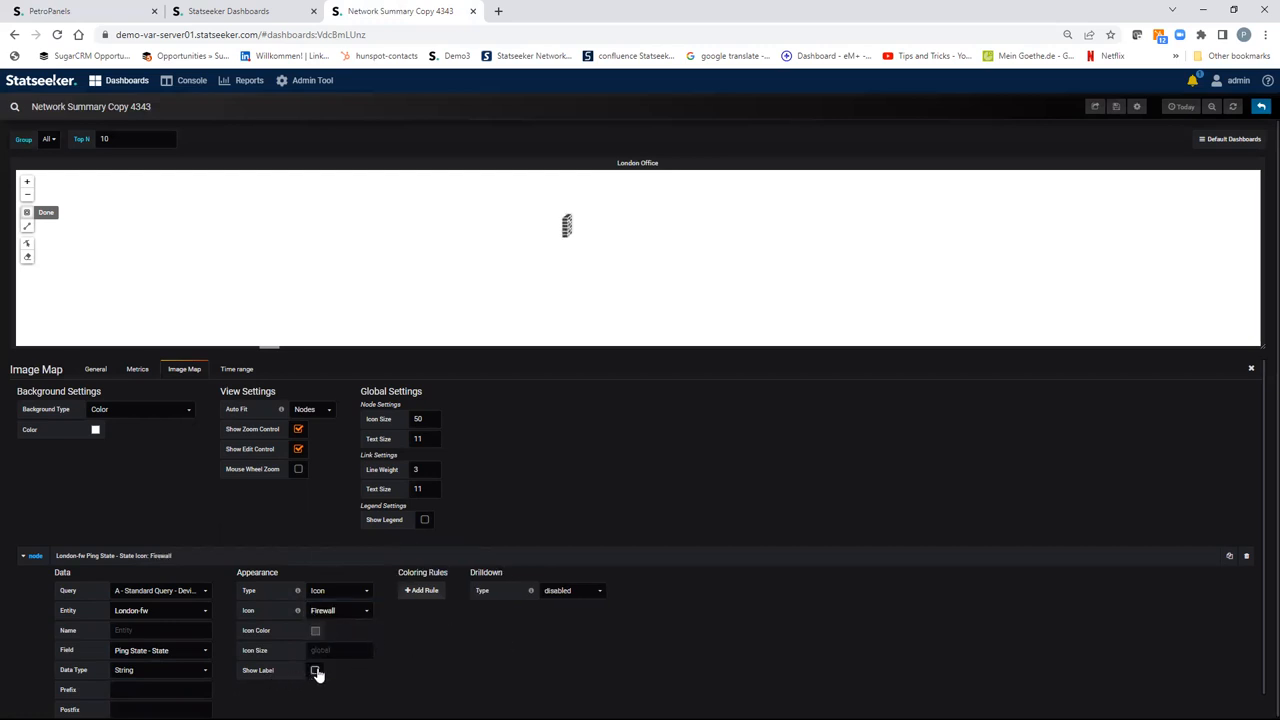
{"action": "left_click", "coordinate": [315, 670]}
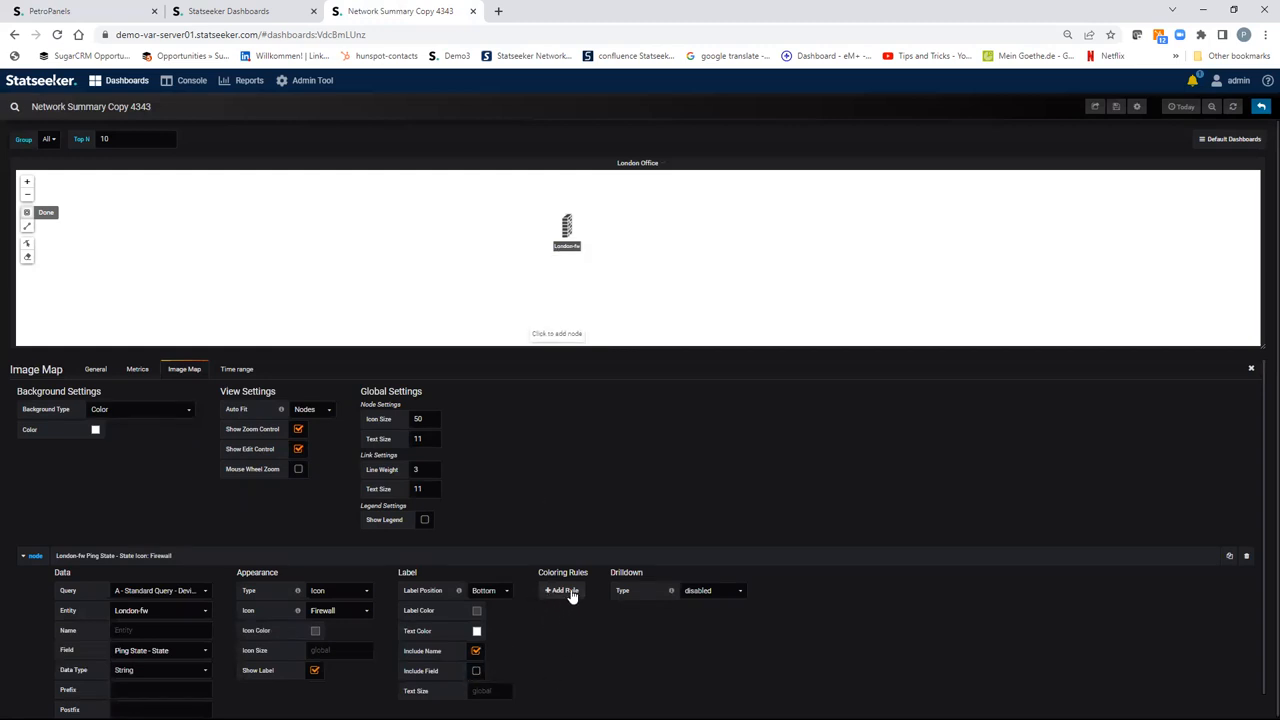
Add colouring rules: ping state 'up' colours the icon green, 'down' colours it red.
{"action": "left_click", "coordinate": [560, 590]}
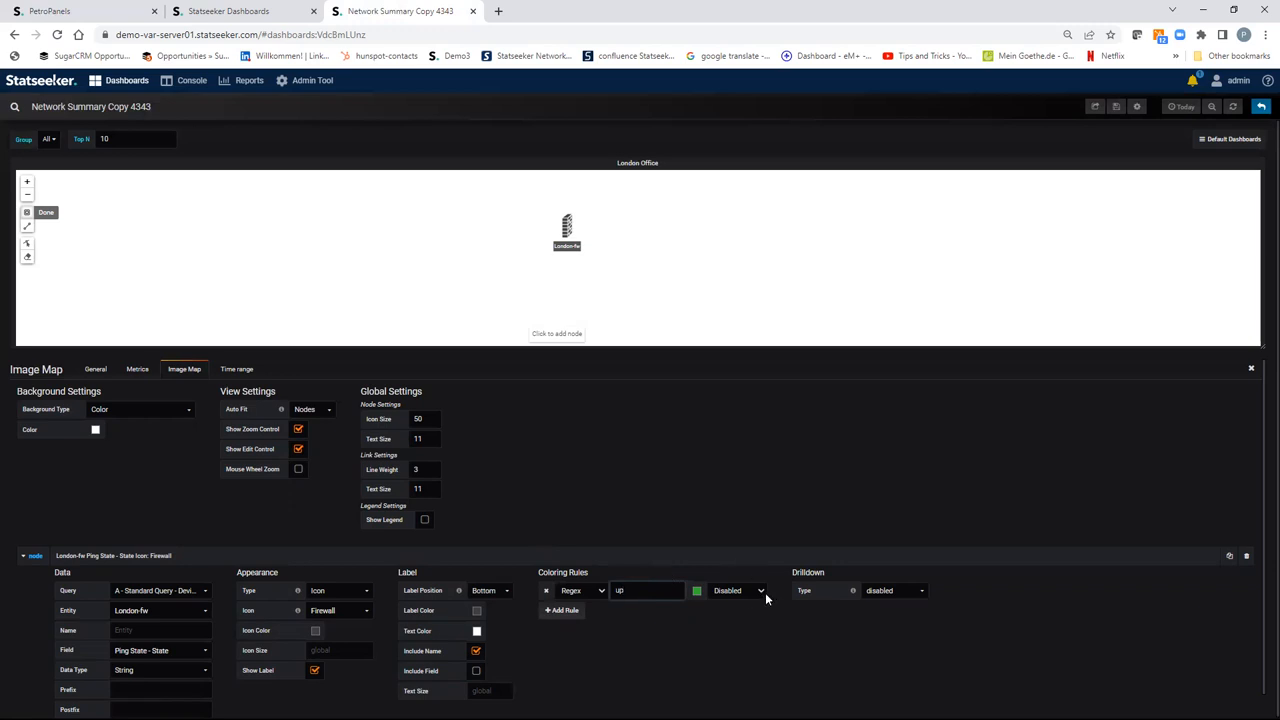
{"action": "left_click", "coordinate": [737, 590]}
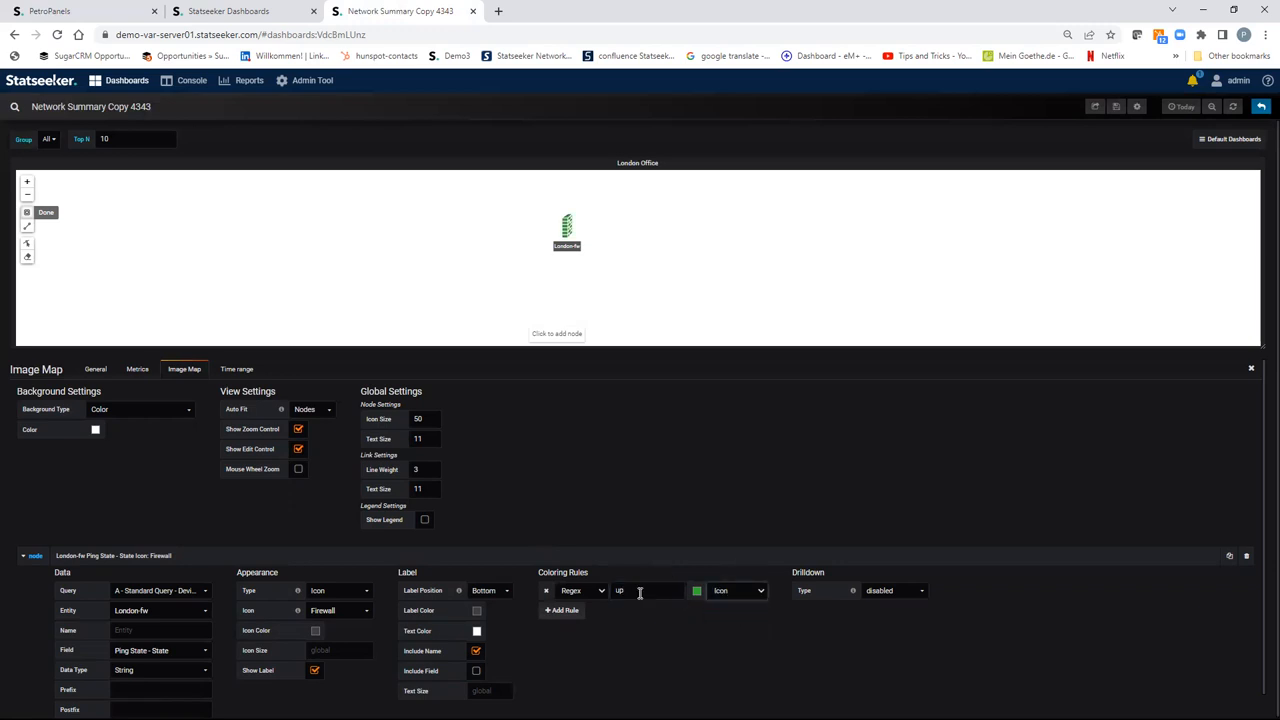
{"action": "left_click", "coordinate": [561, 610]}
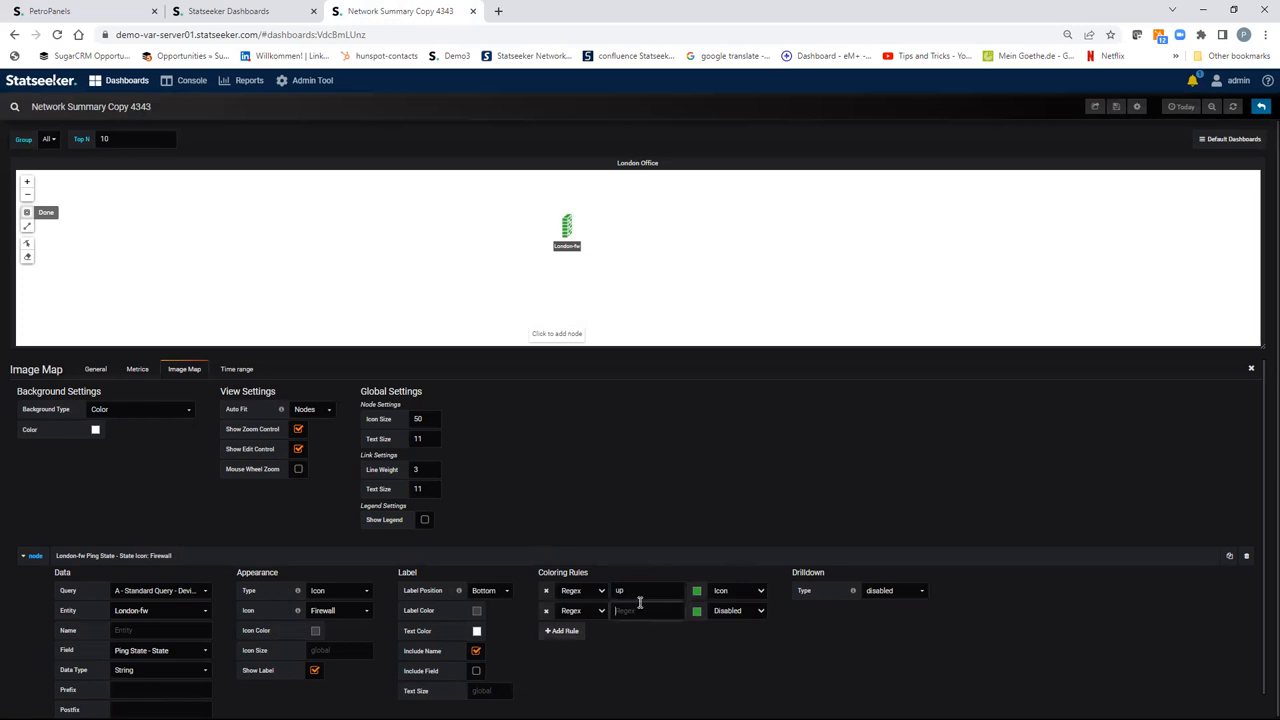
{"action": "type", "text": "down"}
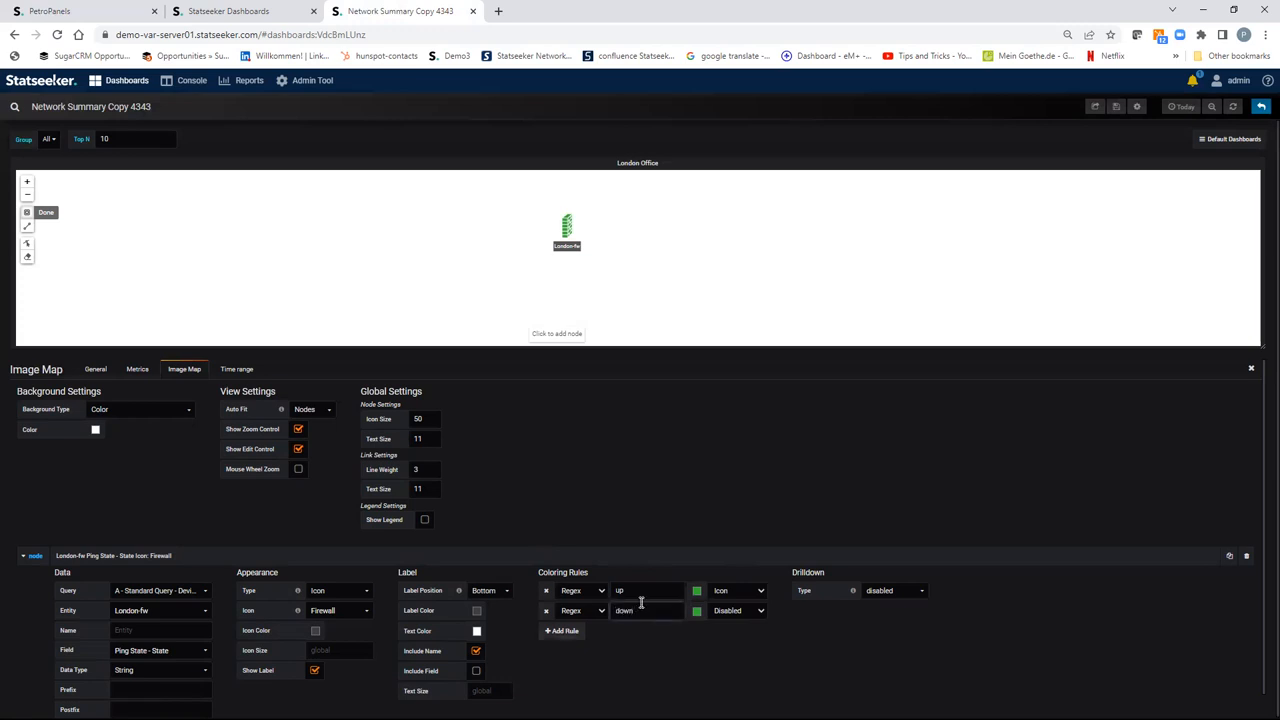
{"action": "left_click", "coordinate": [697, 590]}
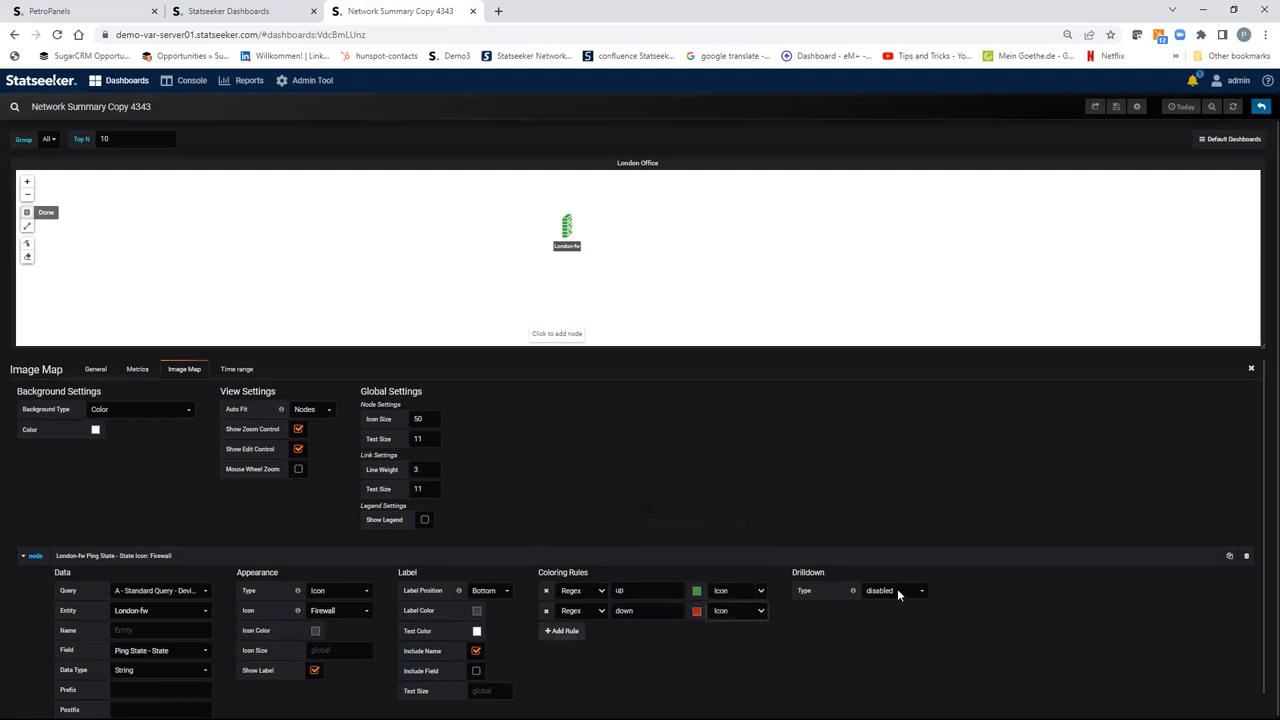
Set the node's drilldown type to dashboard and link it to Device Overview.
{"action": "left_click", "coordinate": [893, 590]}
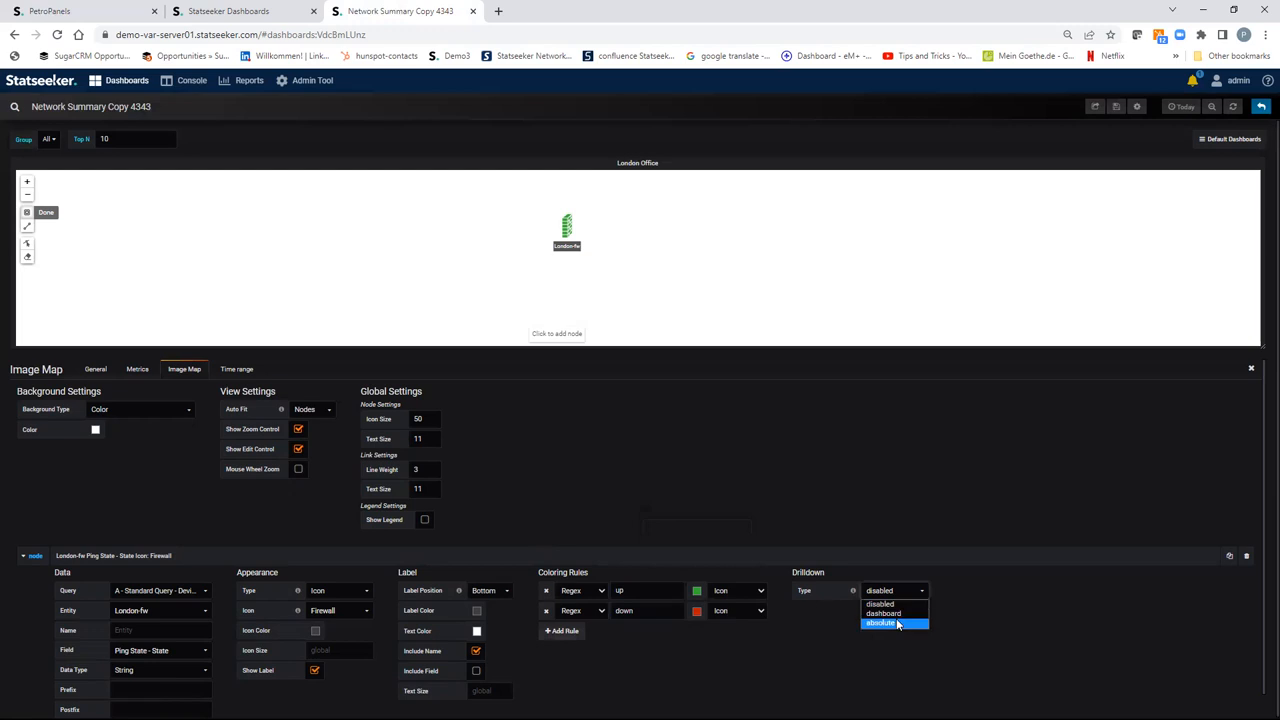
{"action": "left_click", "coordinate": [882, 613]}
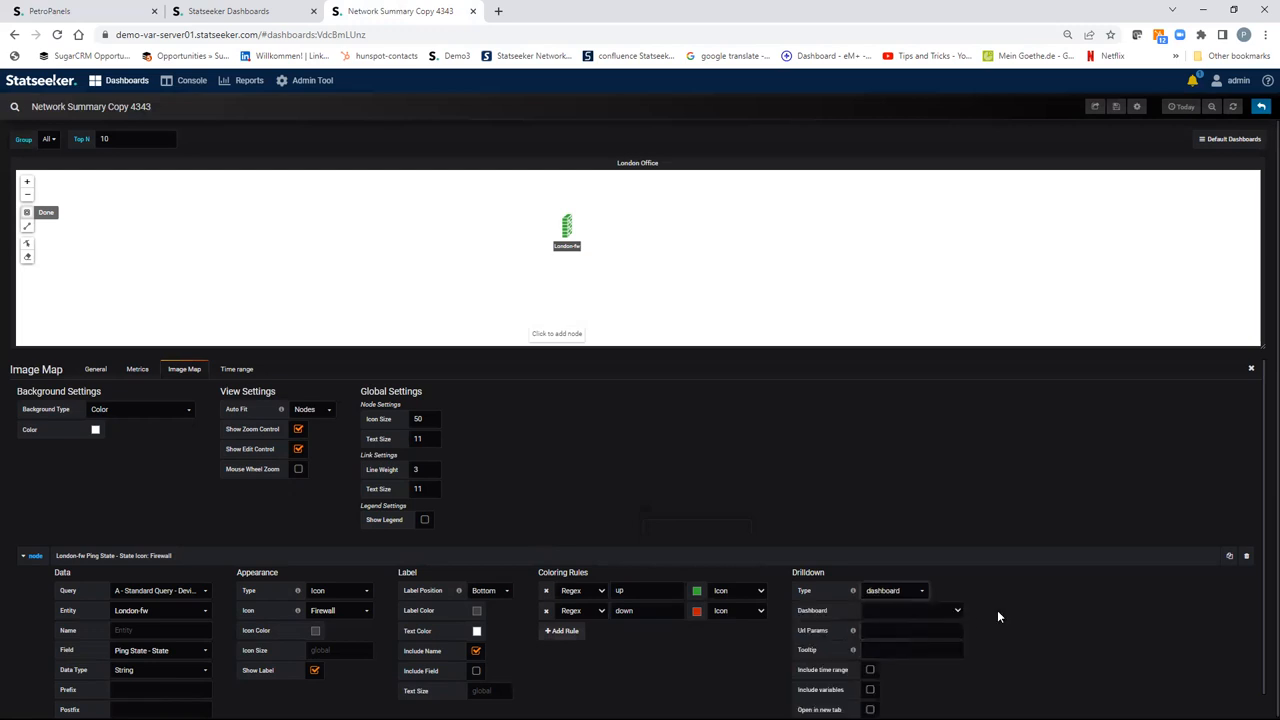
{"action": "mouse_move", "coordinate": [1260, 586]}
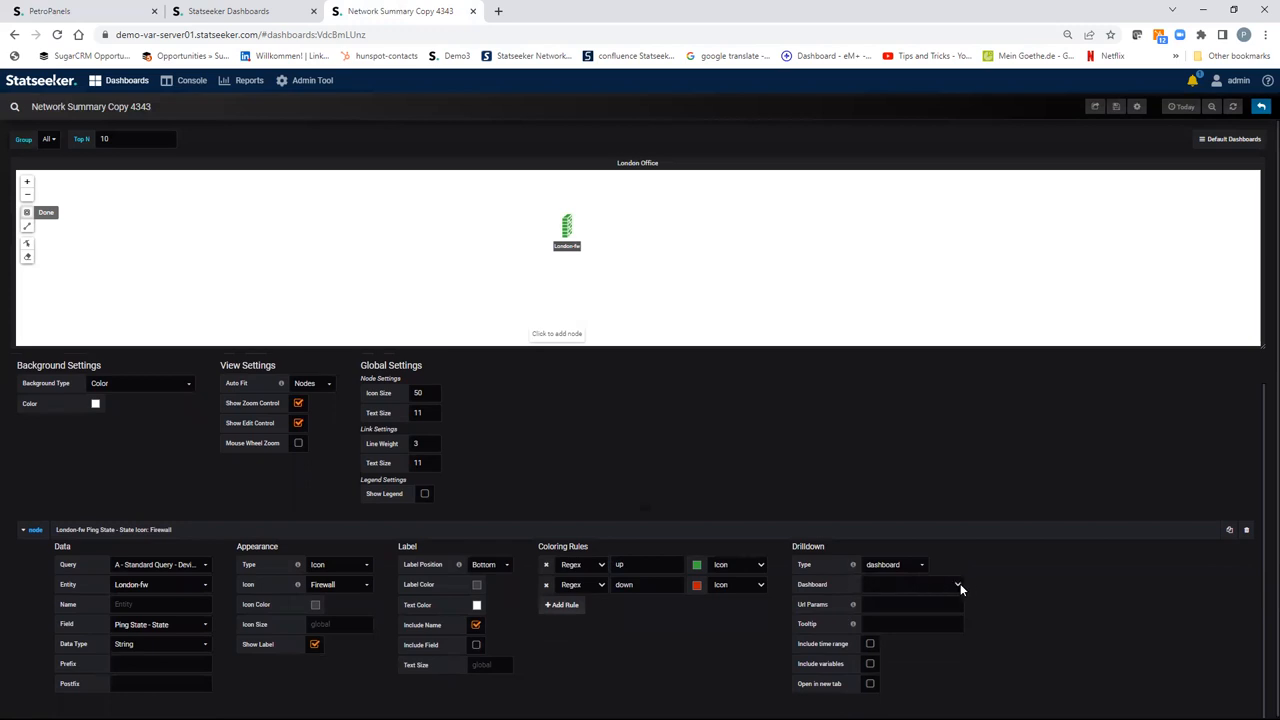
{"action": "left_click", "coordinate": [957, 584]}
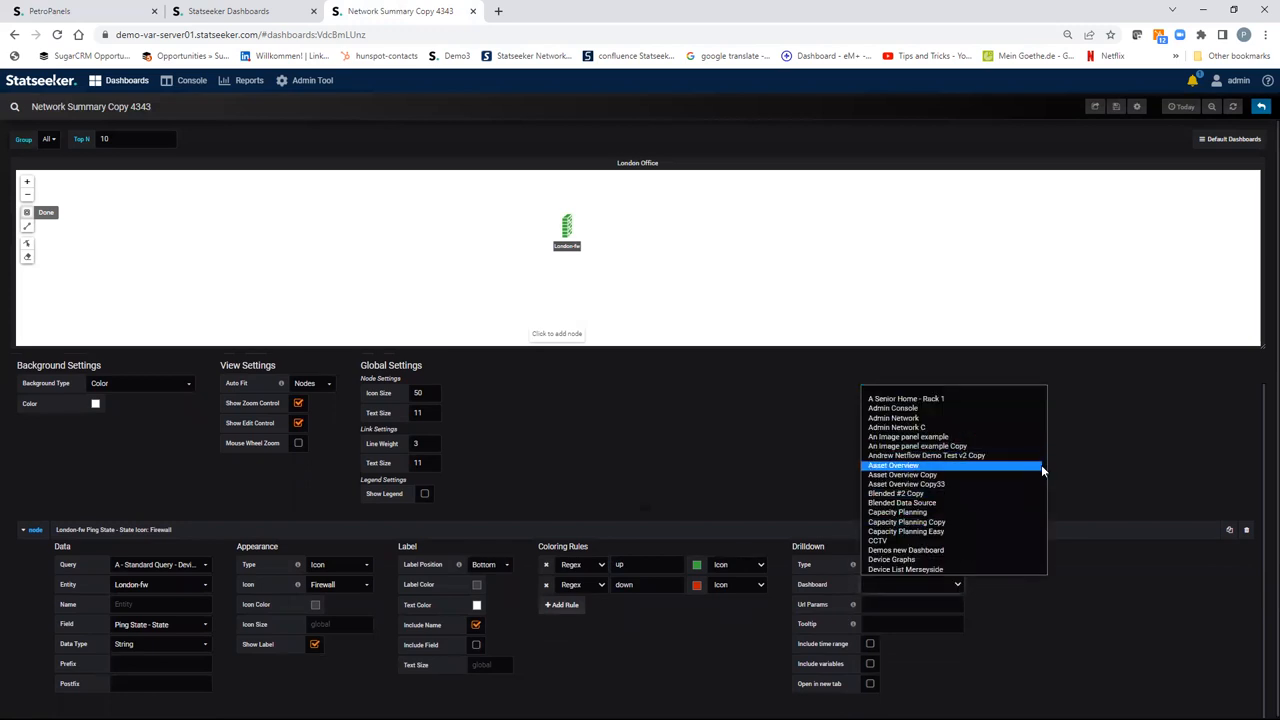
{"action": "scroll", "scroll_direction": "down", "scroll_amount": 3}
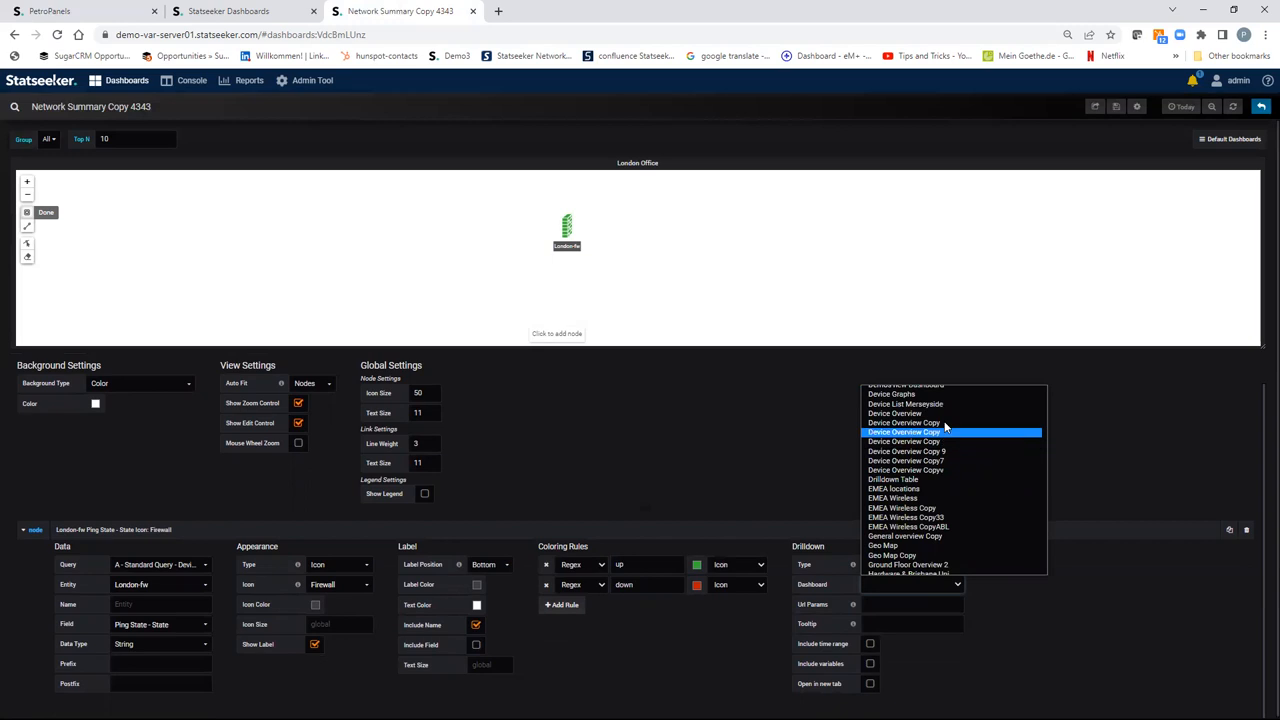
{"action": "left_click", "coordinate": [894, 413]}
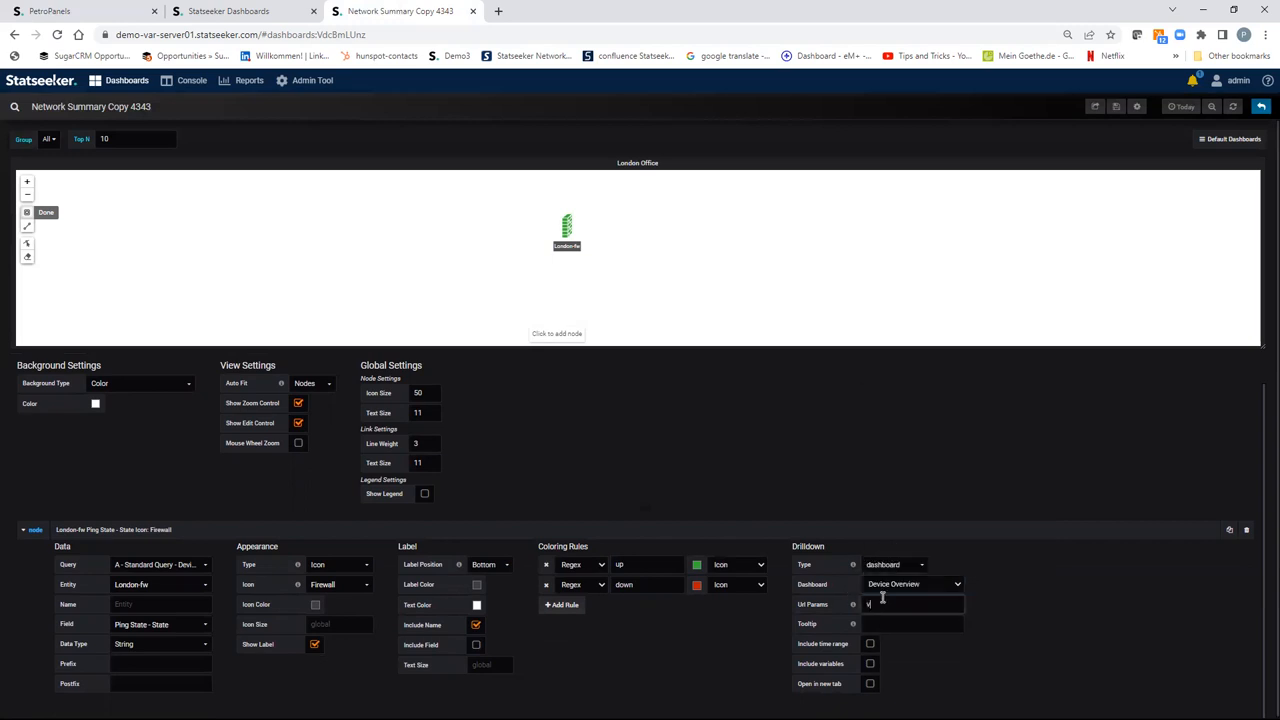
Pass URL params var-Device=${__label}, include variables, open in new tab, and save the dashboard.
{"action": "type", "text": "var-Device=${__label"}
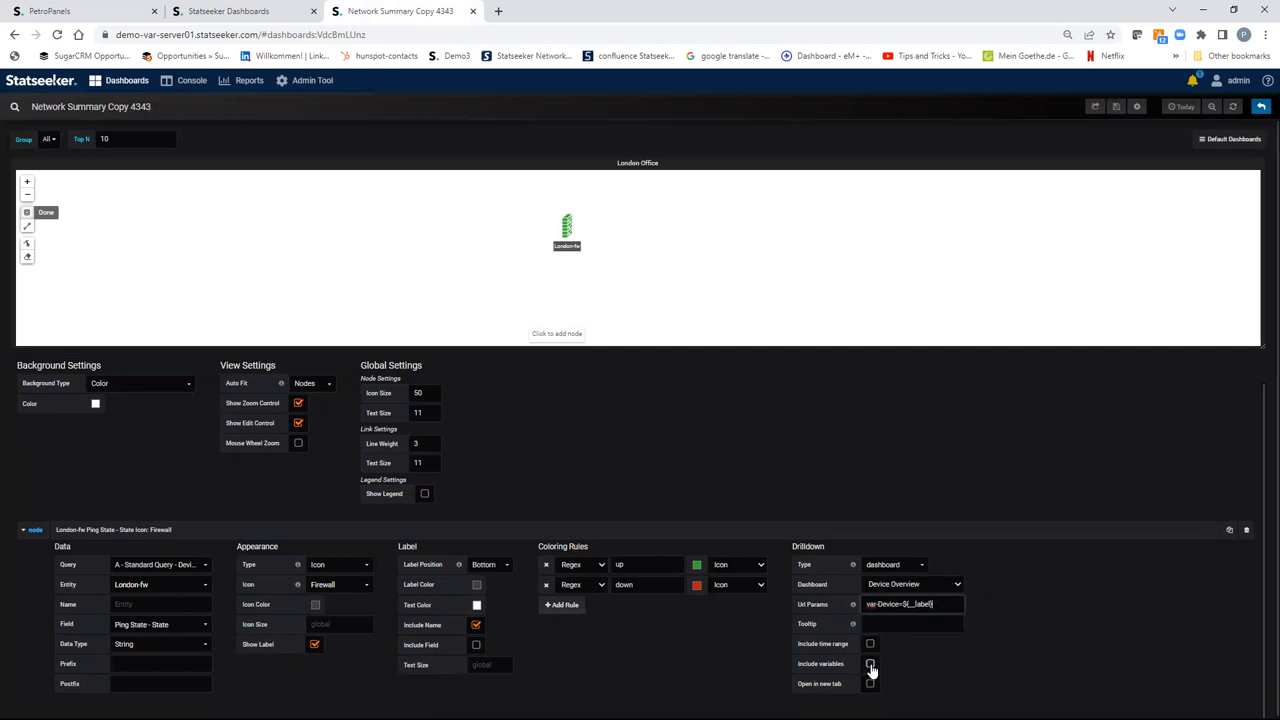
{"action": "left_click", "coordinate": [870, 664]}
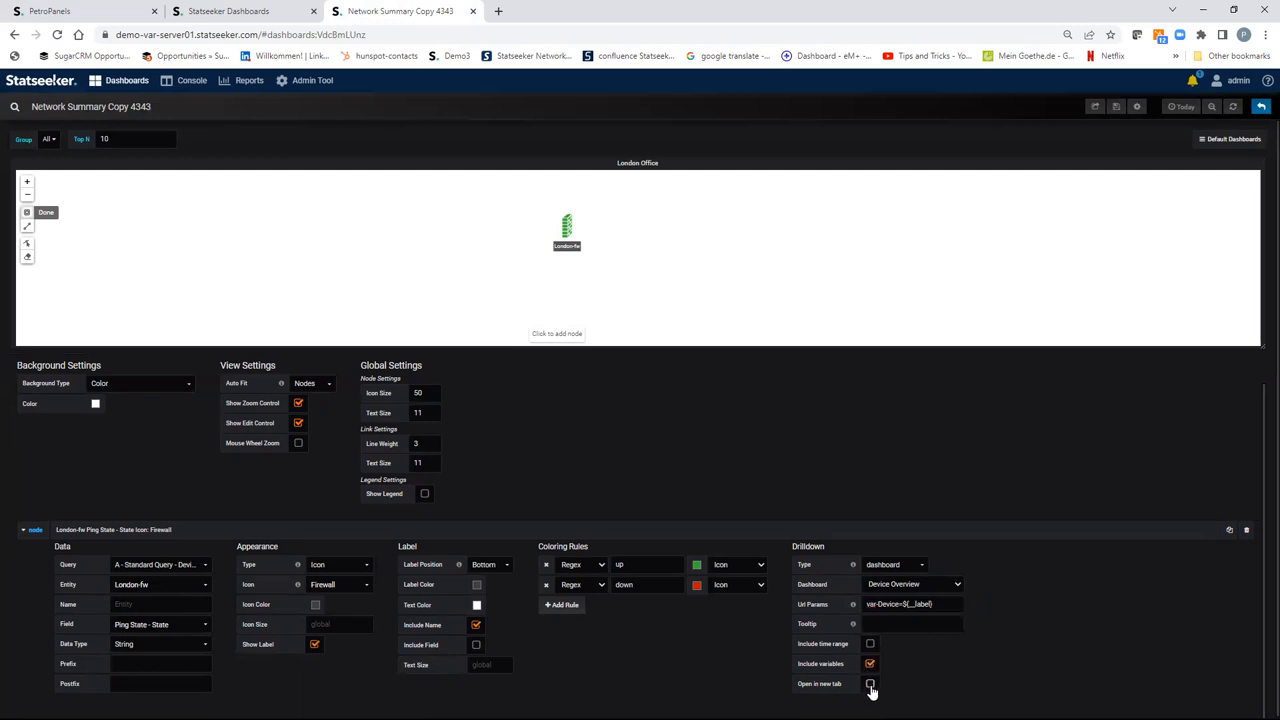
{"action": "left_click", "coordinate": [870, 683]}
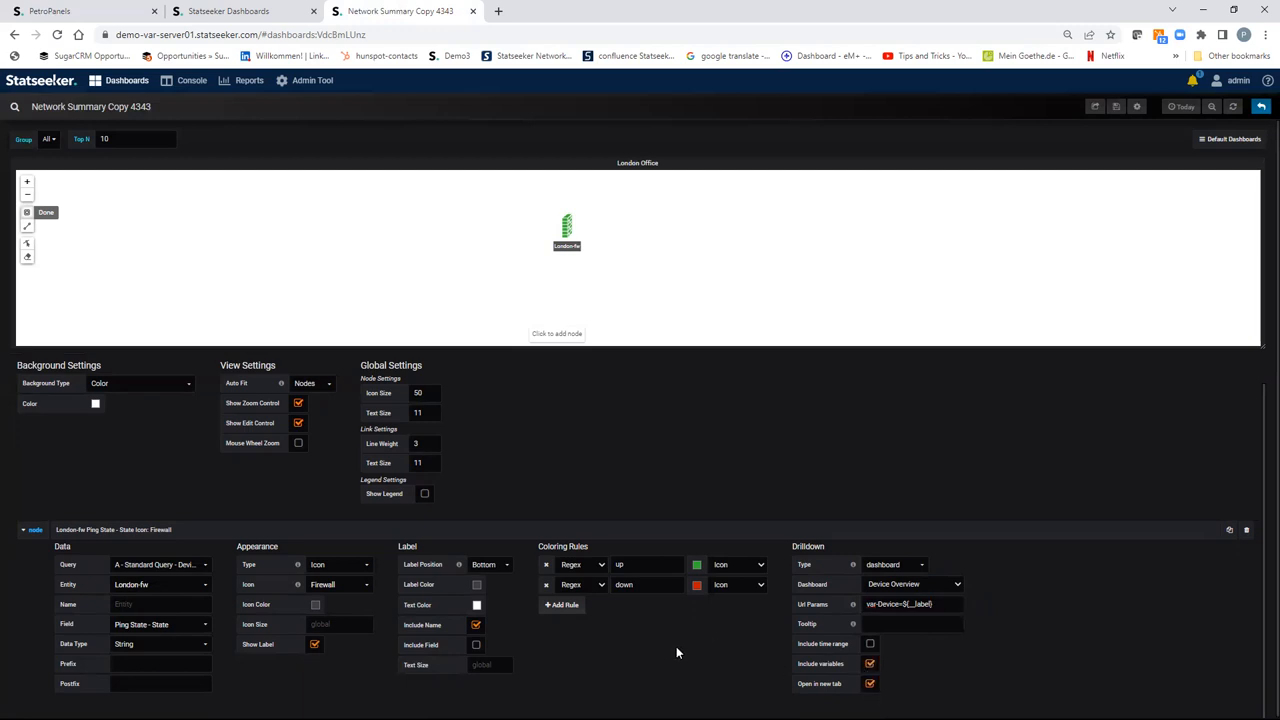
{"action": "mouse_move", "coordinate": [210, 488]}
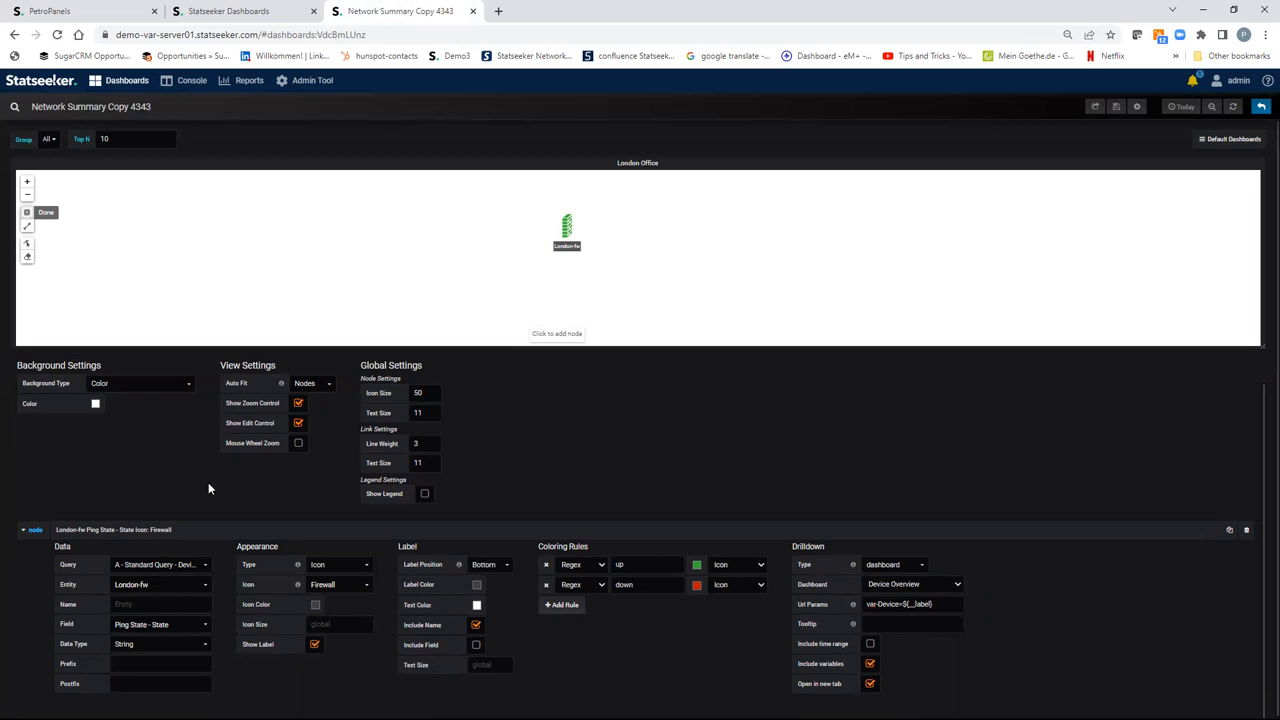
{"action": "mouse_move", "coordinate": [1116, 107]}
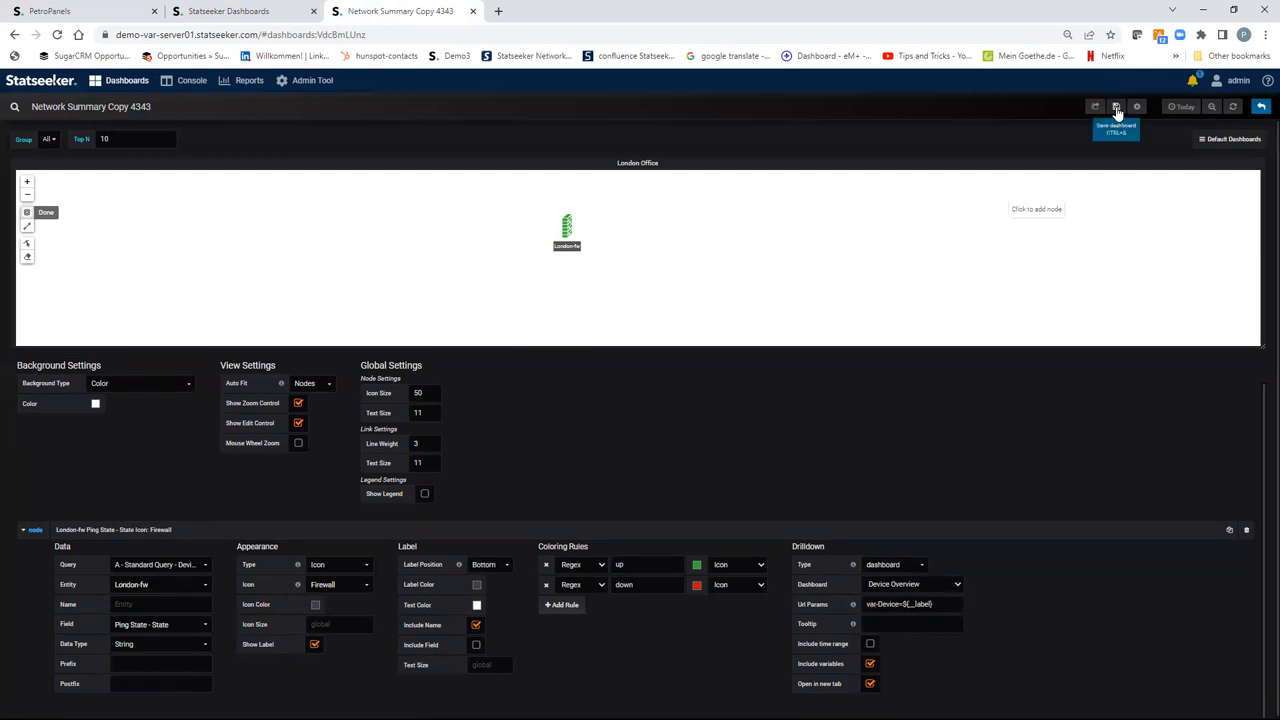
{"action": "left_click", "coordinate": [1116, 106]}
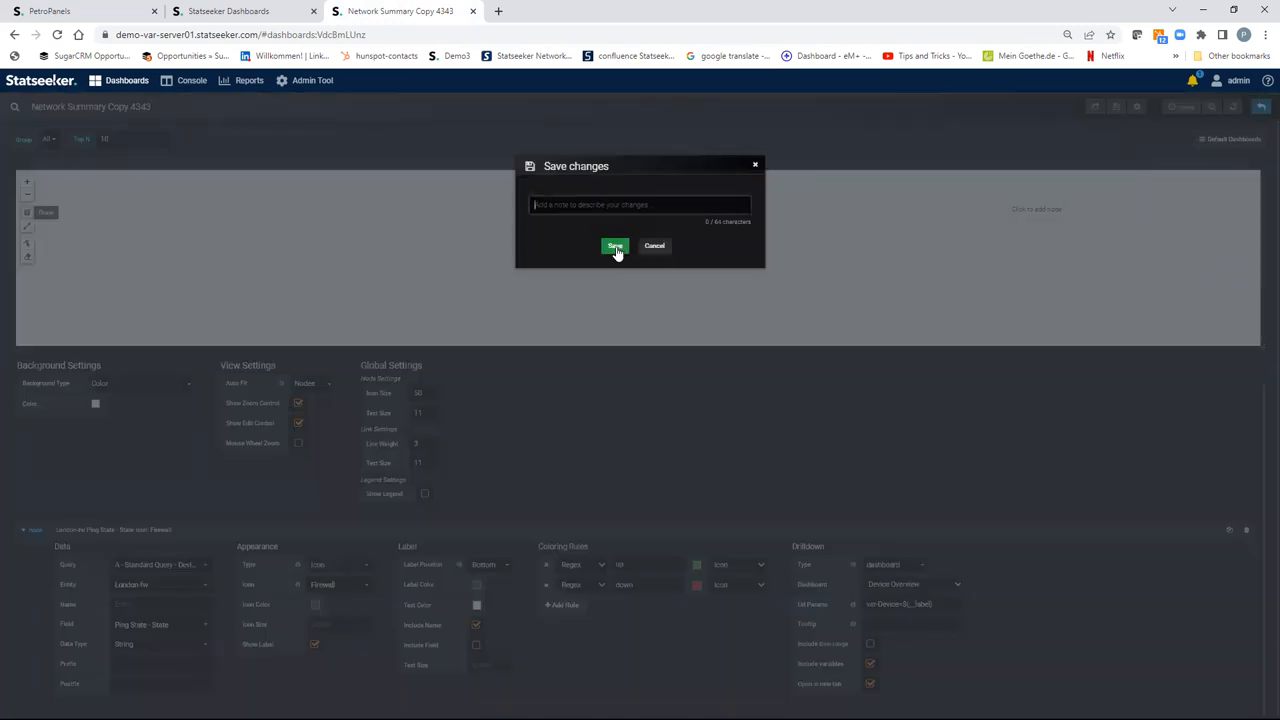
{"action": "left_click", "coordinate": [614, 246]}
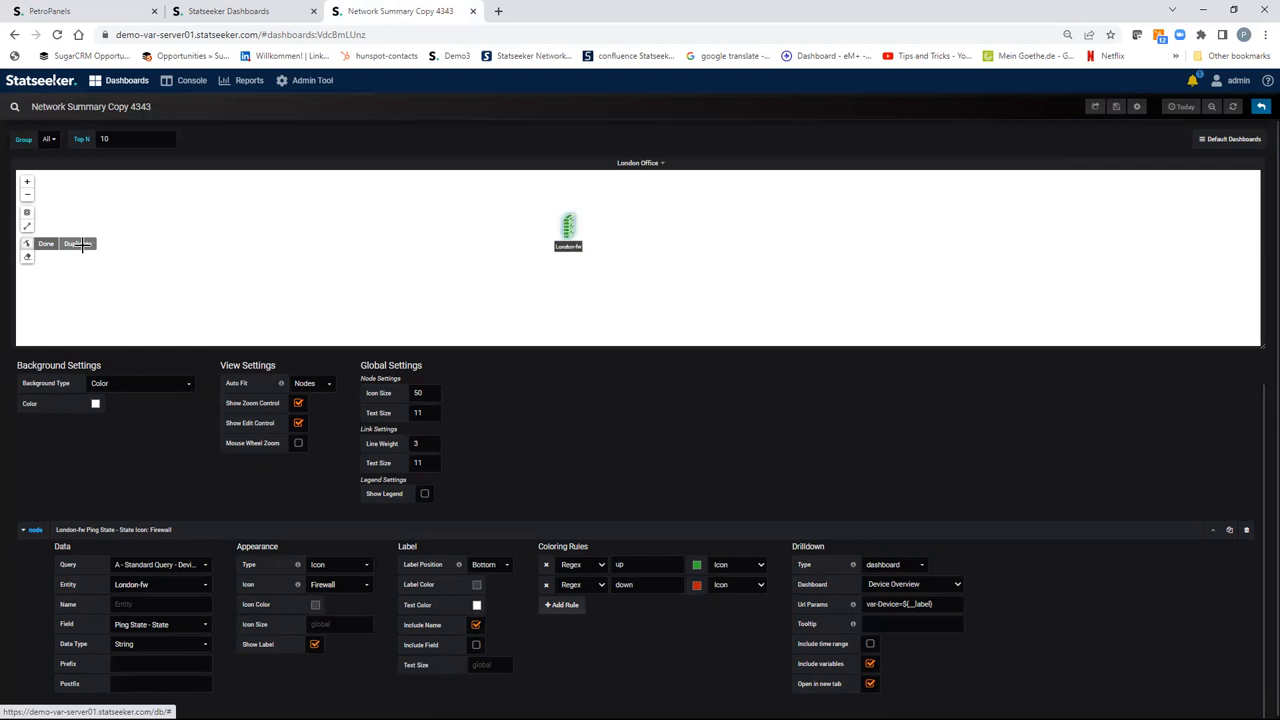
Duplicate the London-fw node and drag the copy to the right on the map.
{"action": "left_click", "coordinate": [78, 243]}
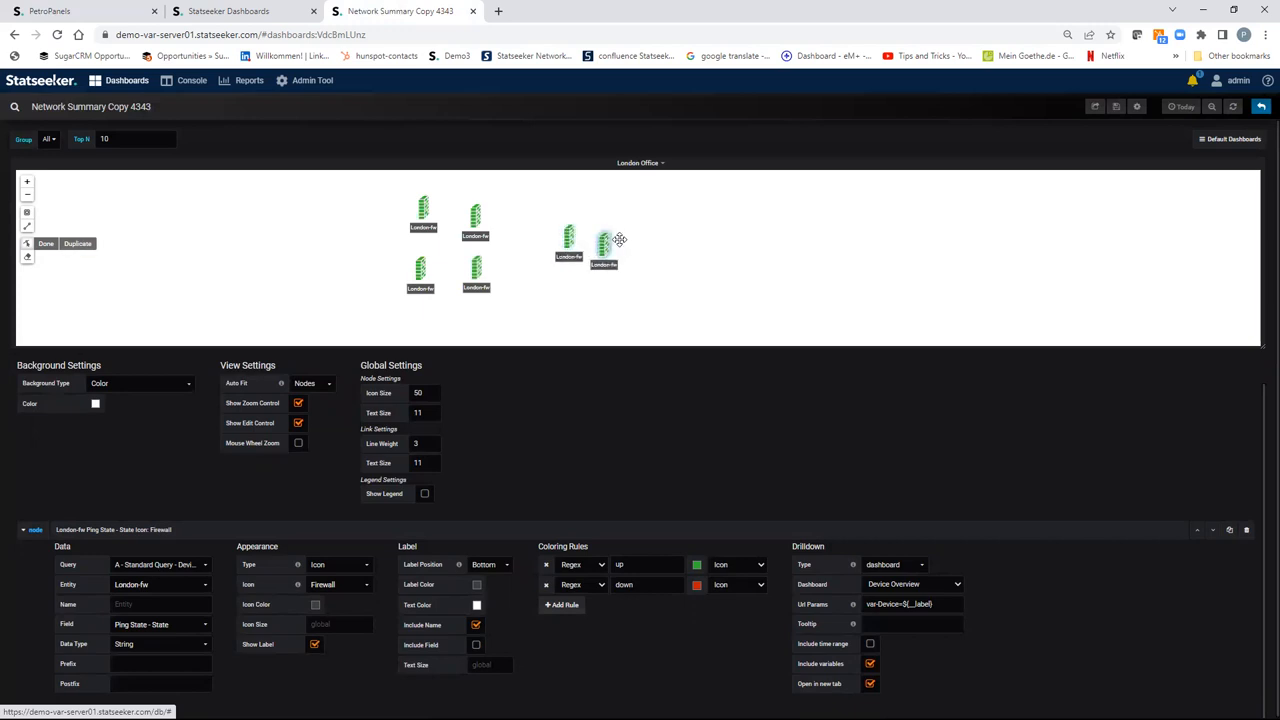
{"action": "left_click_drag", "start_coordinate": [603, 245], "coordinate": [649, 240]}
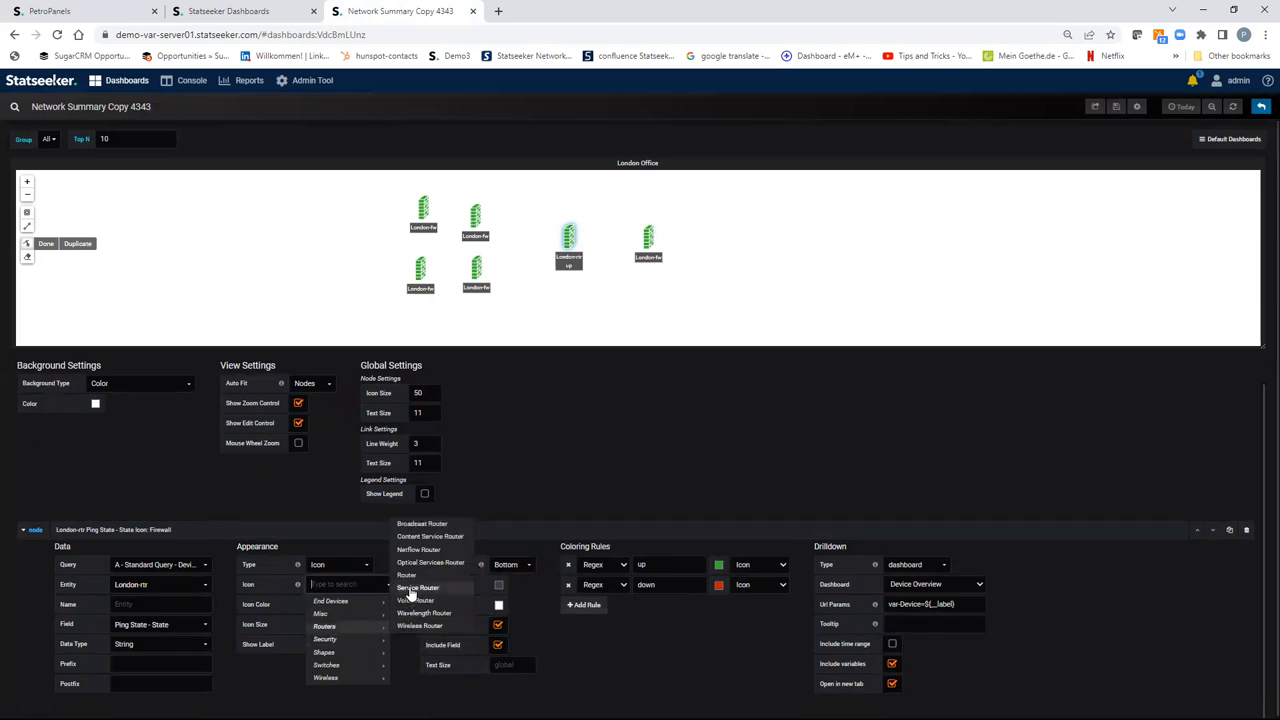
Give London-rtr a router icon and repoint a copied node to London-swt4 with a switch icon.
{"action": "left_click", "coordinate": [406, 574]}
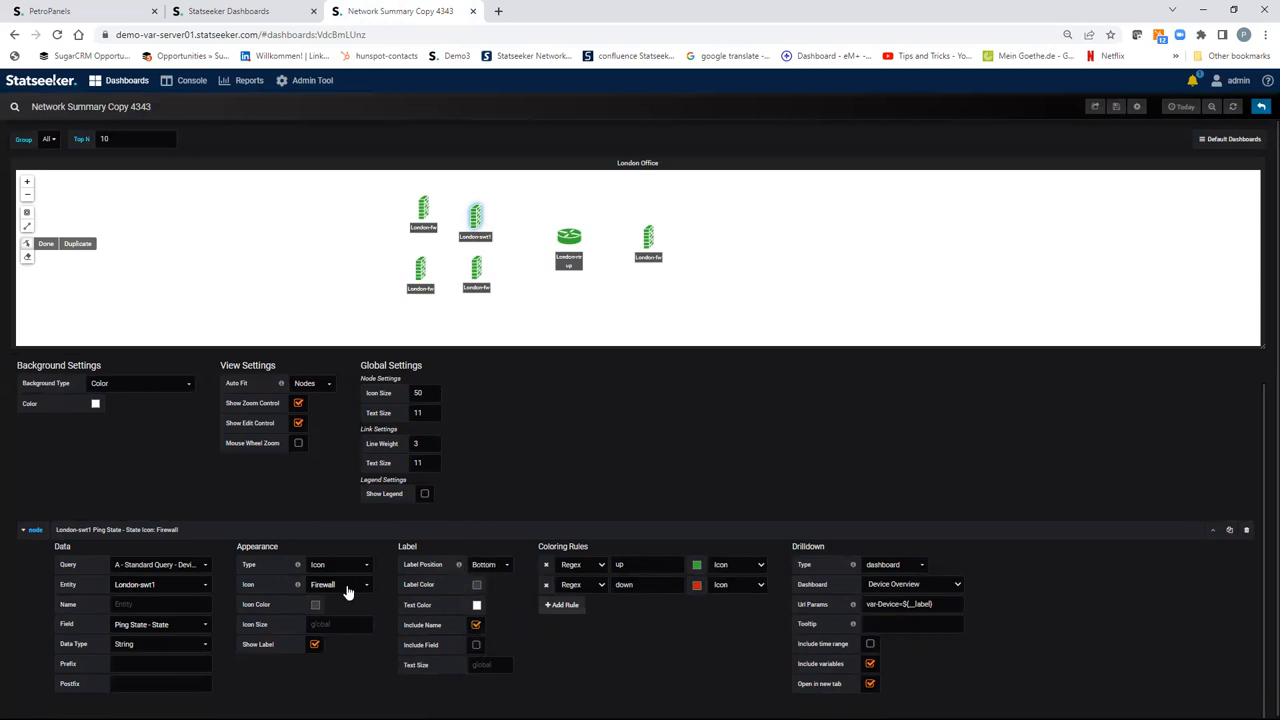
{"action": "left_click", "coordinate": [347, 584]}
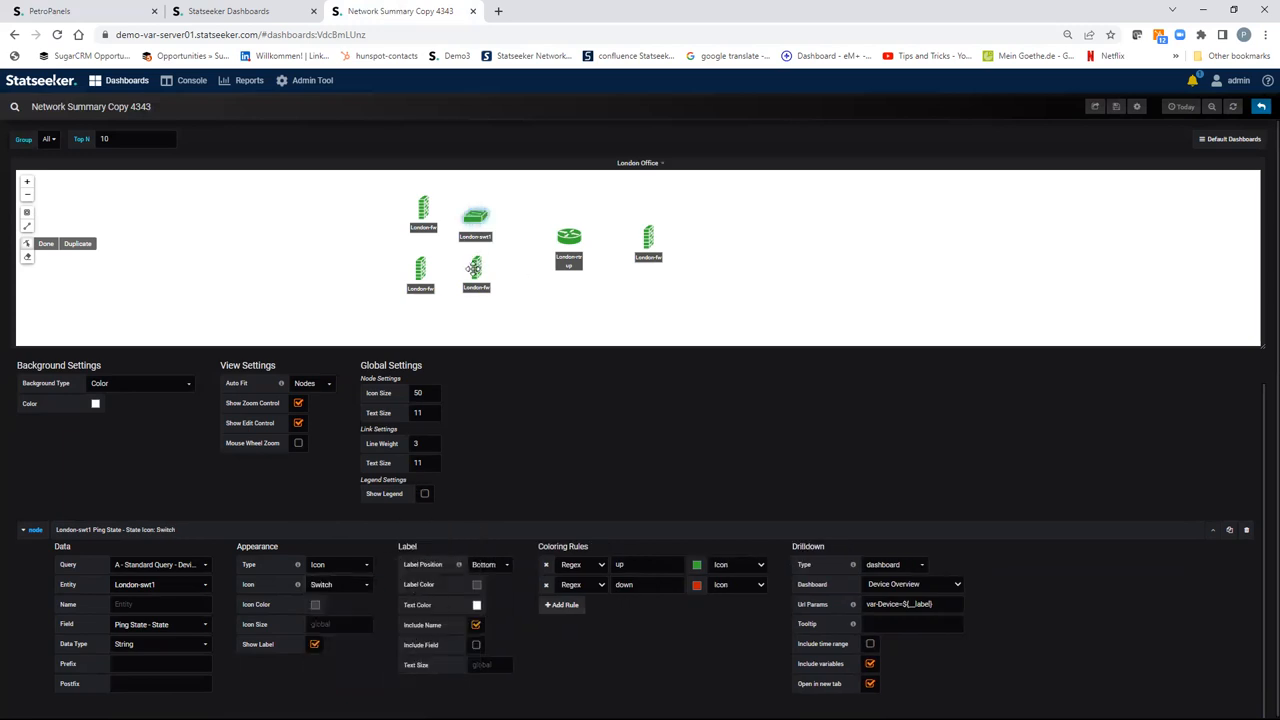
{"action": "left_click", "coordinate": [476, 272]}
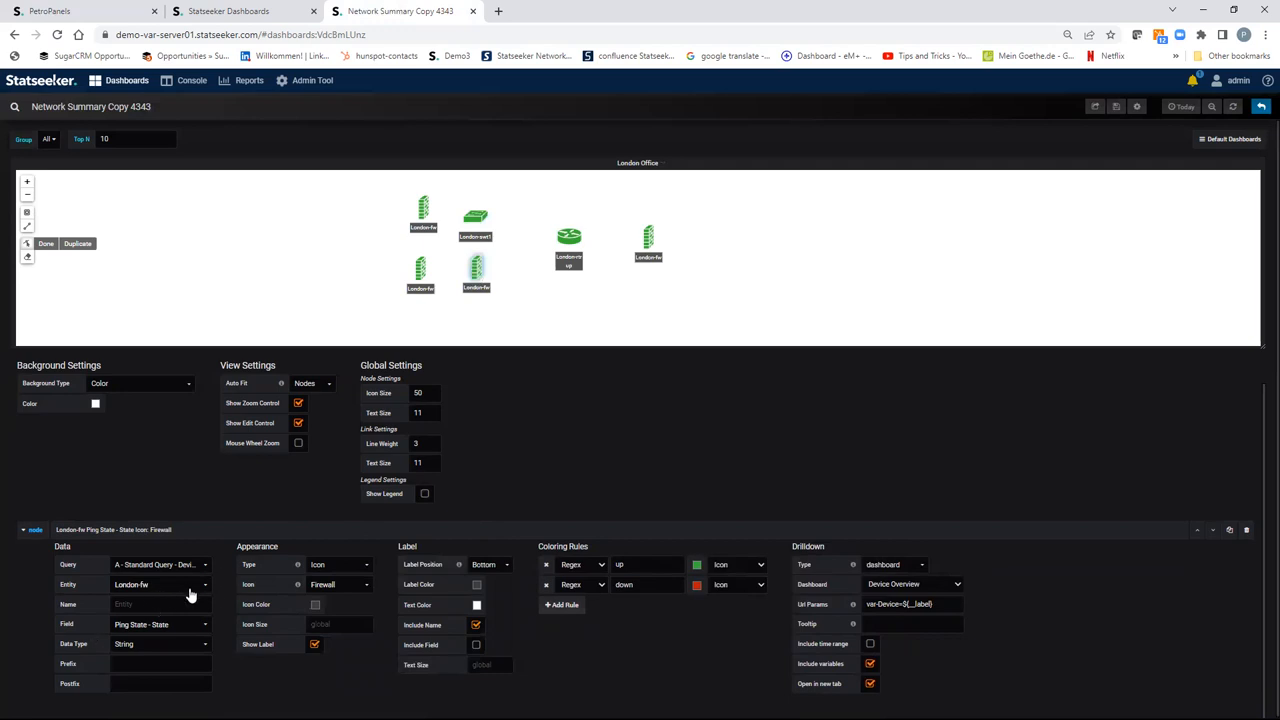
{"action": "left_click", "coordinate": [160, 584]}
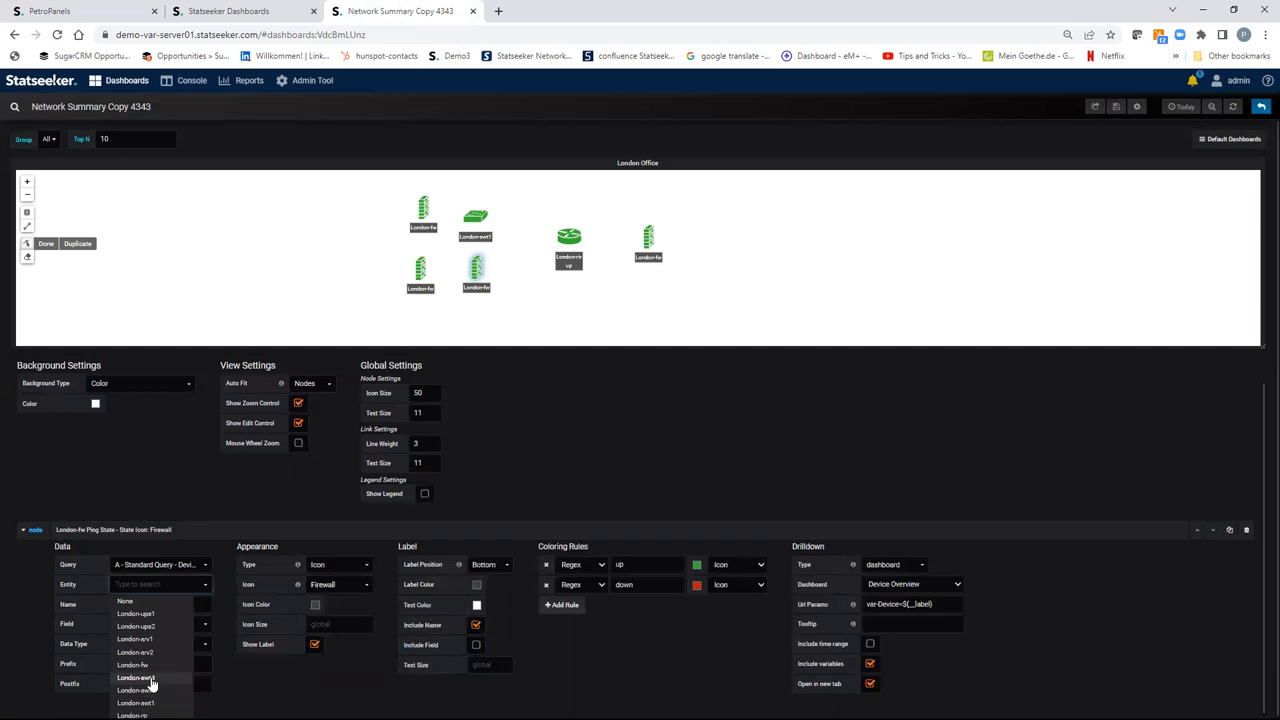
{"action": "left_click", "coordinate": [135, 677]}
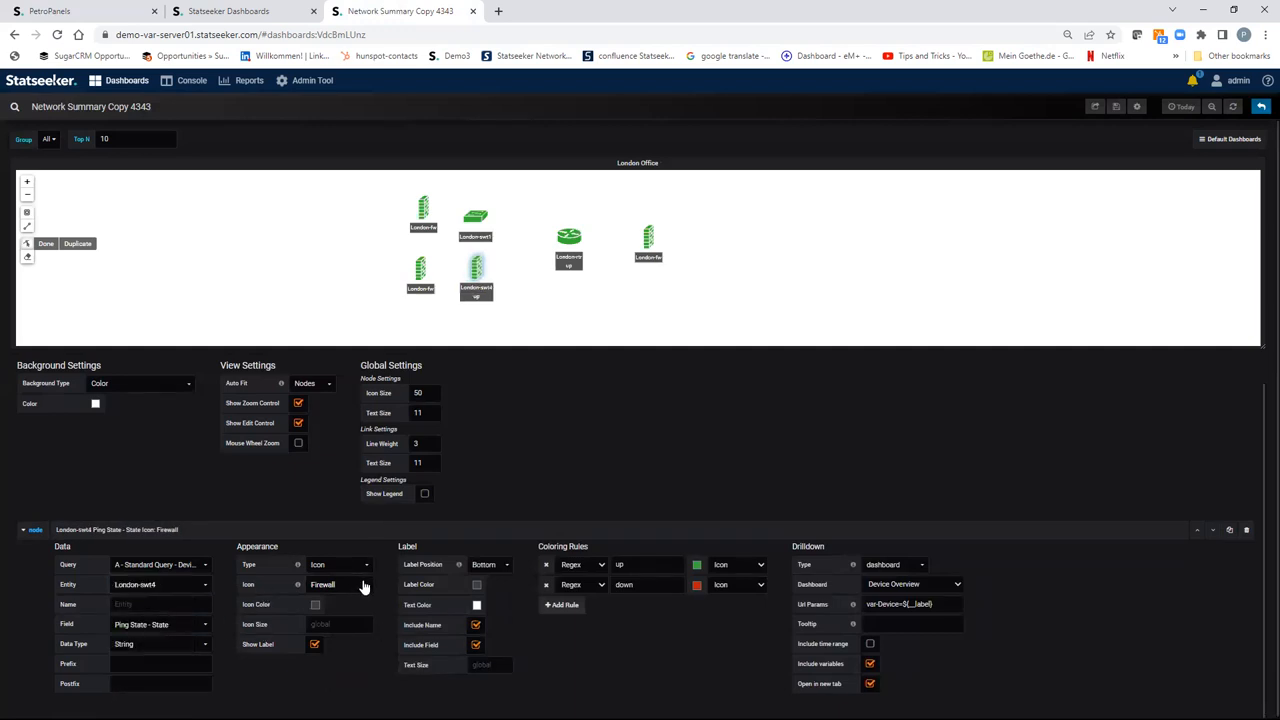
{"action": "left_click", "coordinate": [340, 584]}
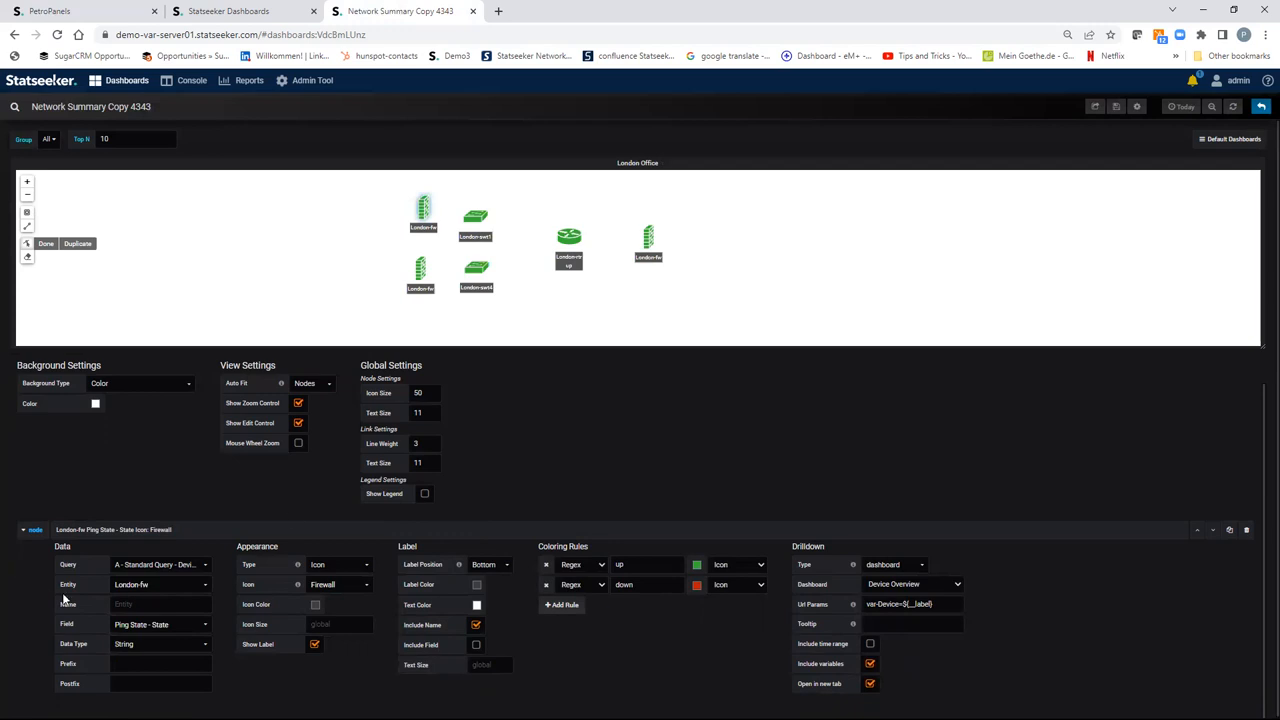
Make two copied nodes London-ups1 and London-ups2, both shown with the Misc > UPS icon.
{"action": "left_click", "coordinate": [160, 584]}
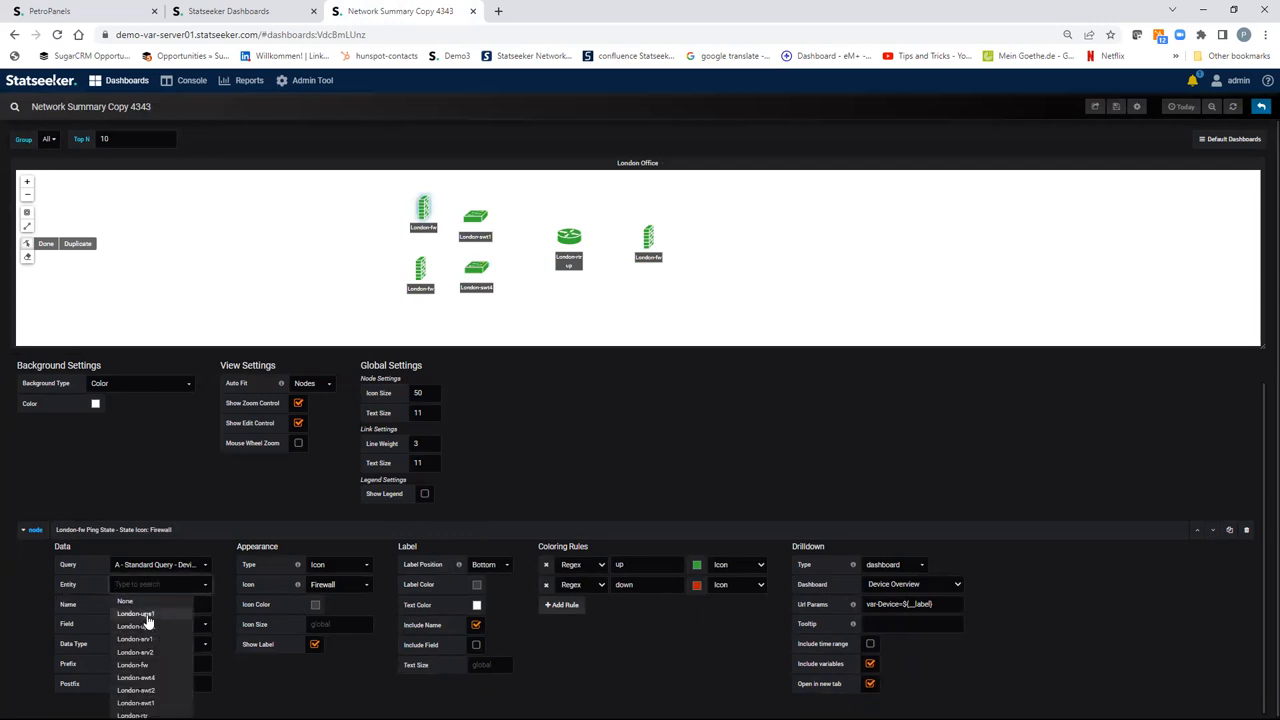
{"action": "left_click", "coordinate": [135, 613]}
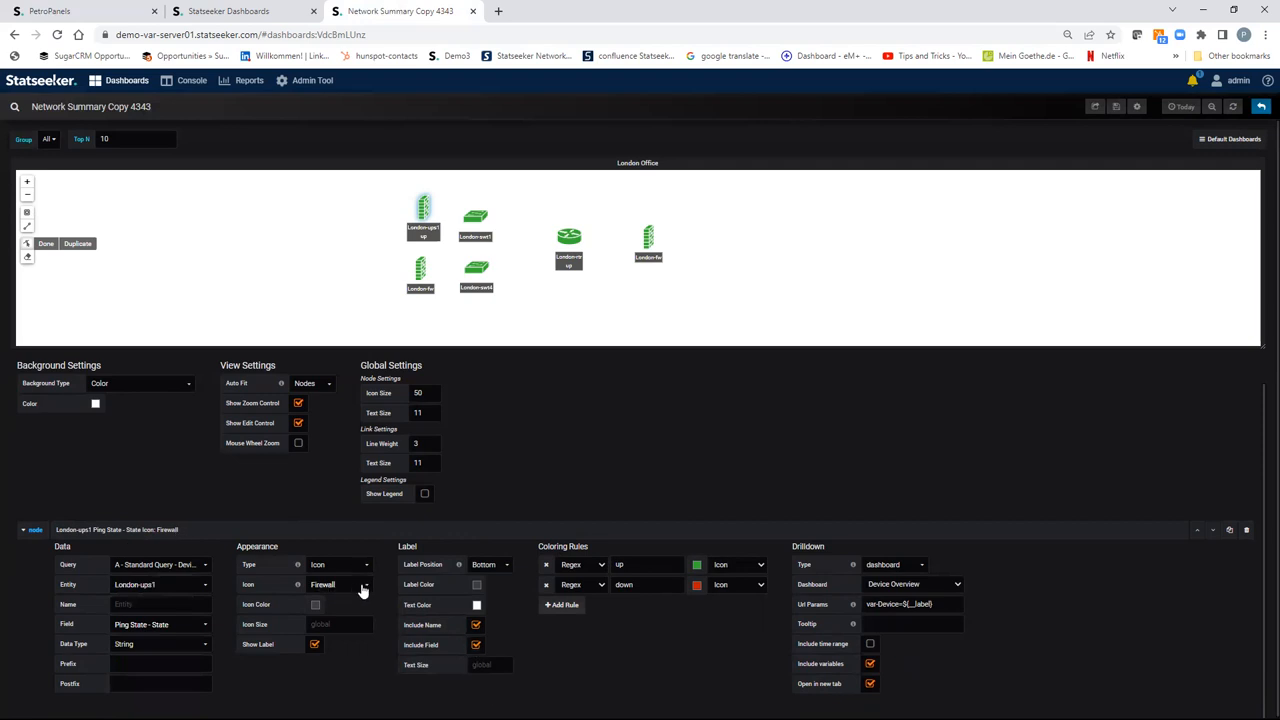
{"action": "left_click", "coordinate": [363, 584]}
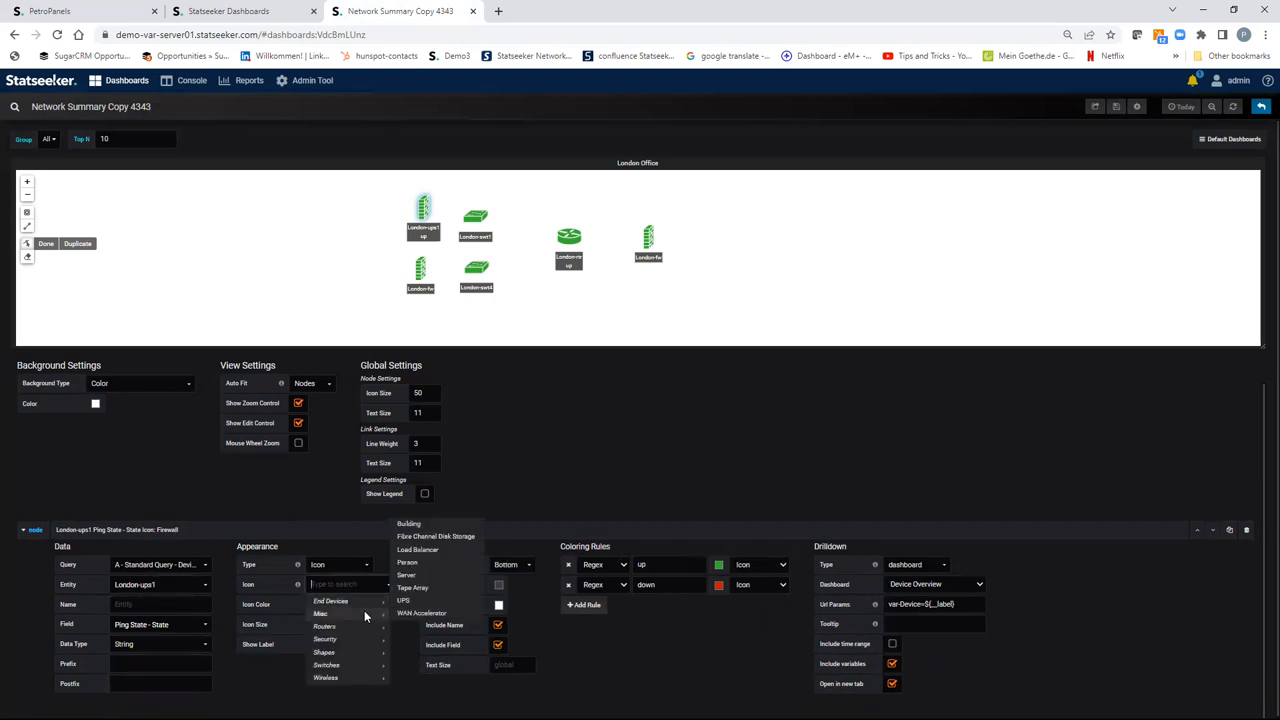
{"action": "left_click", "coordinate": [403, 600]}
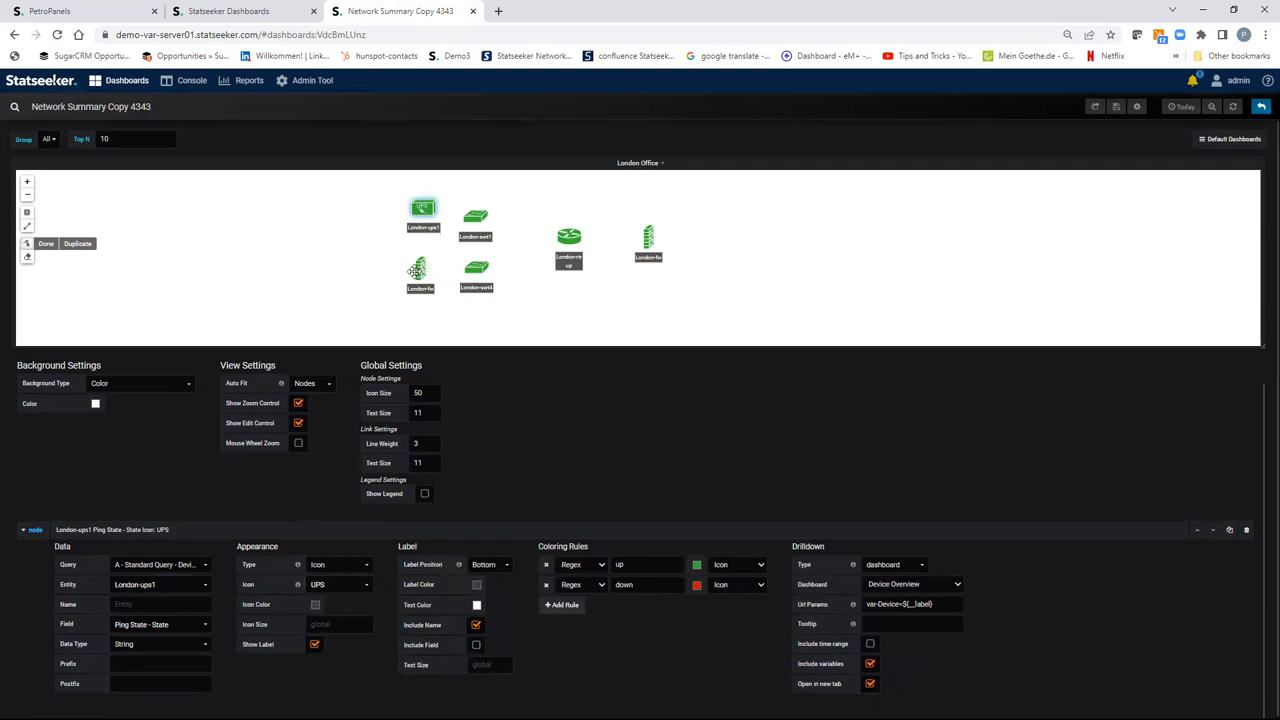
{"action": "left_click", "coordinate": [420, 270]}
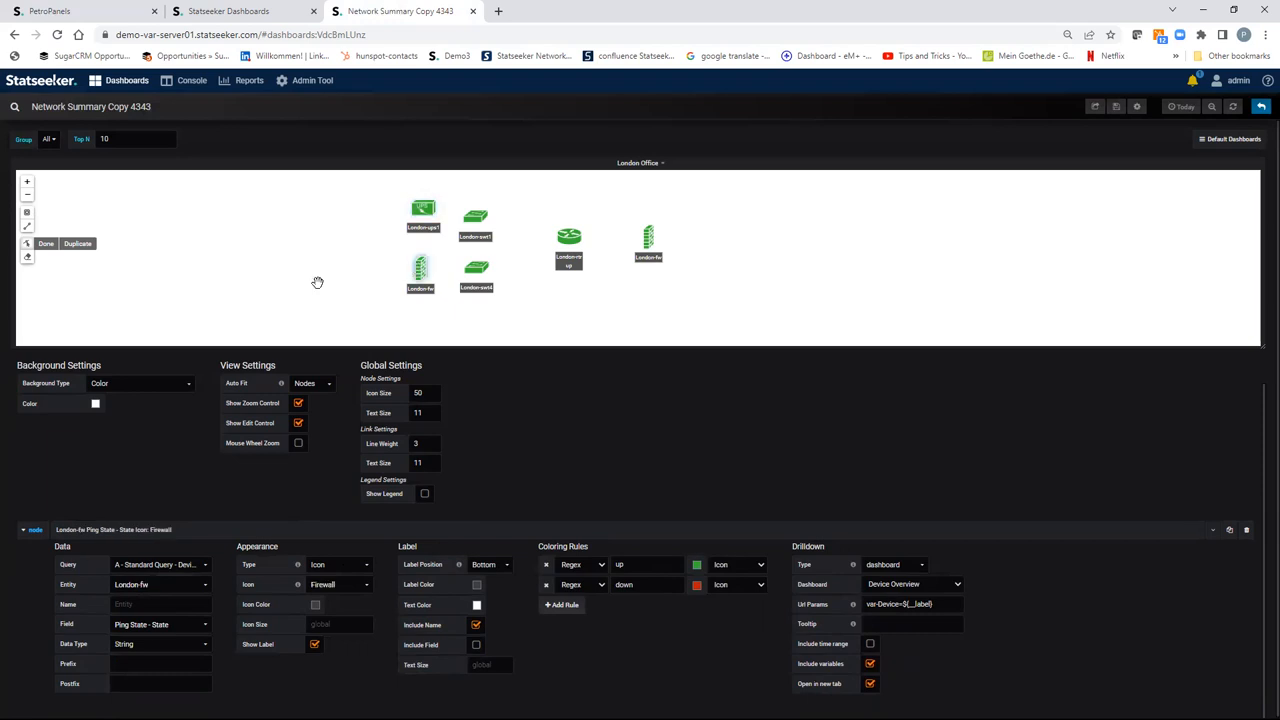
{"action": "left_click", "coordinate": [160, 584]}
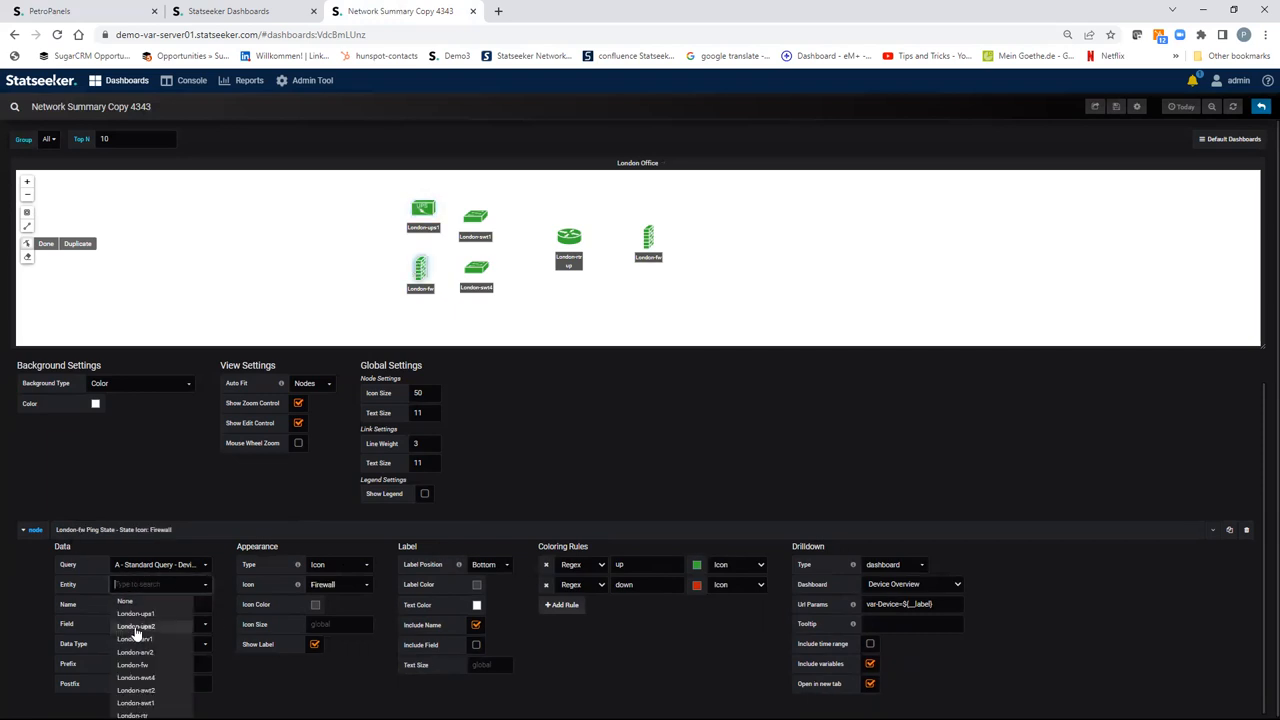
{"action": "left_click", "coordinate": [136, 626]}
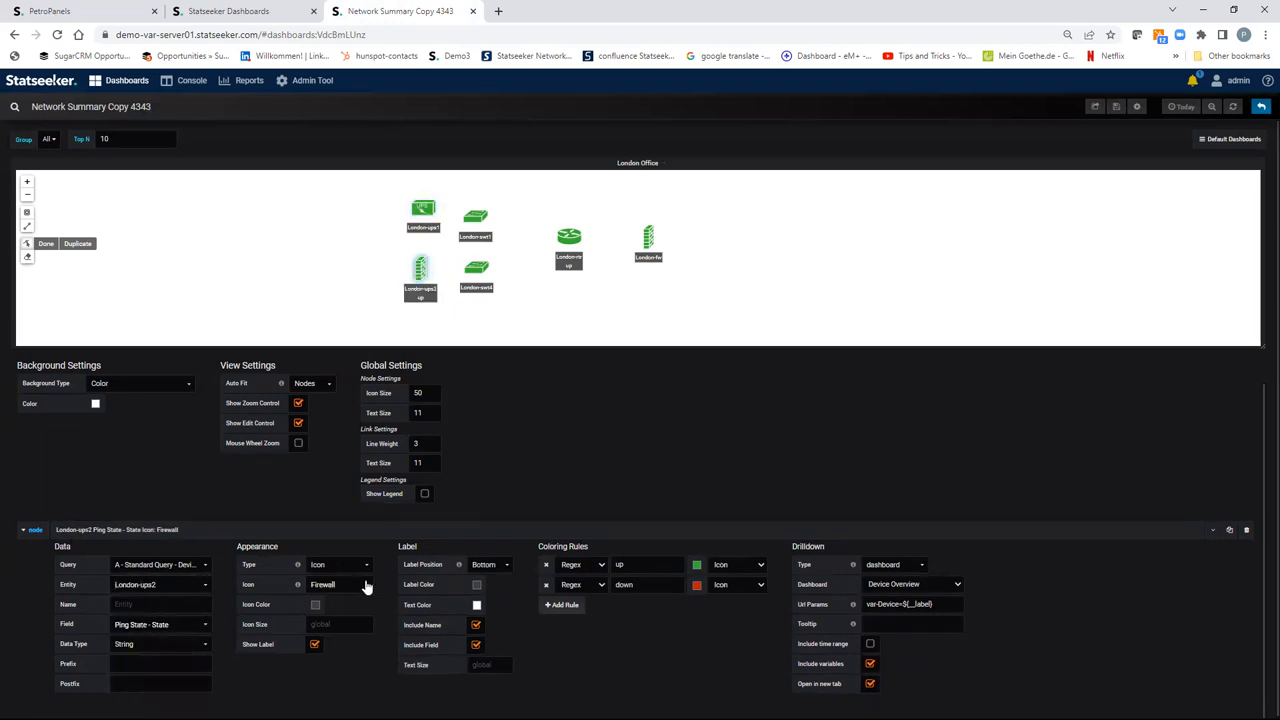
{"action": "left_click", "coordinate": [365, 584]}
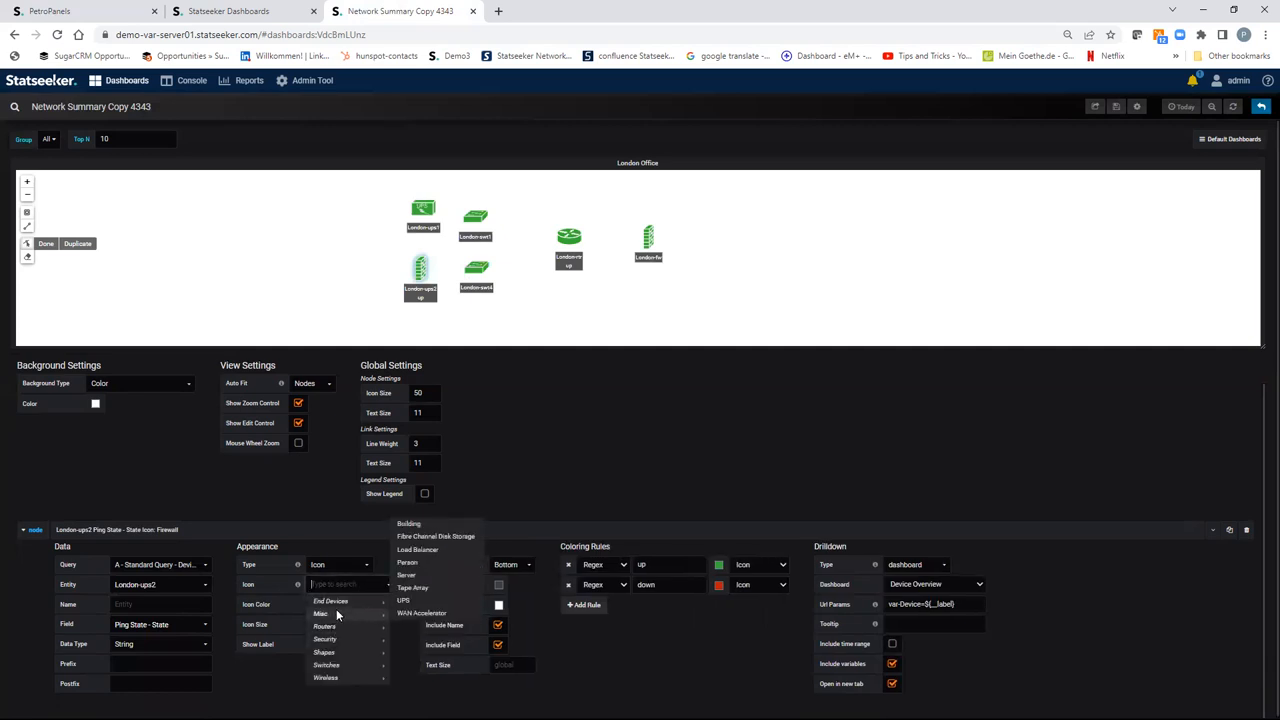
{"action": "left_click", "coordinate": [403, 600]}
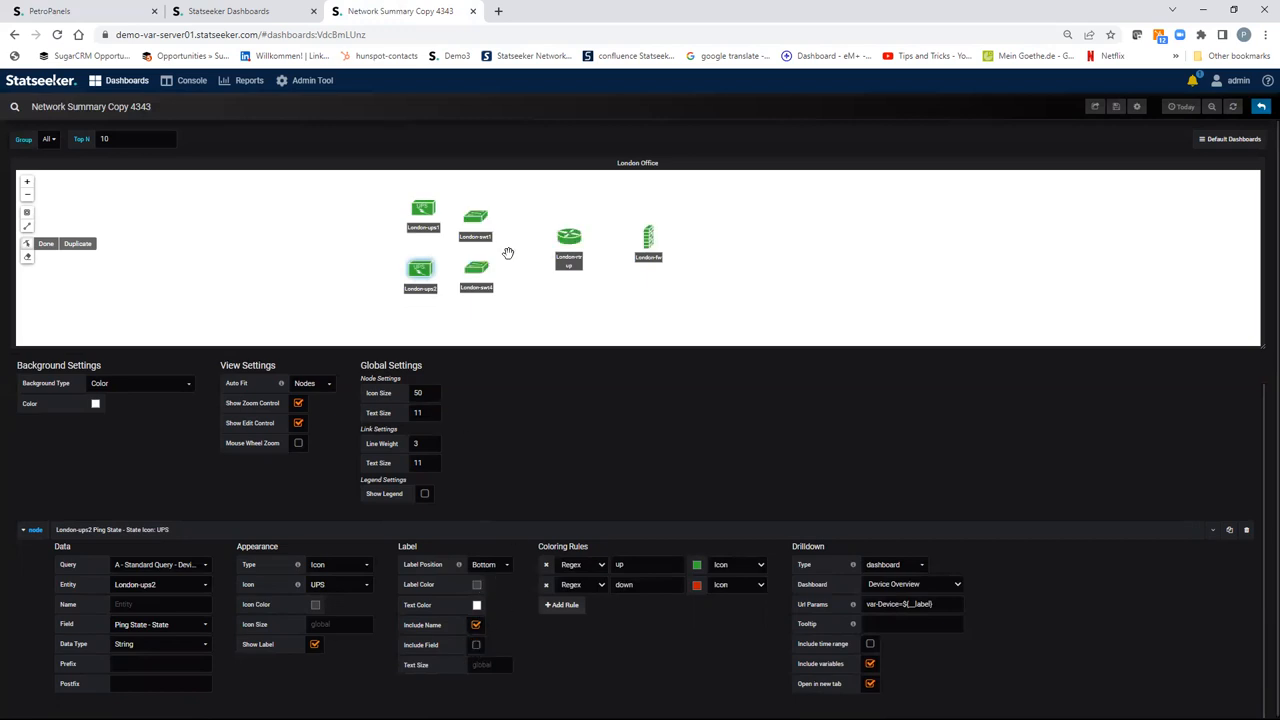
{"action": "mouse_move", "coordinate": [797, 137]}
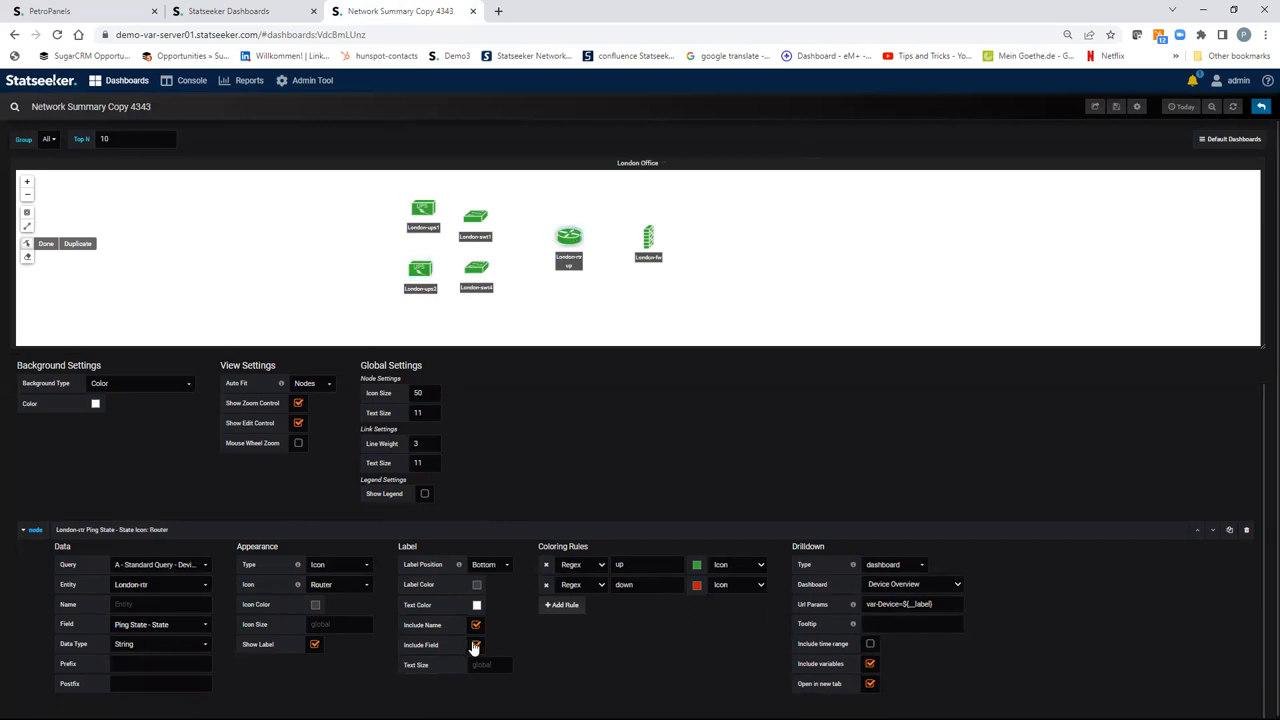
Remove the state field from the router label and save the London Office map changes.
{"action": "left_click", "coordinate": [476, 644]}
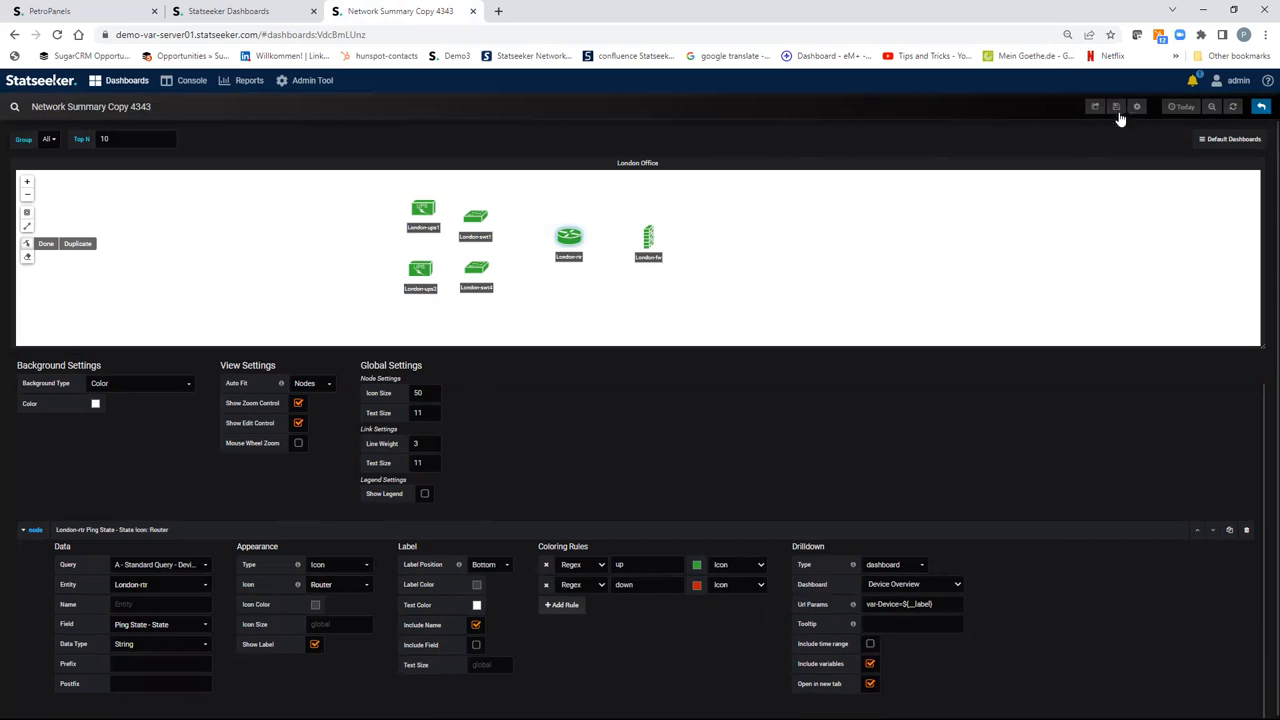
{"action": "left_click", "coordinate": [1116, 107]}
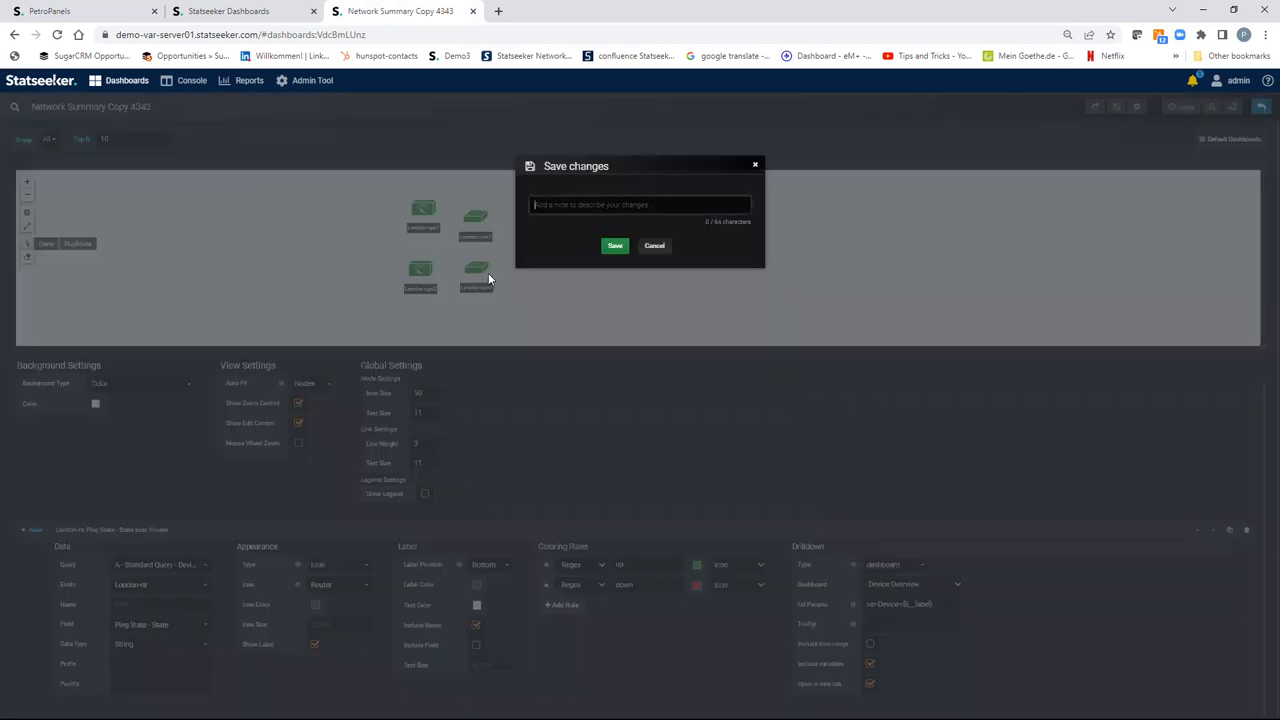
{"action": "left_click", "coordinate": [614, 245]}
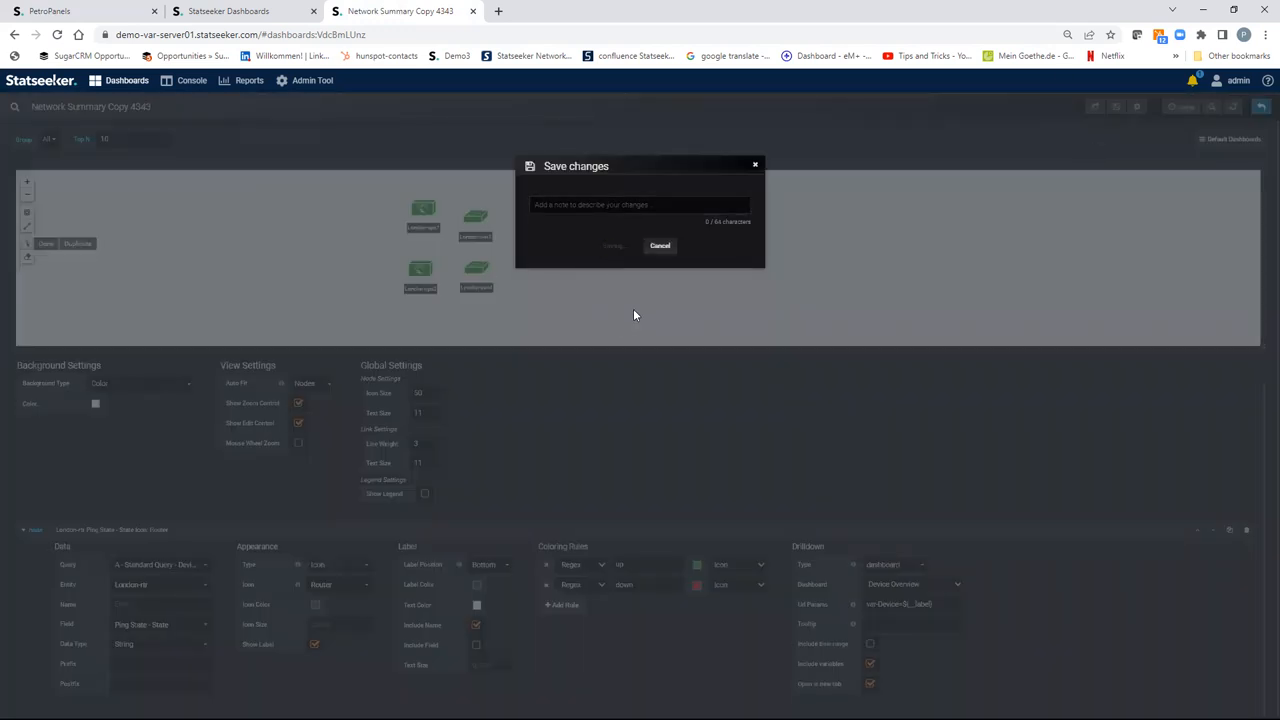
{"action": "left_click", "coordinate": [613, 245]}
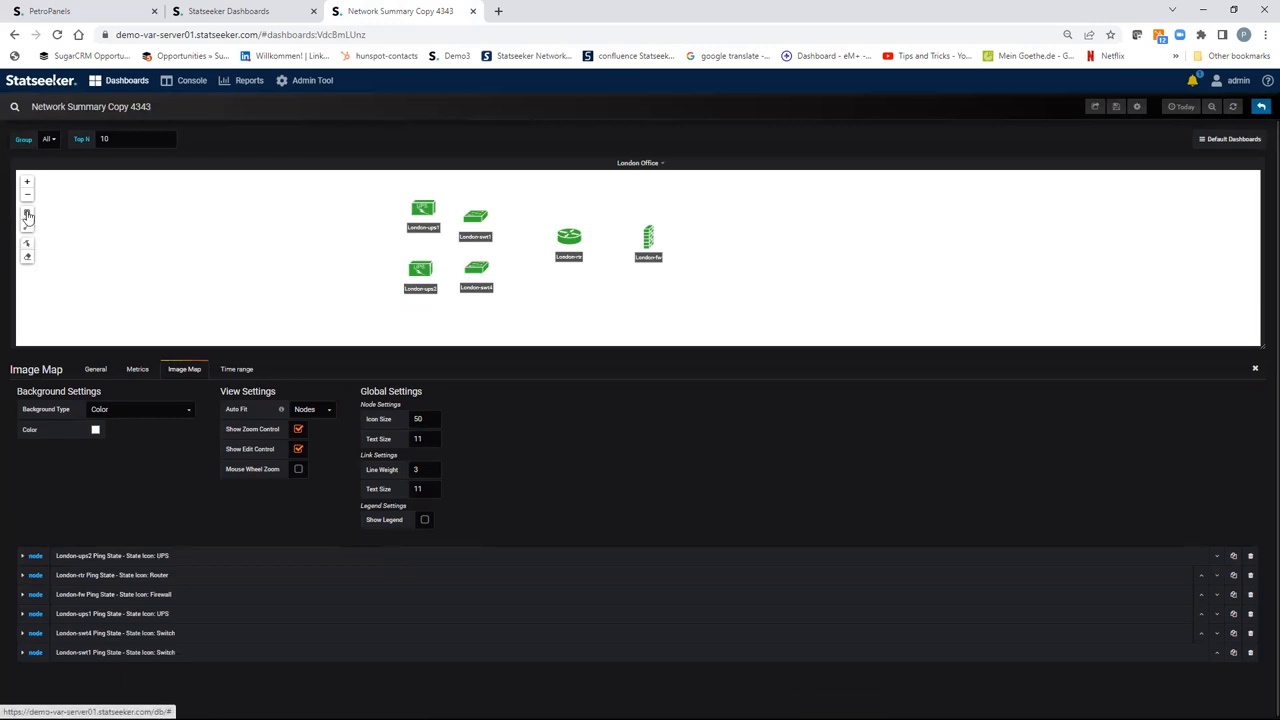
{"action": "mouse_move", "coordinate": [28, 228]}
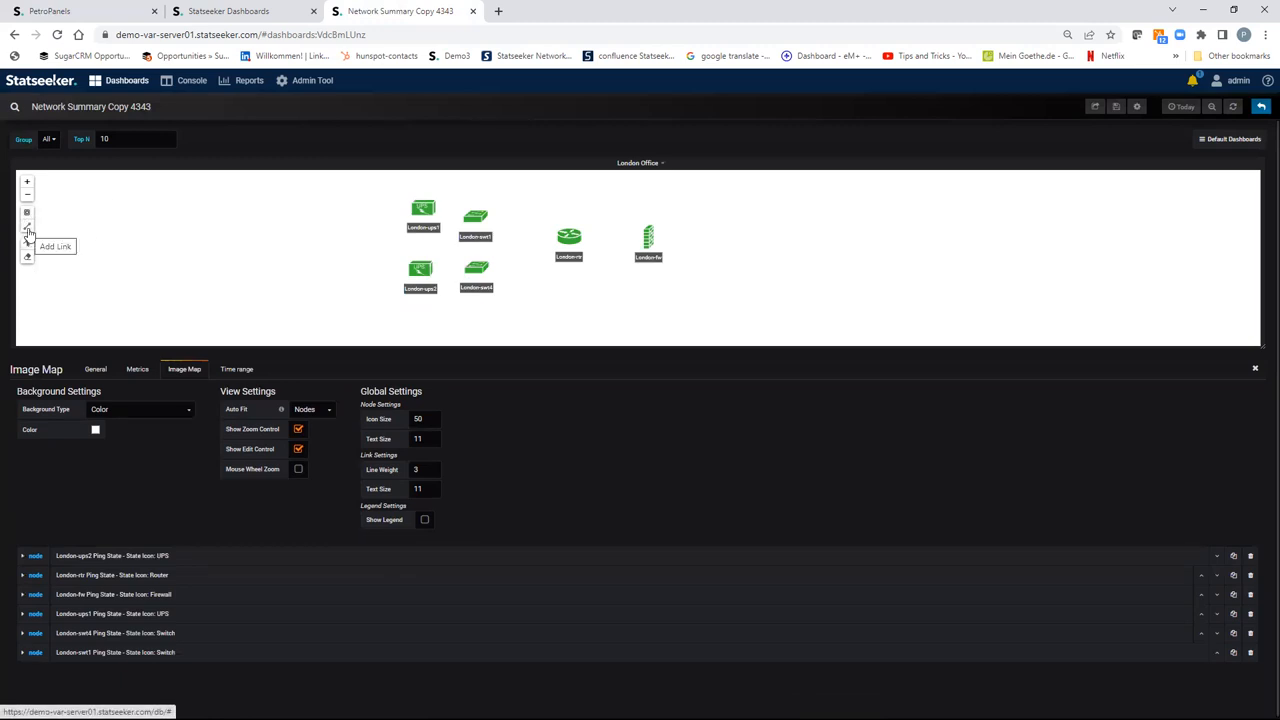
Draw a link from the London-rtr router node to the London-fw firewall node.
{"action": "left_click", "coordinate": [27, 233]}
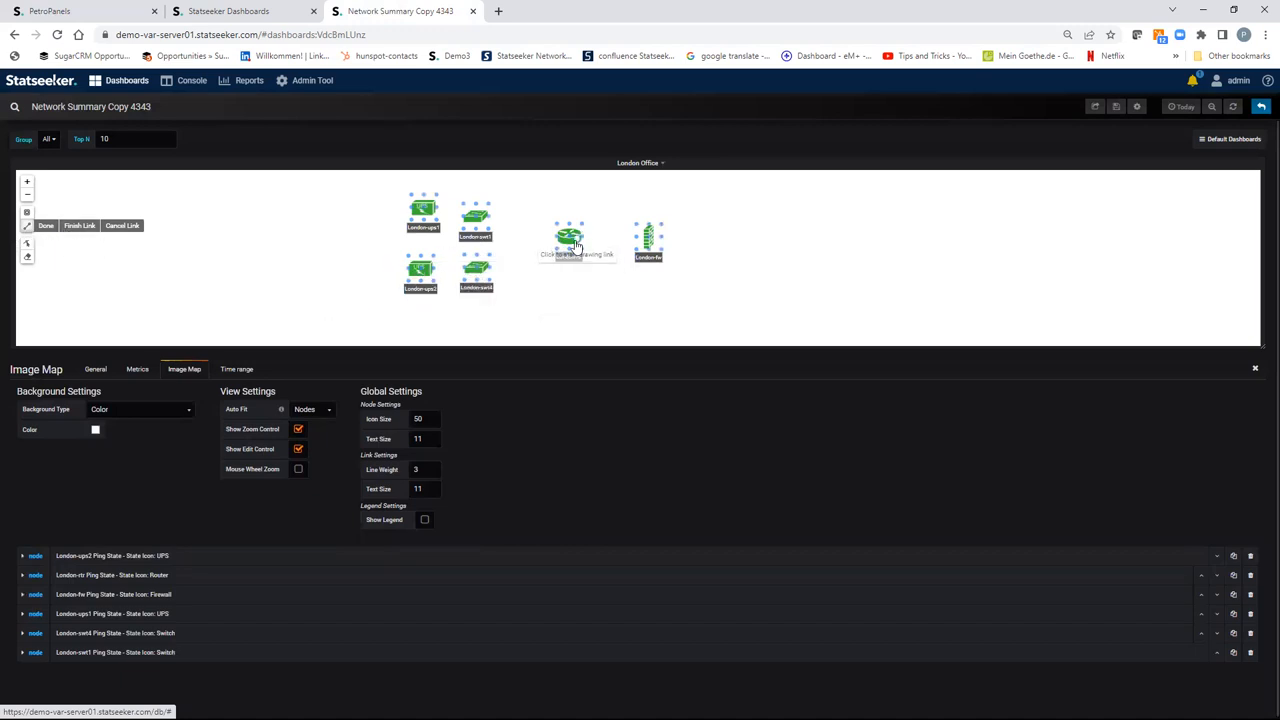
{"action": "left_click", "coordinate": [569, 238]}
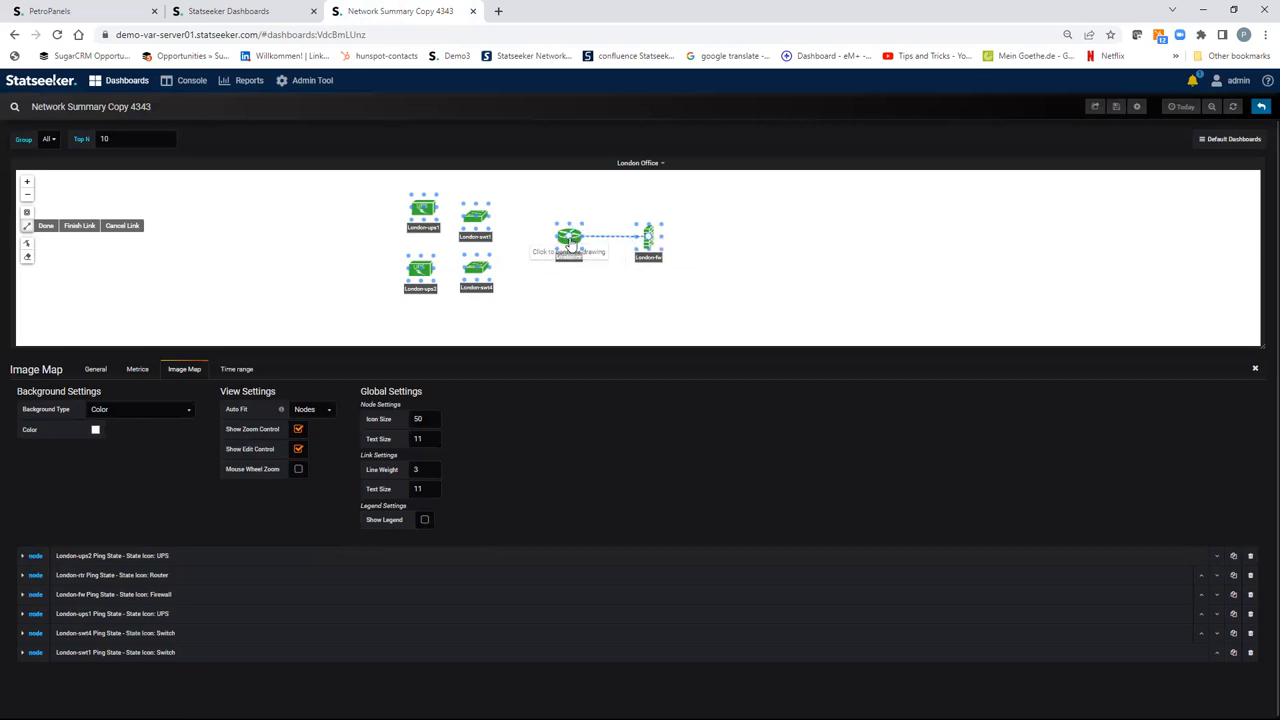
{"action": "left_click", "coordinate": [648, 238]}
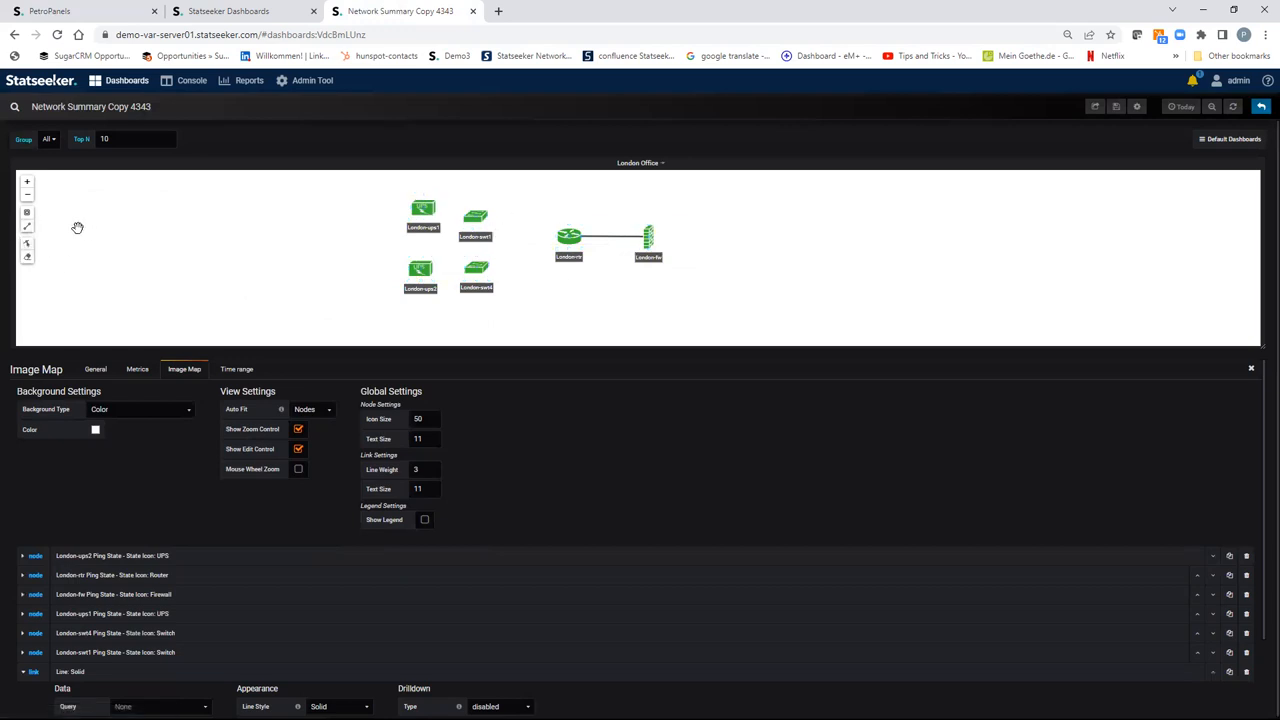
{"action": "mouse_move", "coordinate": [27, 248]}
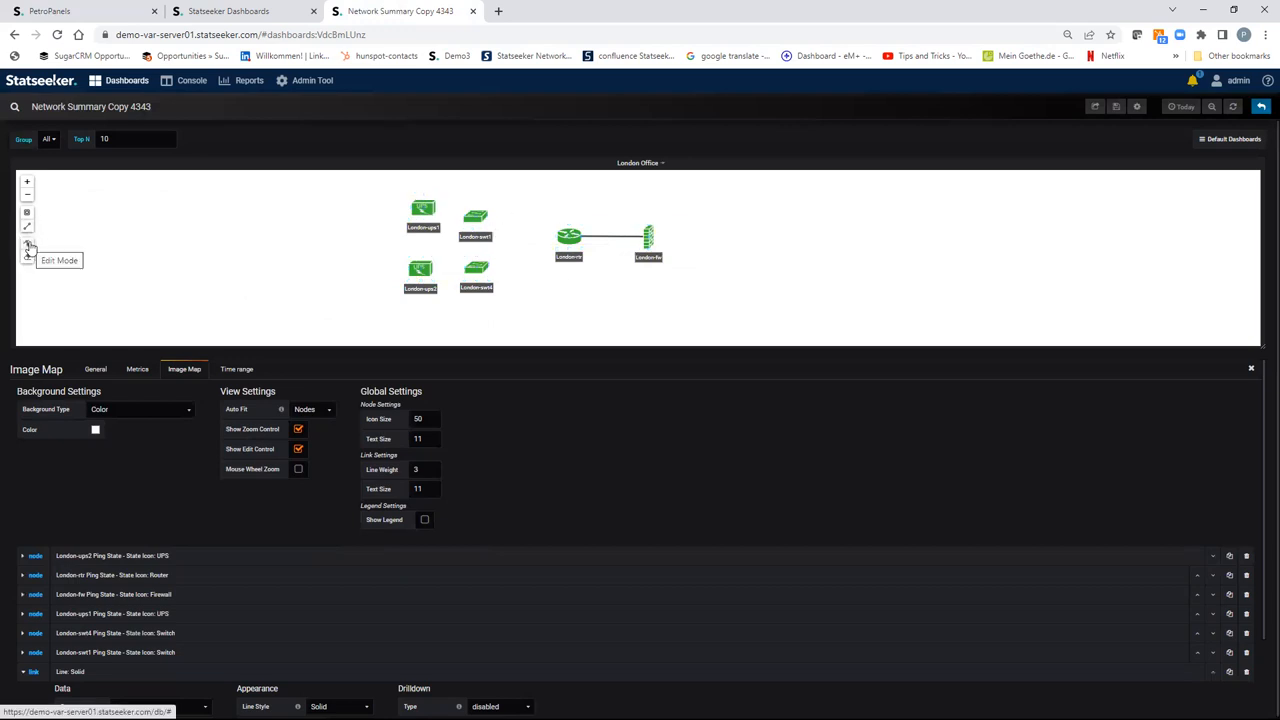
Bind the link to the interface query on London-swt1 Gi1/28, Rx Util - Average, as a percent number with 0 decimals.
{"action": "left_click", "coordinate": [27, 243]}
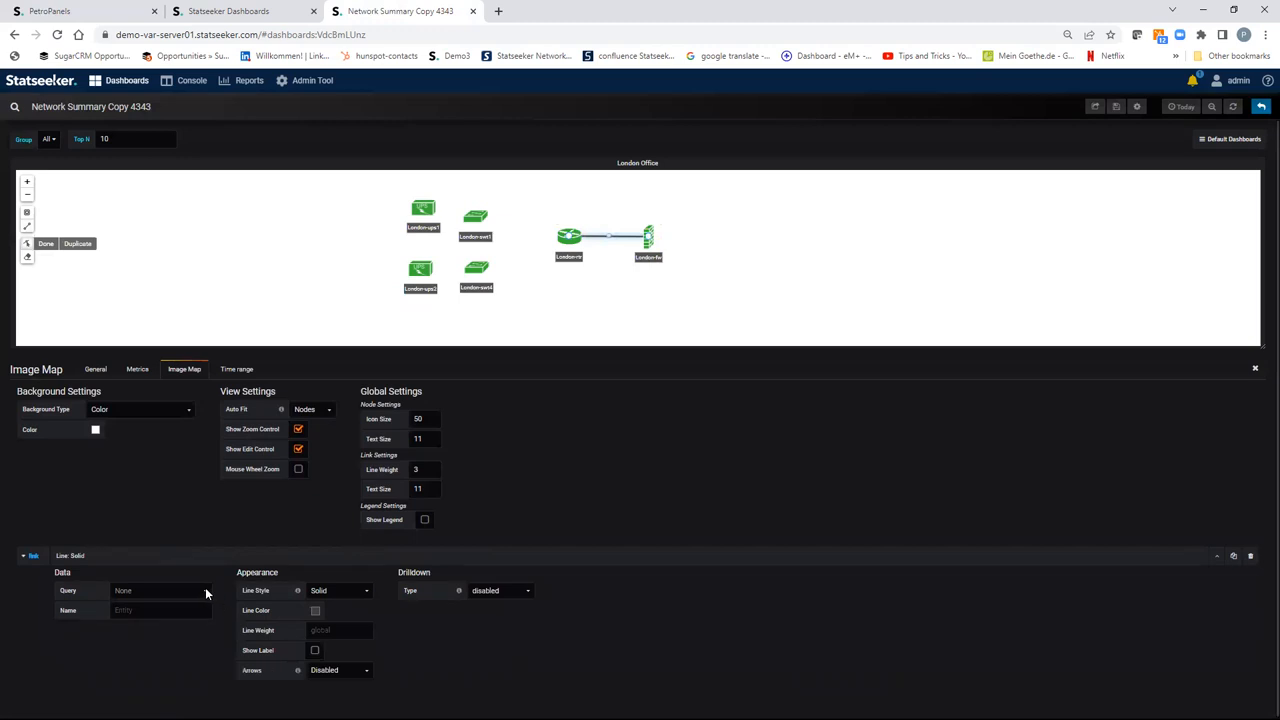
{"action": "left_click", "coordinate": [160, 590]}
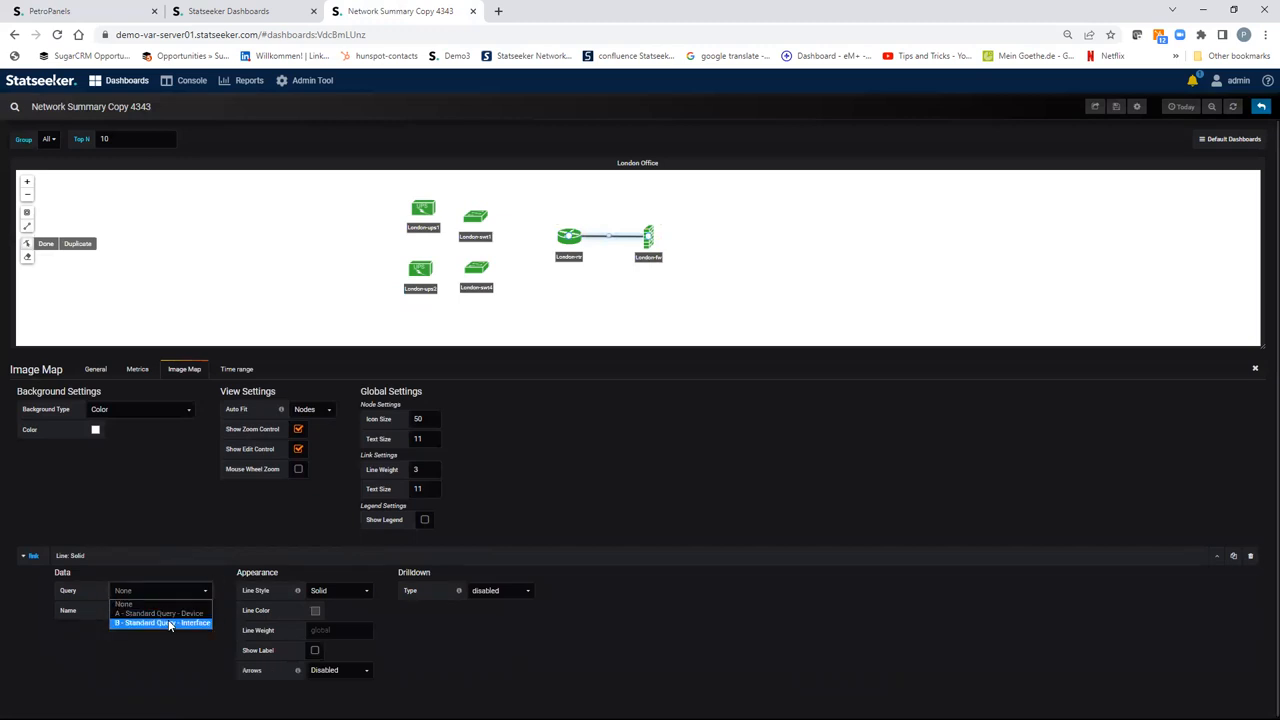
{"action": "left_click", "coordinate": [160, 622]}
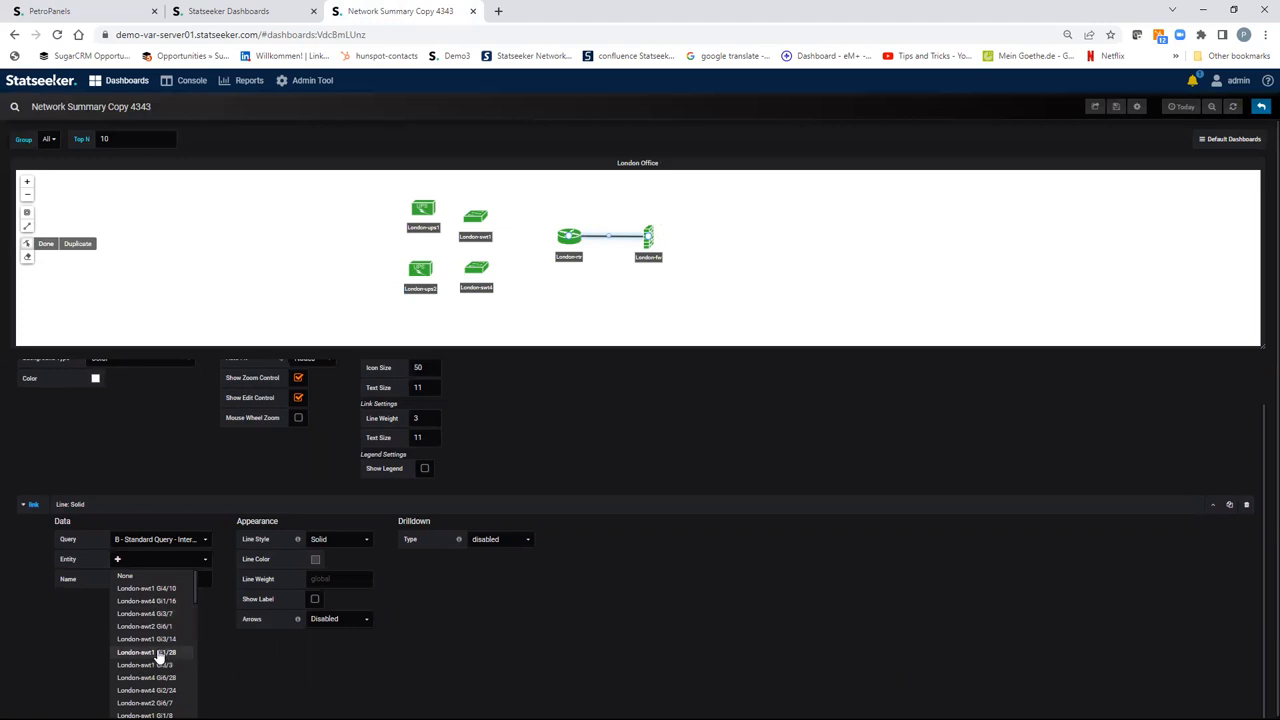
{"action": "left_click", "coordinate": [146, 652]}
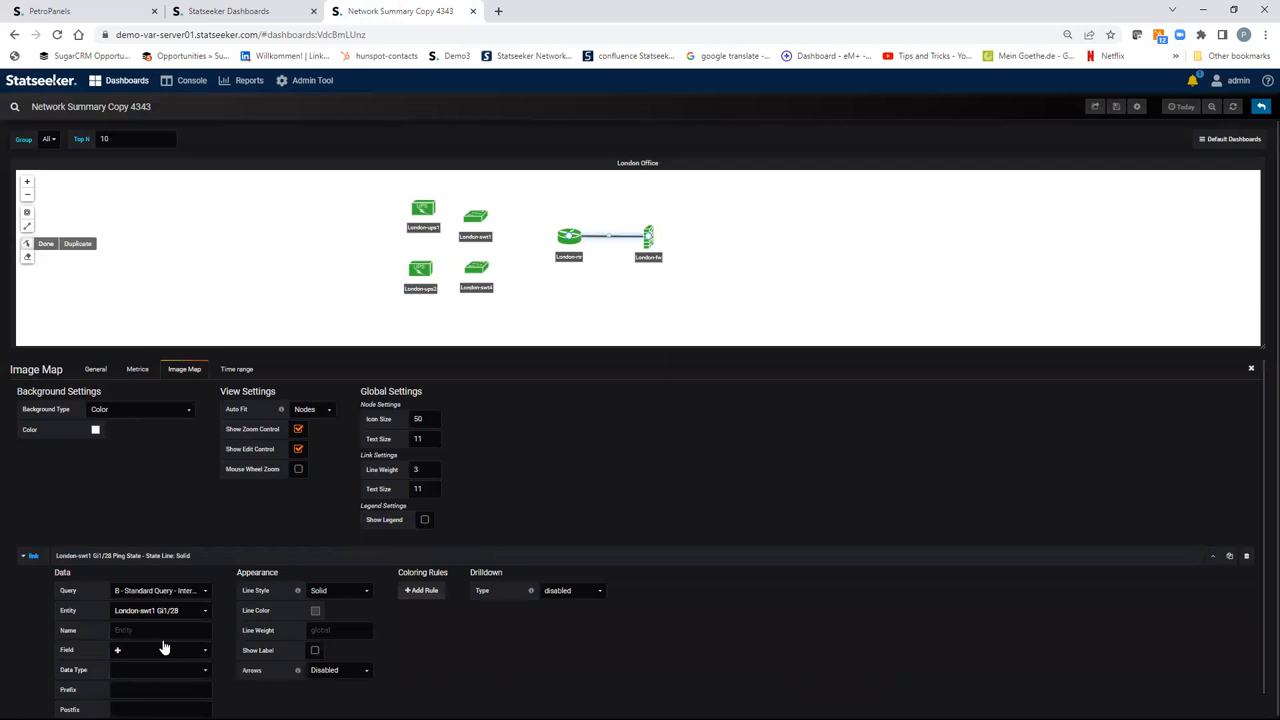
{"action": "left_click", "coordinate": [160, 649]}
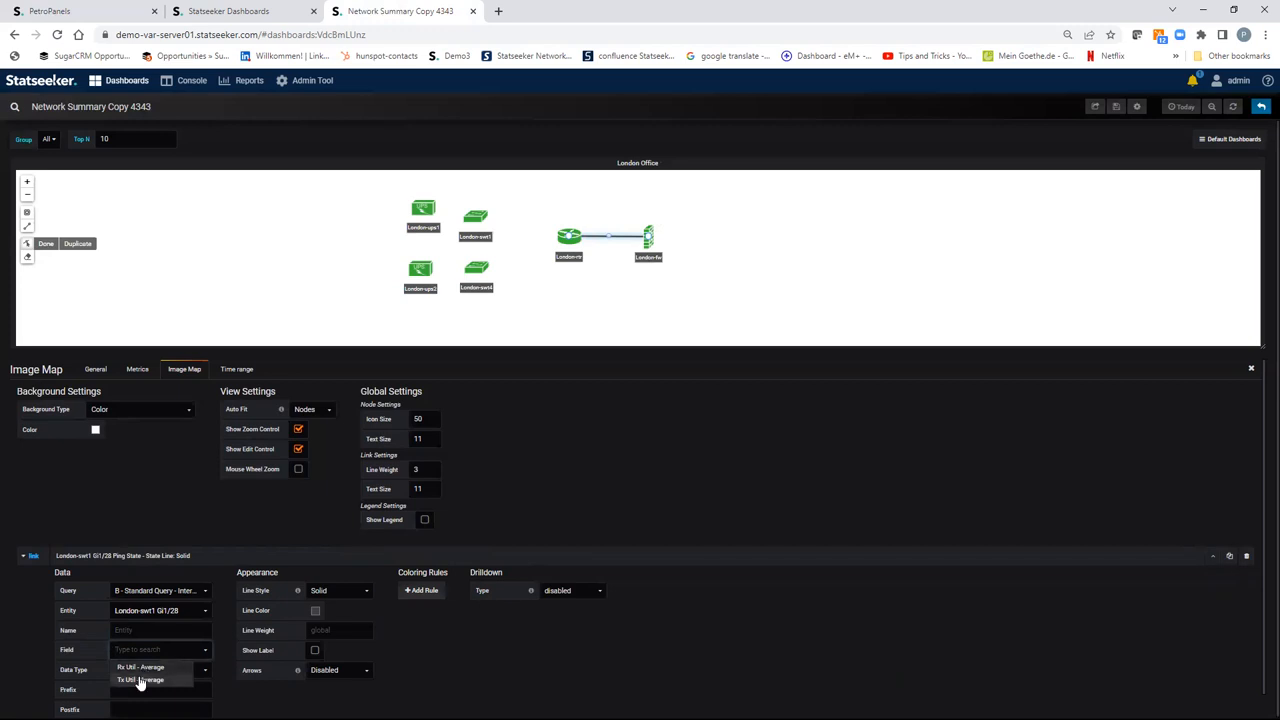
{"action": "left_click", "coordinate": [140, 667]}
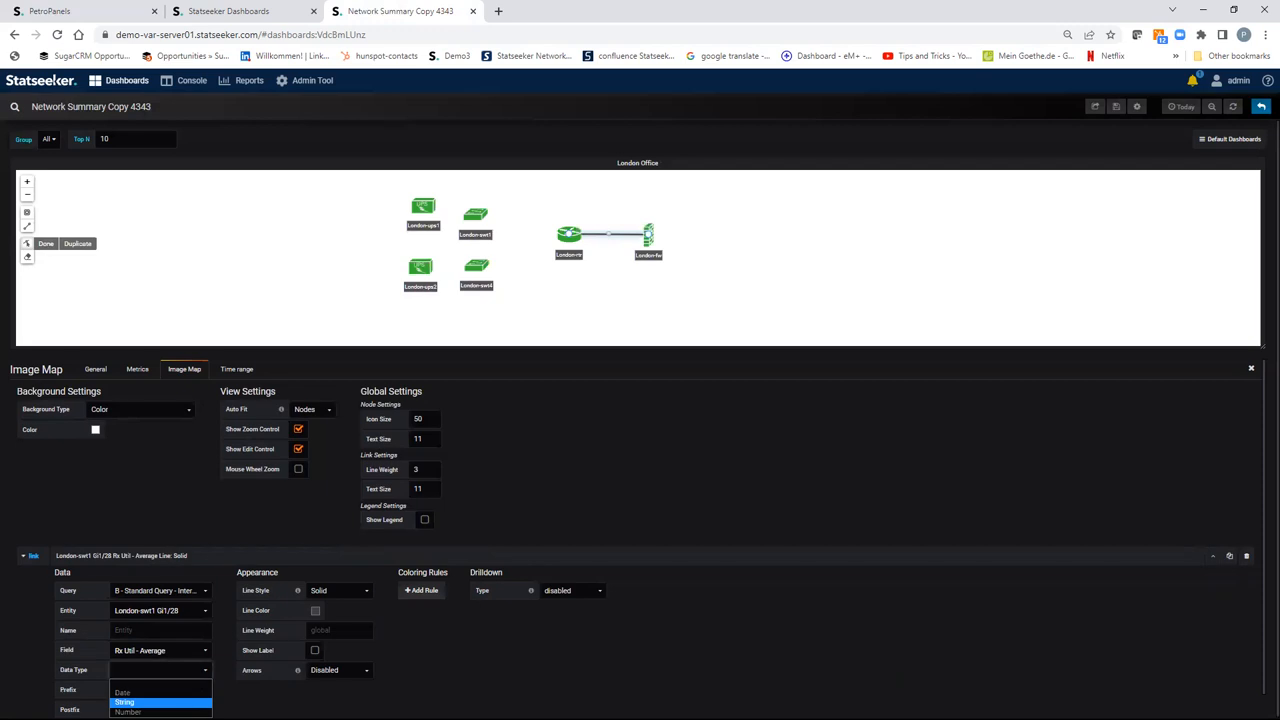
{"action": "left_click", "coordinate": [160, 702]}
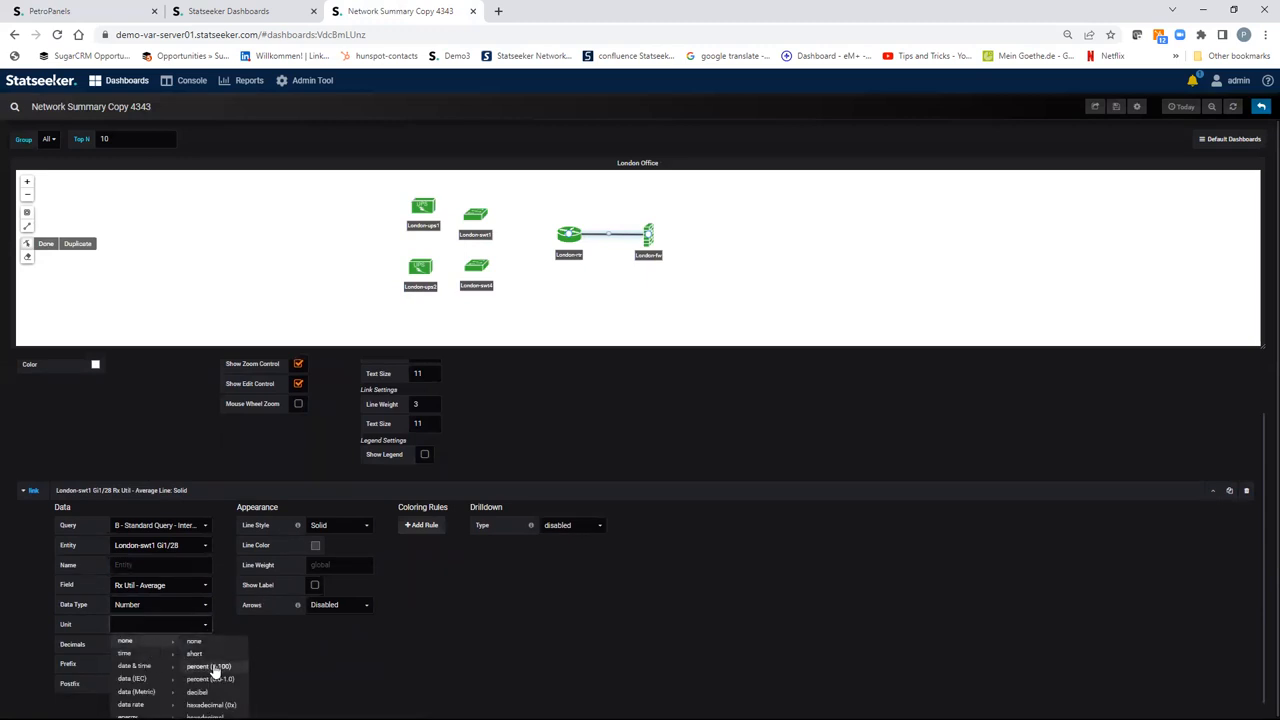
{"action": "left_click", "coordinate": [208, 666]}
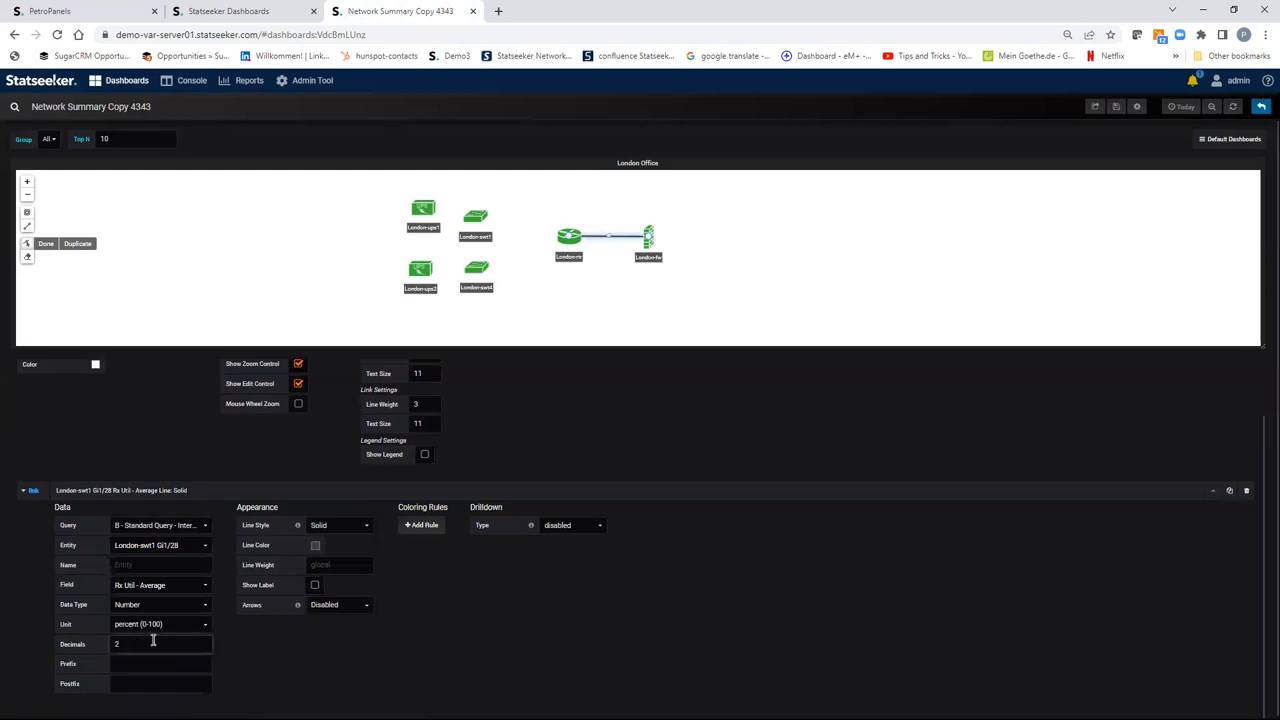
{"action": "type", "text": "0"}
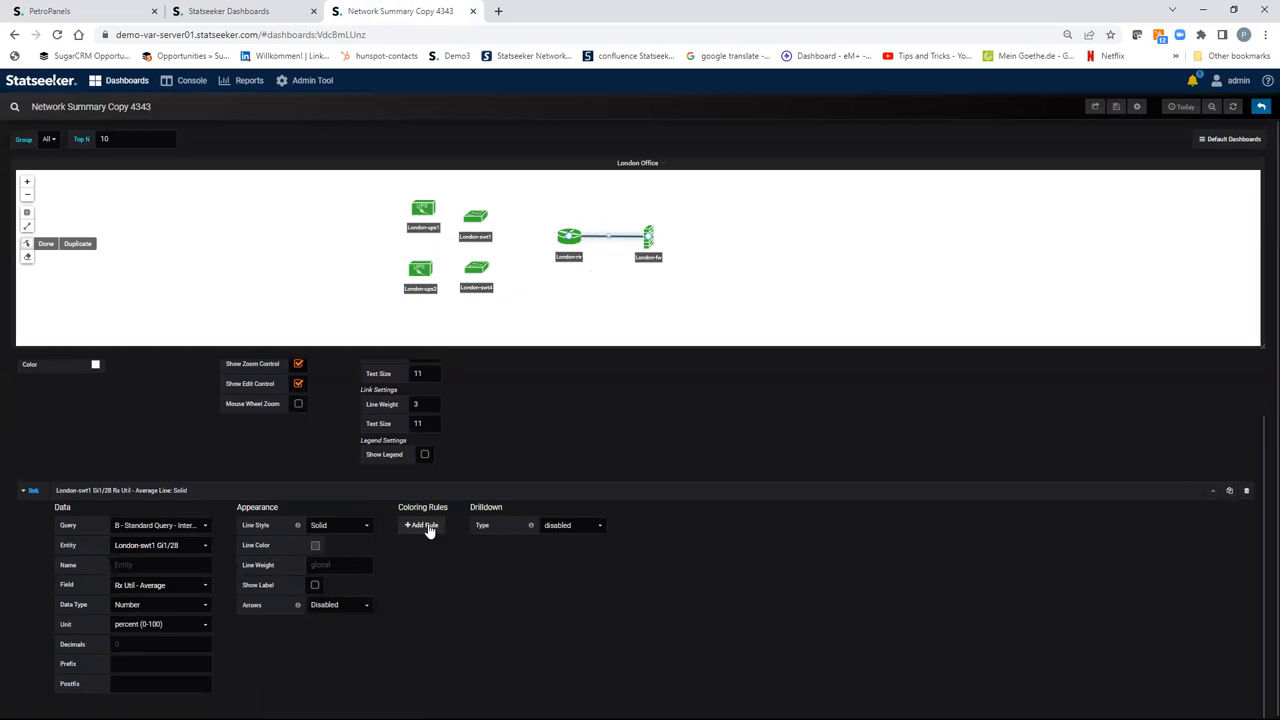
Add colouring rules tinting the link green up to 25 percent and orange from 25 to 45.
{"action": "left_click", "coordinate": [420, 525]}
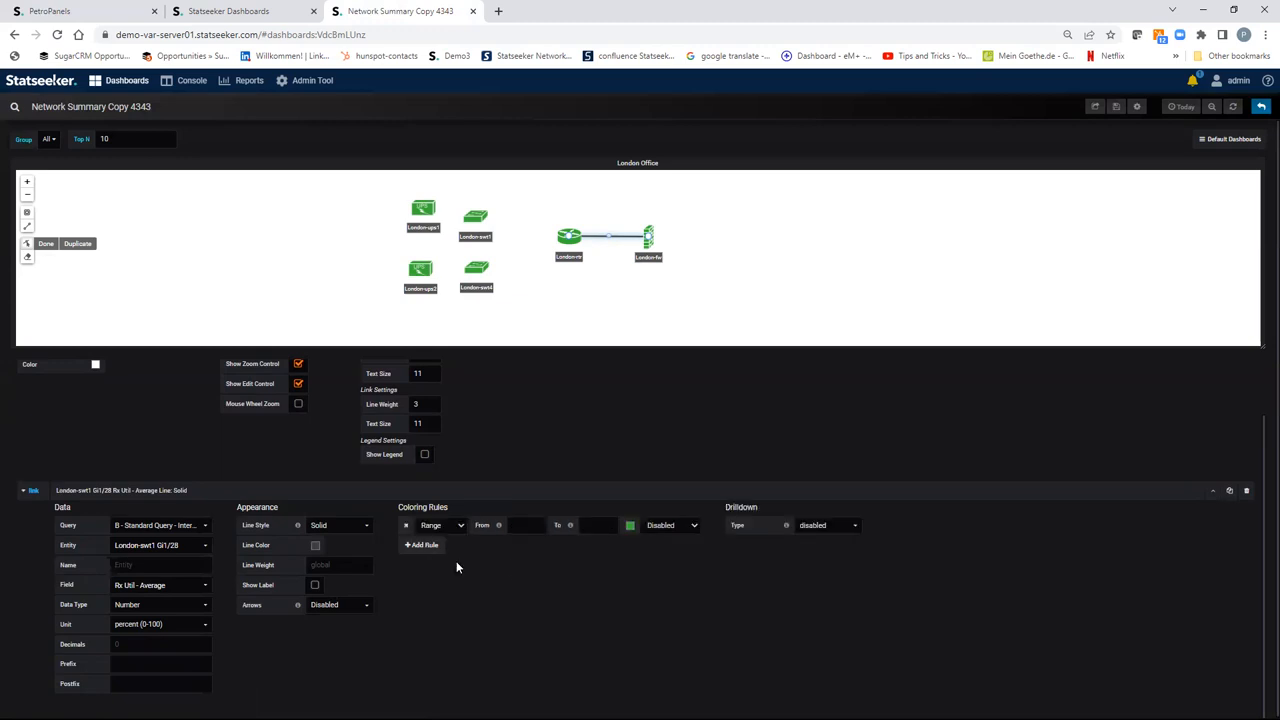
{"action": "left_click", "coordinate": [598, 525]}
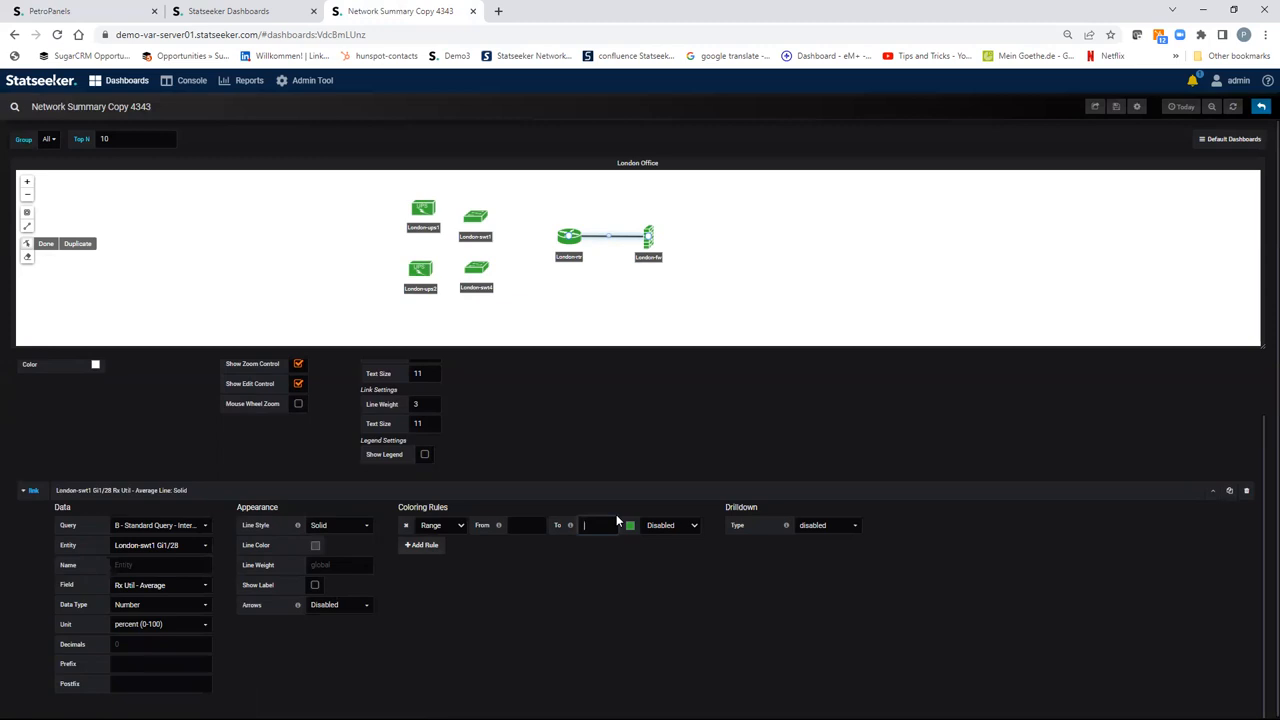
{"action": "type", "text": "25"}
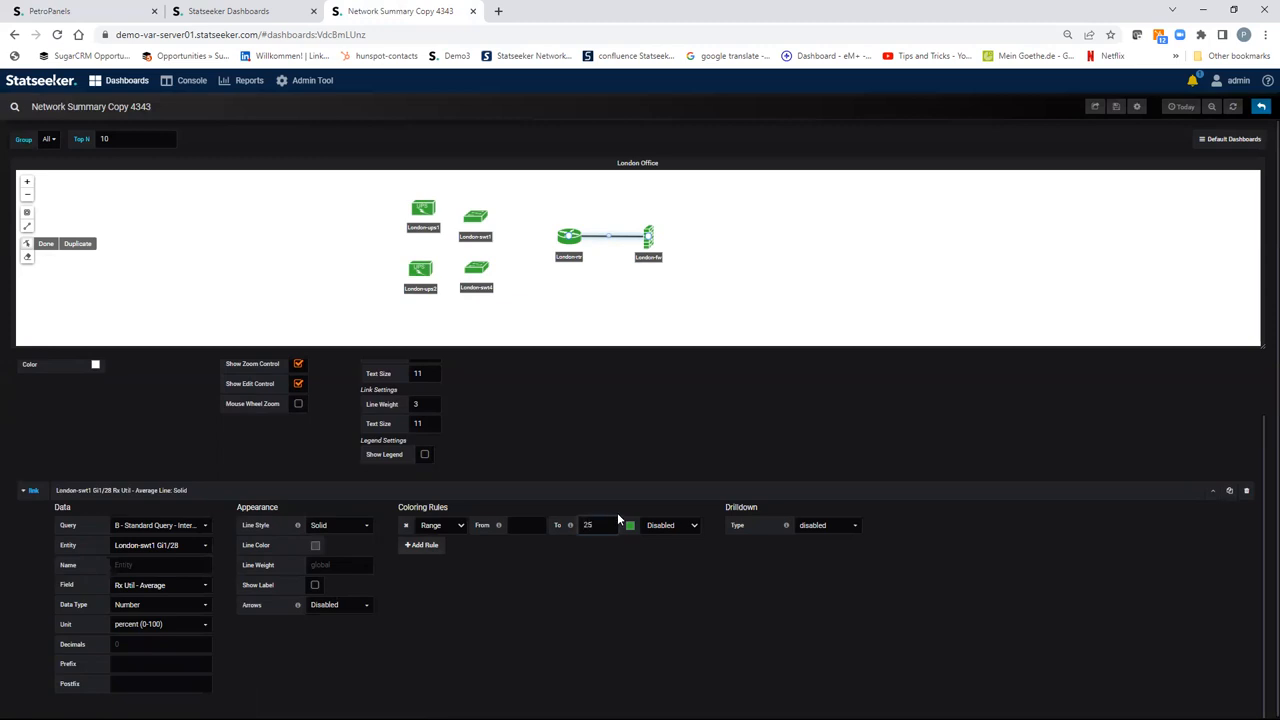
{"action": "left_click", "coordinate": [629, 525]}
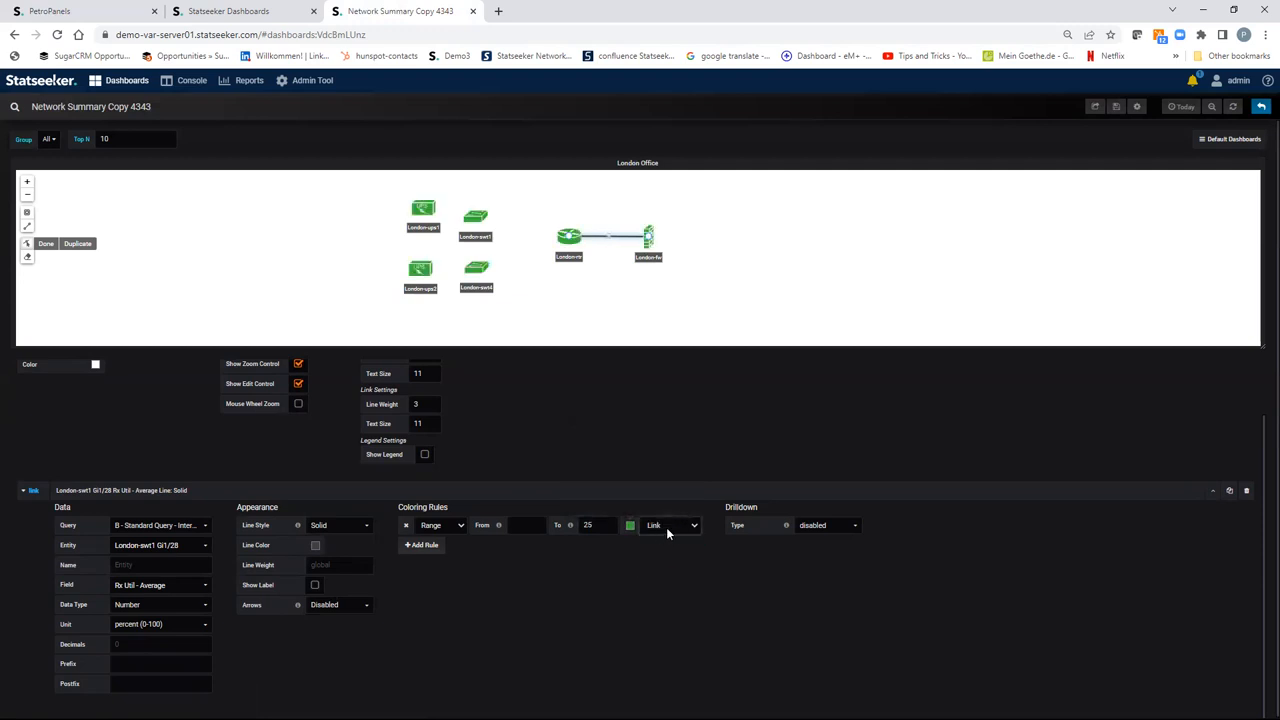
{"action": "left_click", "coordinate": [421, 545]}
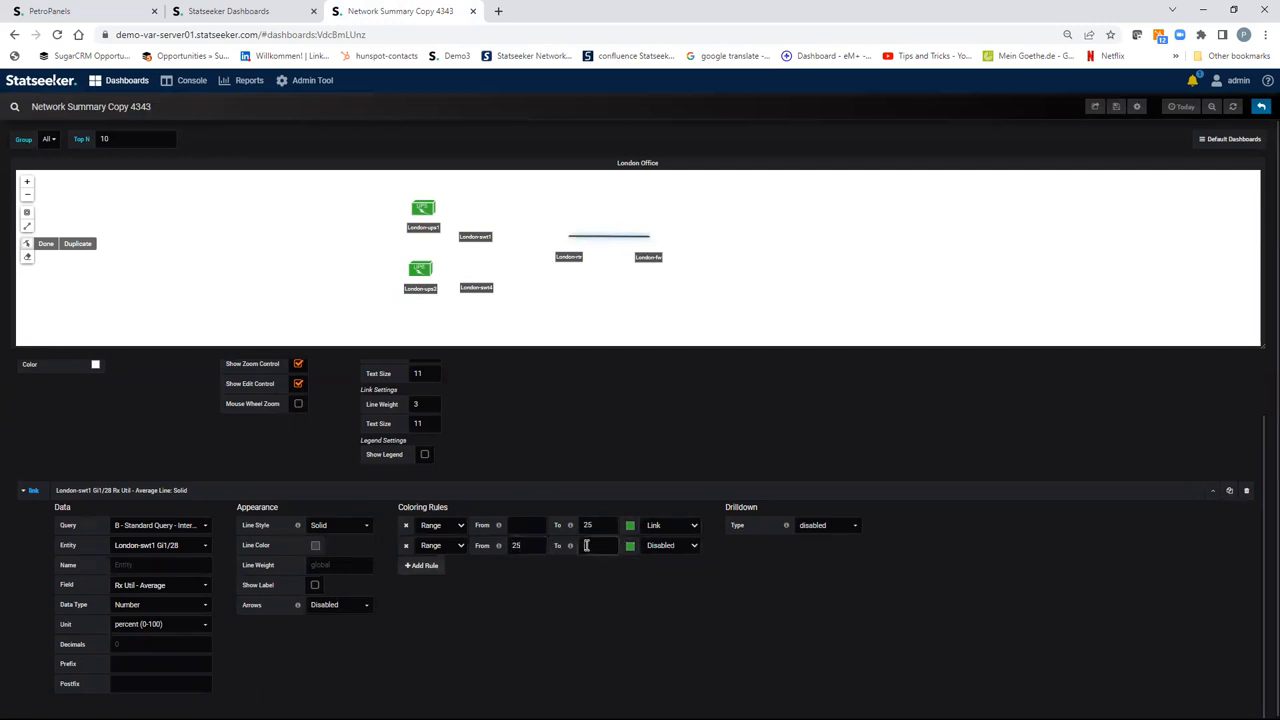
{"action": "type", "text": "45"}
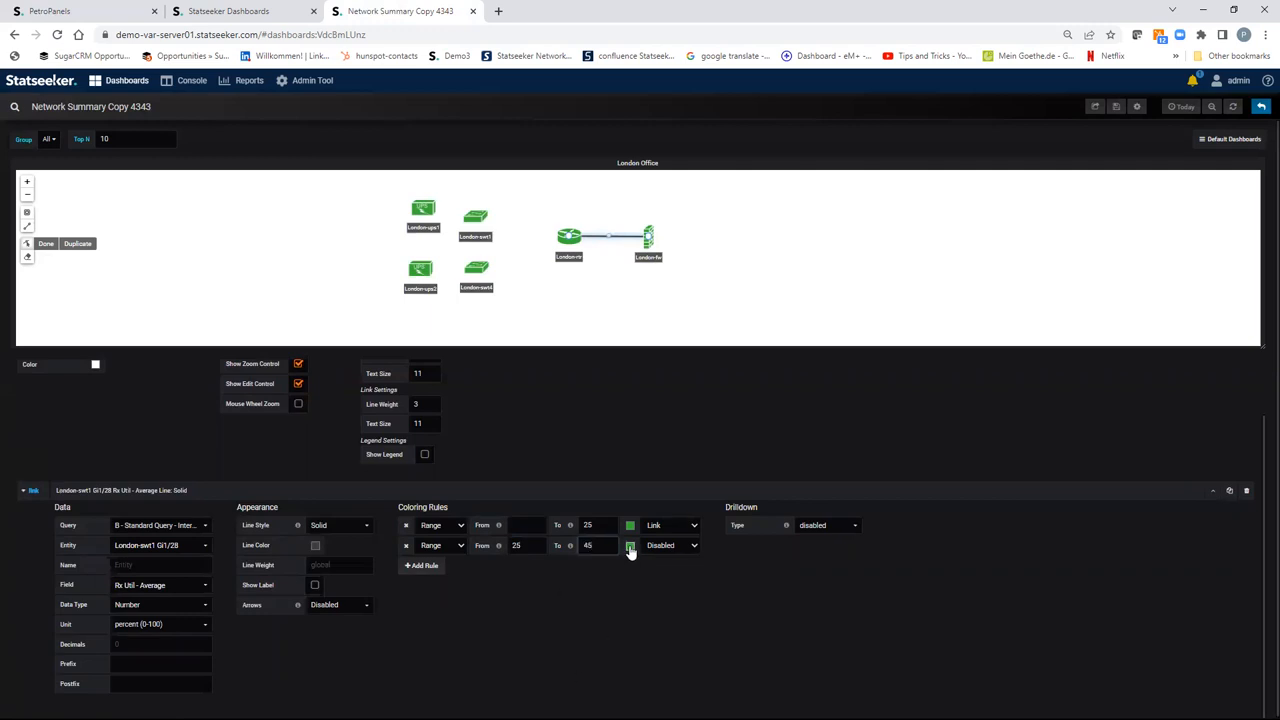
{"action": "left_click", "coordinate": [630, 545]}
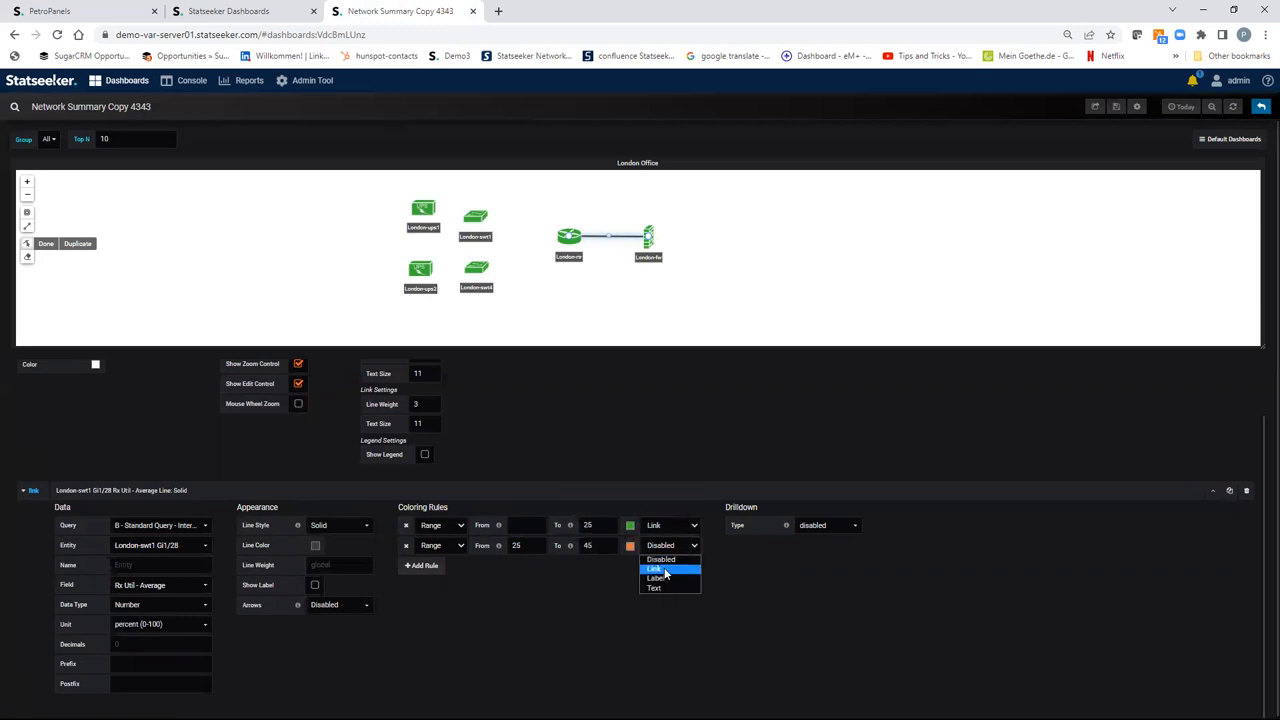
{"action": "left_click", "coordinate": [654, 569]}
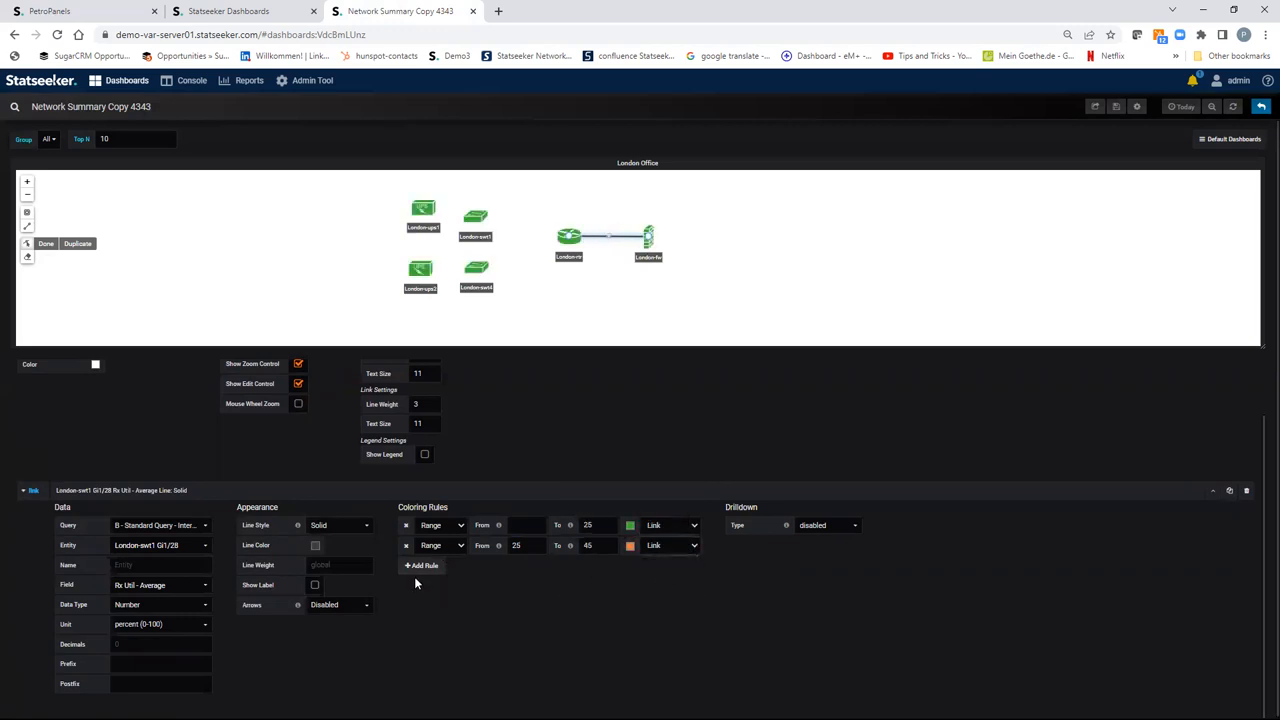
Add a third rule colouring the top utilization range red, then raise the orange band's upper limit.
{"action": "left_click", "coordinate": [421, 565]}
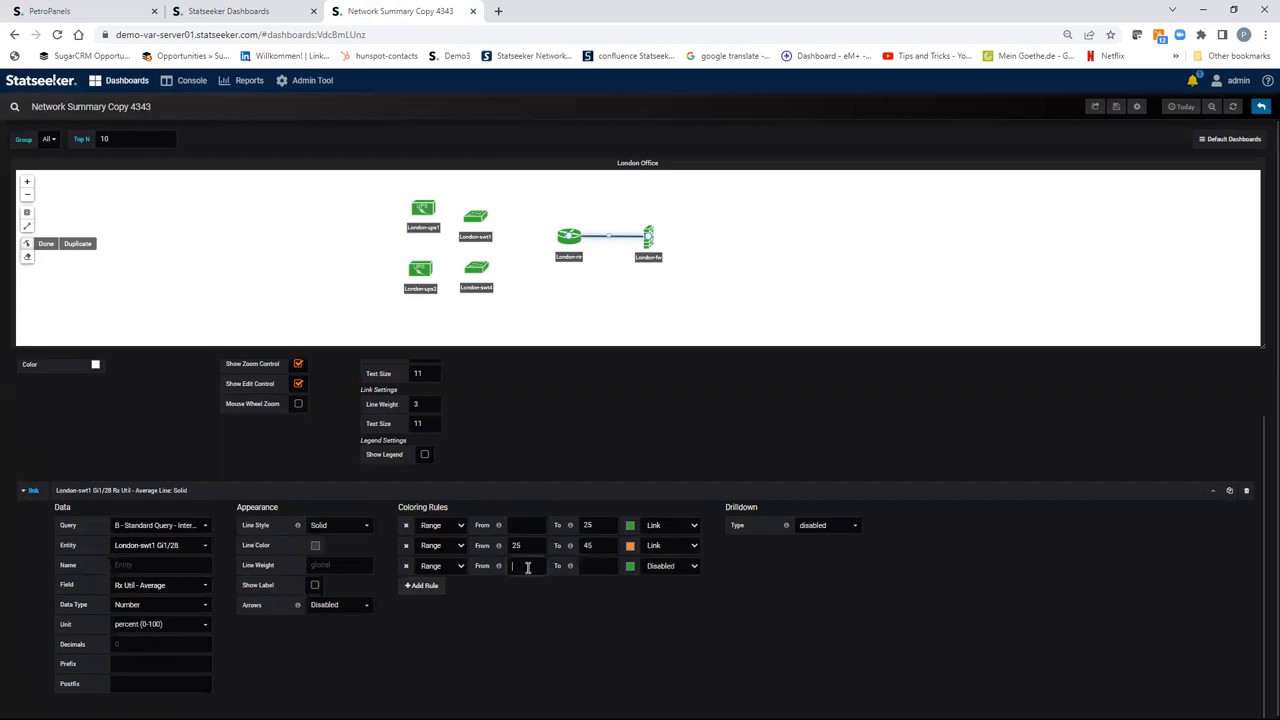
{"action": "type", "text": "45"}
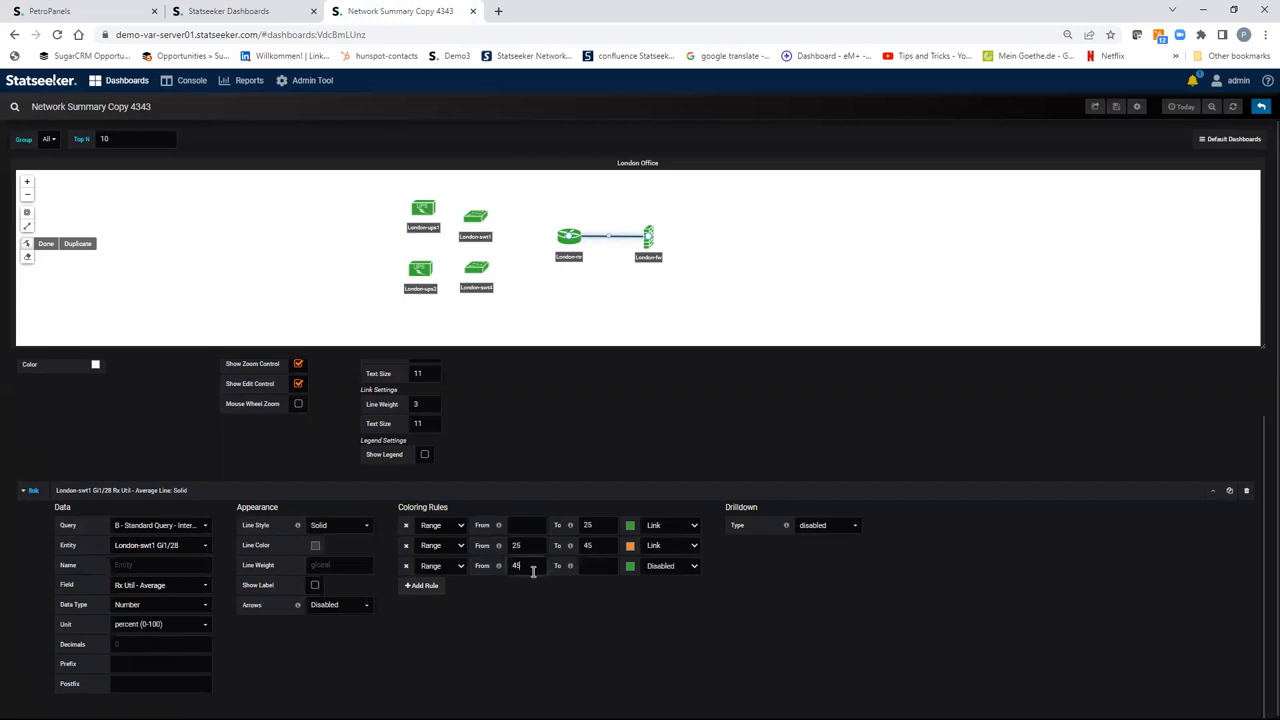
{"action": "left_click", "coordinate": [630, 545]}
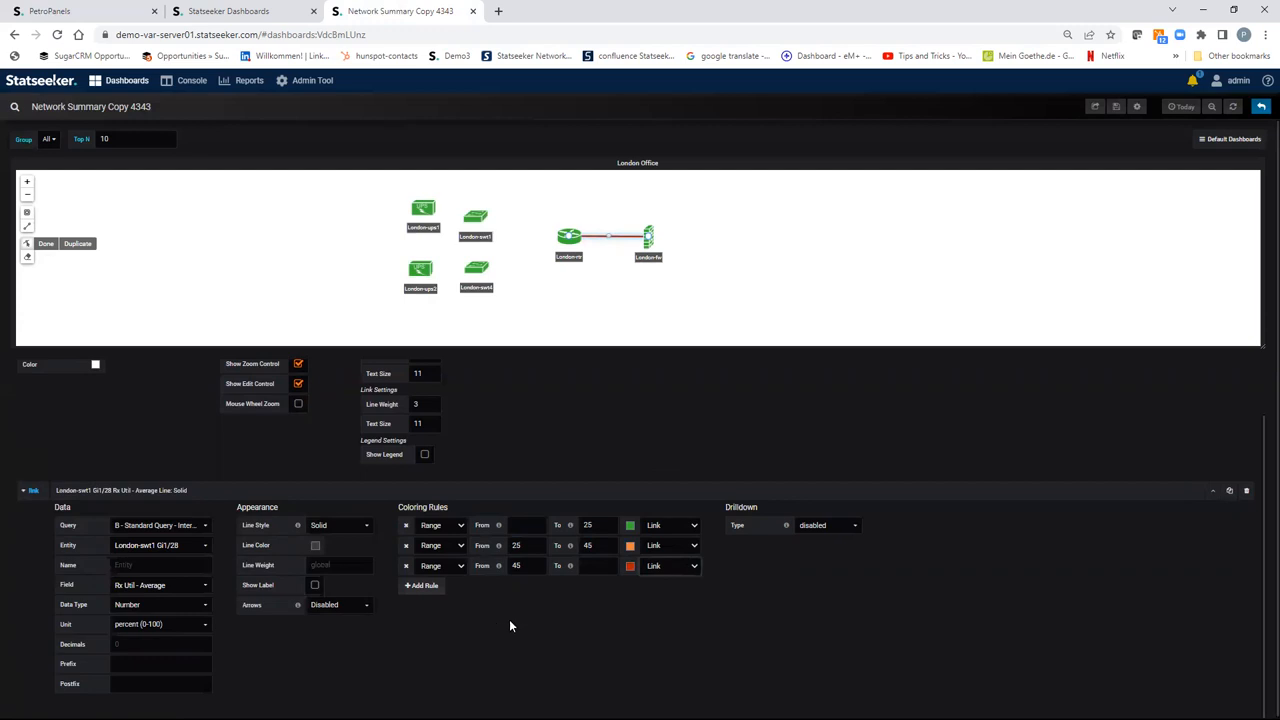
{"action": "mouse_move", "coordinate": [585, 610]}
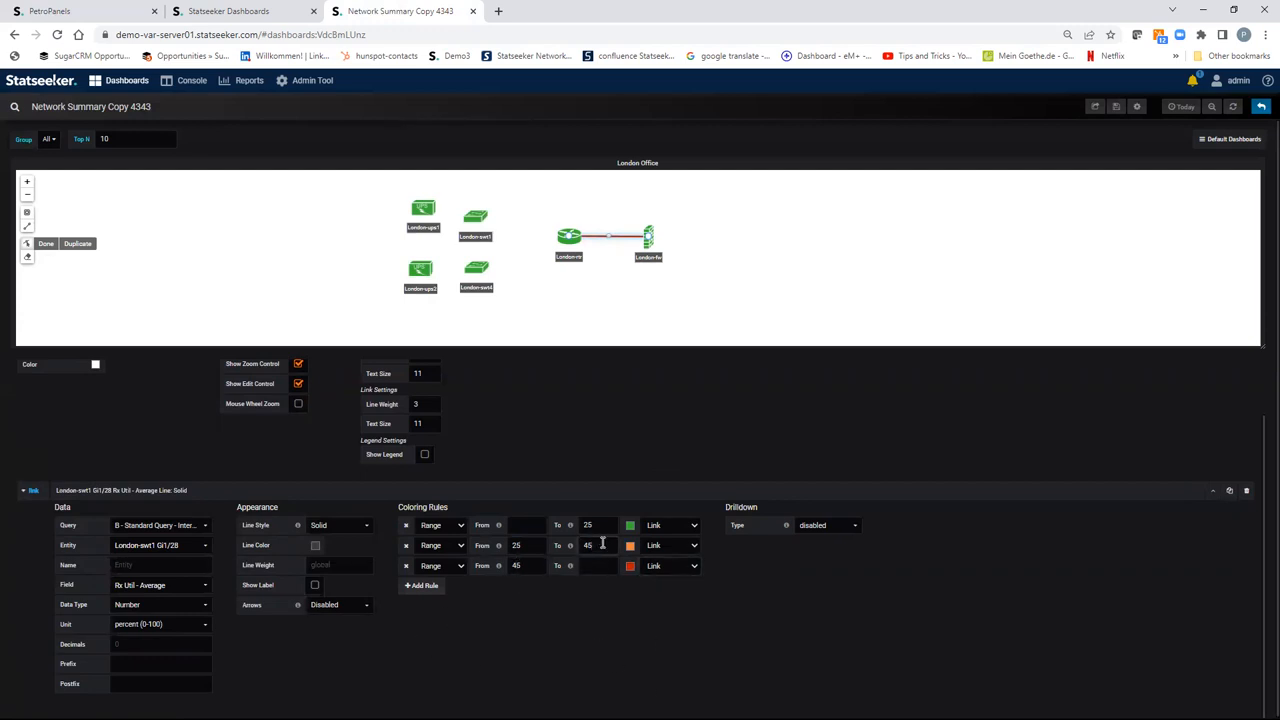
{"action": "type", "text": "50"}
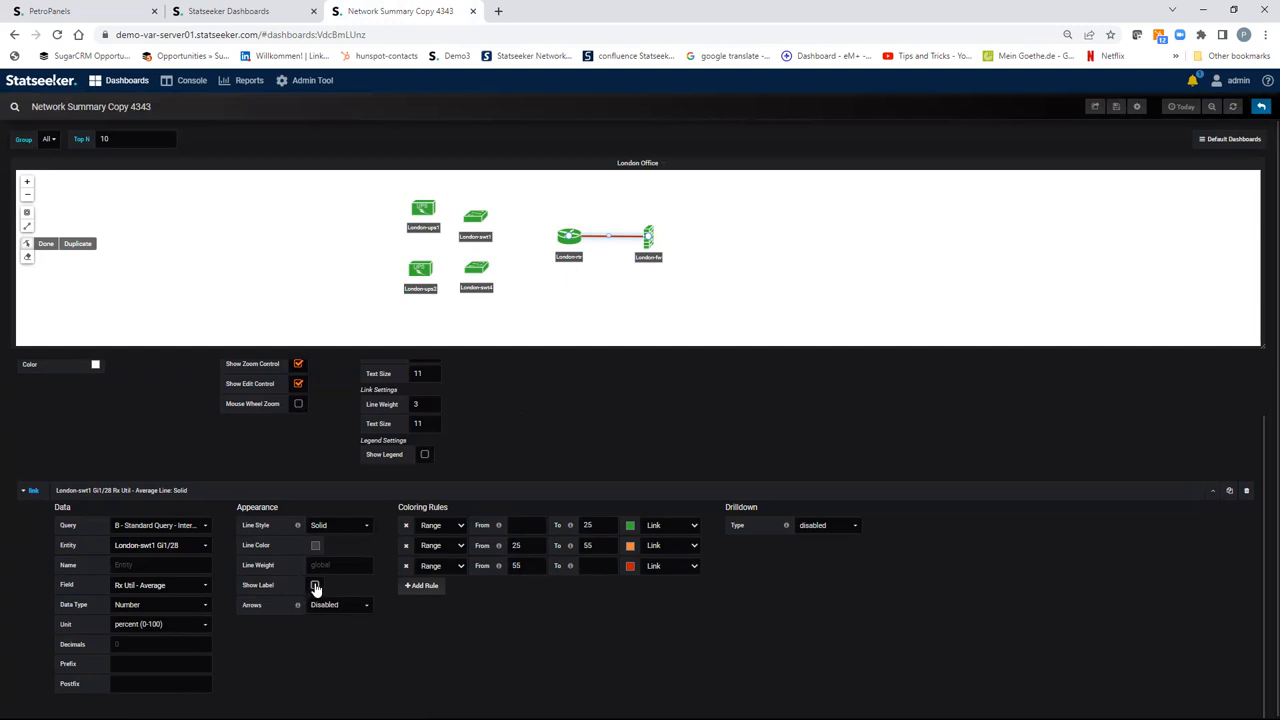
{"action": "left_click", "coordinate": [315, 585]}
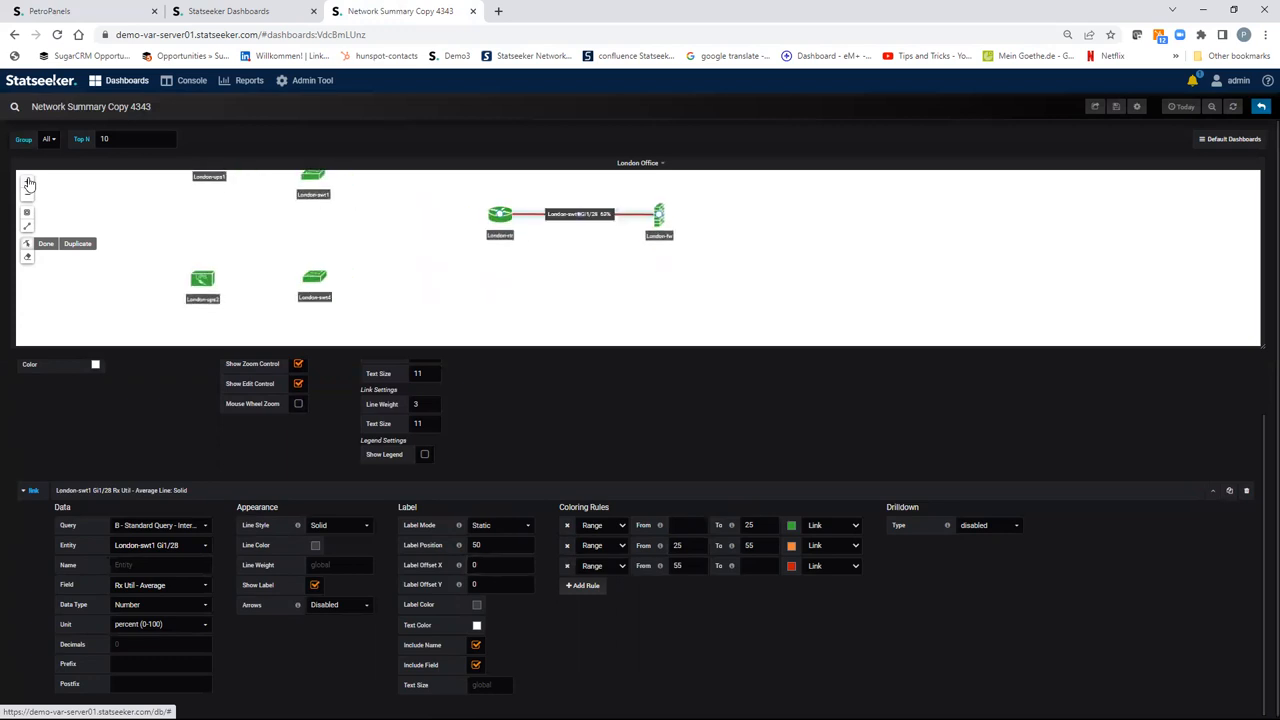
{"action": "left_click", "coordinate": [500, 565]}
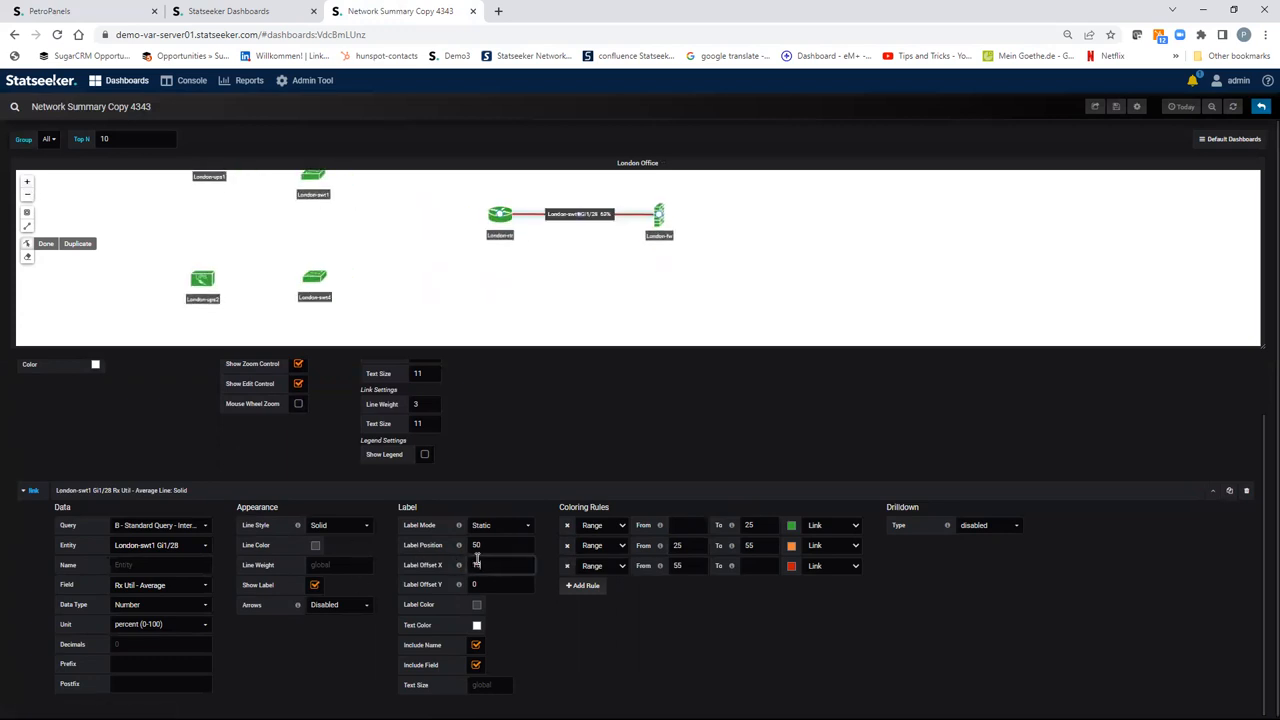
{"action": "type", "text": "15"}
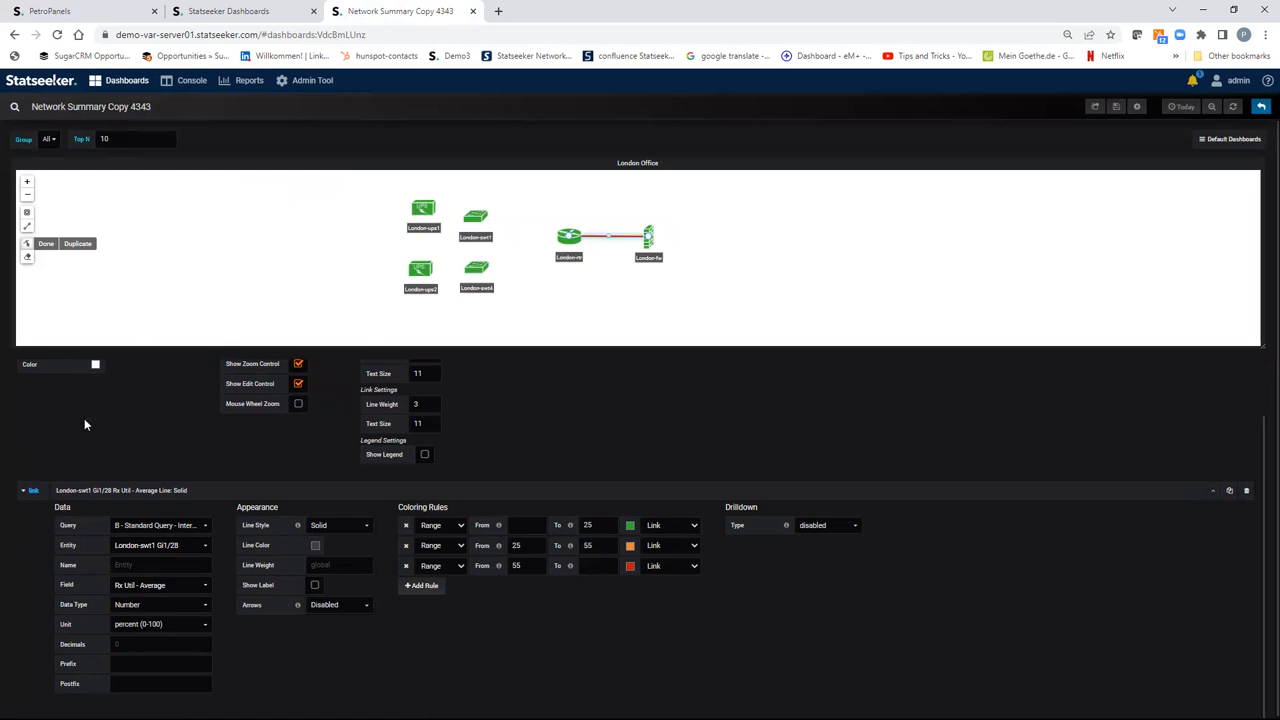
{"action": "mouse_move", "coordinate": [1116, 106]}
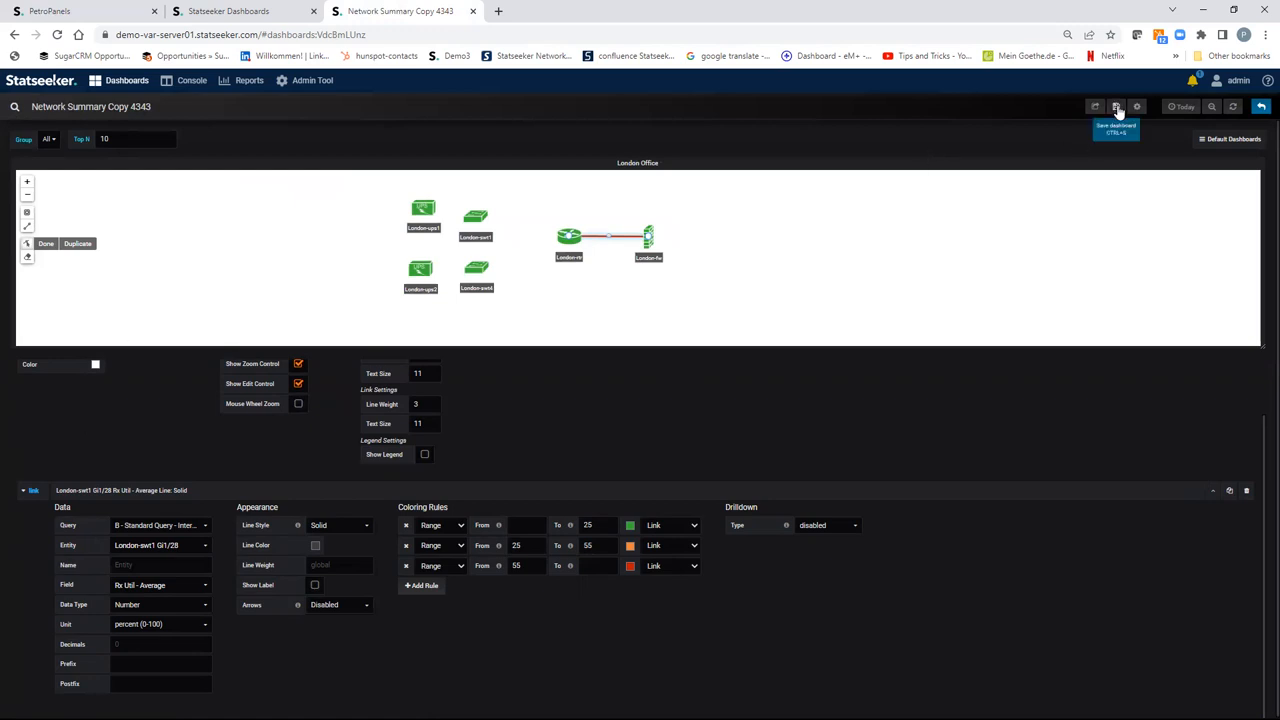
Save the London Office dashboard with the new link and its colouring rules.
{"action": "left_click", "coordinate": [1116, 107]}
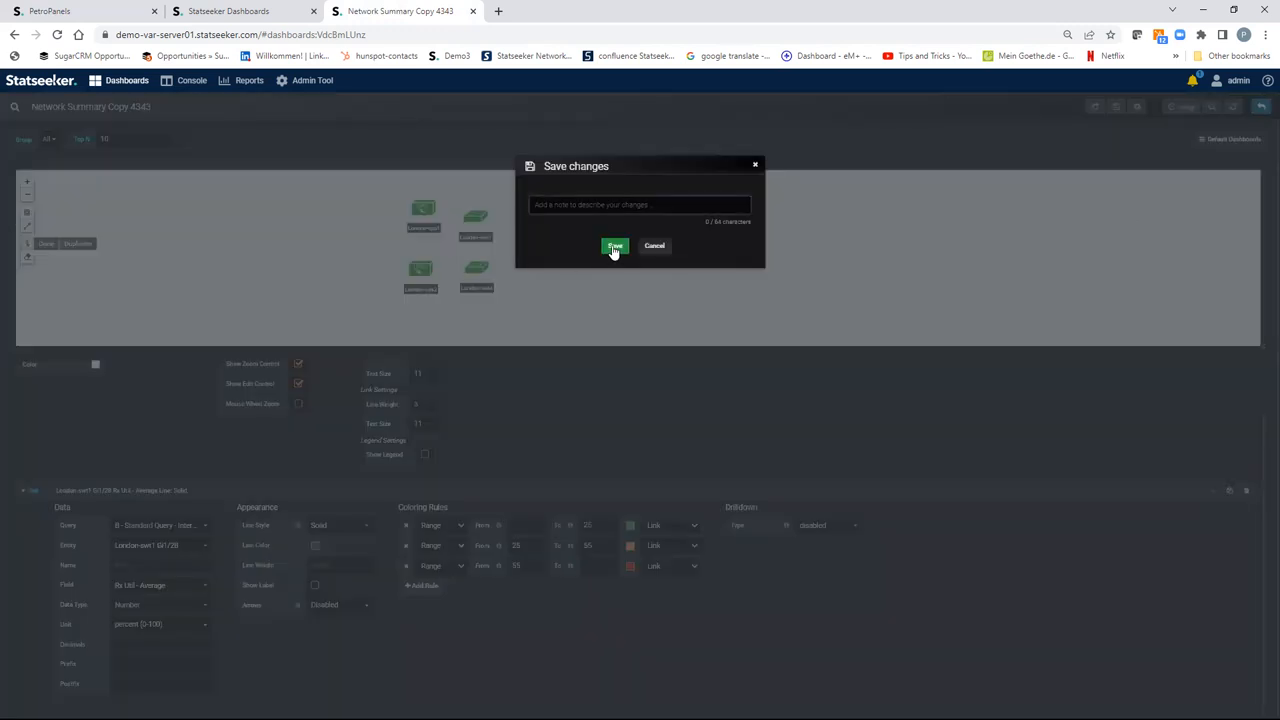
{"action": "left_click", "coordinate": [614, 246]}
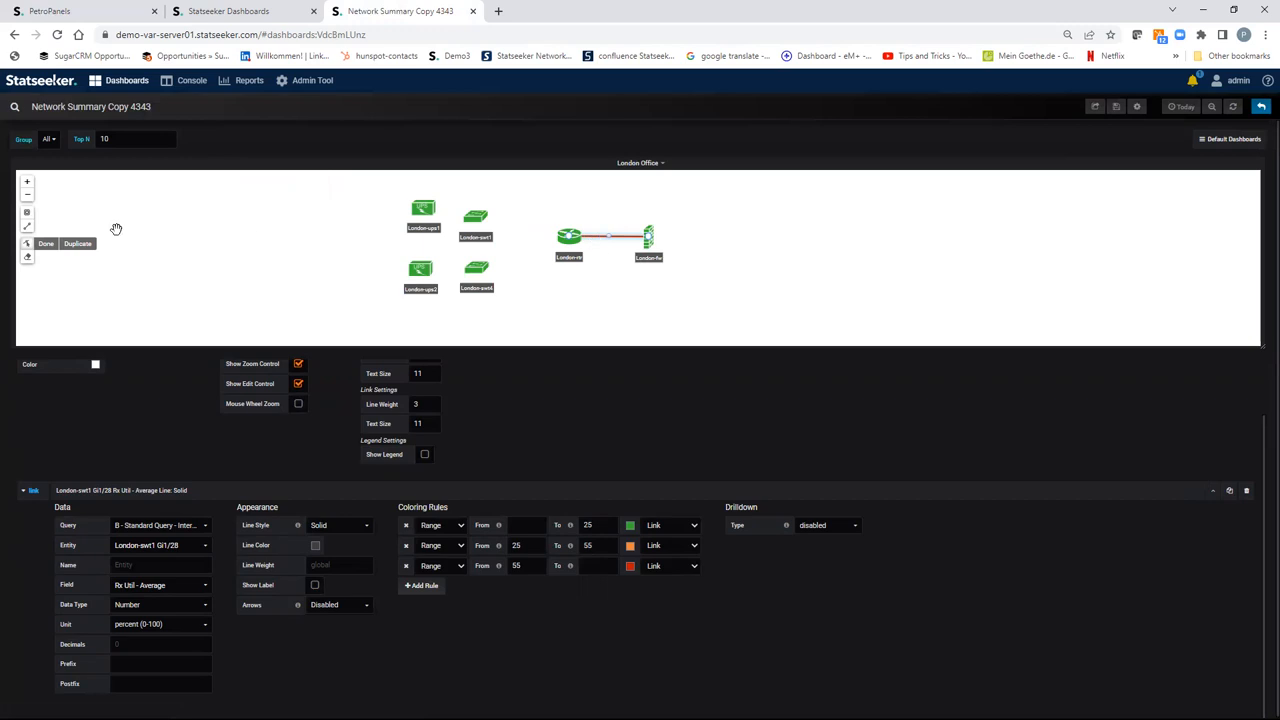
{"action": "mouse_move", "coordinate": [78, 243]}
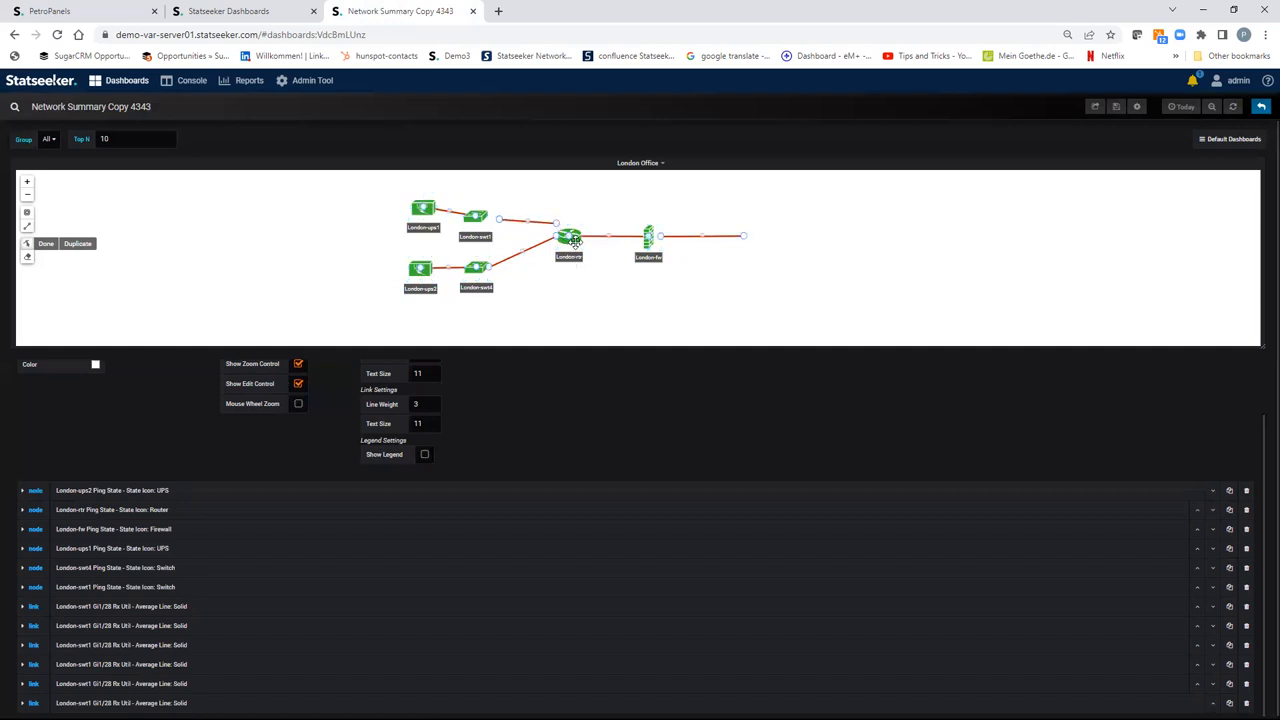
Drag the London-rtr router node slightly down into position among the links.
{"action": "left_click_drag", "start_coordinate": [568, 237], "coordinate": [566, 250]}
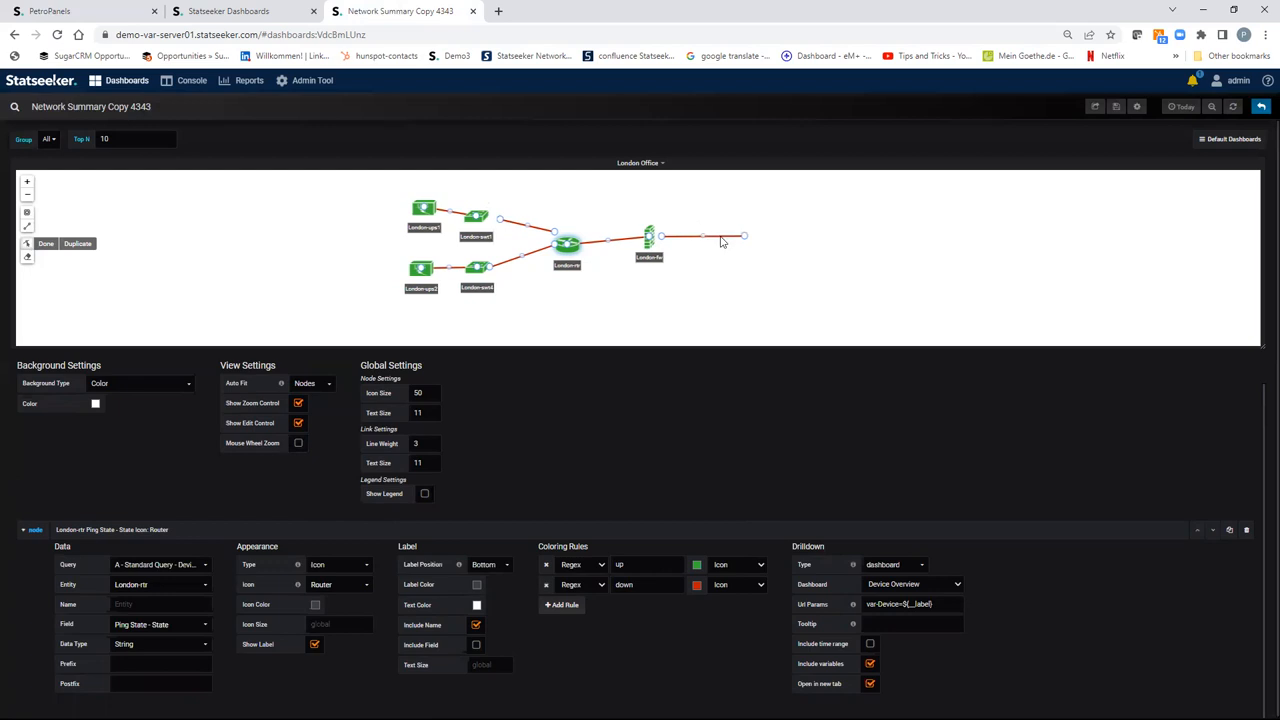
{"action": "mouse_move", "coordinate": [724, 242]}
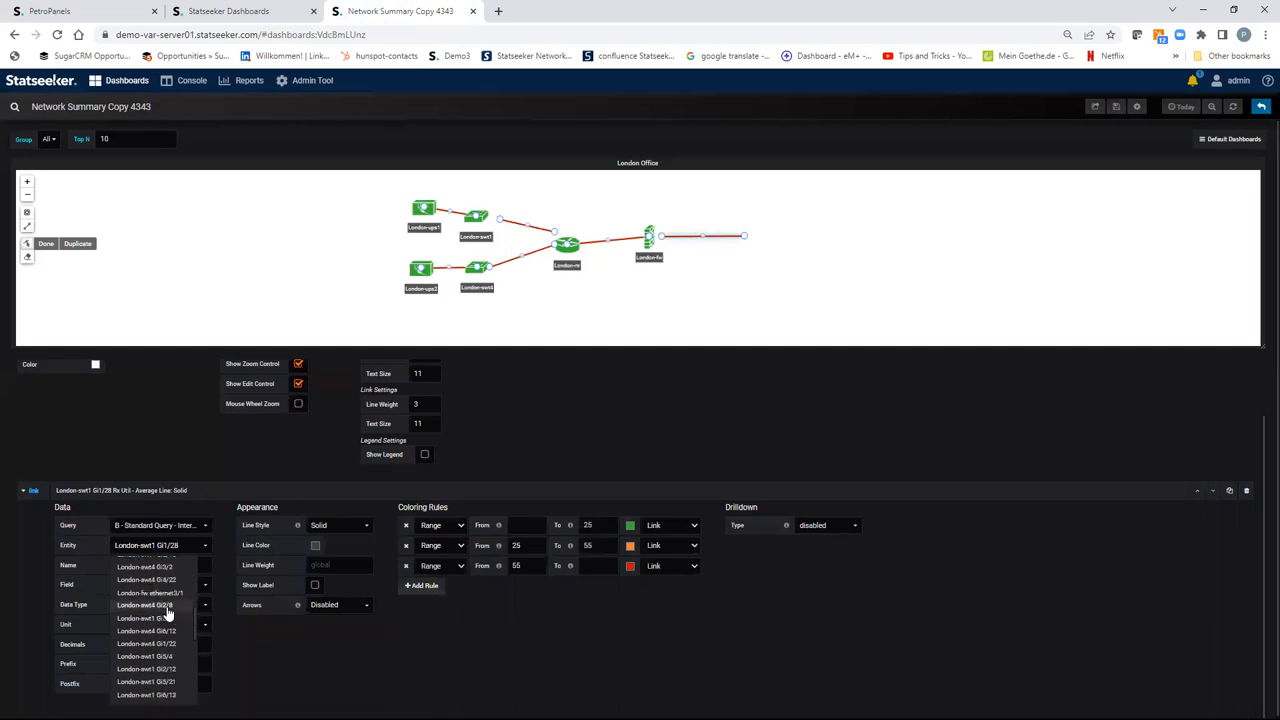
Assign interfaces to the links, including London-fw ethernet3/1 and London-swt4 Gi1/28.
{"action": "left_click", "coordinate": [150, 592]}
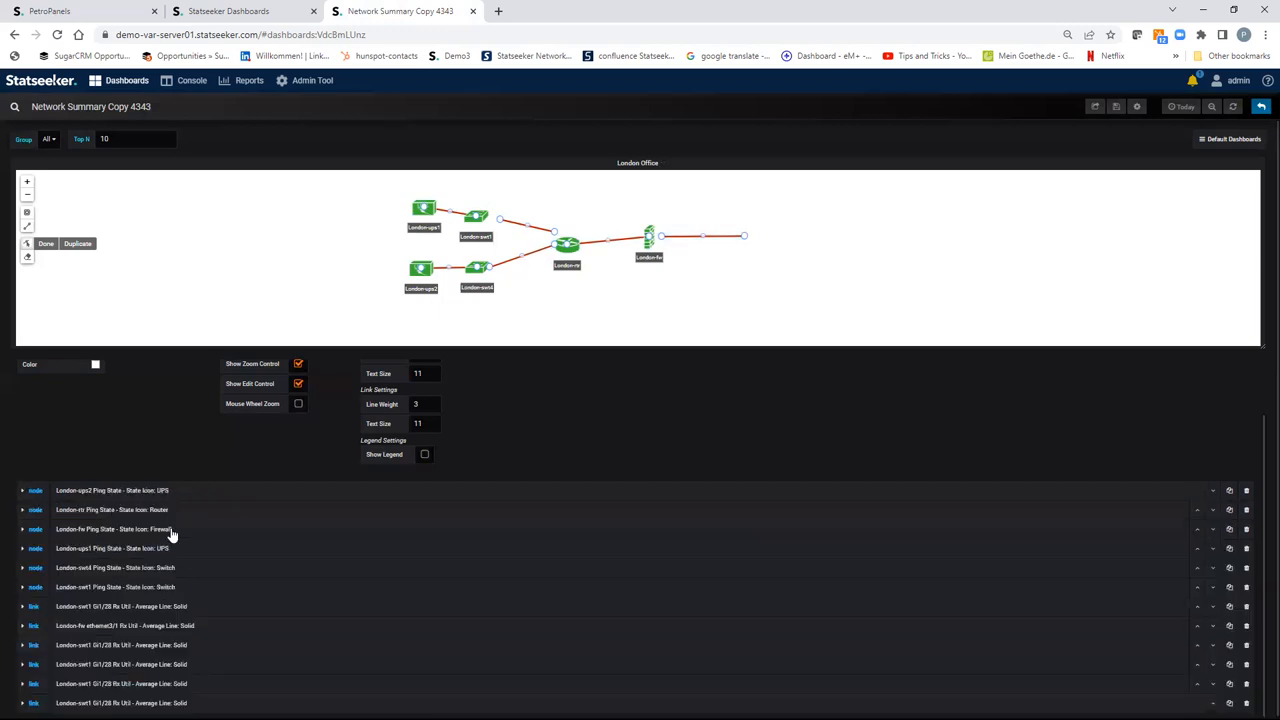
{"action": "mouse_move", "coordinate": [510, 267]}
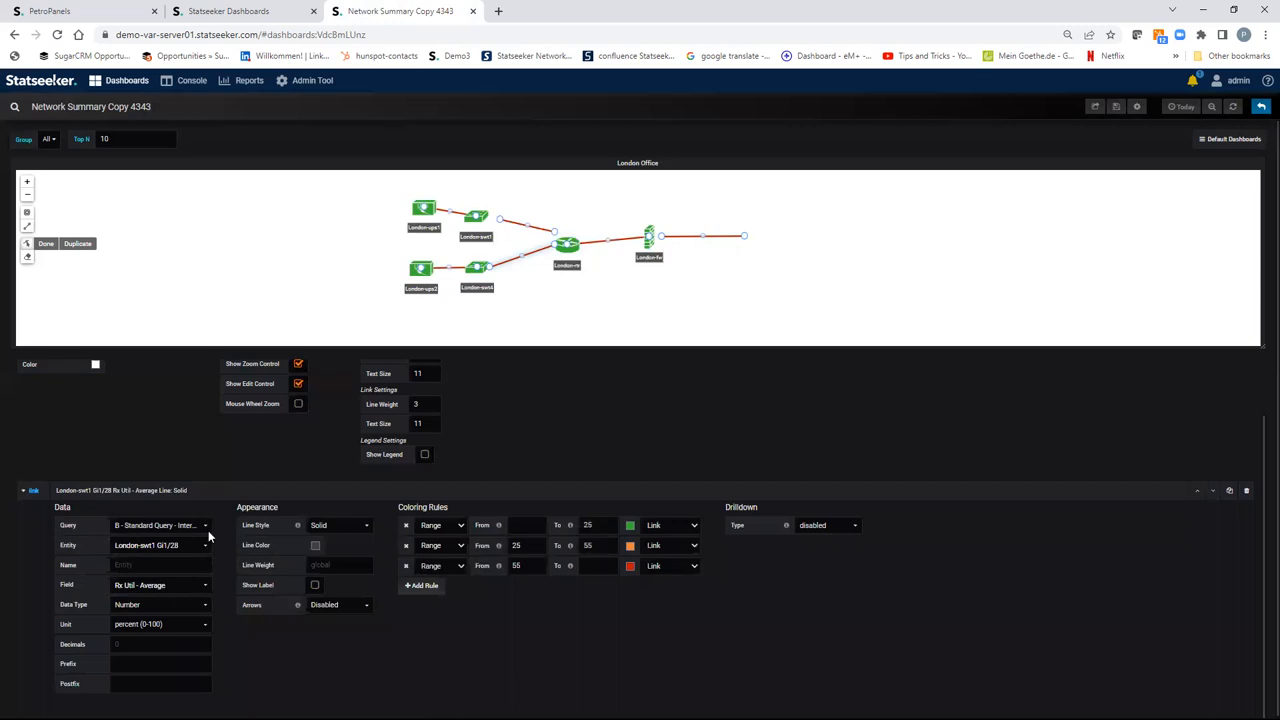
{"action": "left_click", "coordinate": [160, 545]}
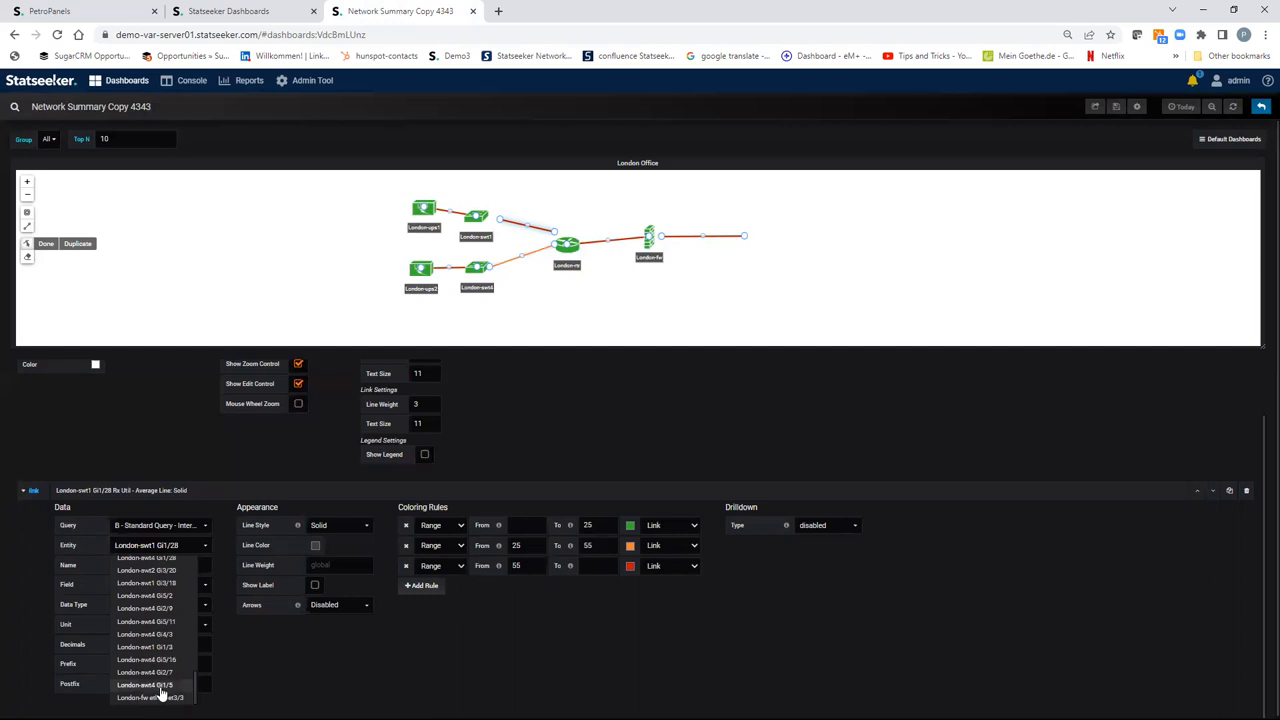
{"action": "left_click", "coordinate": [145, 685]}
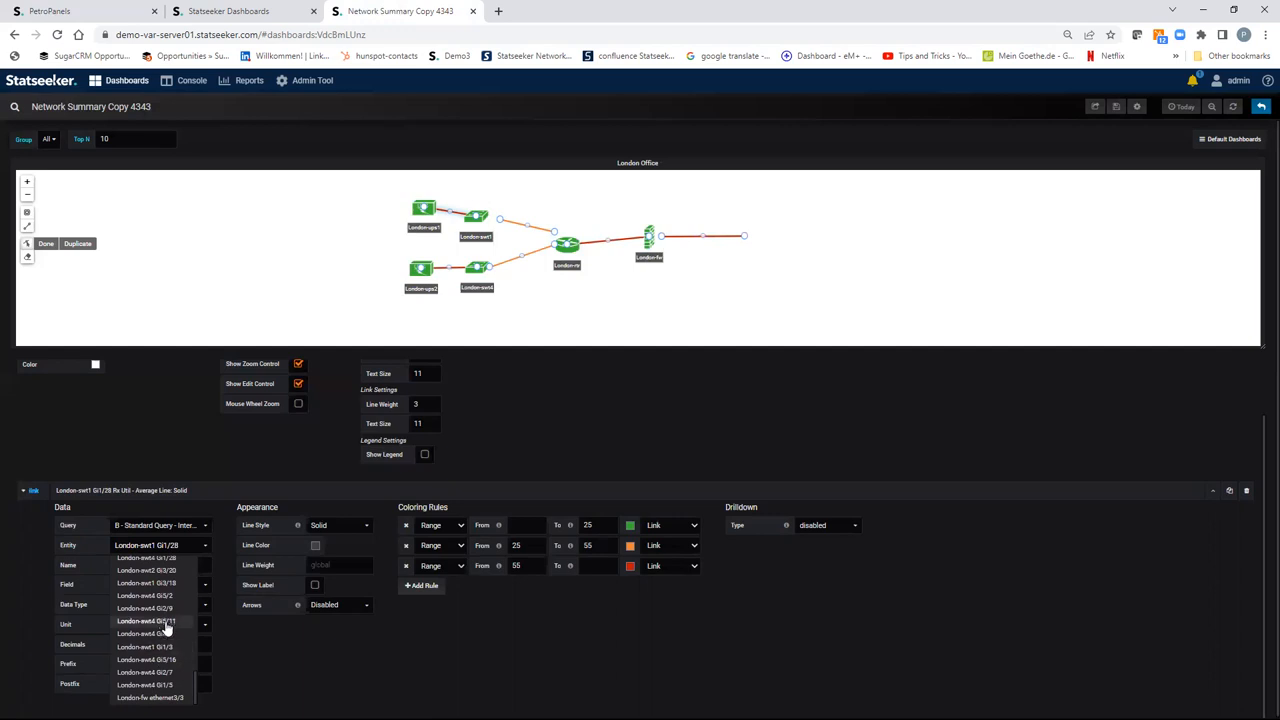
{"action": "left_click", "coordinate": [145, 621]}
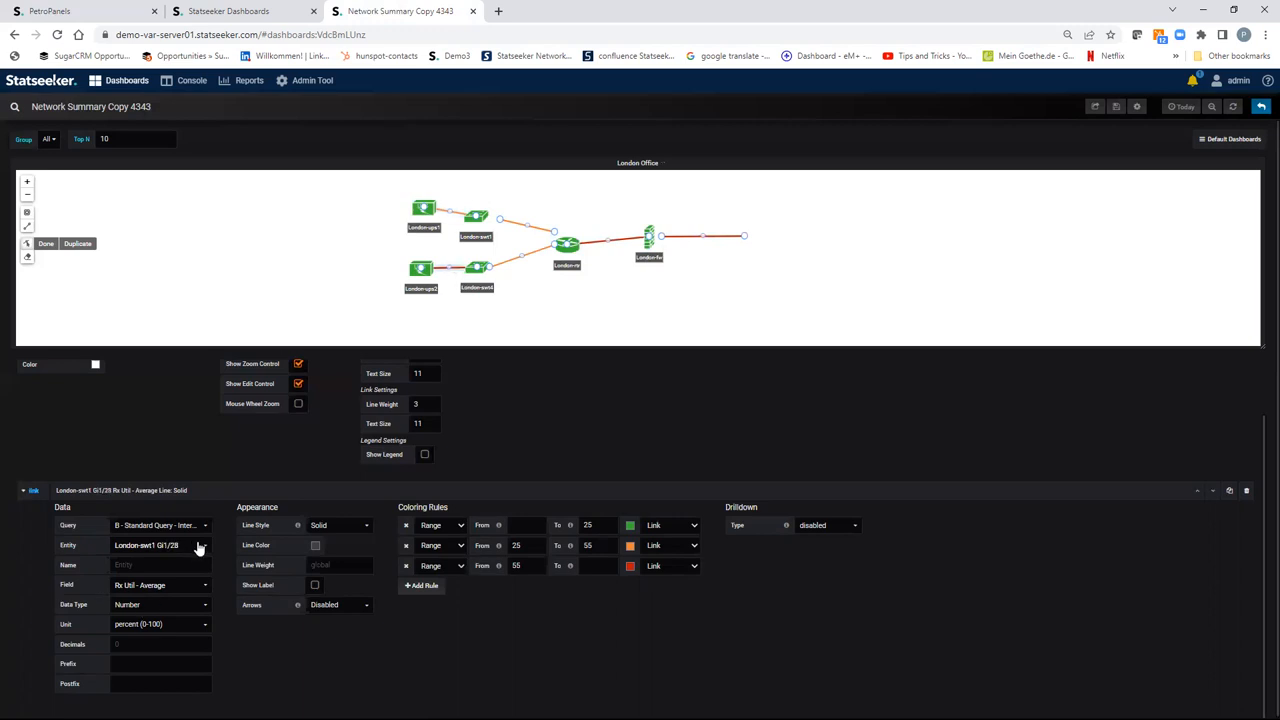
{"action": "left_click", "coordinate": [160, 545]}
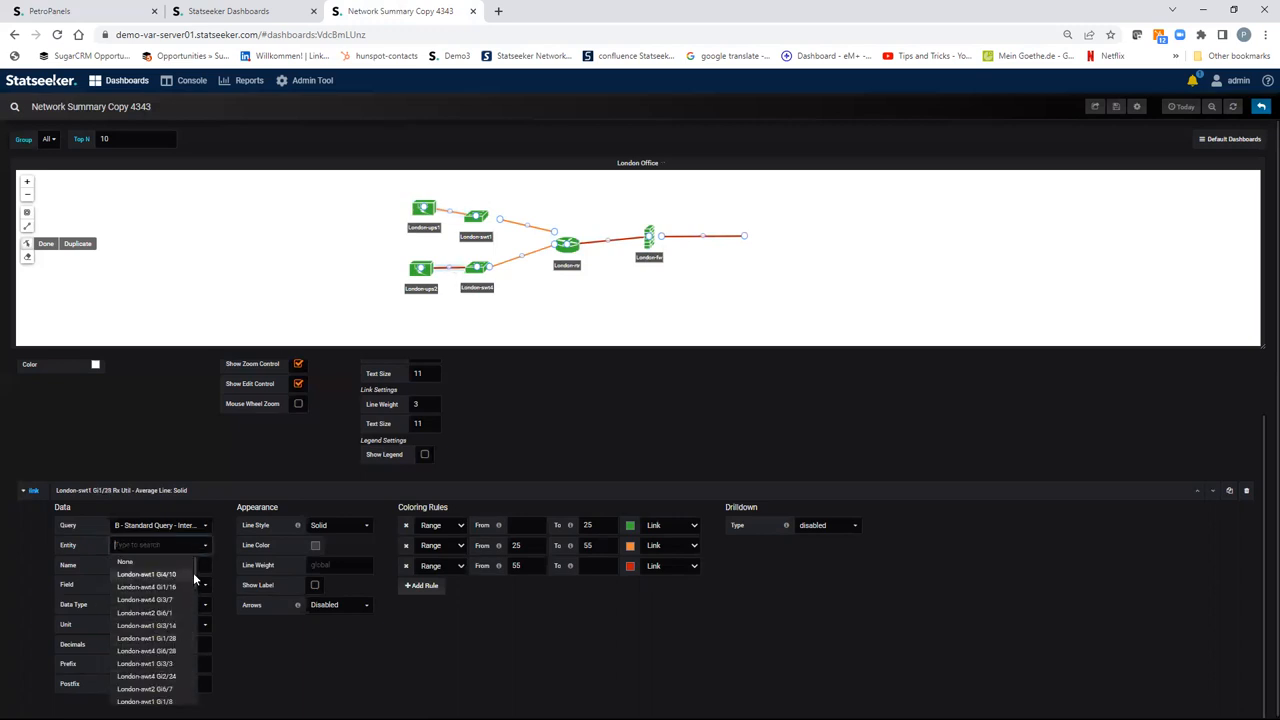
{"action": "left_click", "coordinate": [147, 573]}
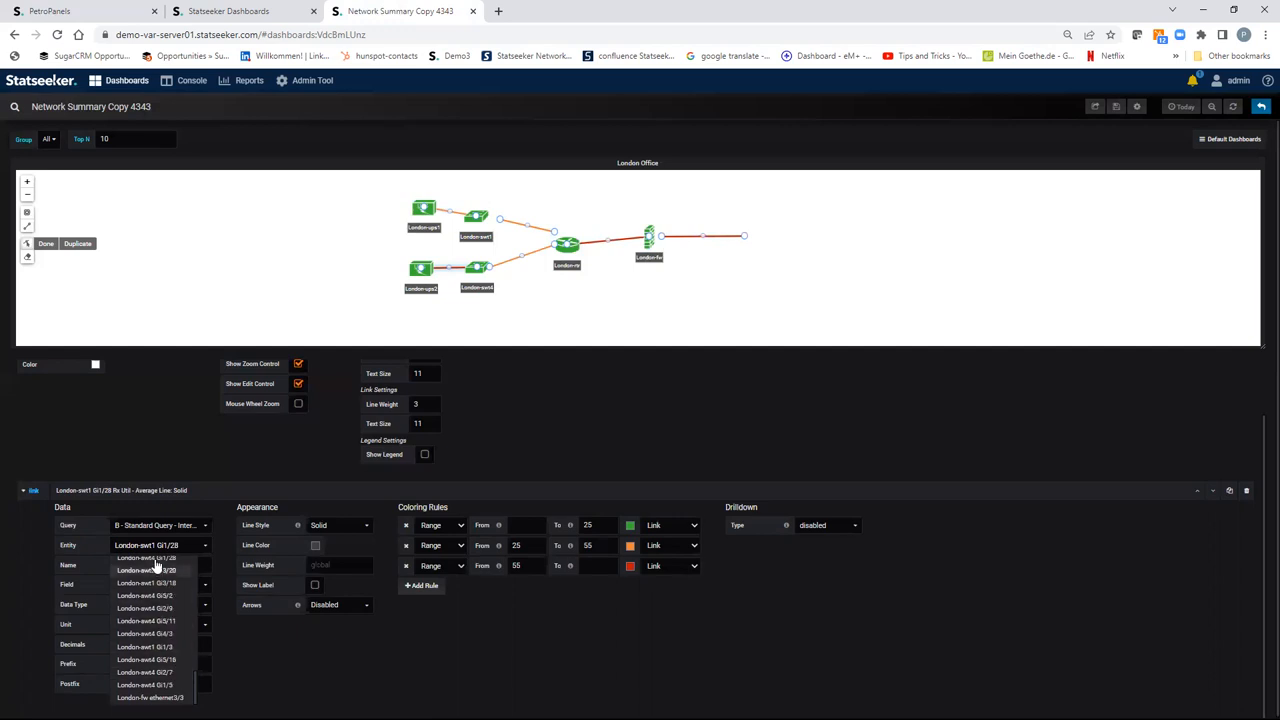
{"action": "left_click", "coordinate": [147, 557]}
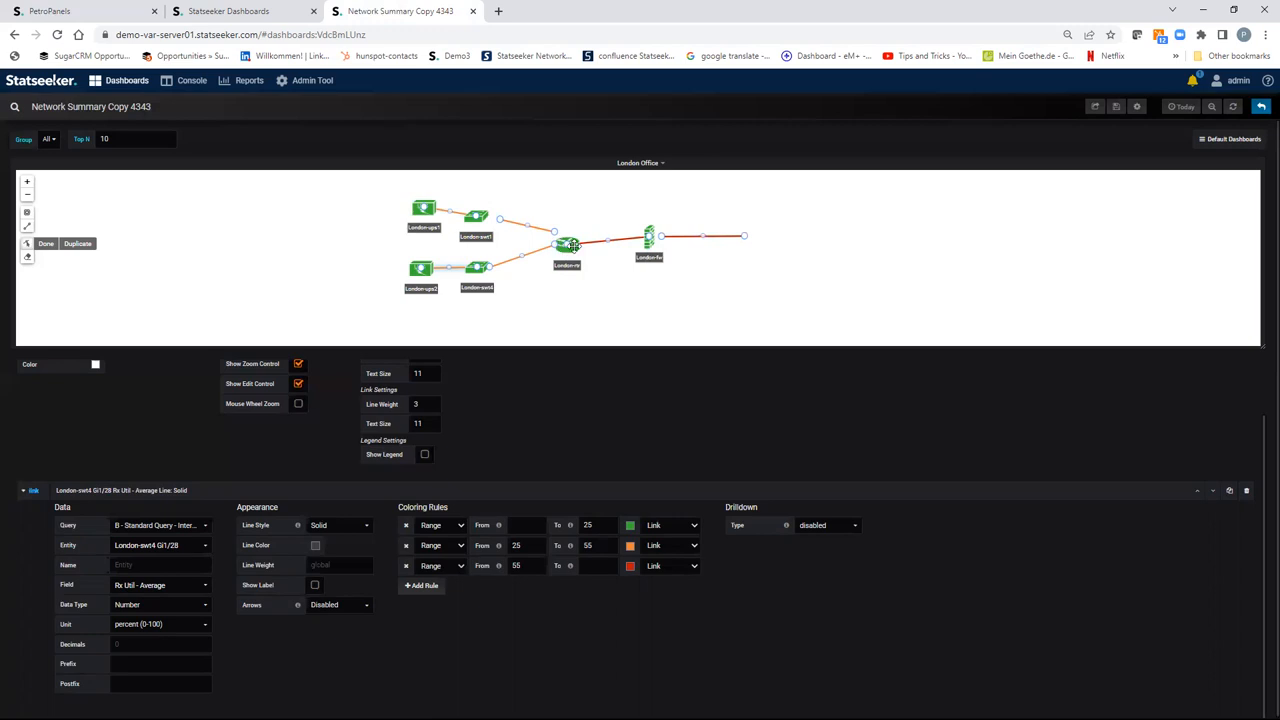
Save the map changes and return to the Network Summary dashboard view.
{"action": "left_click", "coordinate": [568, 238]}
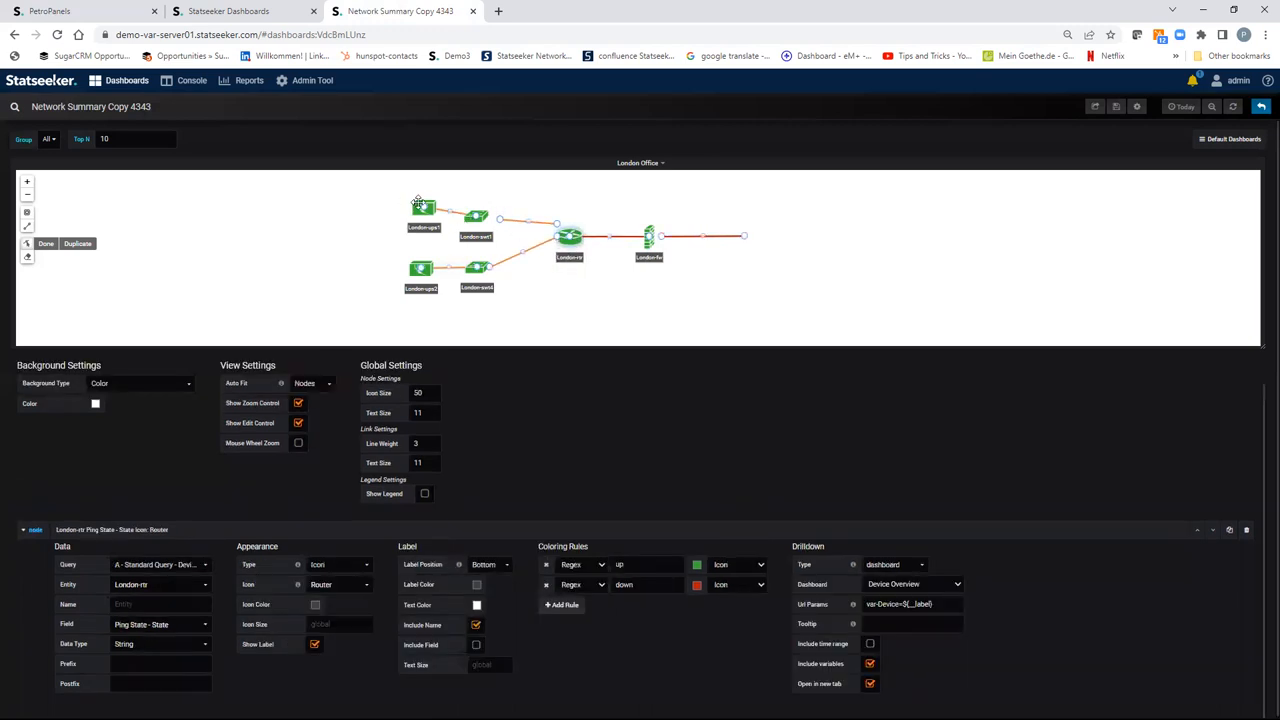
{"action": "left_click", "coordinate": [421, 212]}
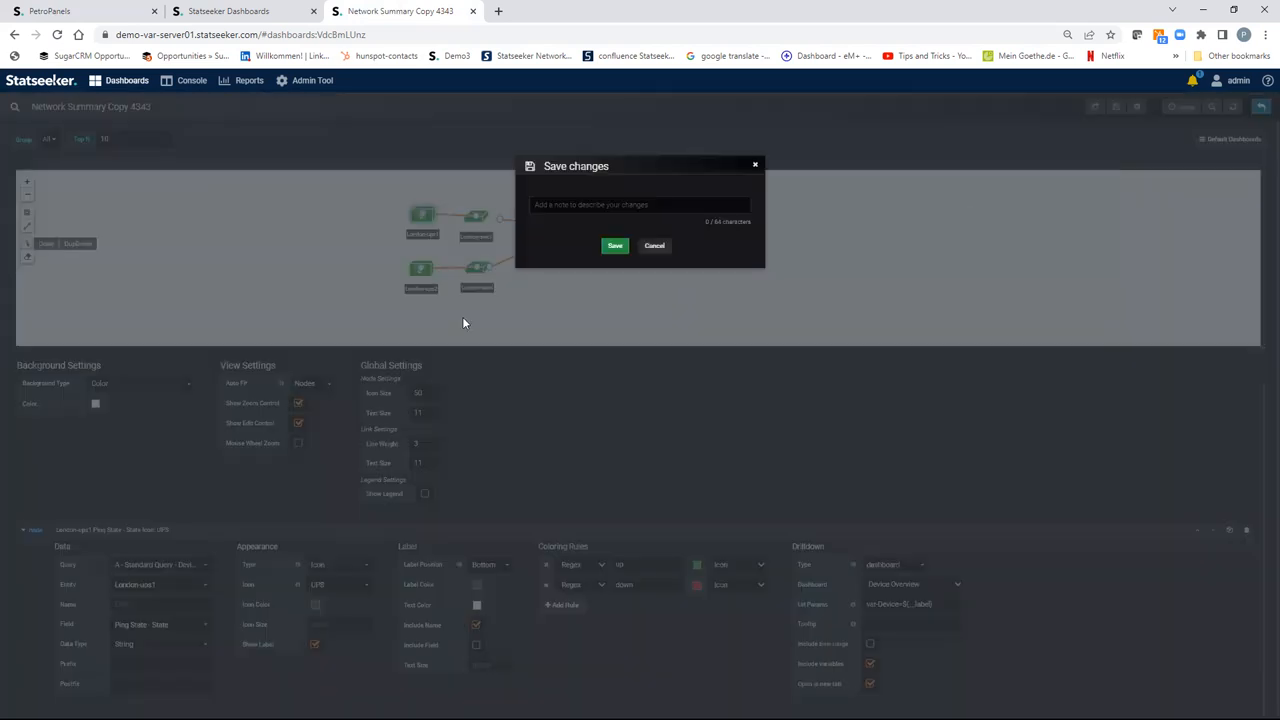
{"action": "left_click", "coordinate": [615, 245]}
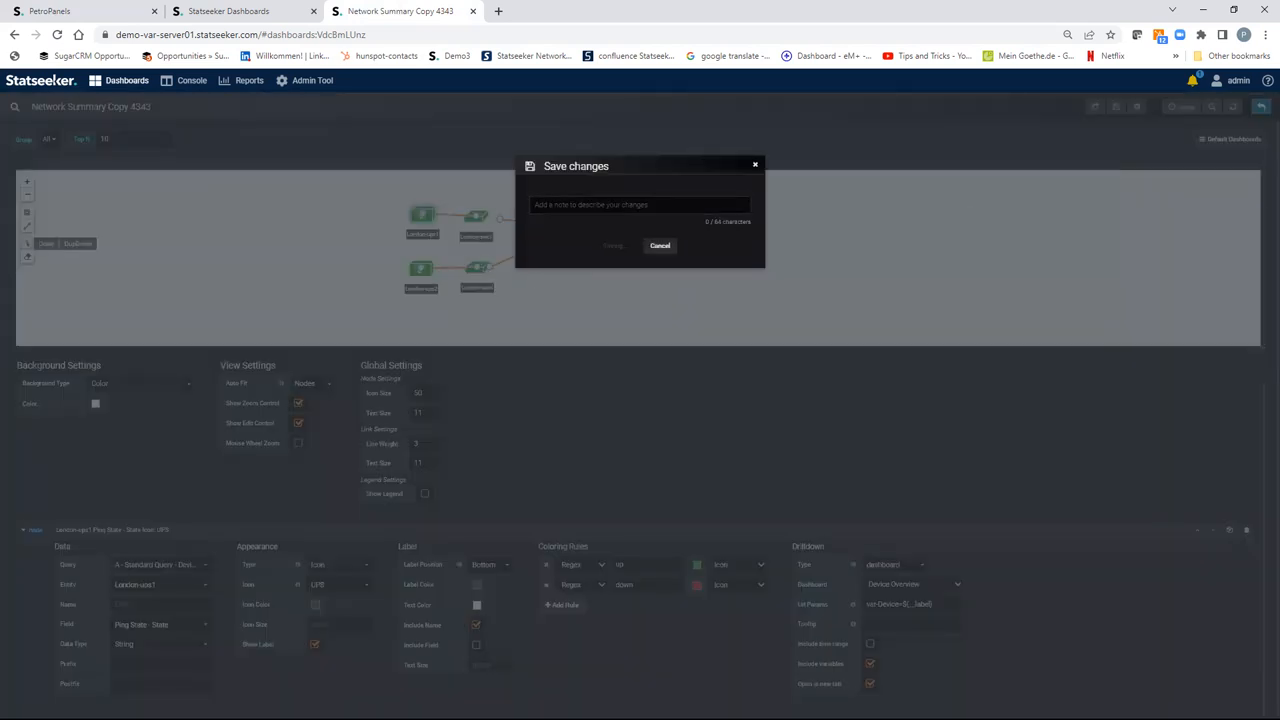
{"action": "left_click", "coordinate": [613, 245]}
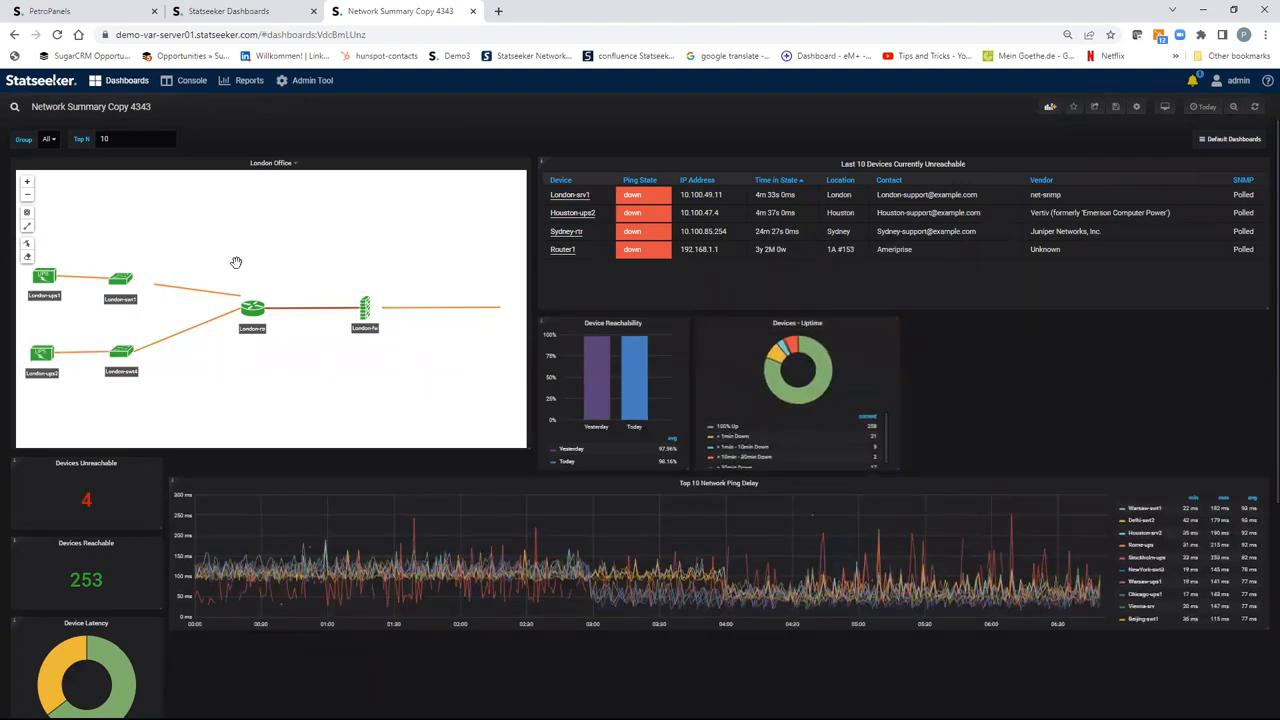
{"action": "mouse_move", "coordinate": [373, 238]}
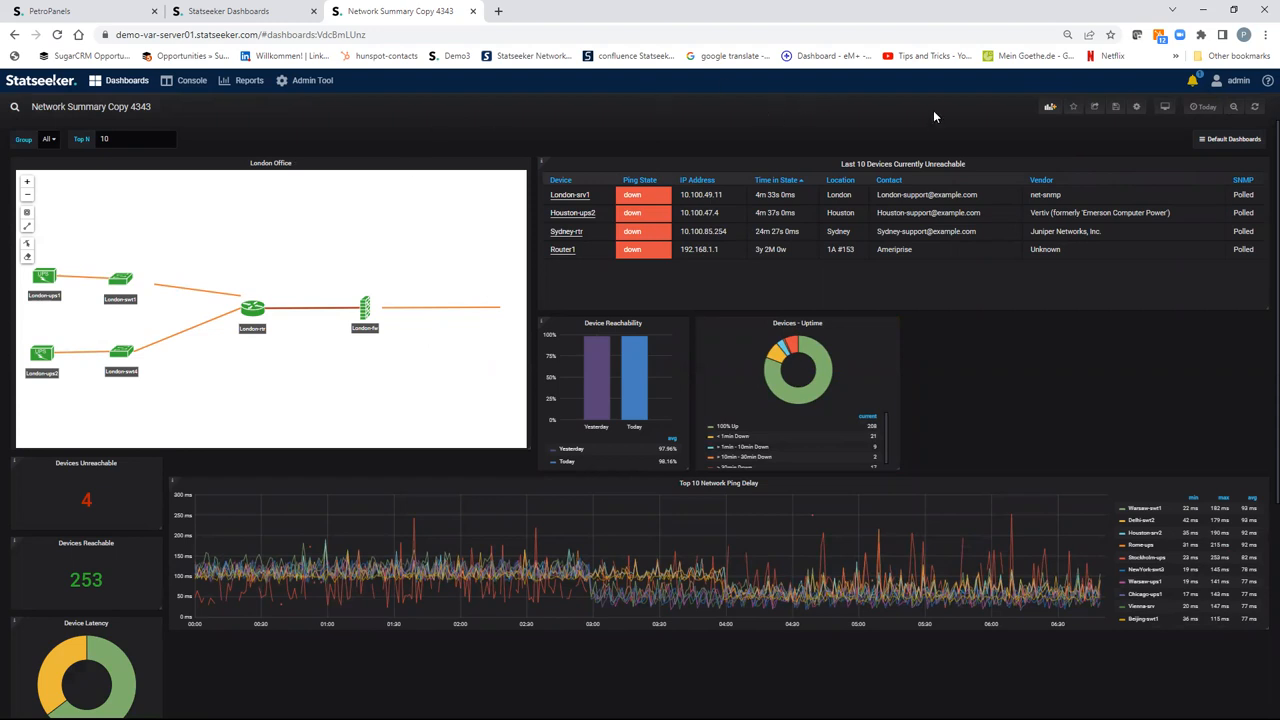
{"action": "mouse_move", "coordinate": [963, 132]}
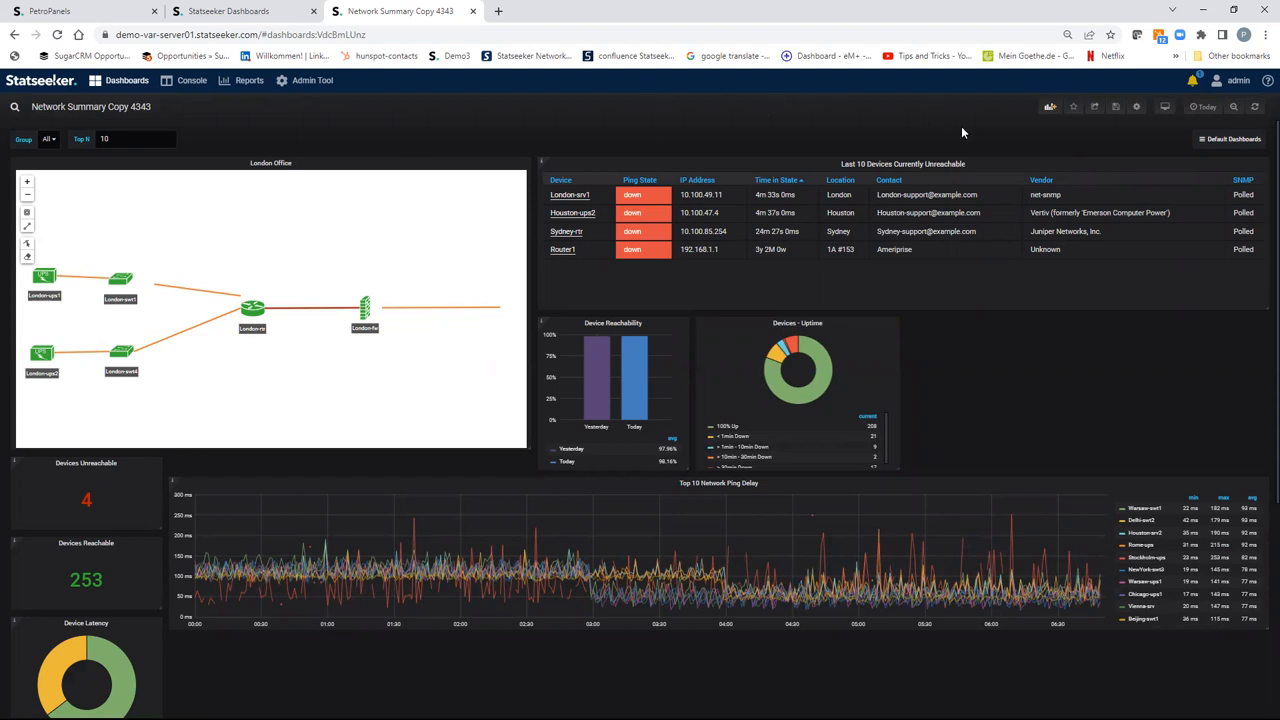
{"action": "mouse_move", "coordinate": [1201, 124]}
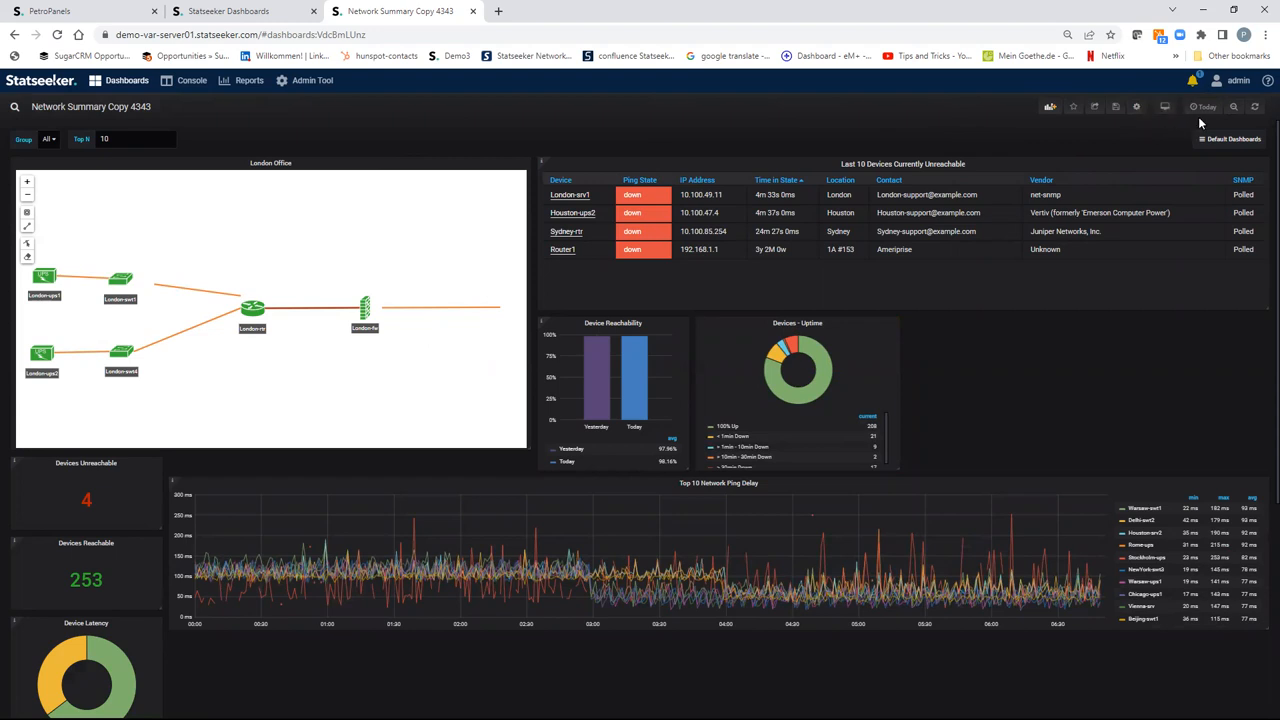